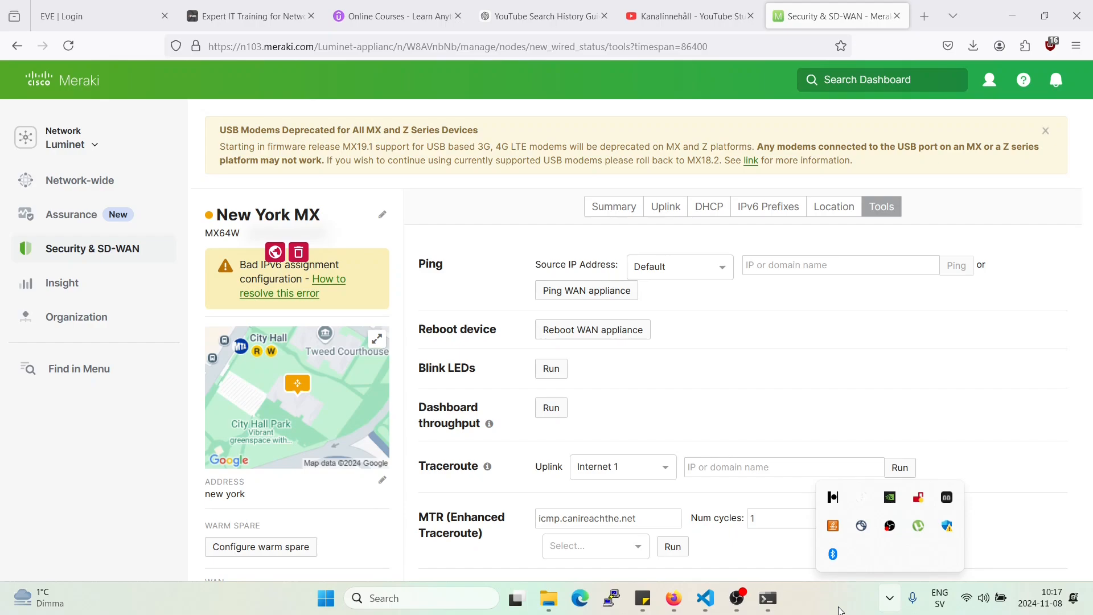
mouse_move(109, 518)
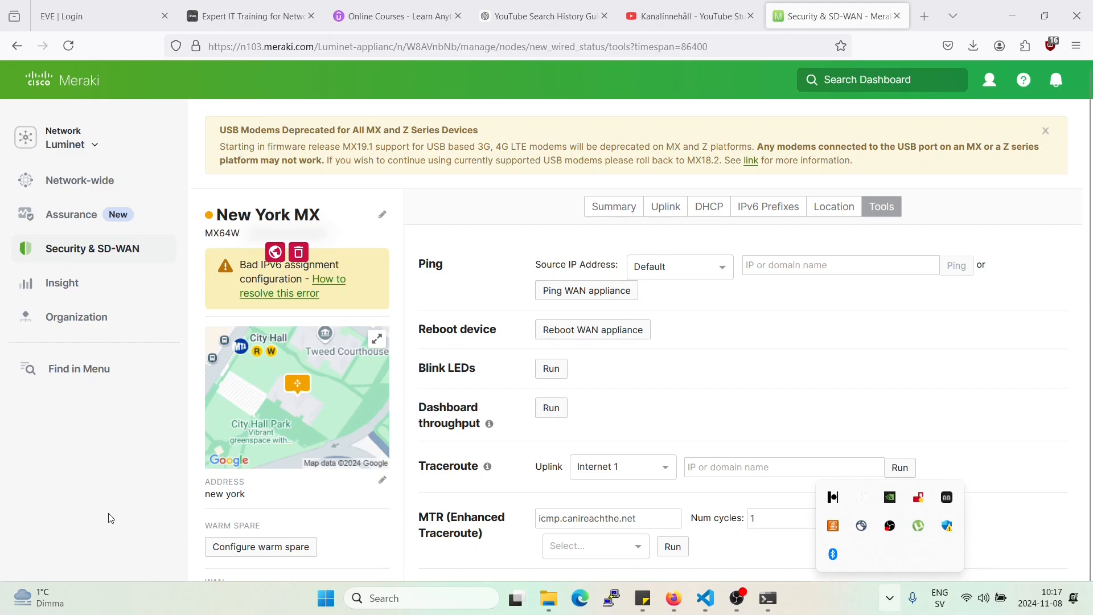
Dismiss the leftover popup and go to Security & SD-WAN > Firewall for the Luminet network.
click(77, 316)
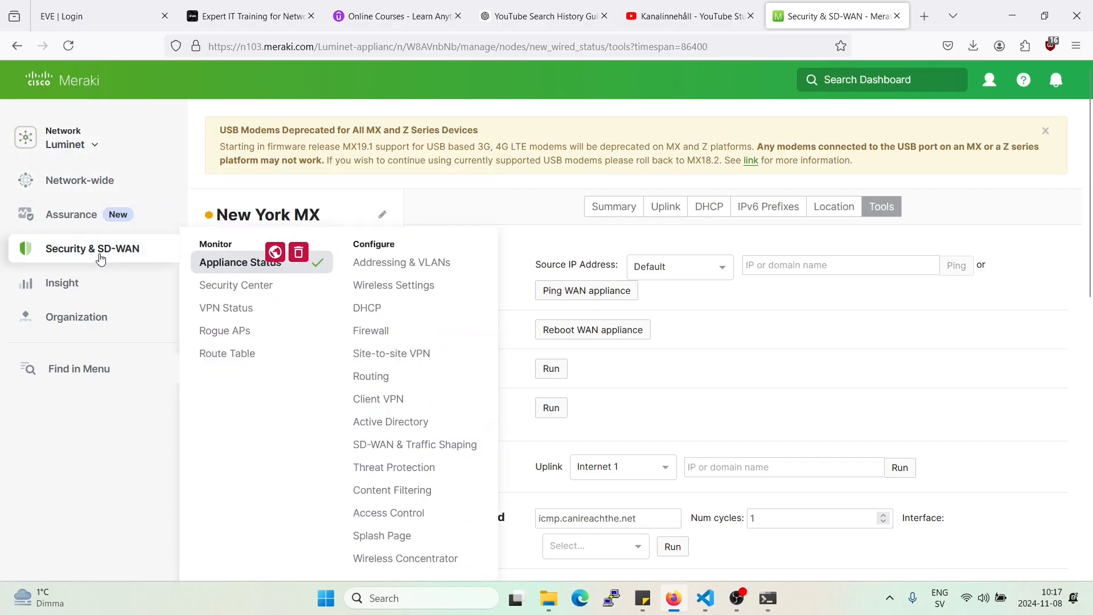
click(371, 330)
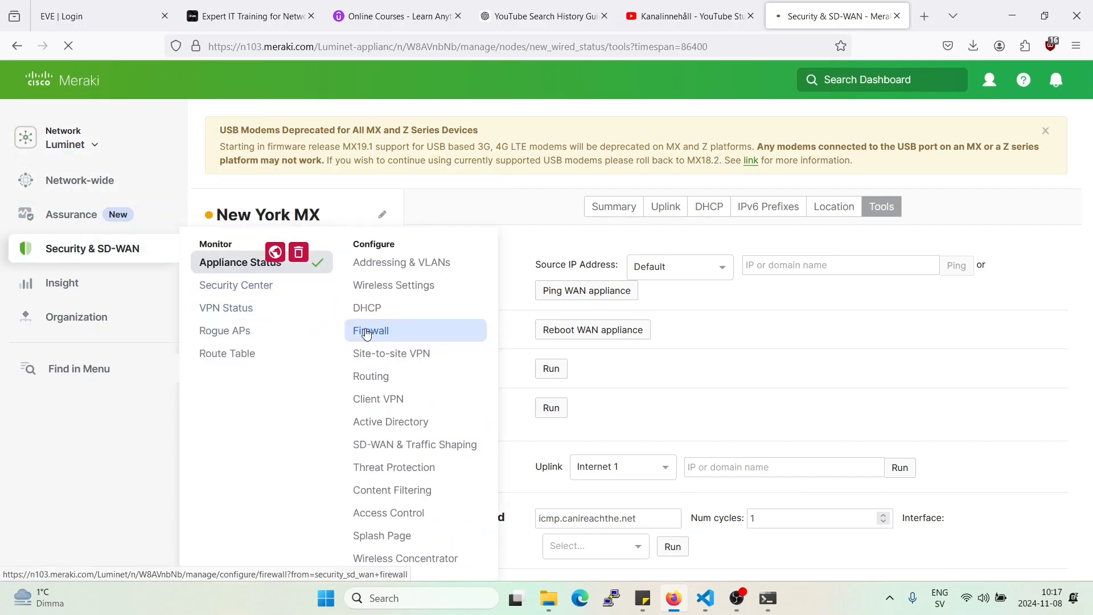
Load the Firewall page and scroll to the Layer 3 outbound rules any_allow and deny_host.
click(370, 330)
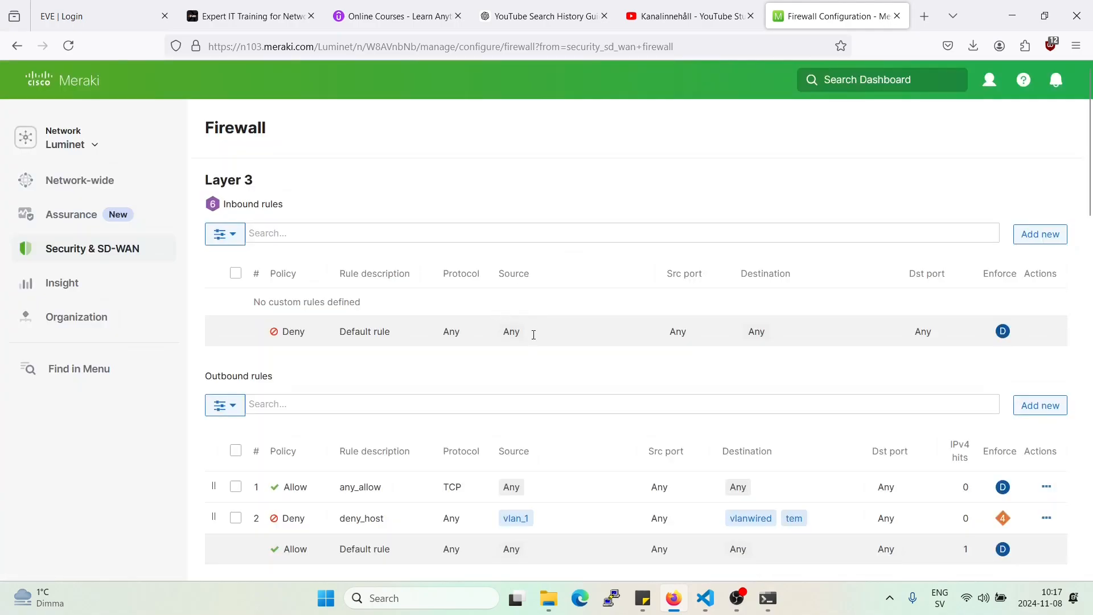
scroll(down, 3)
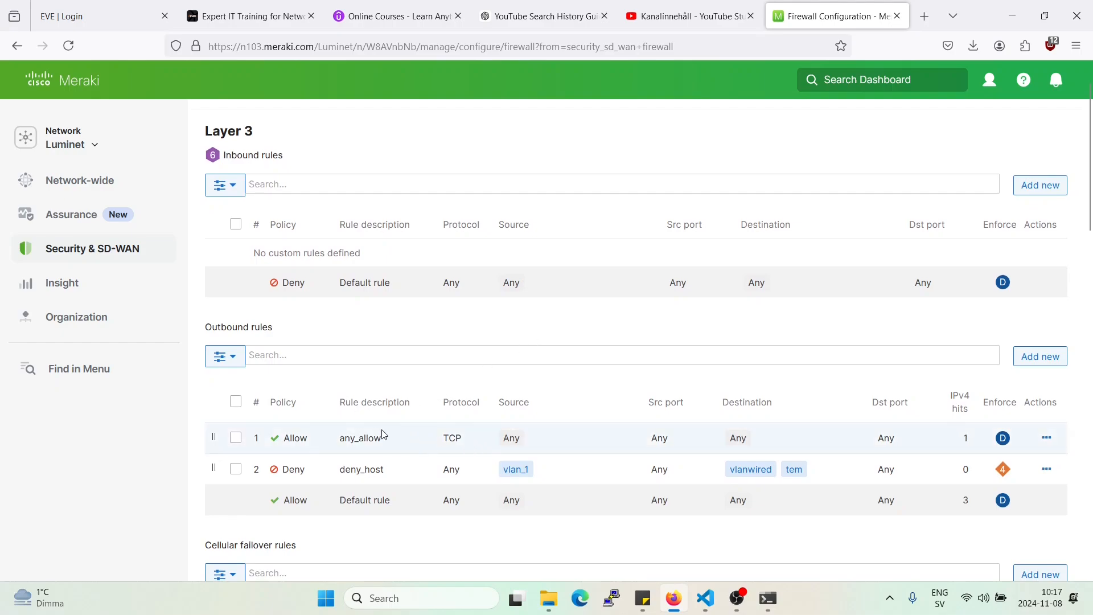
mouse_move(466, 447)
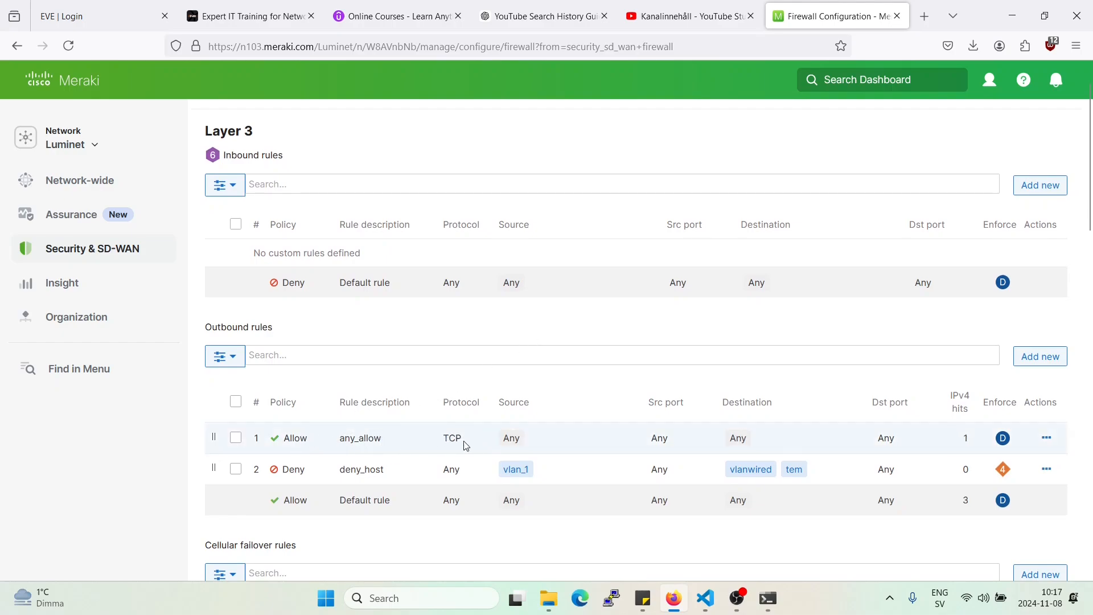
mouse_move(622, 427)
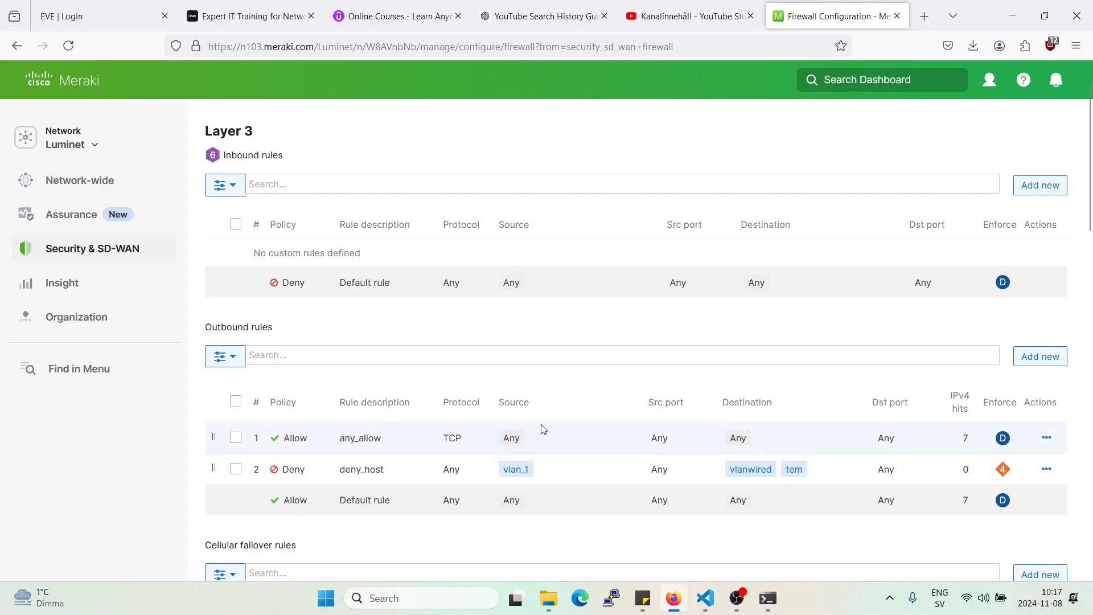
mouse_move(728, 537)
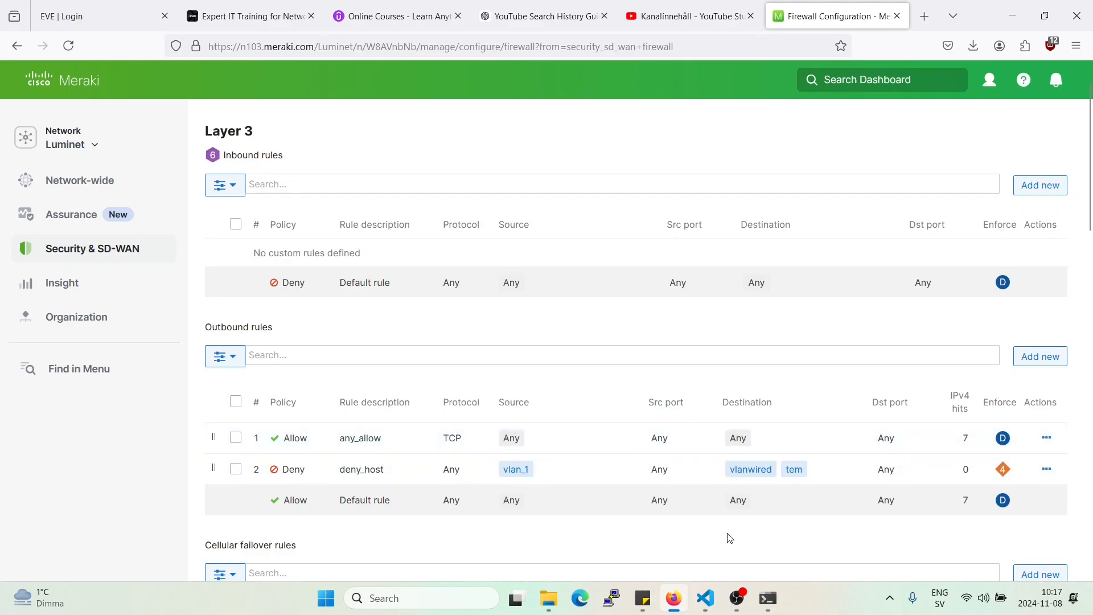
In Command Prompt, run telnet 216.58.207.238 443 to test the blocked host connection.
click(765, 598)
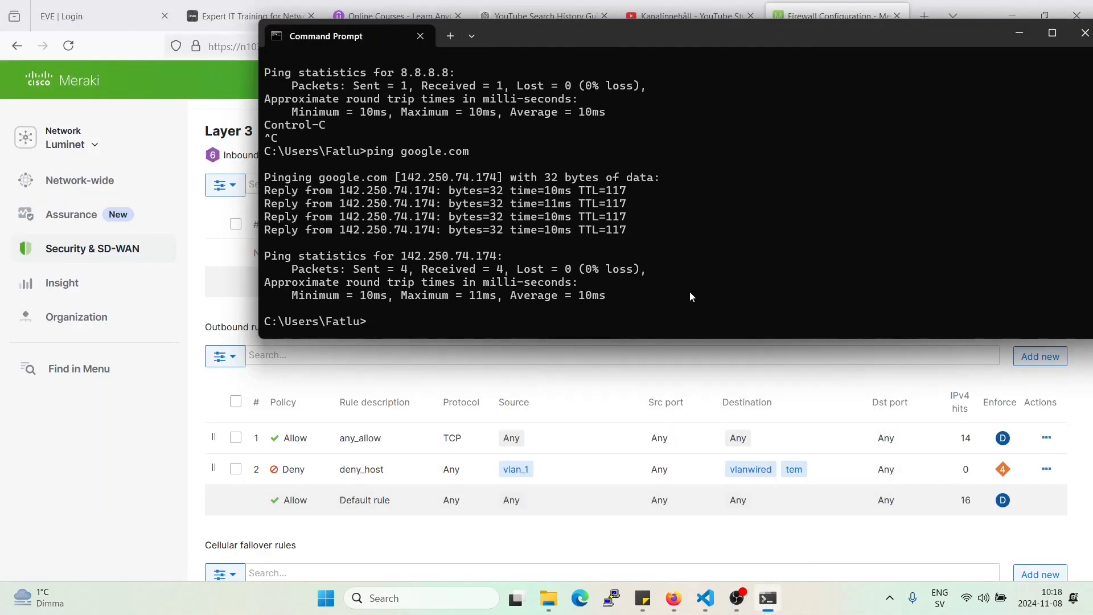
text(telnet)
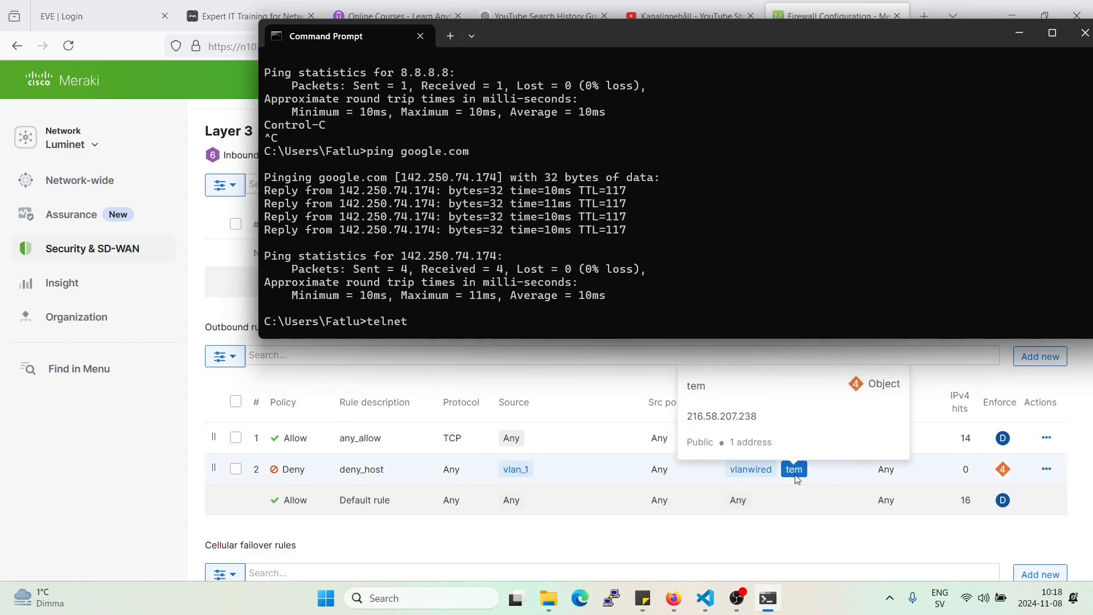
text(2)
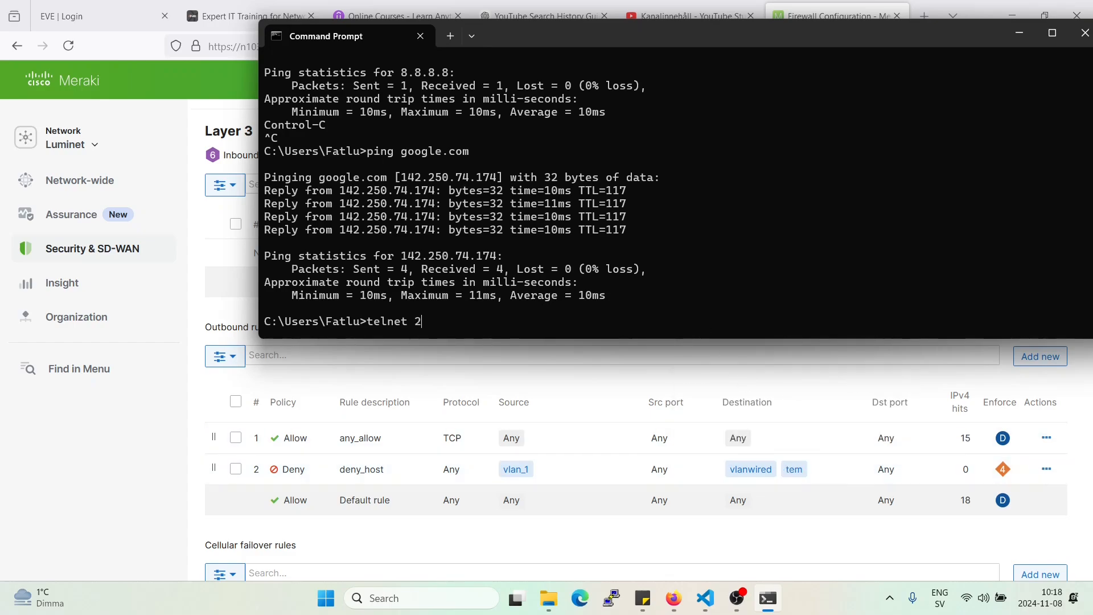
text(16.)
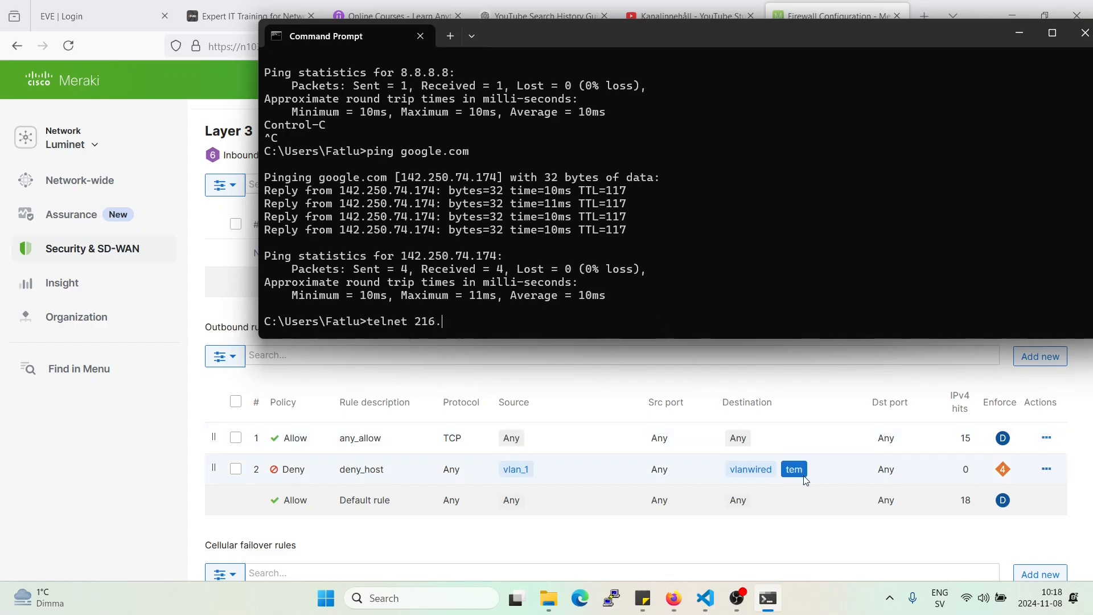
text(58)
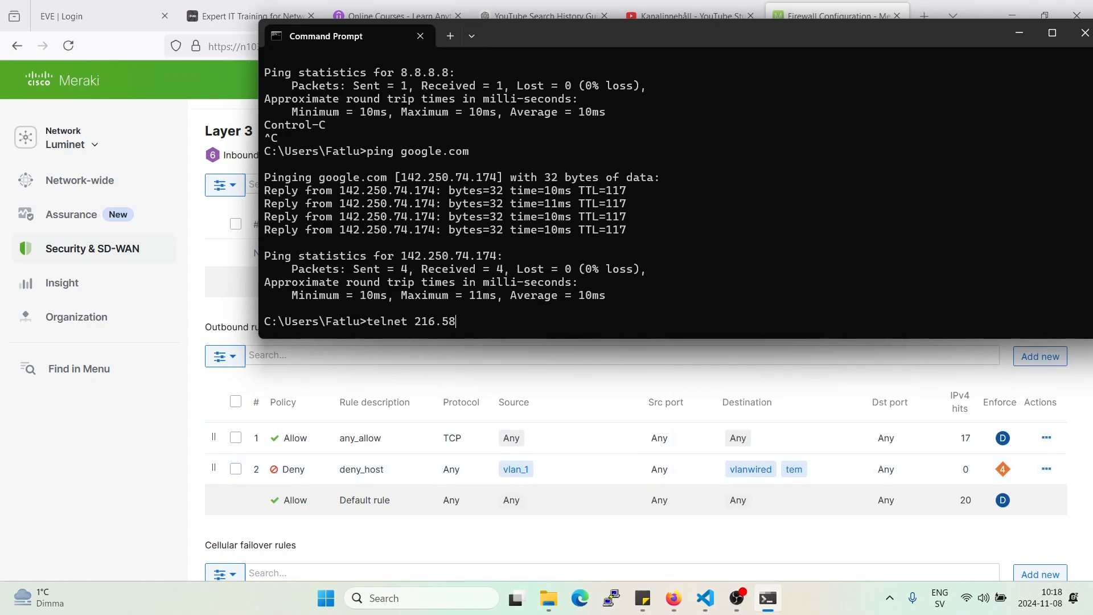
text(.207.238)
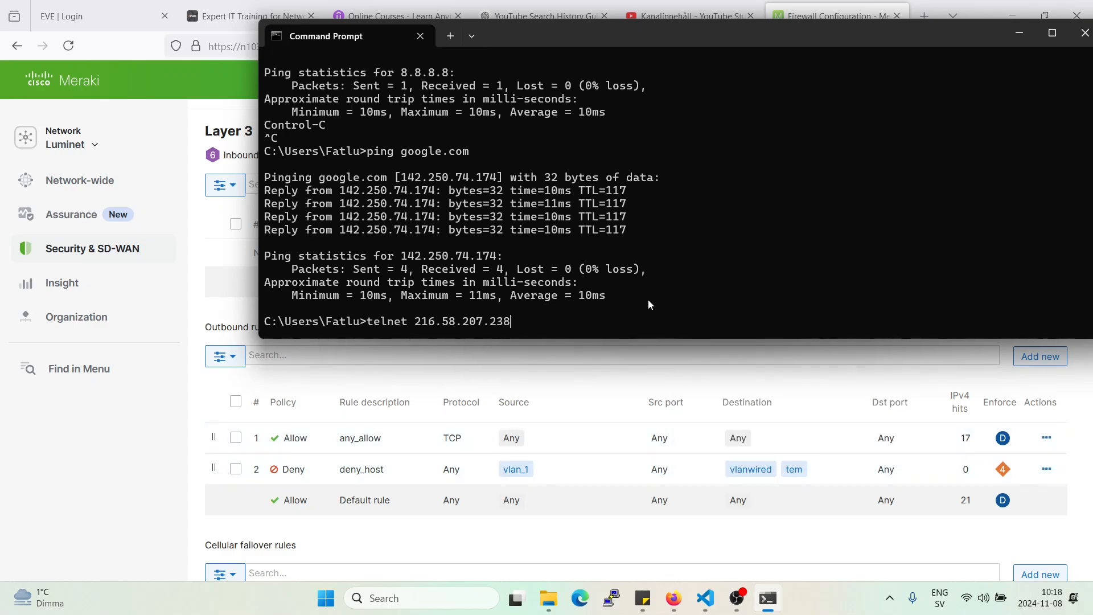
key(Return)
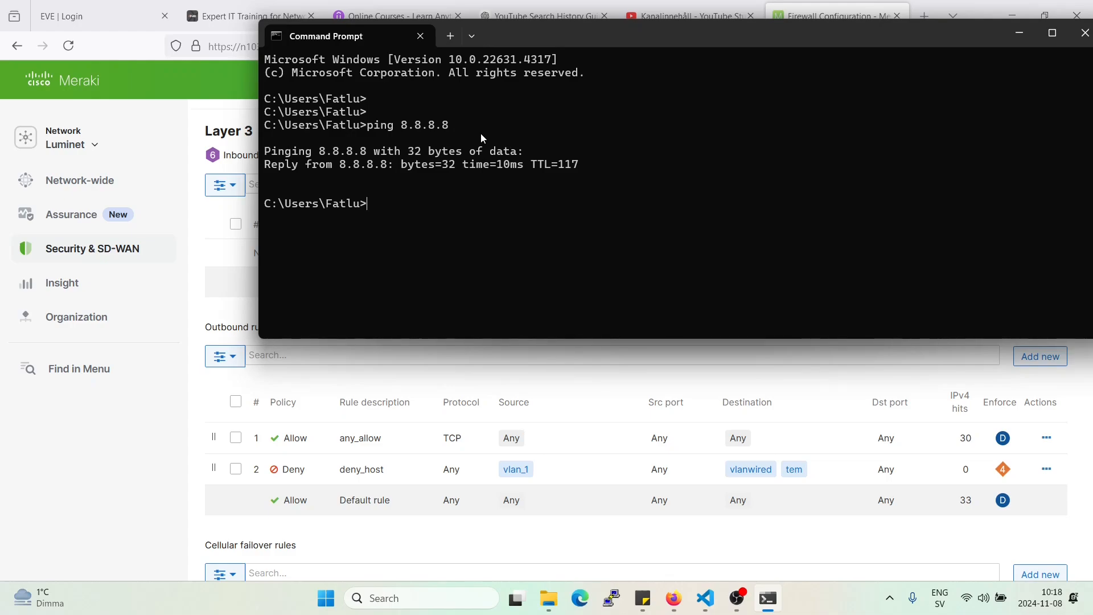
text(telnet 216.58.207.238 443)
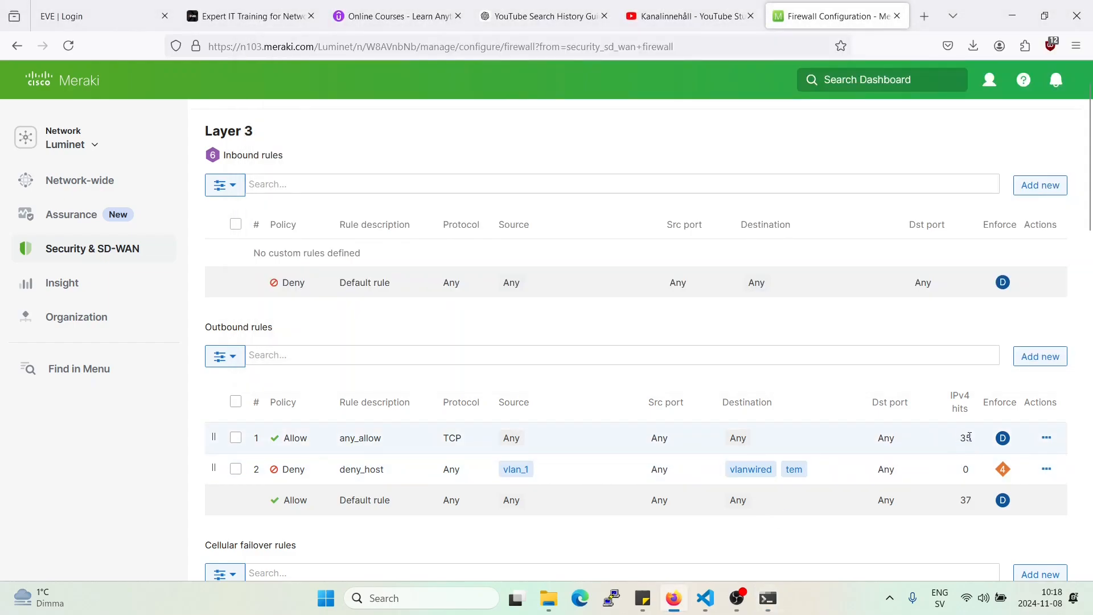
Reload the Security & SD-WAN Firewall page to refresh the outbound rule hit counts.
double_click(965, 438)
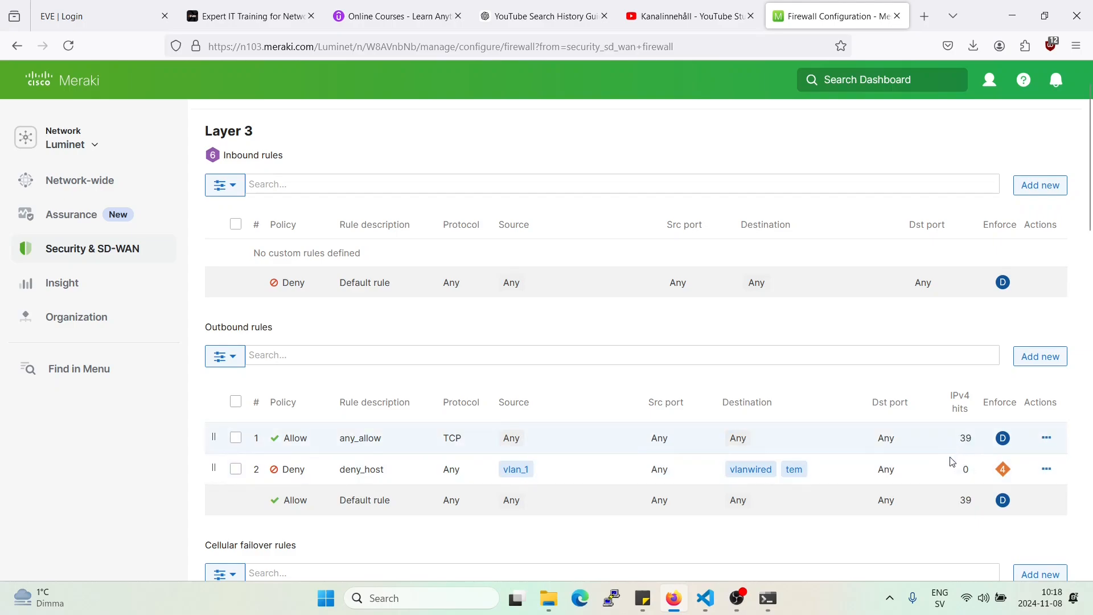
click(91, 248)
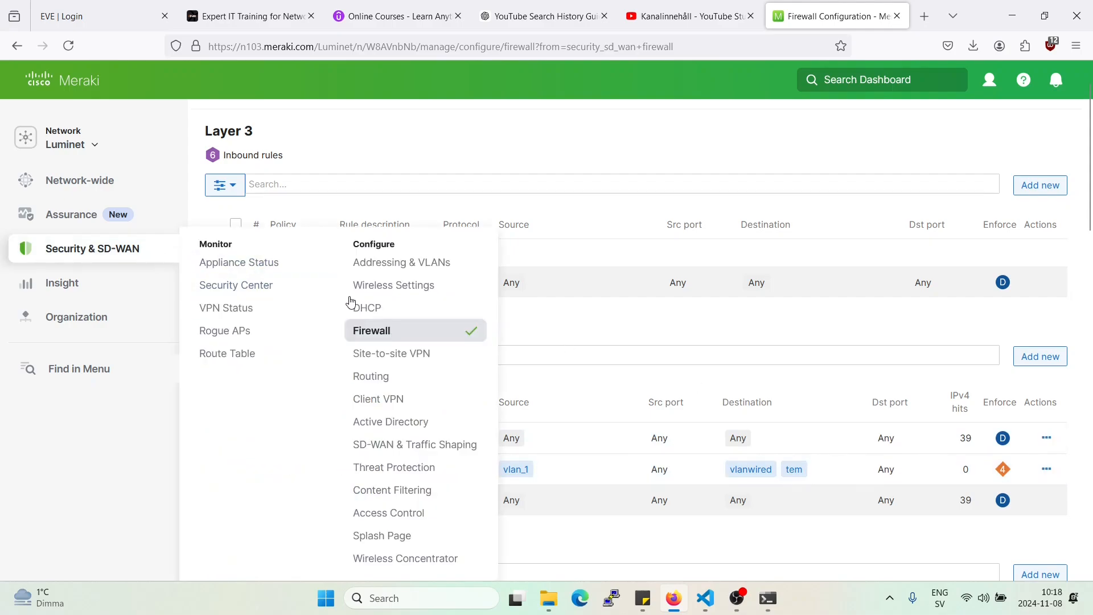
click(371, 330)
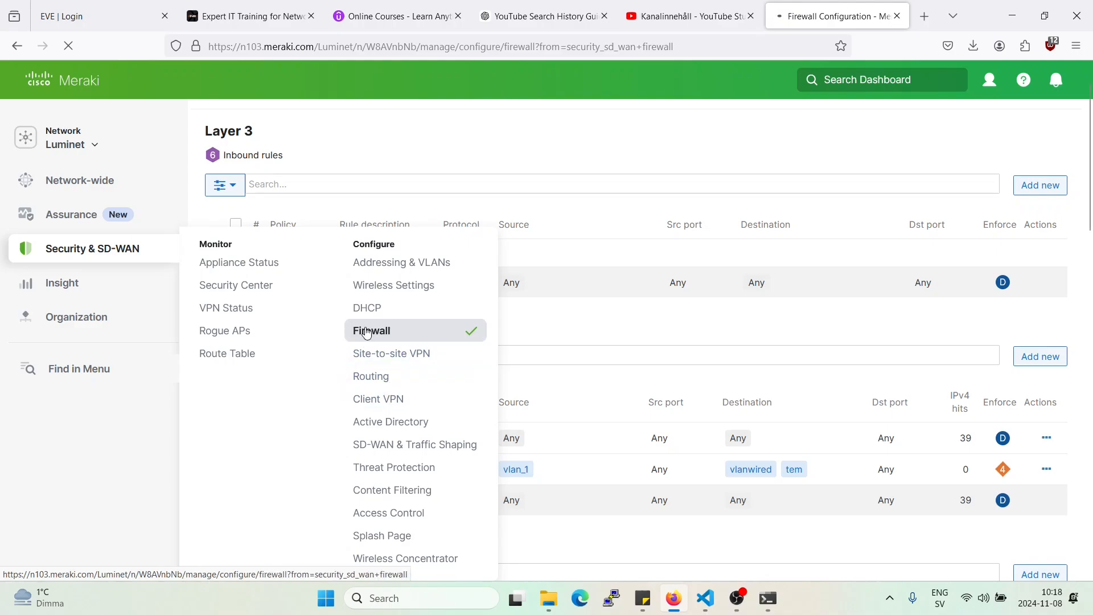
click(371, 330)
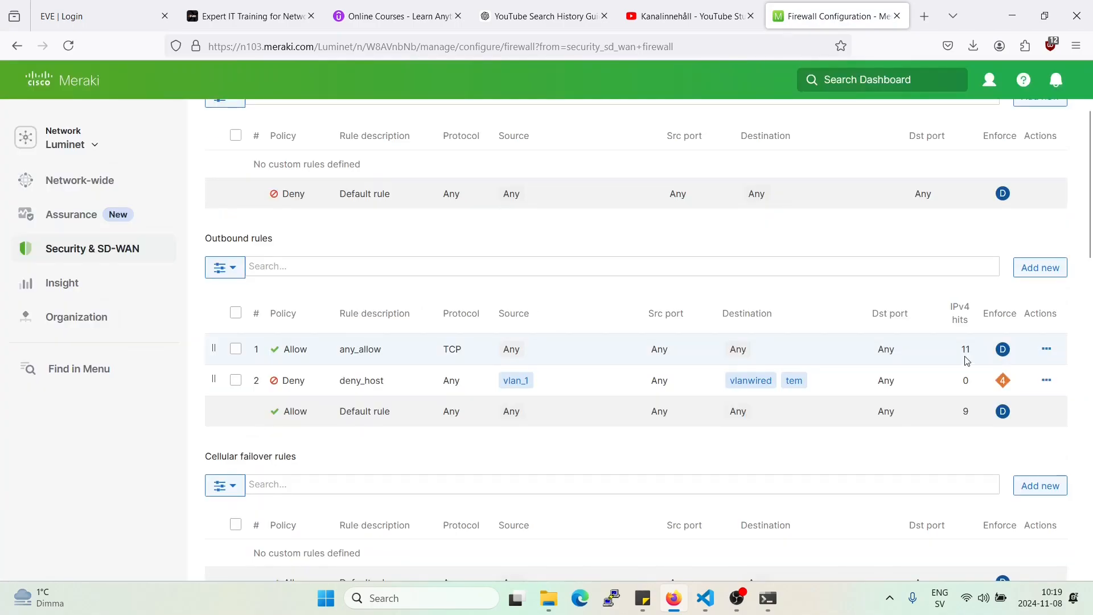
mouse_move(967, 344)
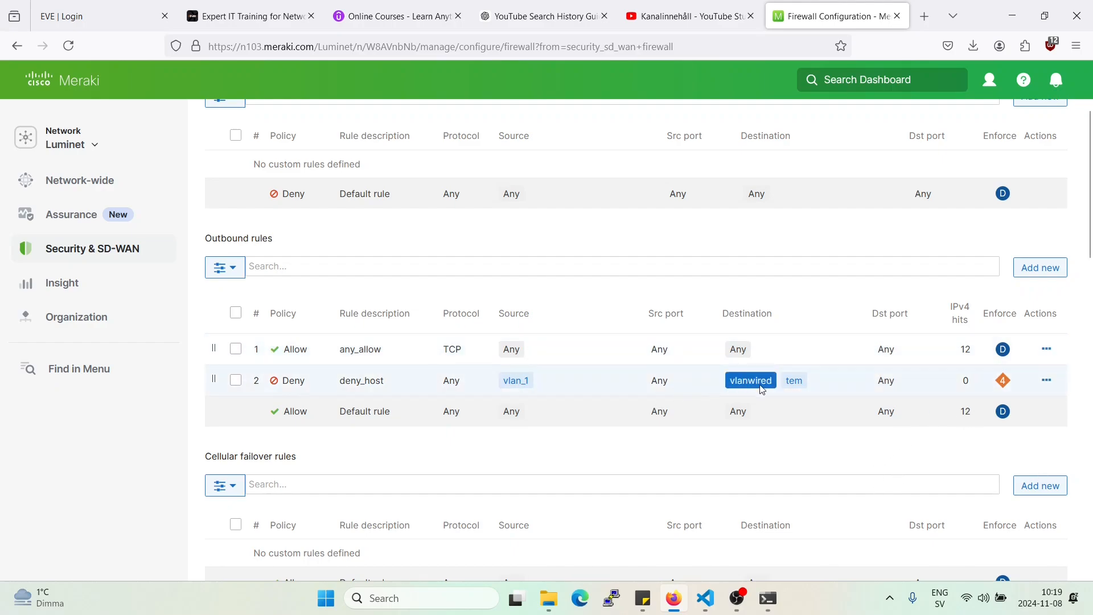
mouse_move(794, 380)
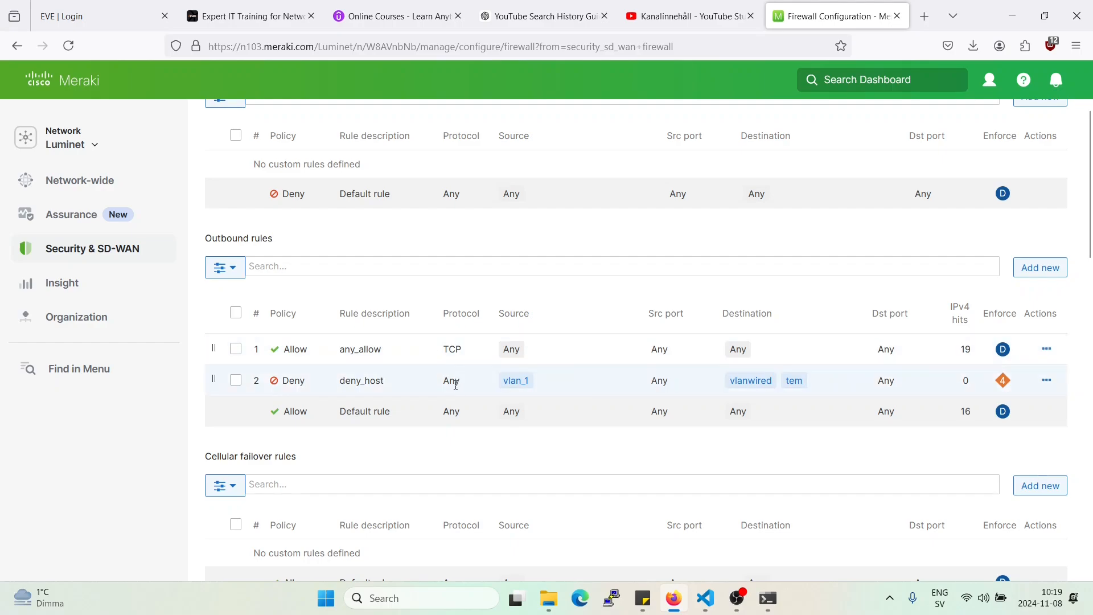
mouse_move(383, 374)
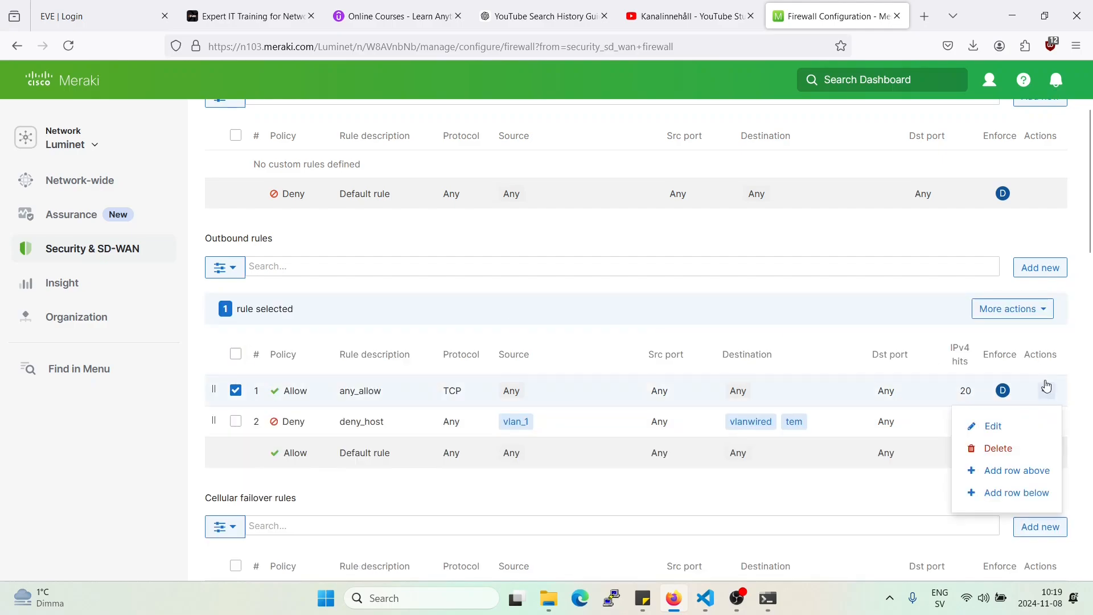
Delete the any_allow outbound rule and save, then bring Command Prompt forward.
click(997, 447)
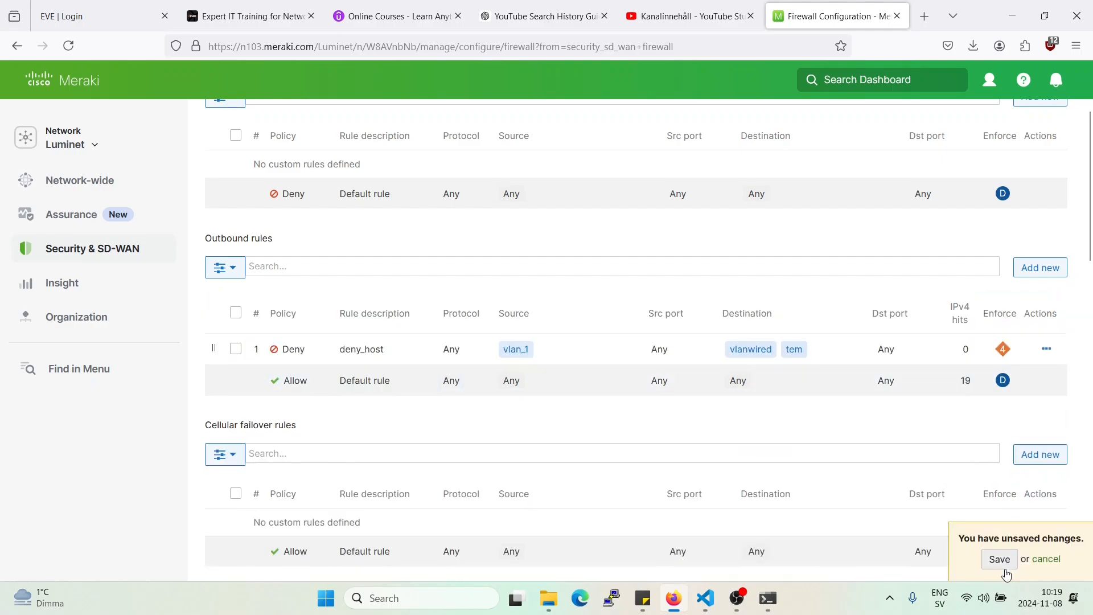
click(998, 558)
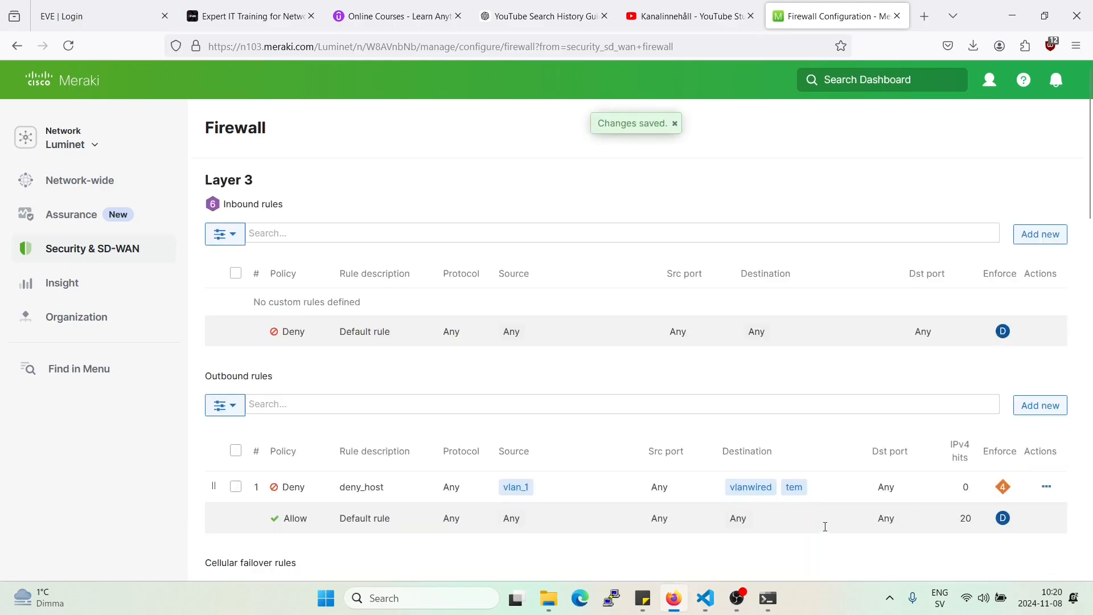
click(767, 597)
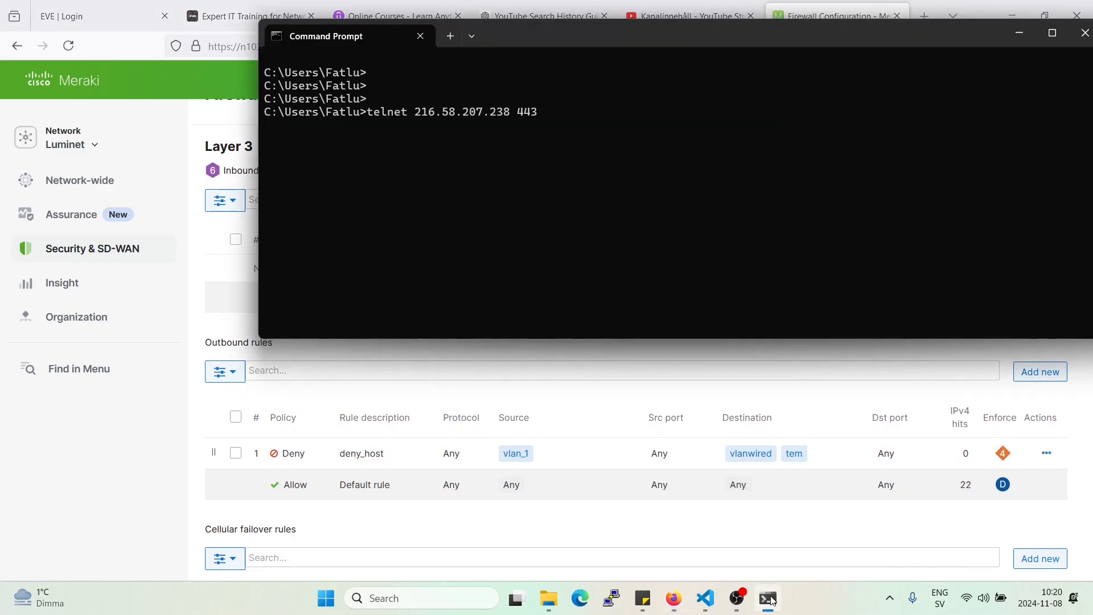
Run telnet 216.58.207.238 443 and confirm the connection to the blocked host fails.
key(BackSpace)
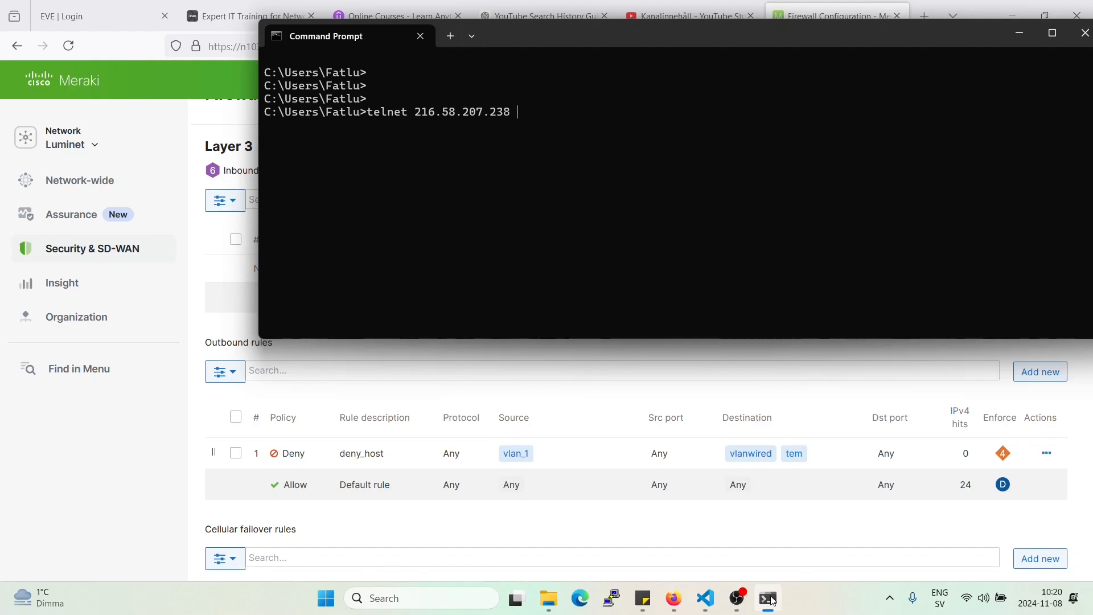
key(Backspace)
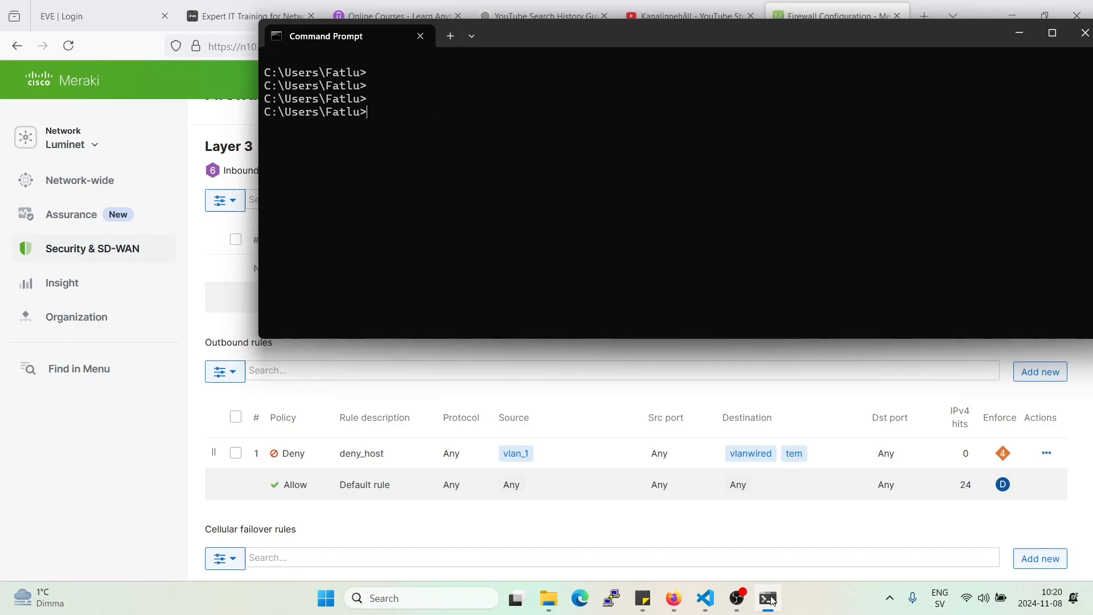
key(Return)
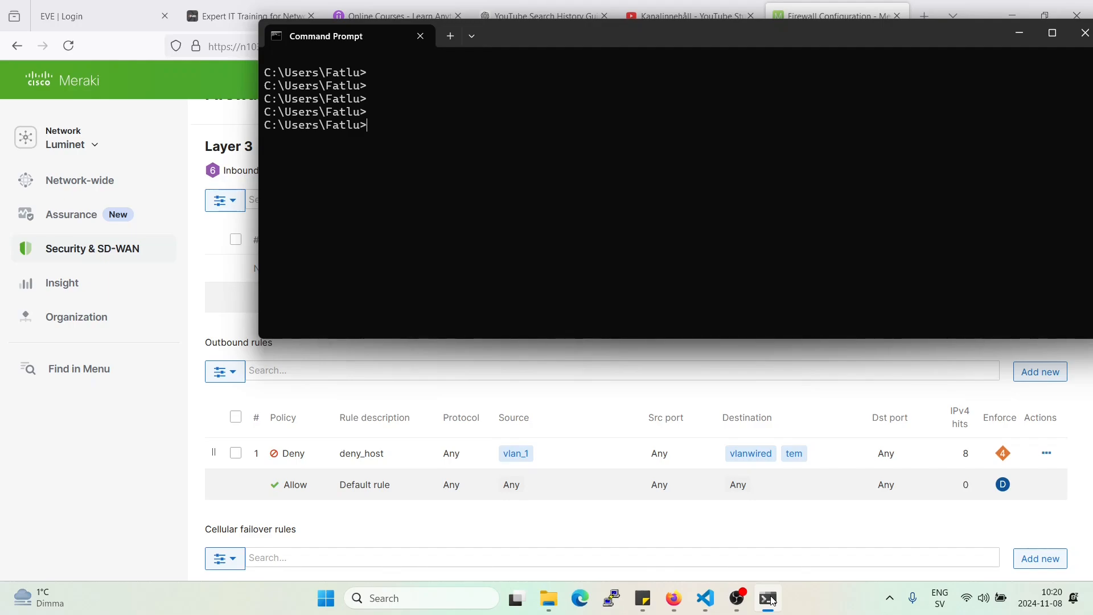
text(p)
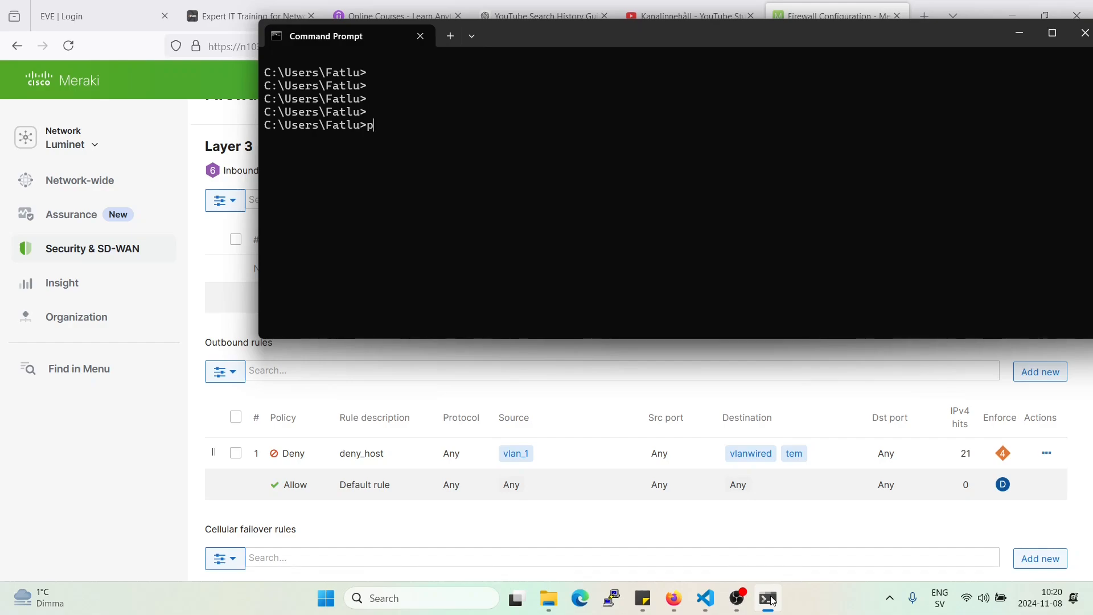
text(ing google.com)
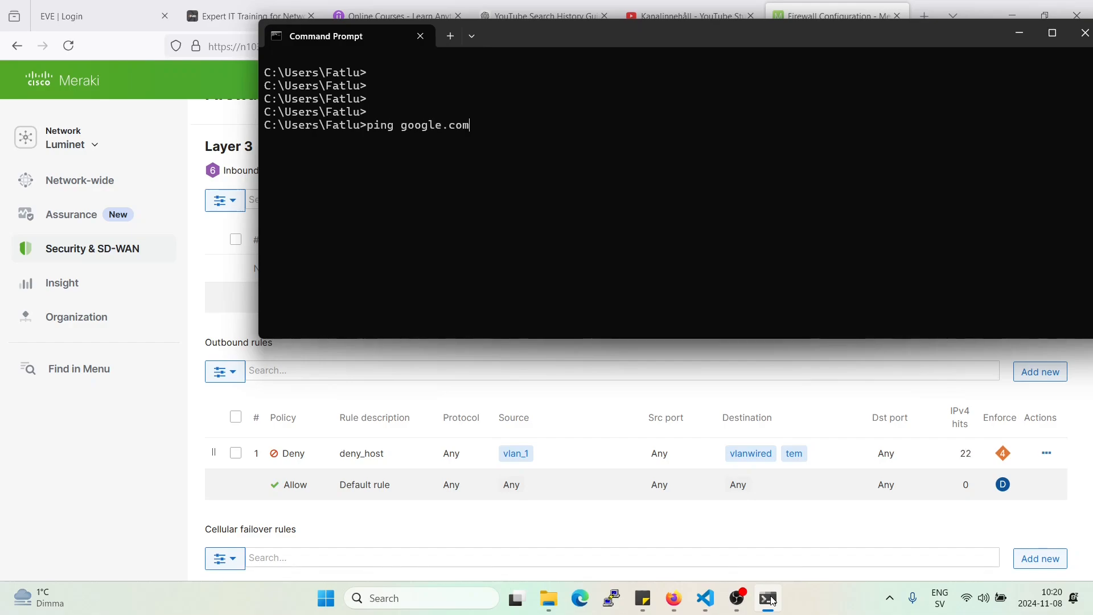
text(telnet 216.58.207.238 443)
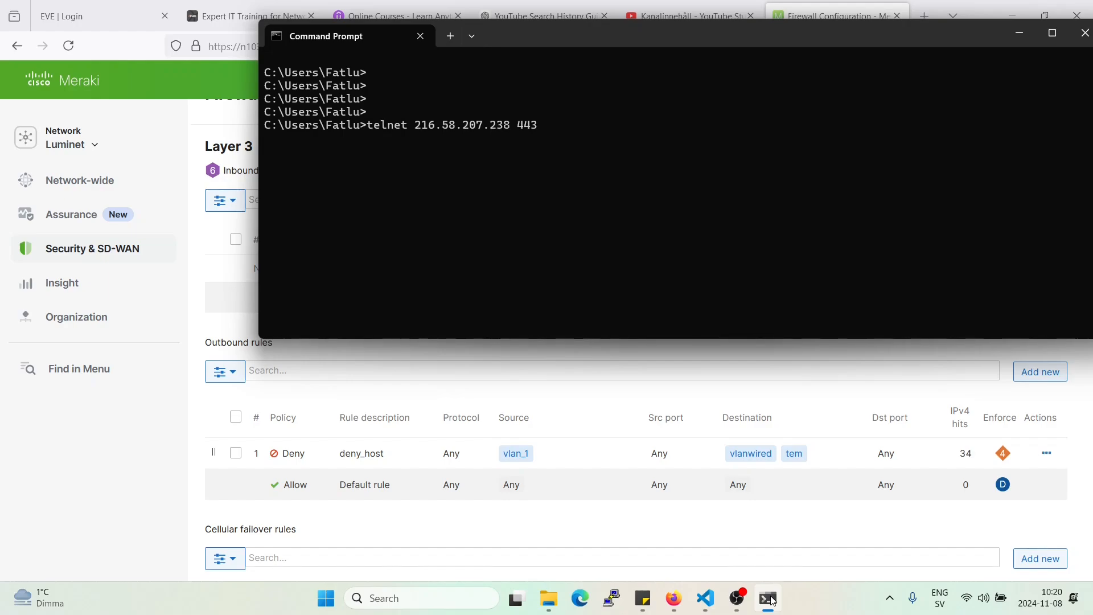
key(Return)
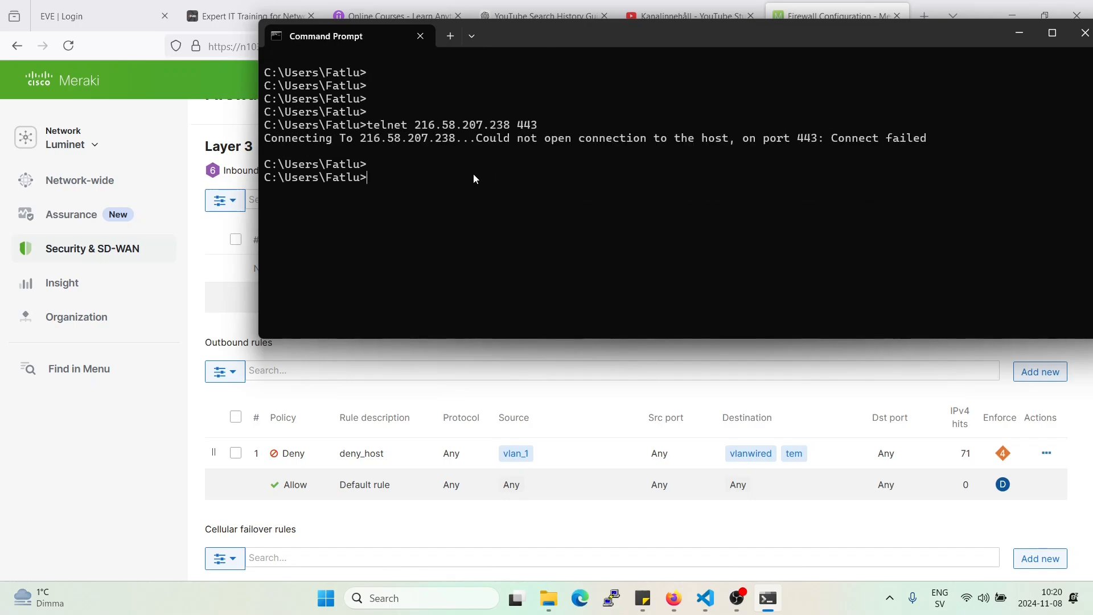
Rework the command into ping 216.58.207.238, watch it time out, and stop it with Ctrl+C.
text(telnet 216.58.207.238 443)
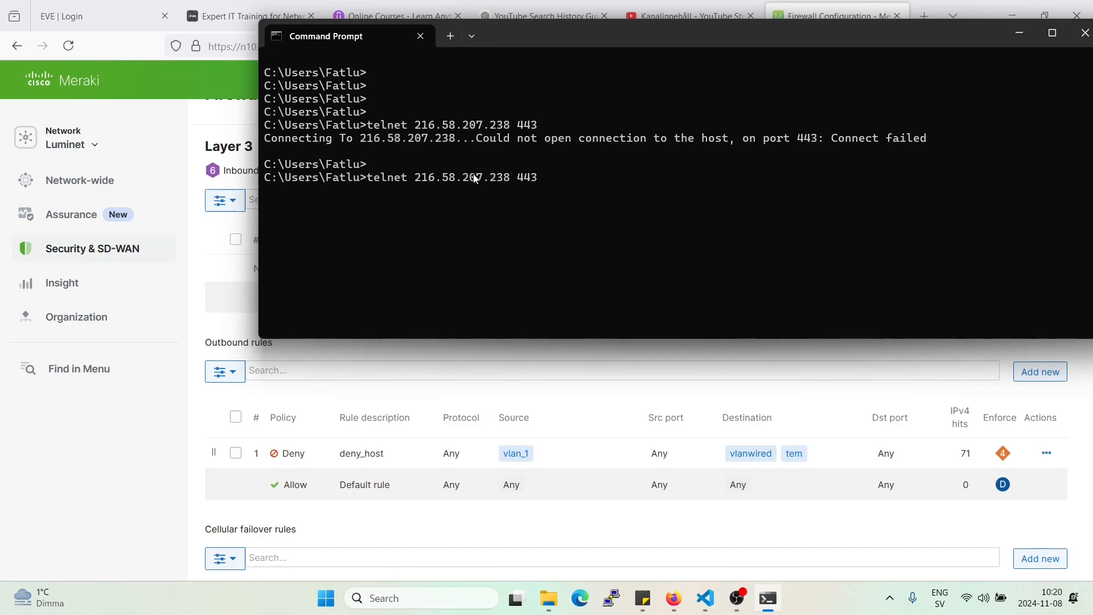
key(BackSpace)
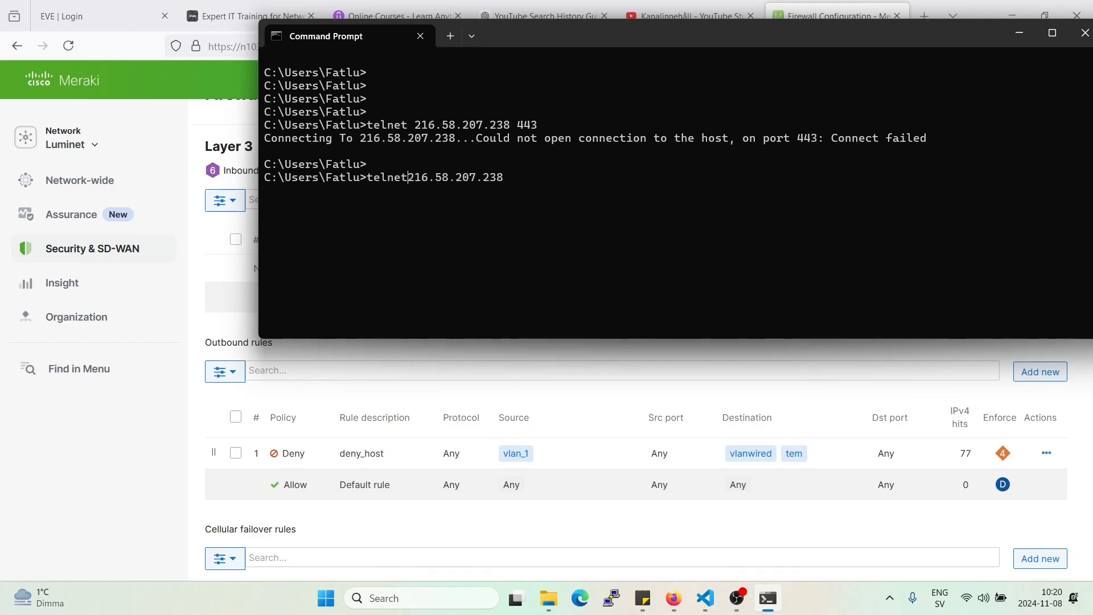
text(ping )
key(enter)
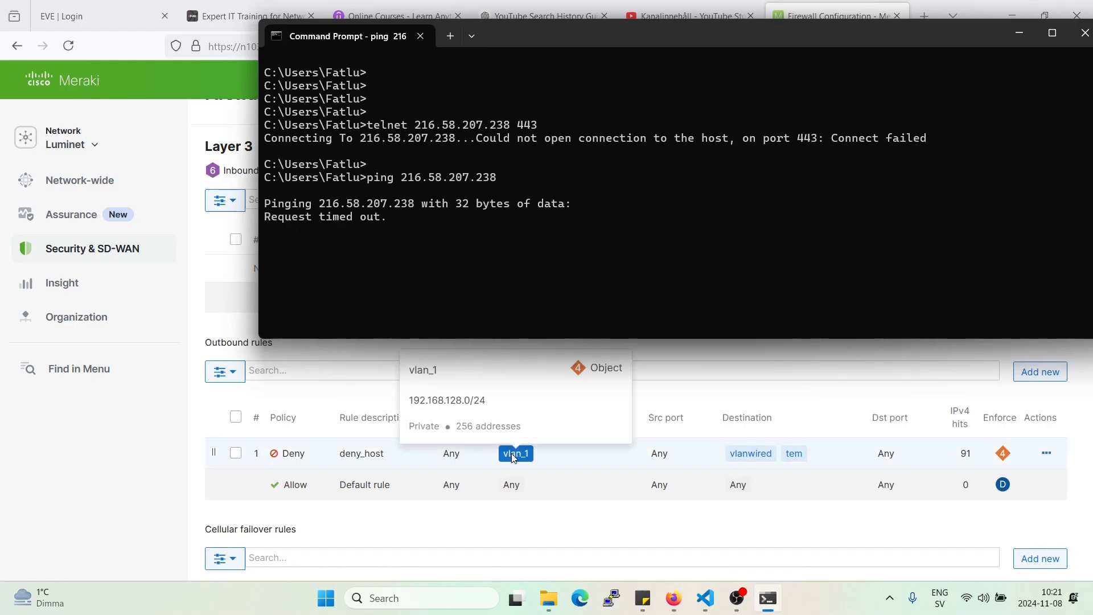
mouse_move(459, 307)
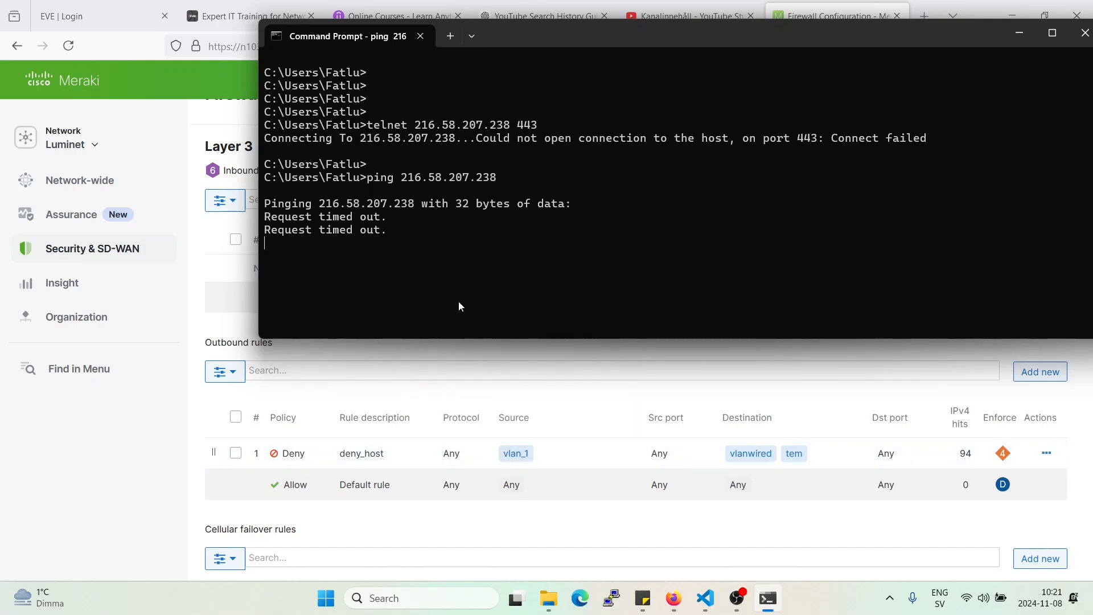
key(ctrl+c)
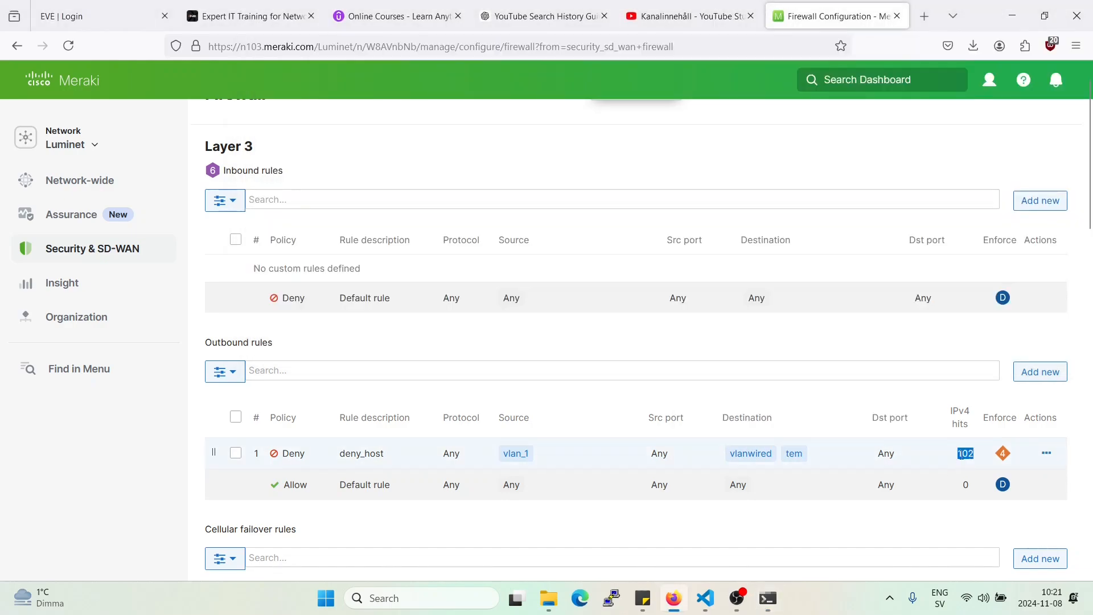
mouse_move(794, 453)
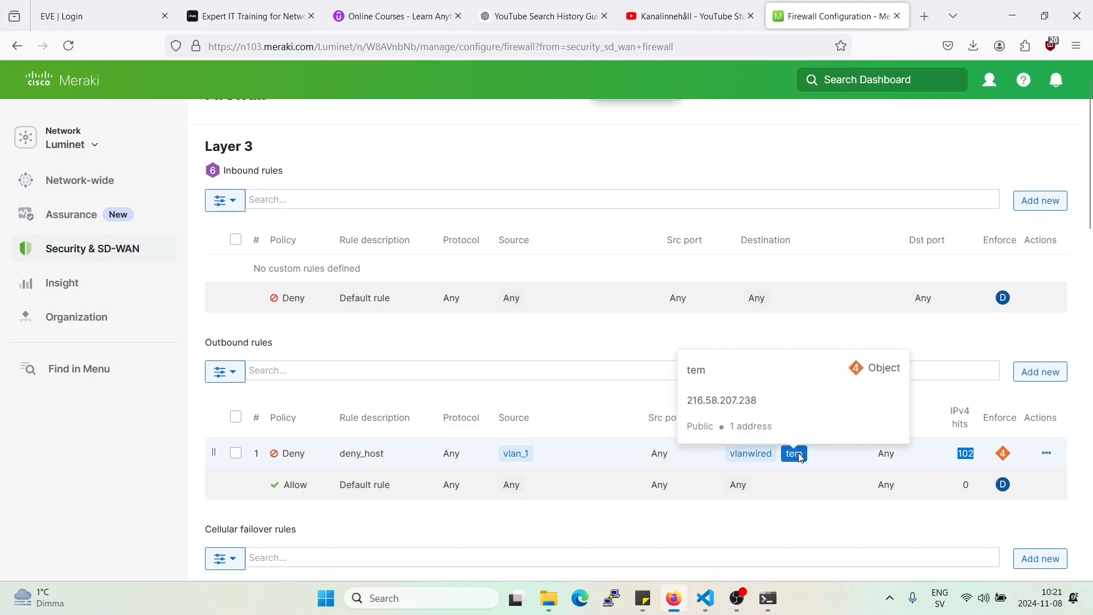
mouse_move(949, 460)
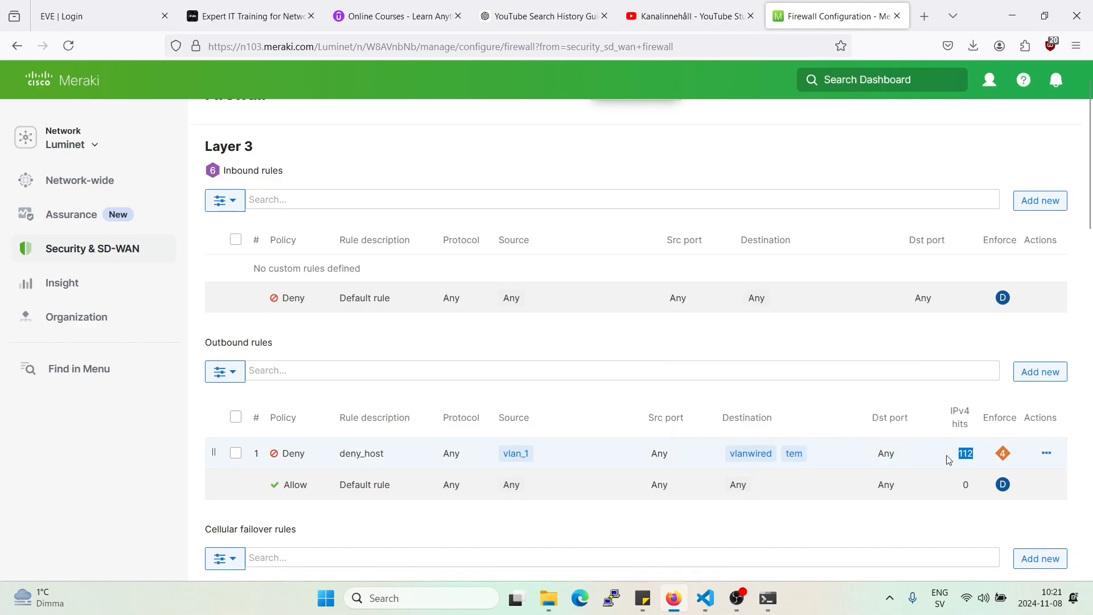
mouse_move(794, 453)
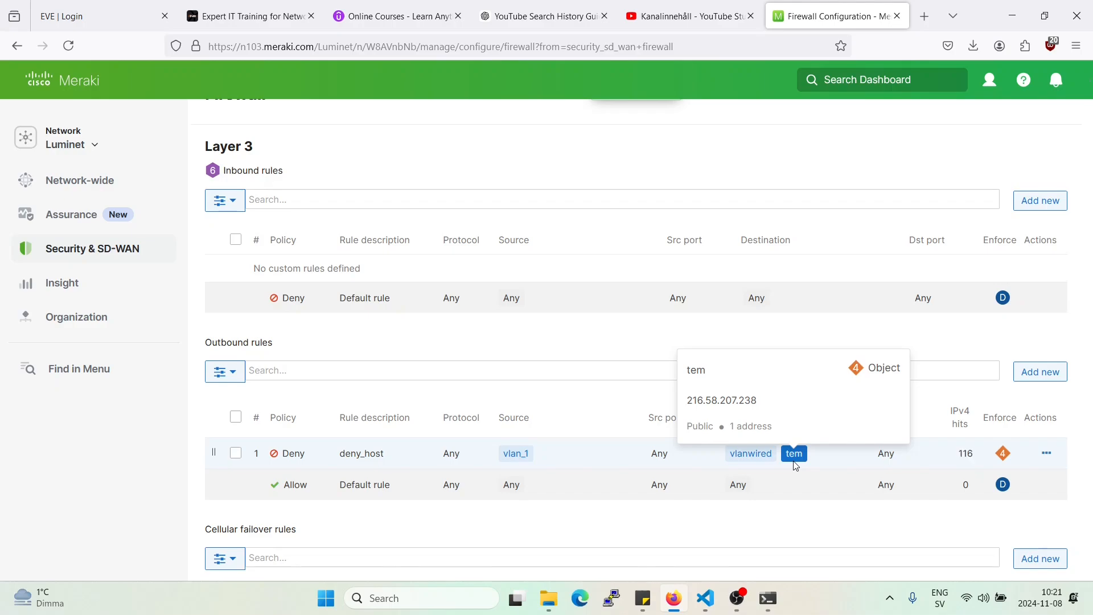
mouse_move(797, 465)
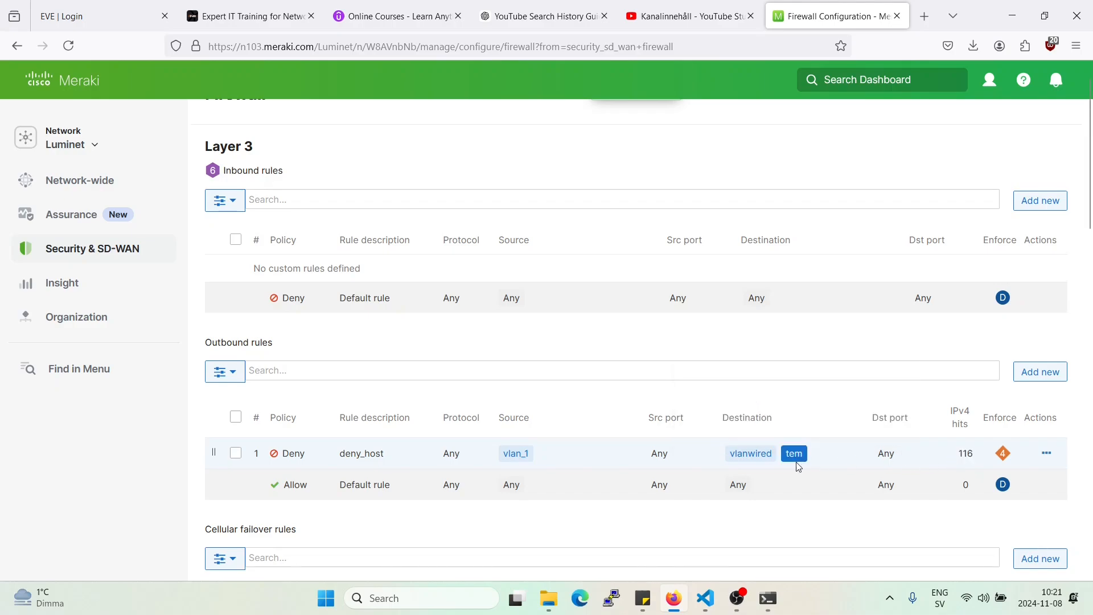
mouse_move(794, 453)
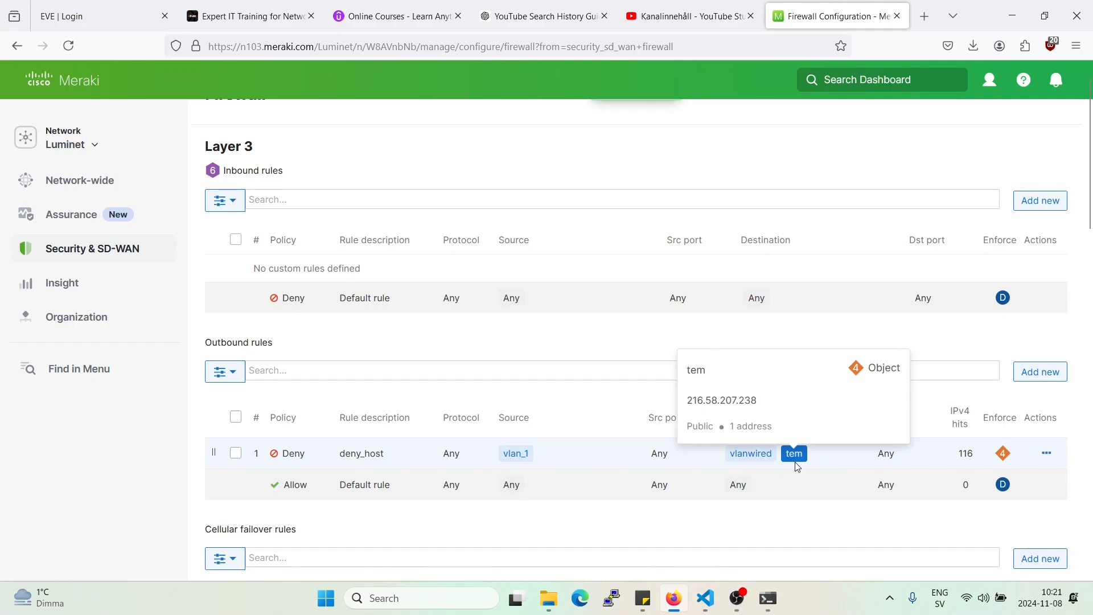
mouse_move(591, 429)
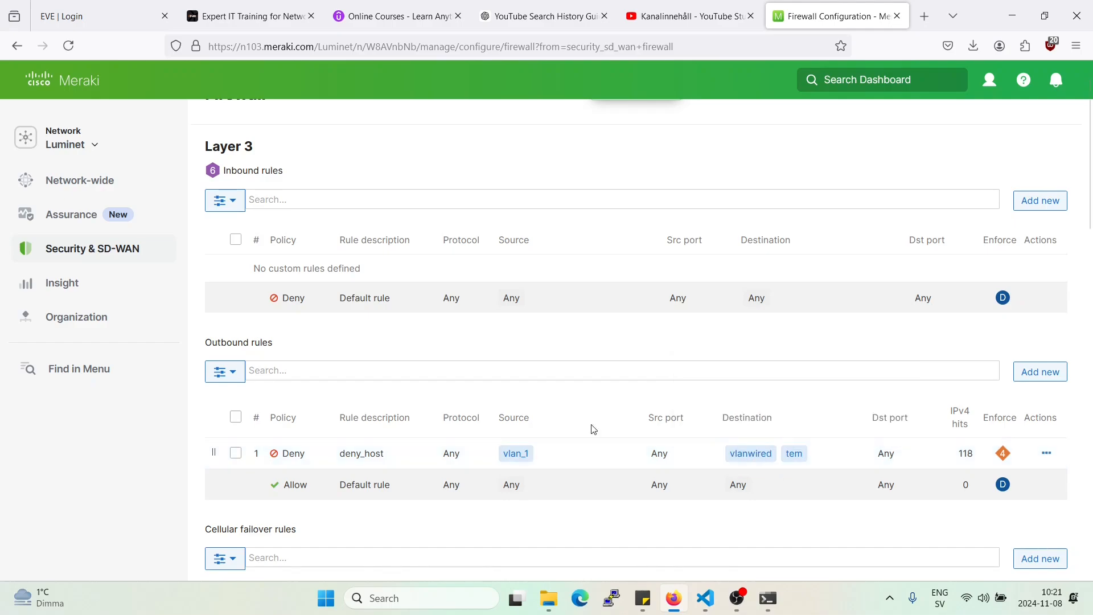
mouse_move(106, 147)
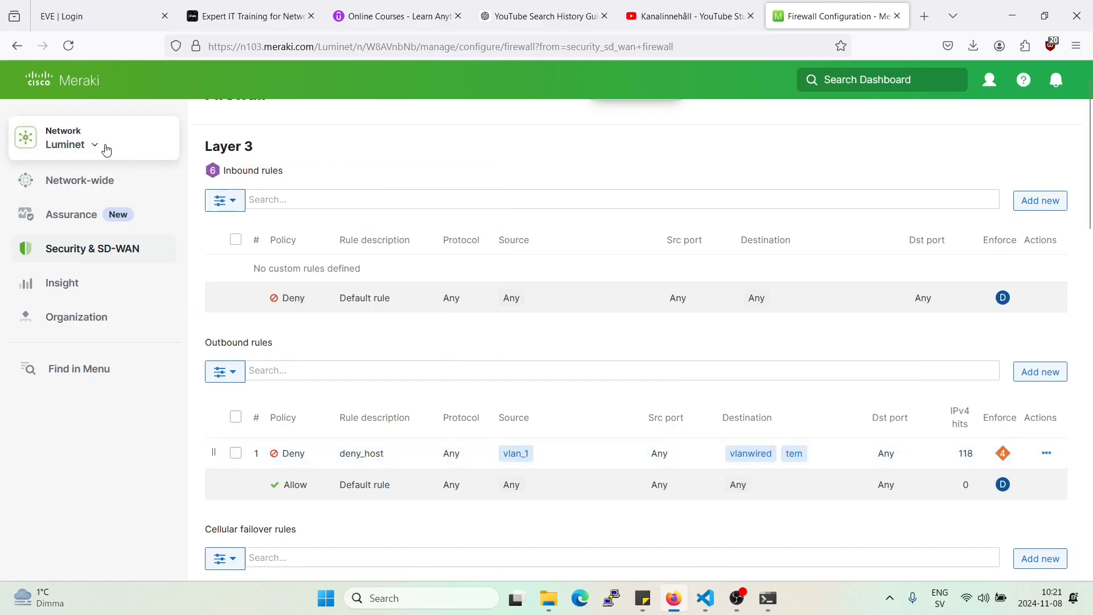
click(92, 144)
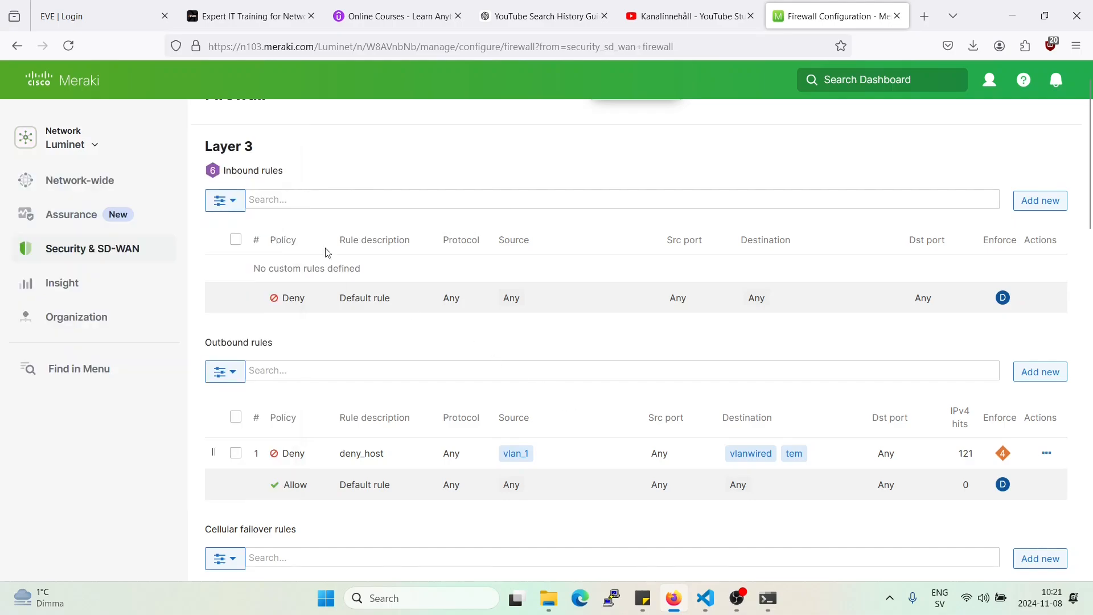
Switch to the site-1 network and review its firewall rule allowing HTTP on TCP port 80.
click(69, 145)
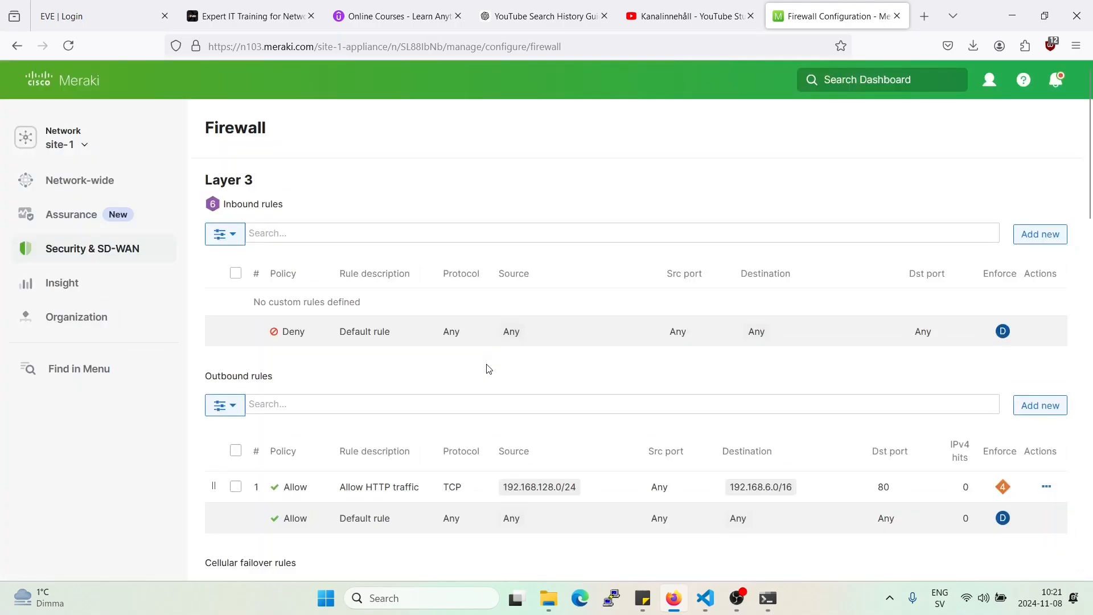
mouse_move(483, 381)
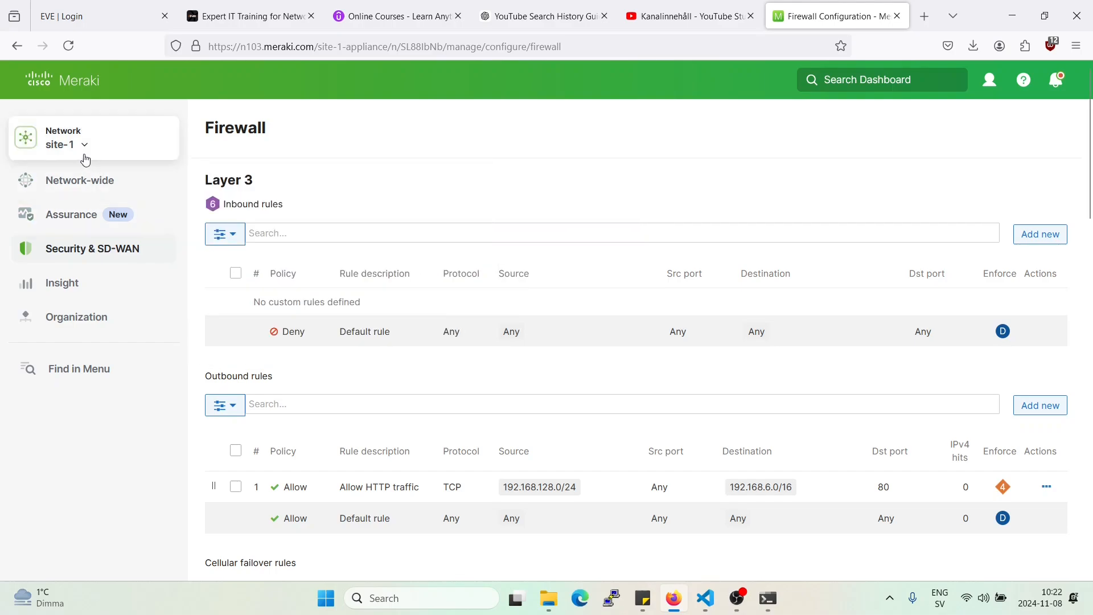
click(92, 248)
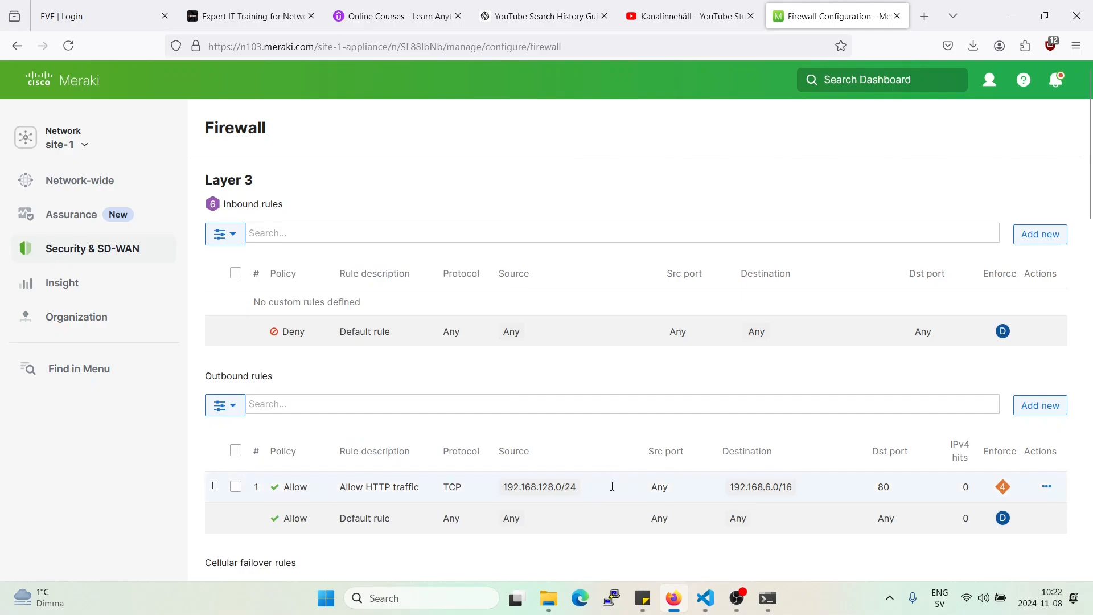
mouse_move(477, 488)
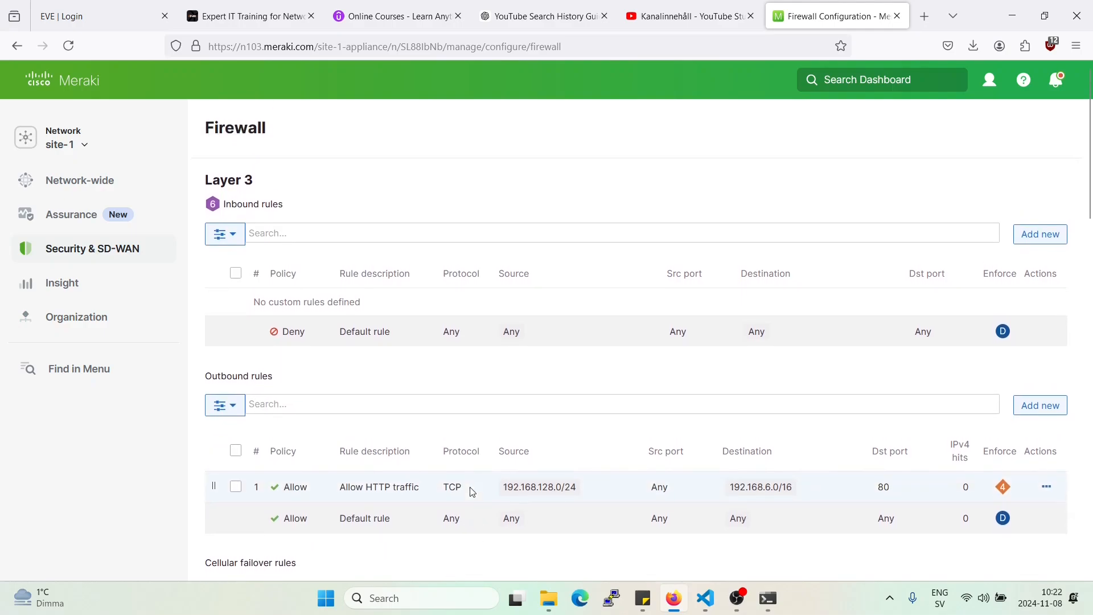
click(91, 248)
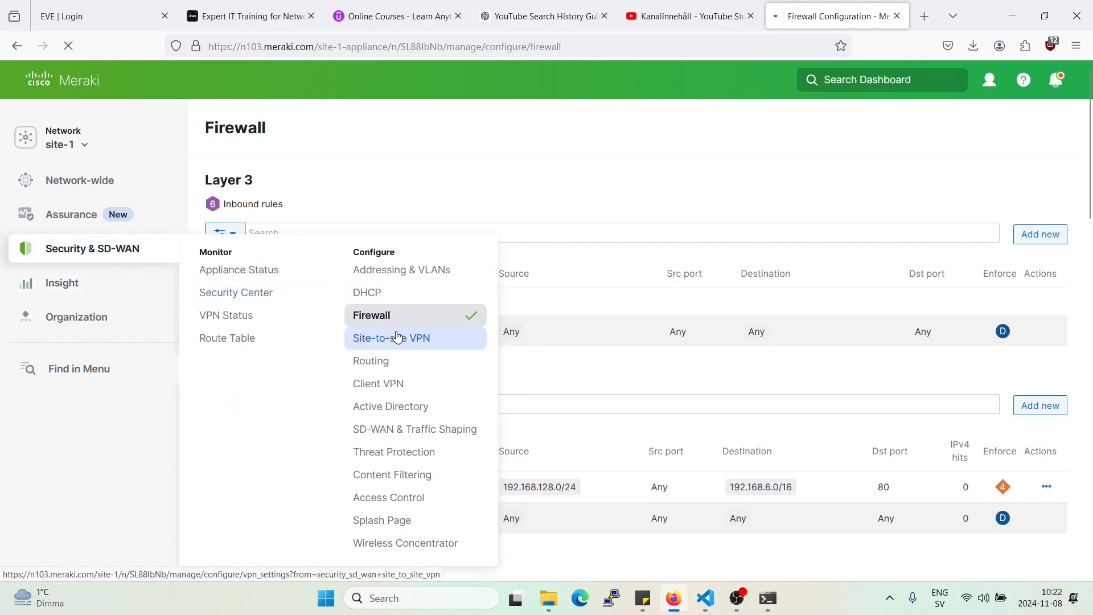
Go to site-1's Site-to-site VPN page and scroll to the site-to-site outbound firewall section.
click(390, 337)
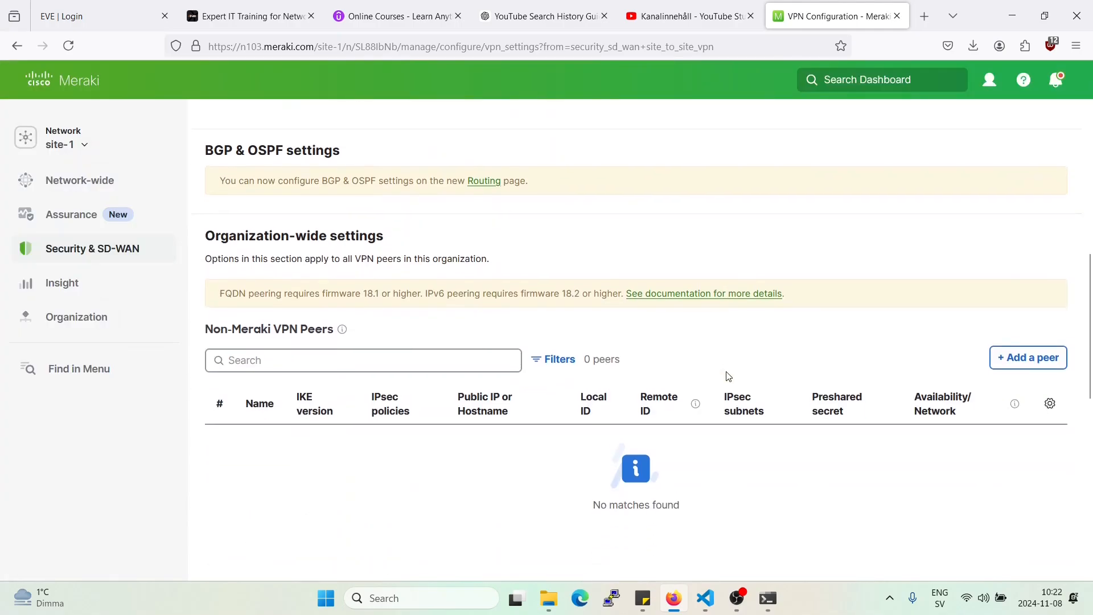
scroll(down, 3)
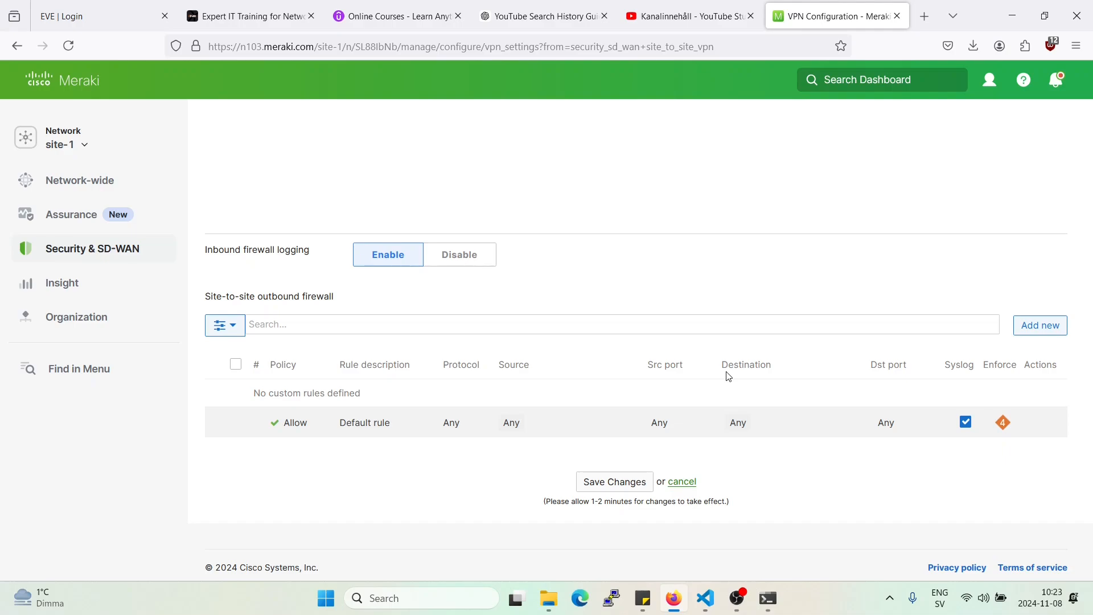
mouse_move(611, 415)
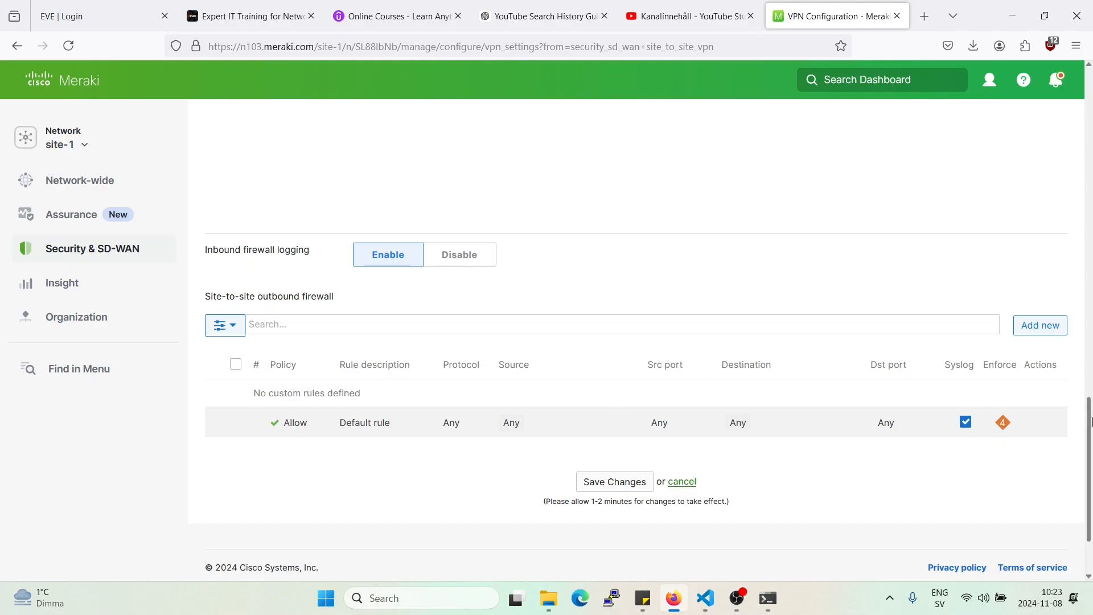
mouse_move(1039, 324)
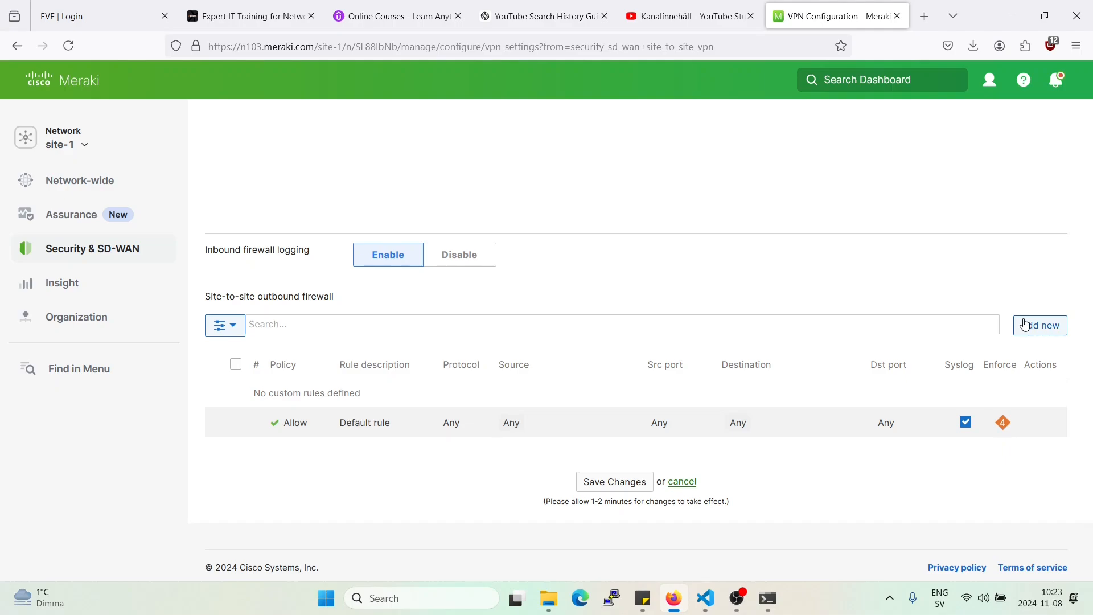
Review site-1's Spoke VPN settings with VLAN-10 enabled and filter the network list to Luminet.
click(92, 249)
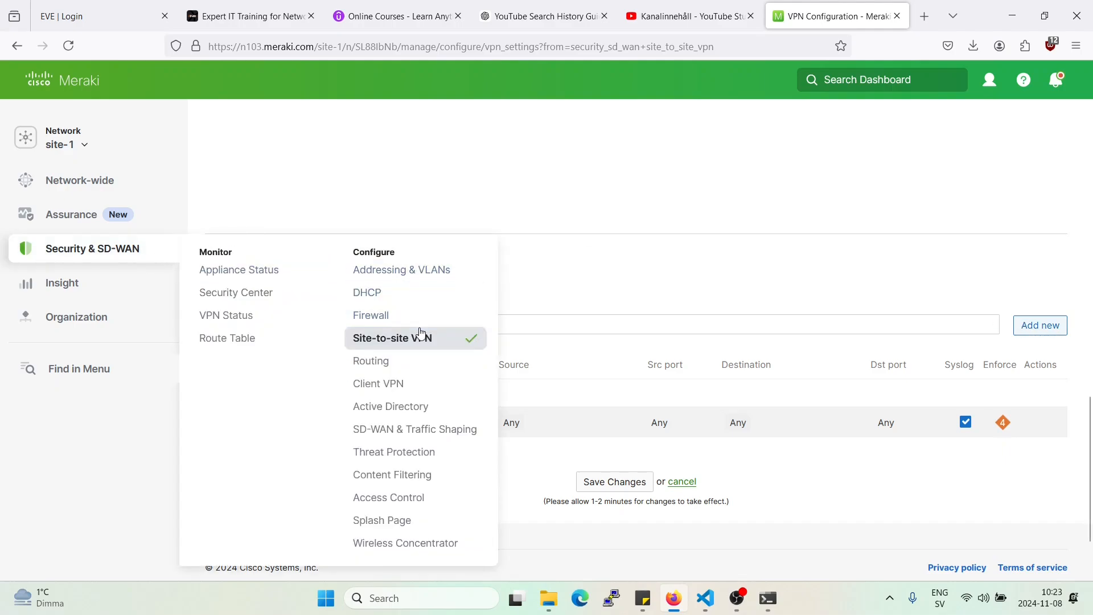
mouse_move(400, 269)
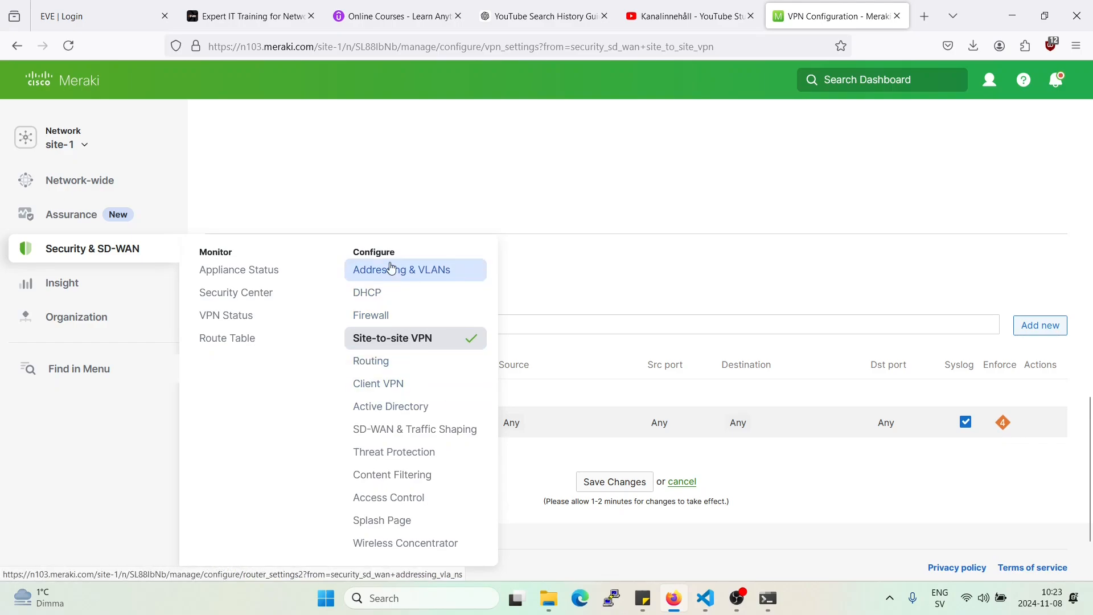
mouse_move(407, 271)
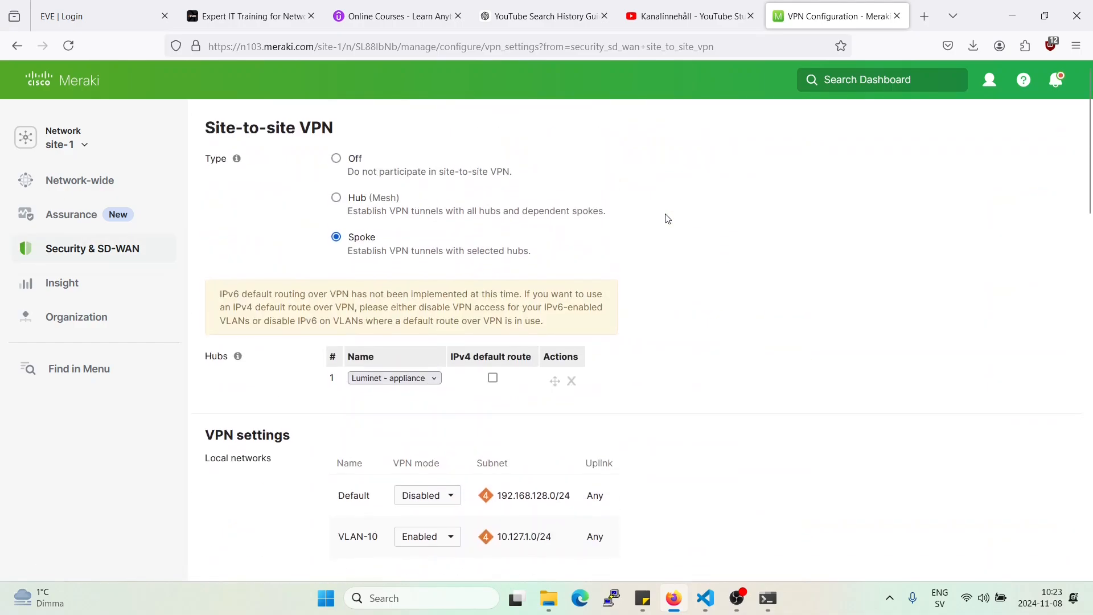
scroll(down, 3)
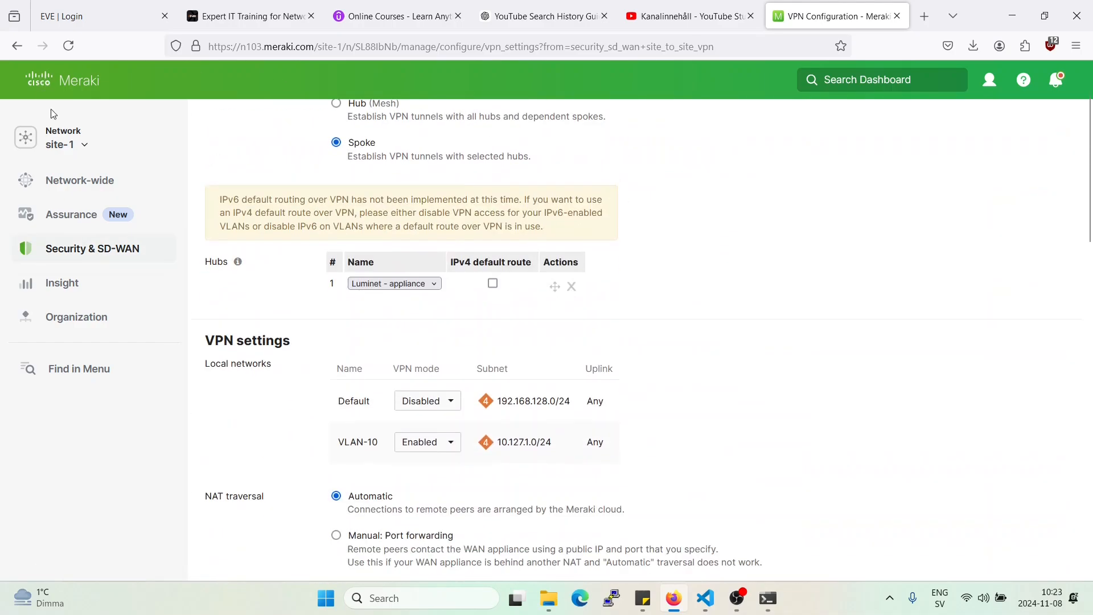
mouse_move(415, 504)
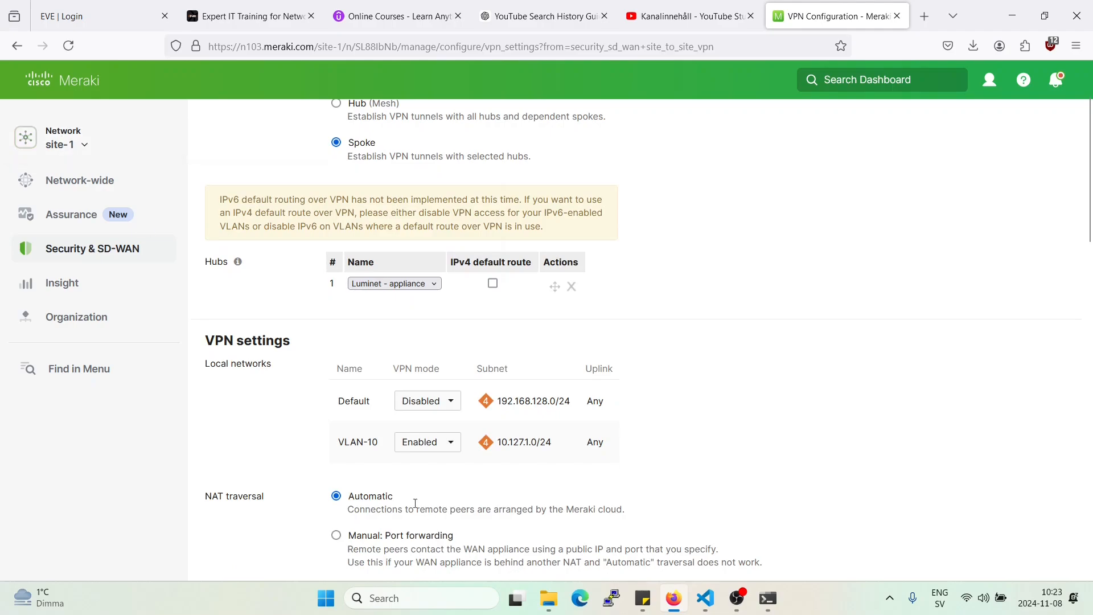
double_click(357, 441)
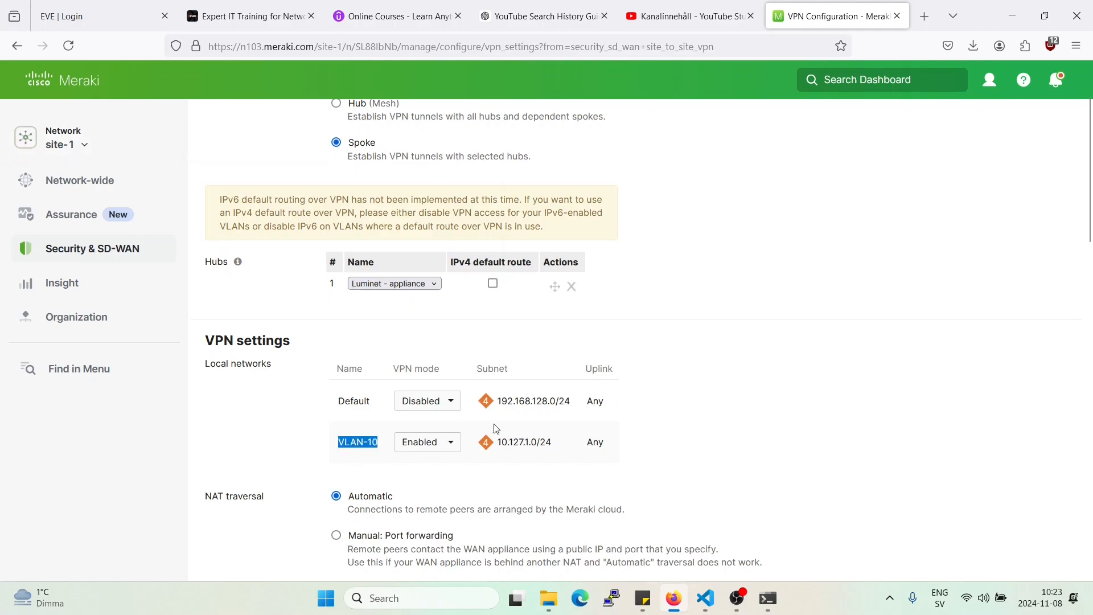
double_click(523, 442)
text(lu)
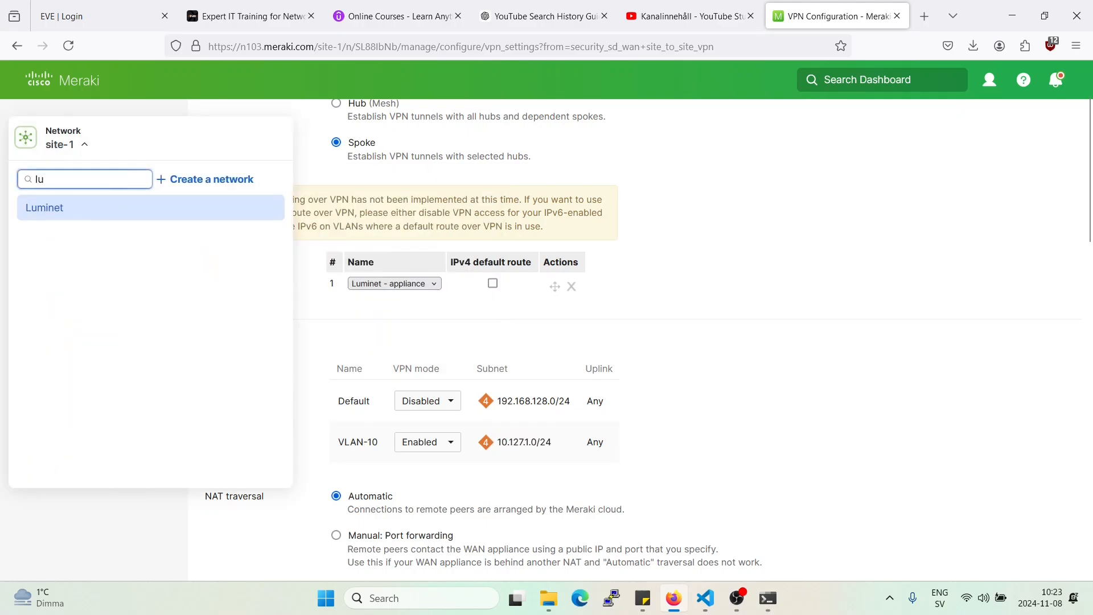
On Luminet, set the Default subnet 192.168.128.0/24 VPN mode to Enabled and save.
click(45, 207)
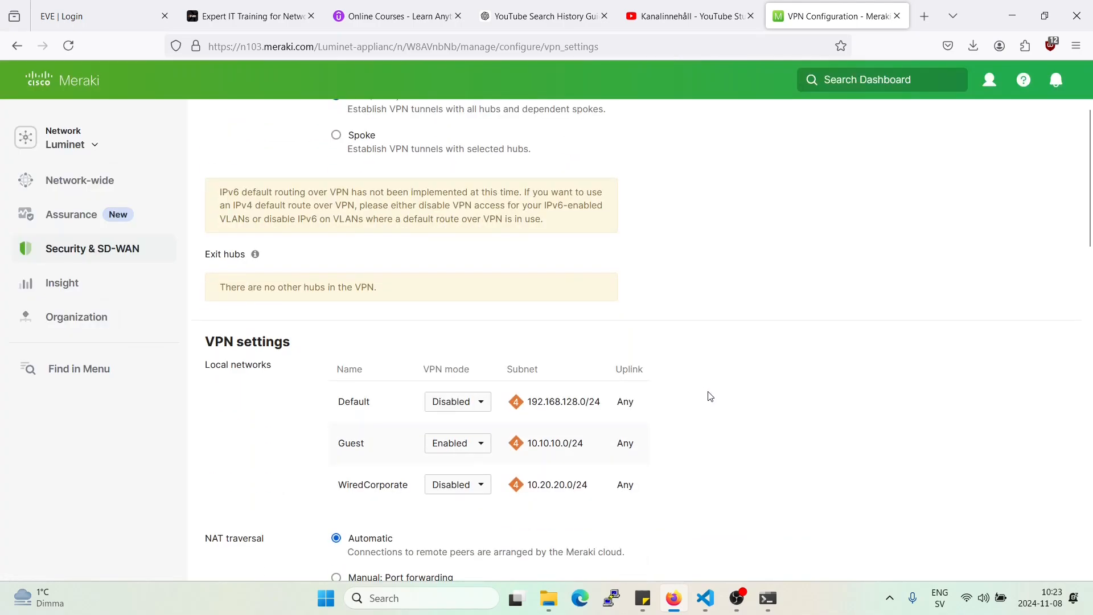
mouse_move(439, 410)
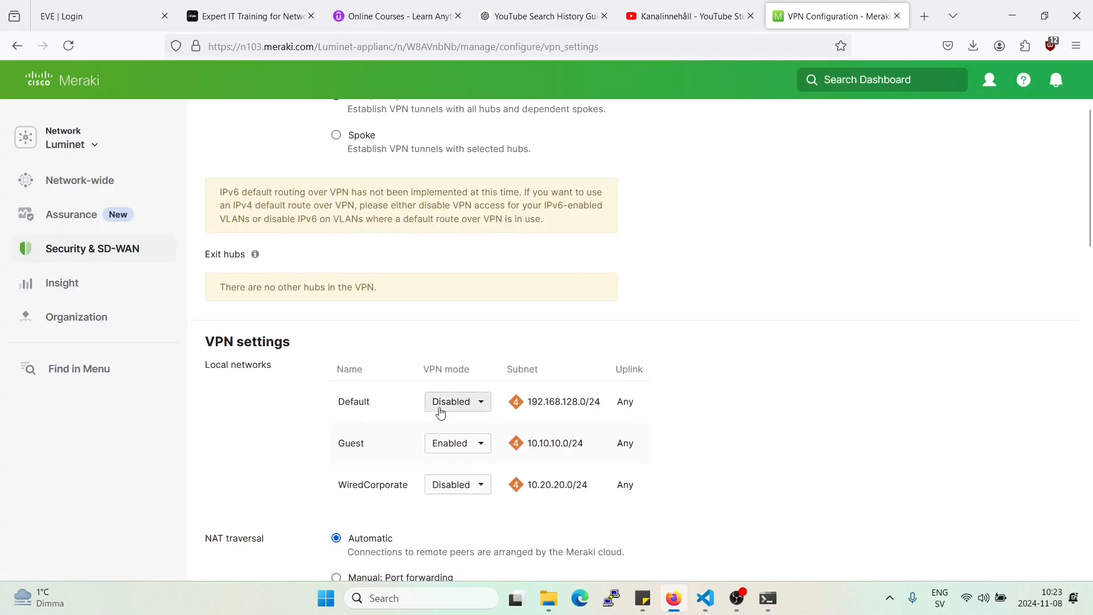
double_click(560, 402)
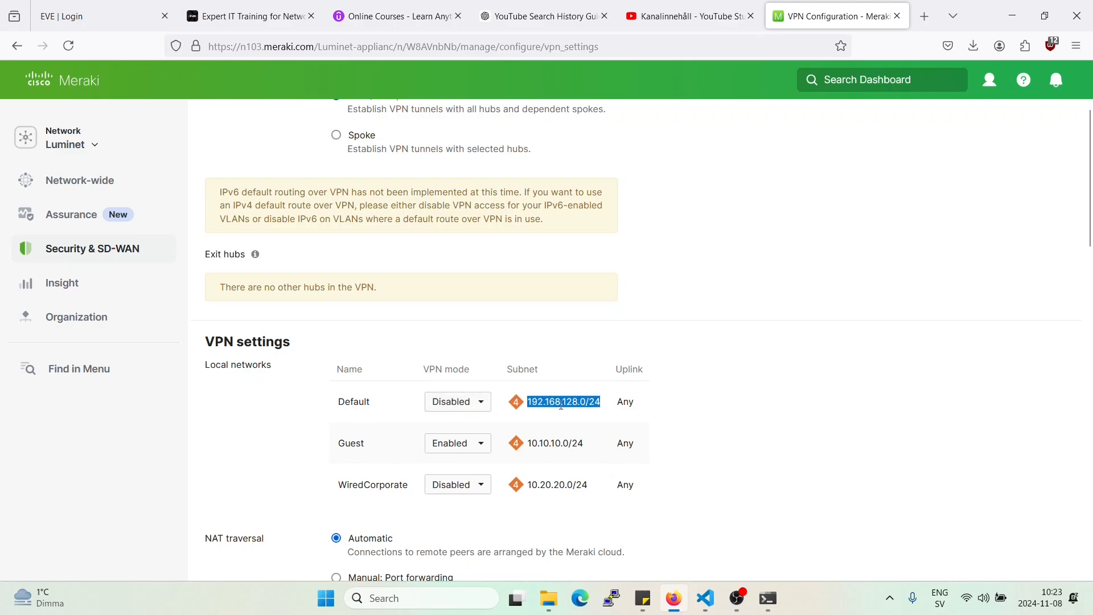
mouse_move(561, 402)
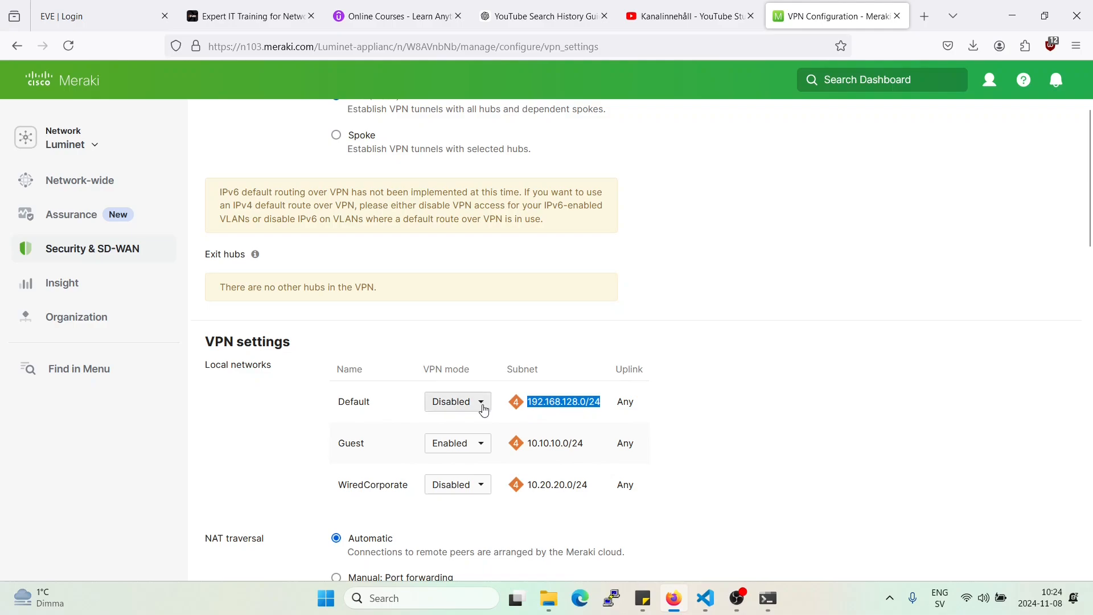
click(458, 400)
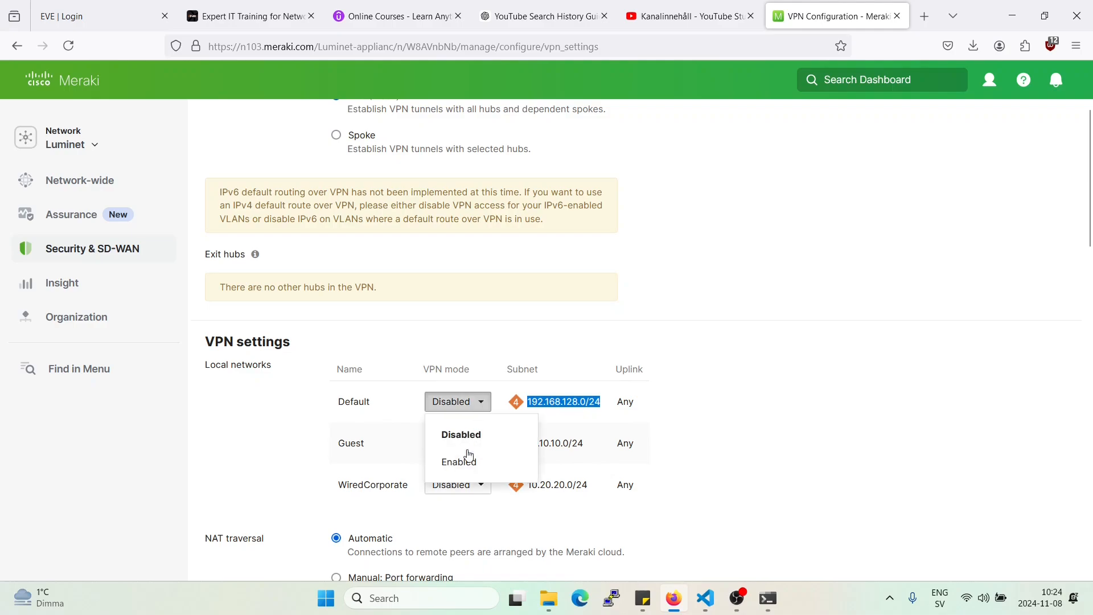
click(457, 461)
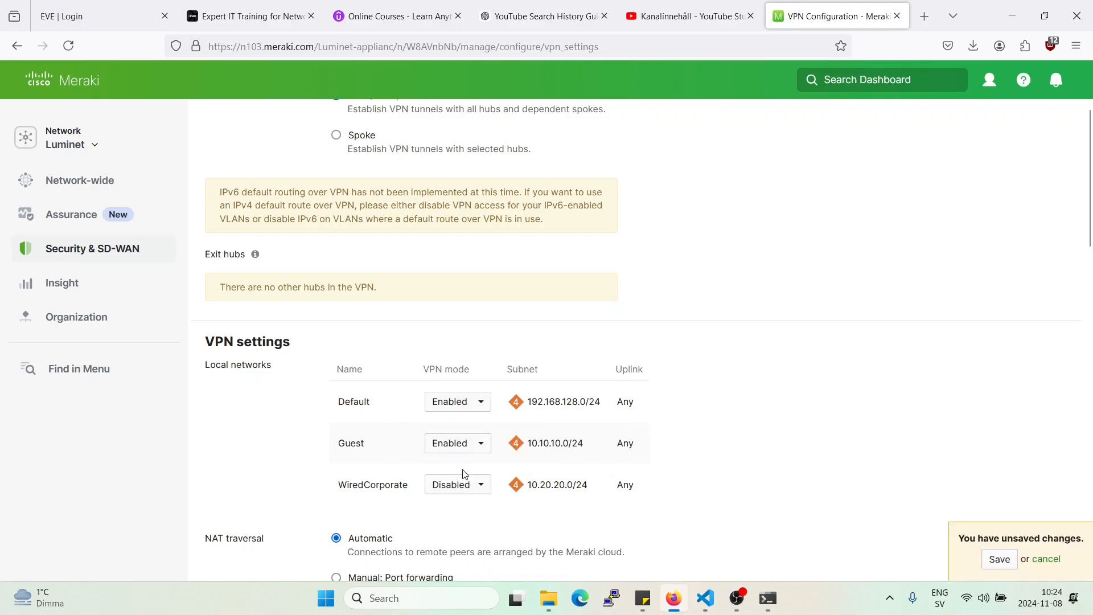
mouse_move(855, 495)
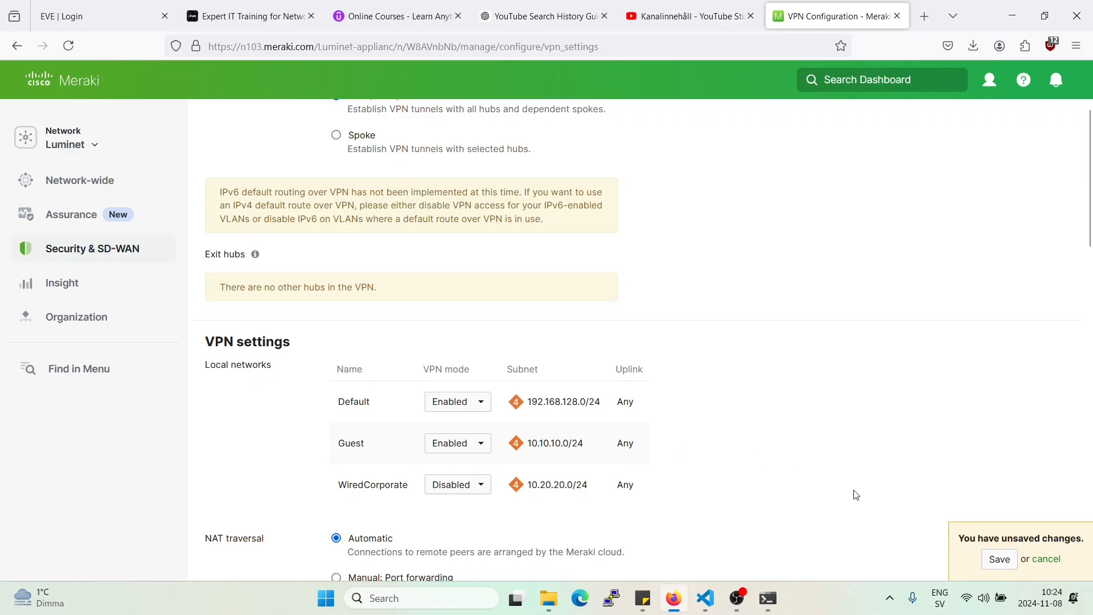
mouse_move(864, 458)
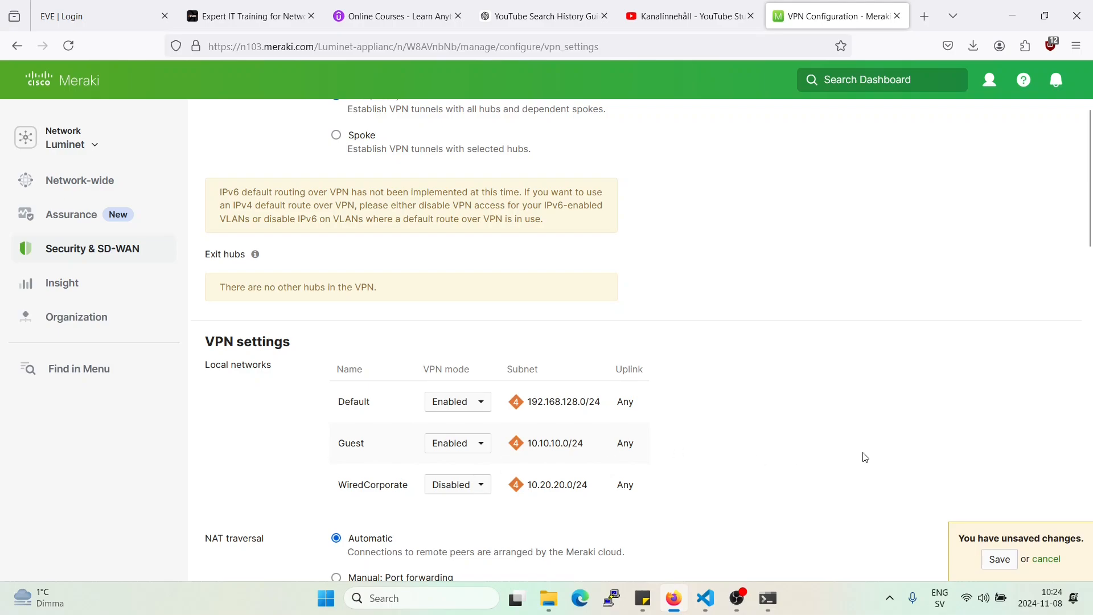
click(1000, 559)
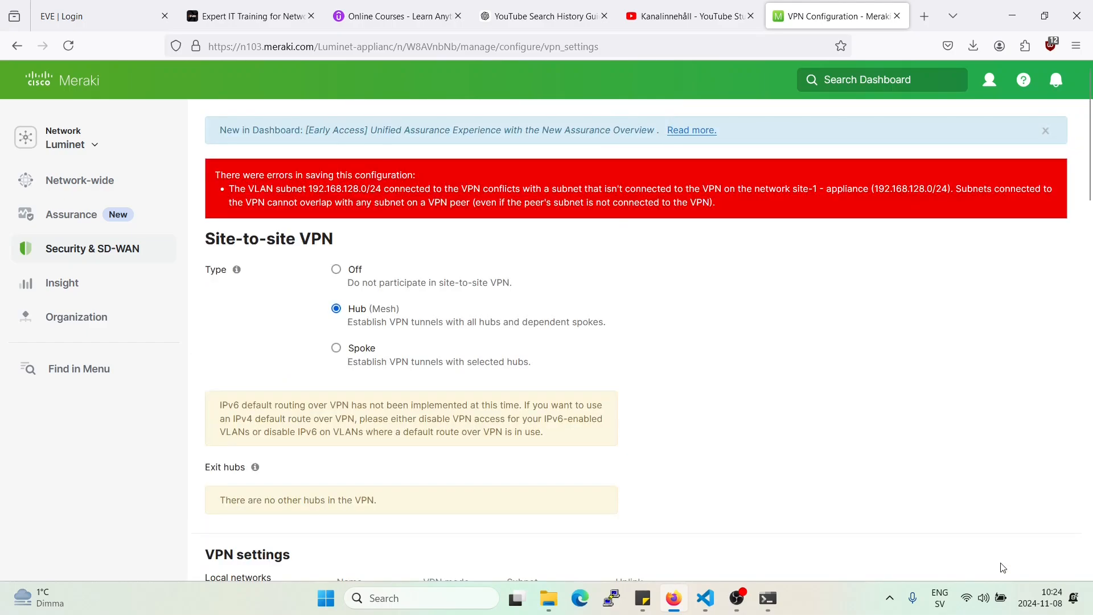
mouse_move(844, 434)
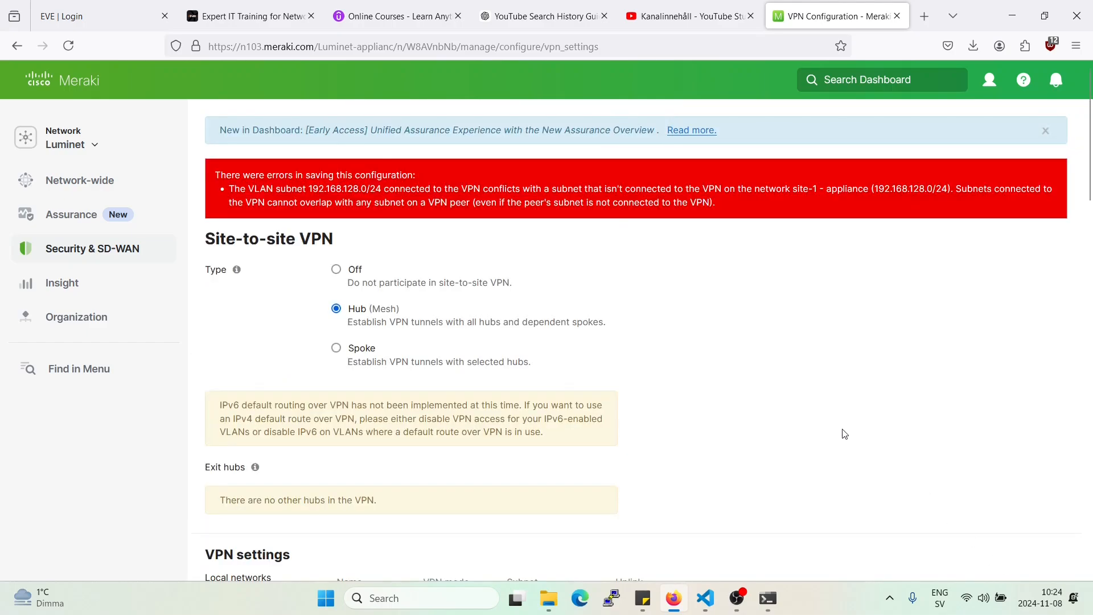
mouse_move(463, 187)
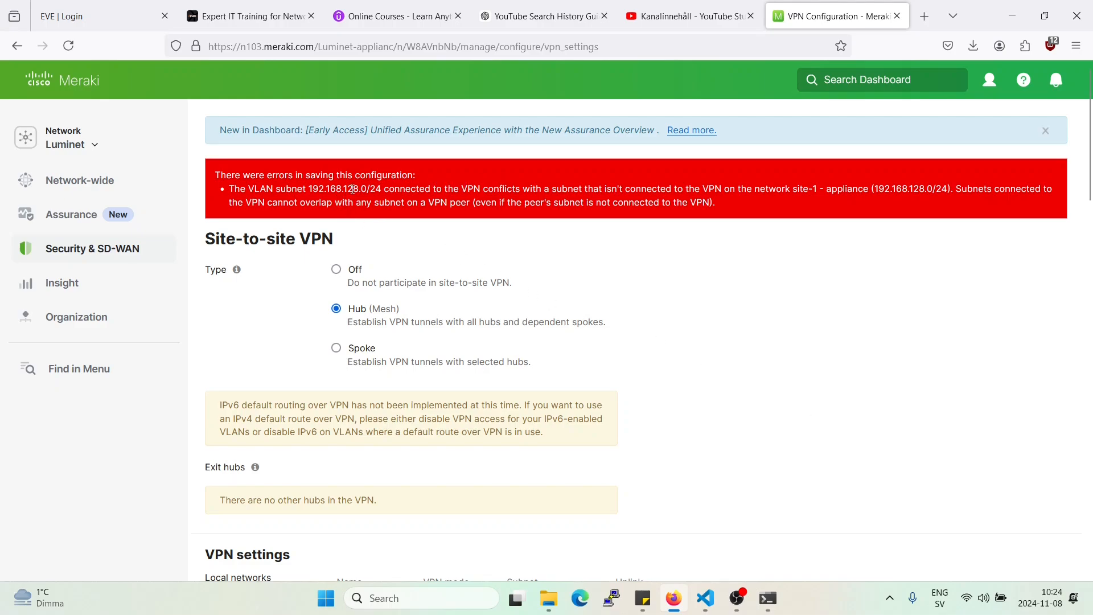
double_click(350, 189)
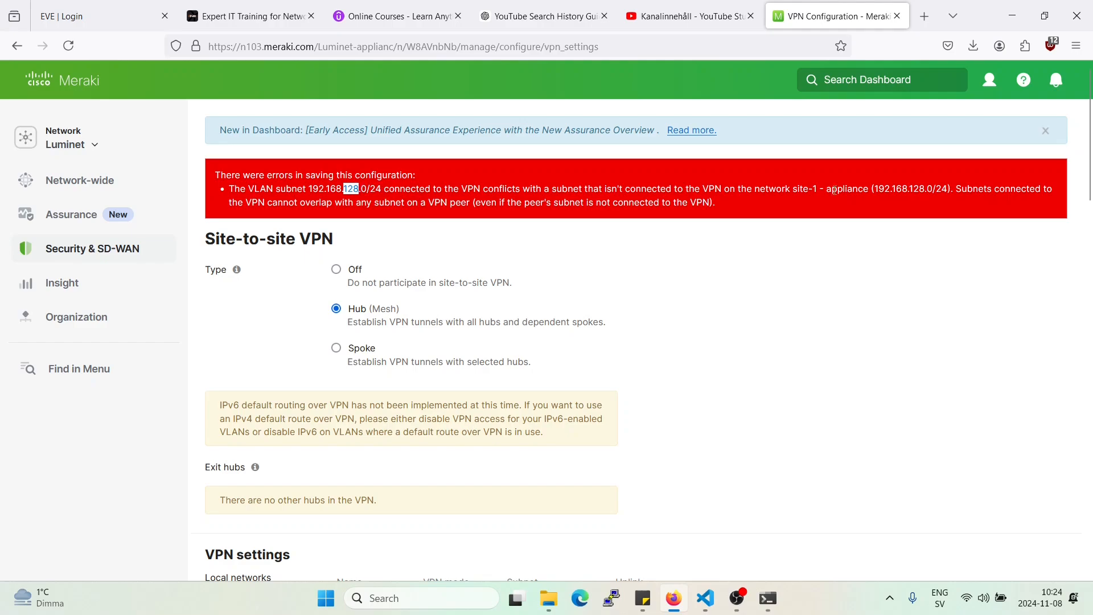
mouse_move(971, 209)
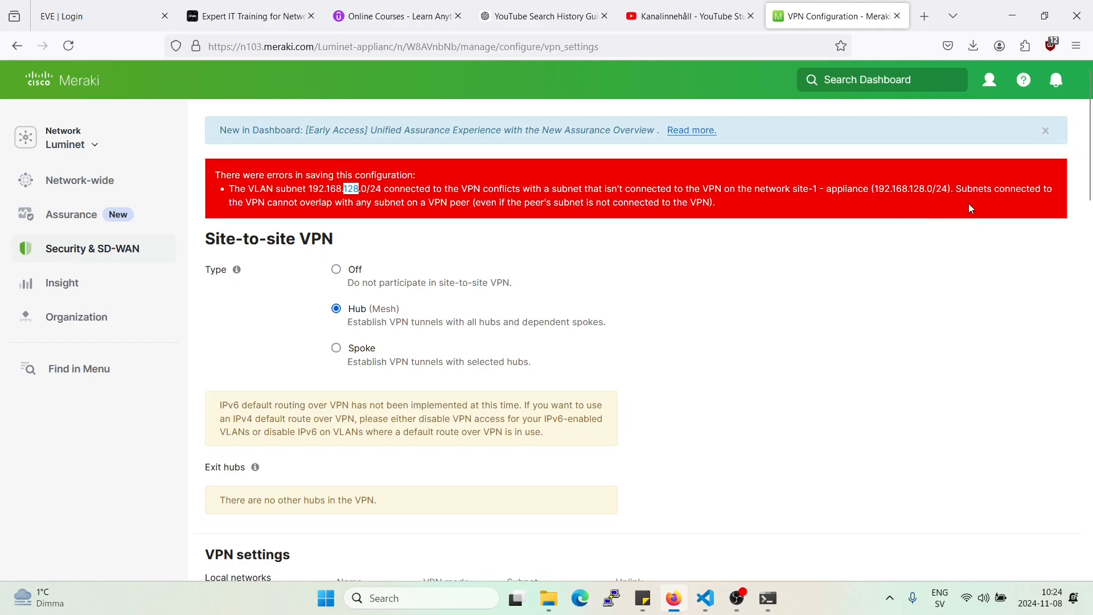
double_click(847, 189)
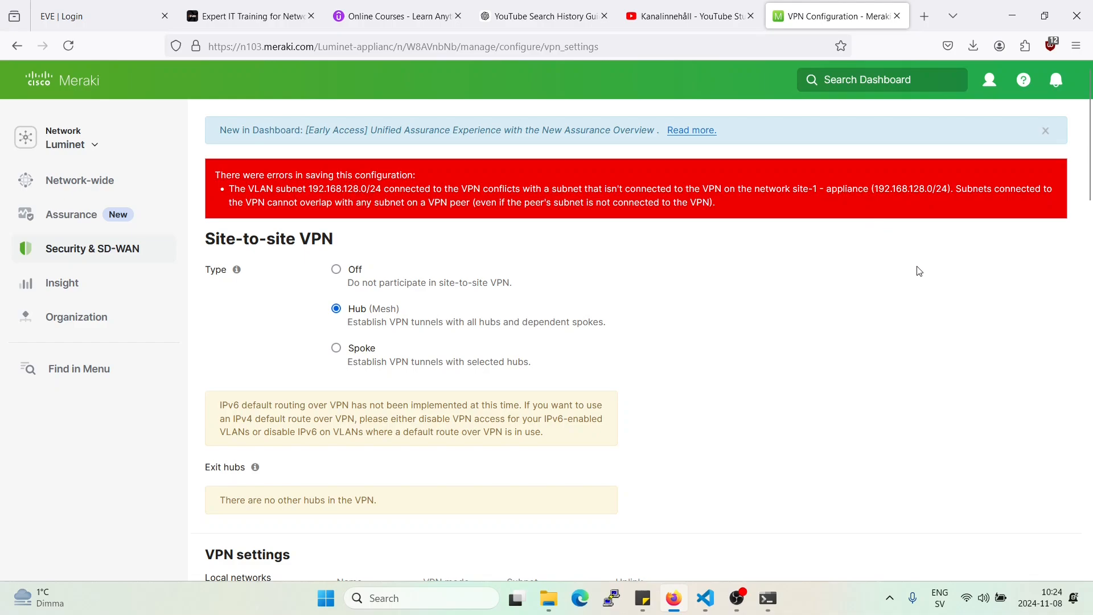
scroll(down, 3)
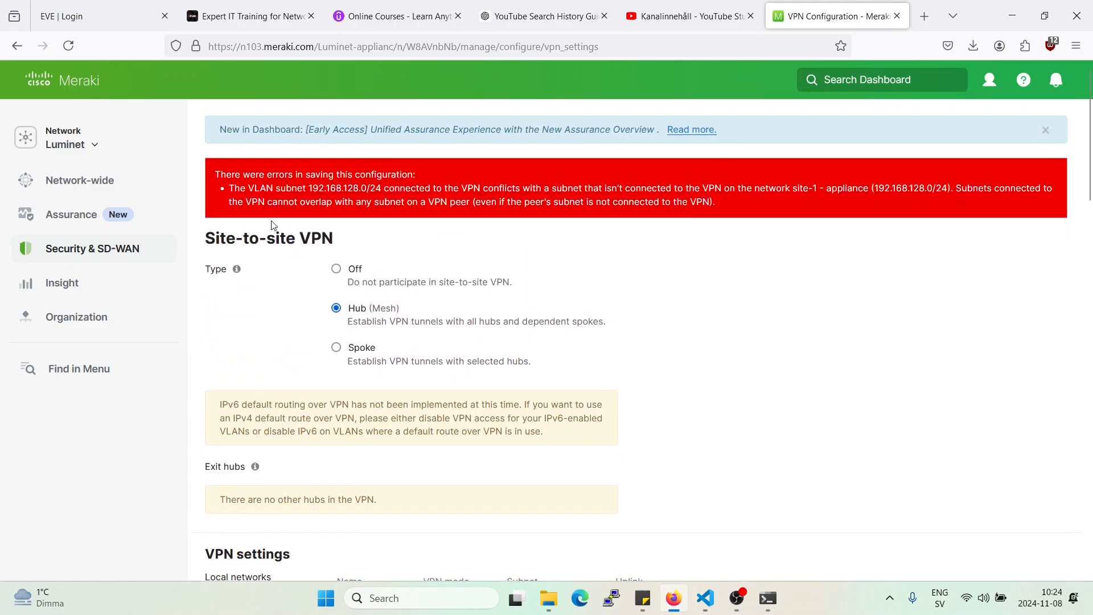
Switch to the site-1 network and go to its Addressing & VLANs page.
click(69, 137)
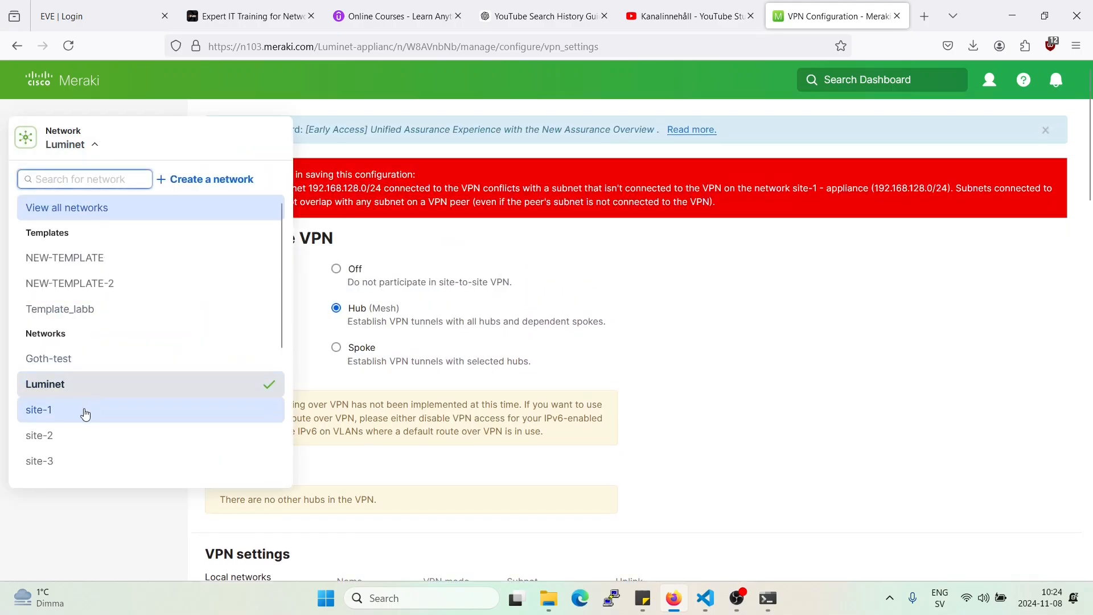
mouse_move(532, 302)
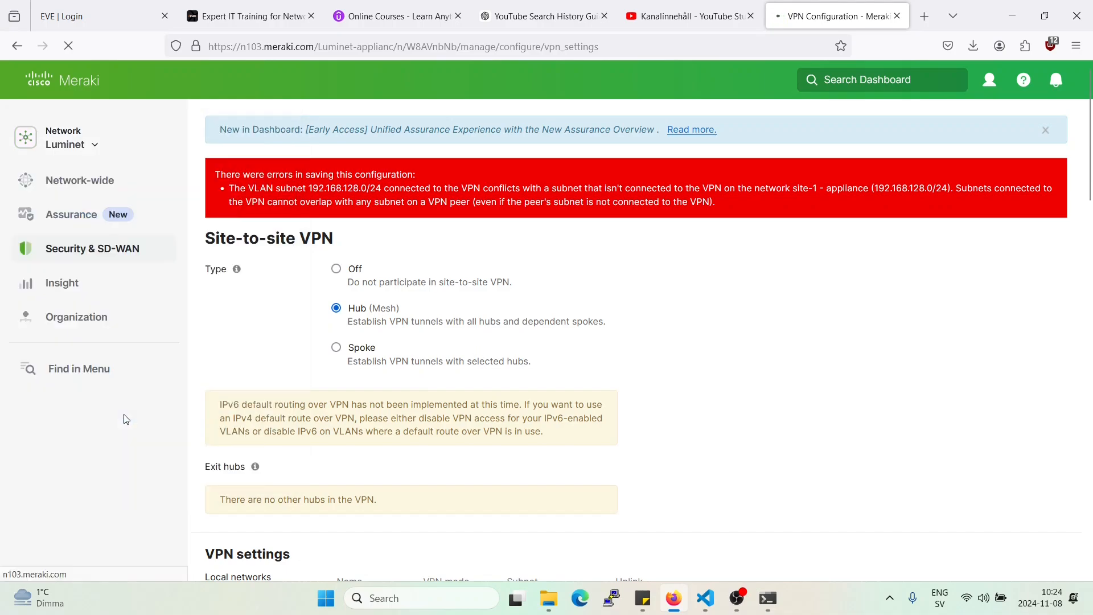
click(93, 248)
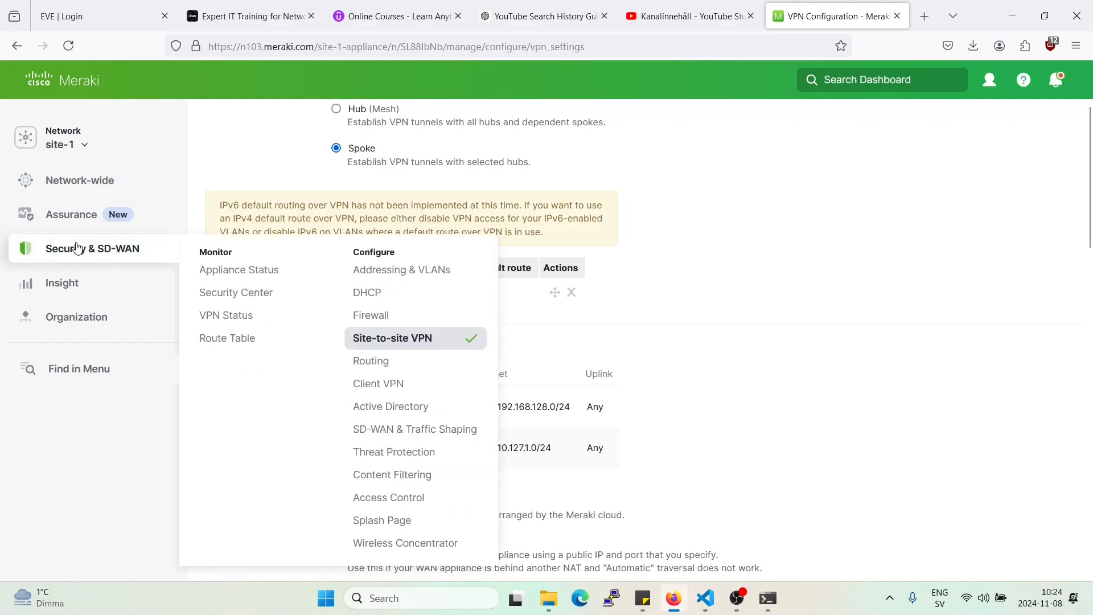
click(401, 270)
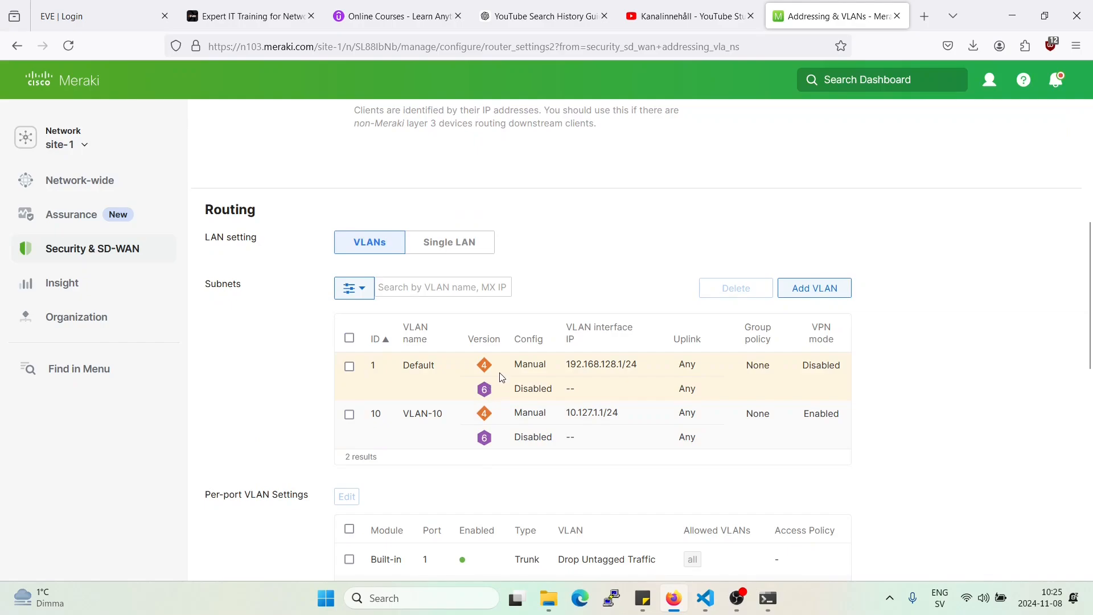
Change the Default VLAN to interface IP 192.168.129.1 and subnet 192.168.129.0/24 and attempt to save.
click(417, 364)
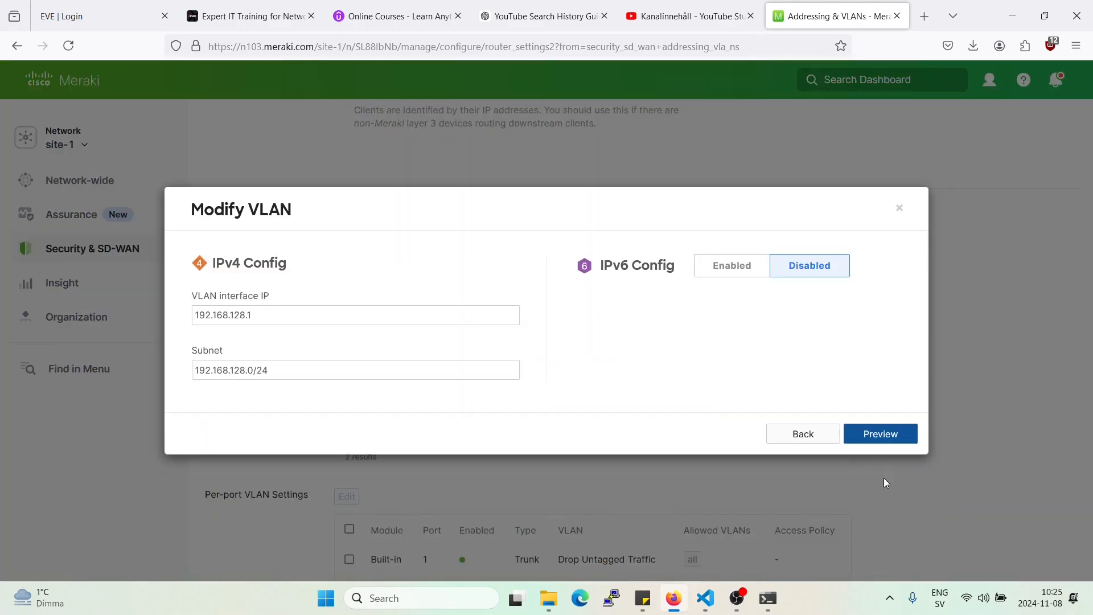
click(355, 314)
text(9)
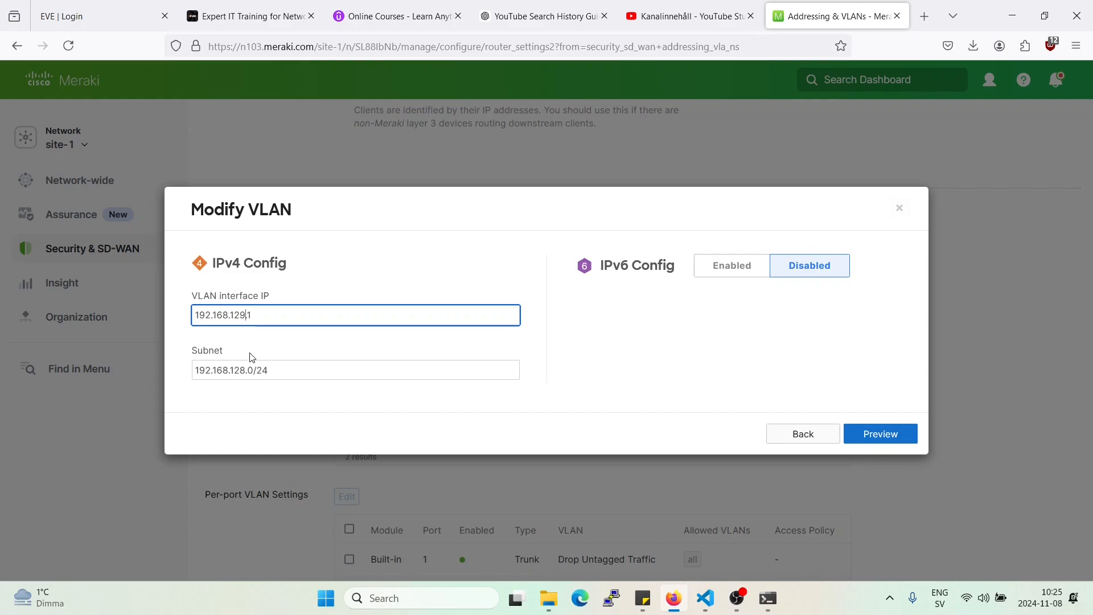
click(355, 369)
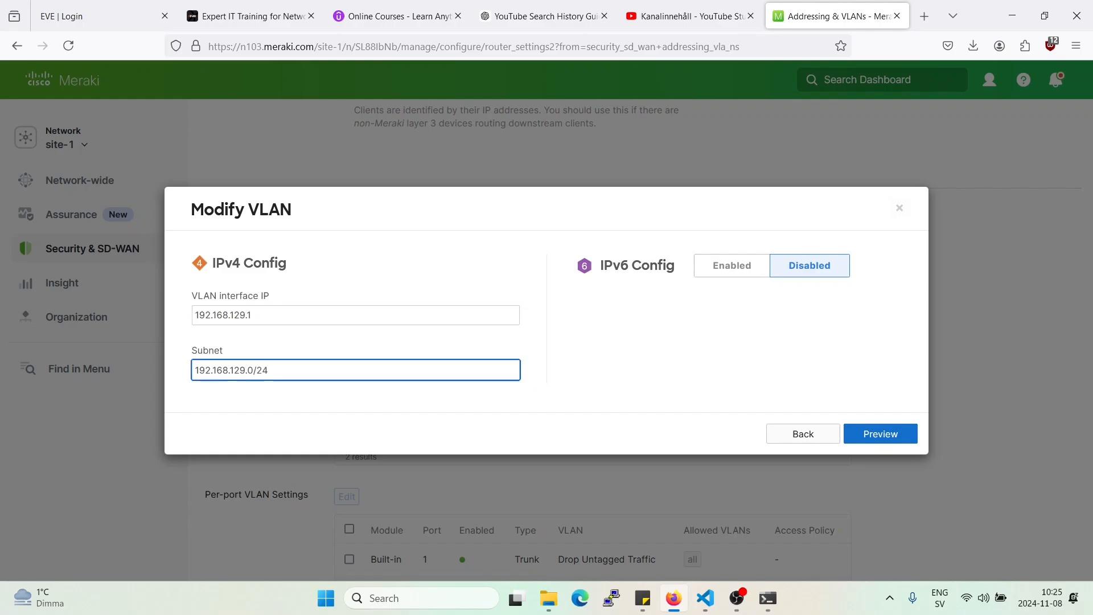
click(880, 433)
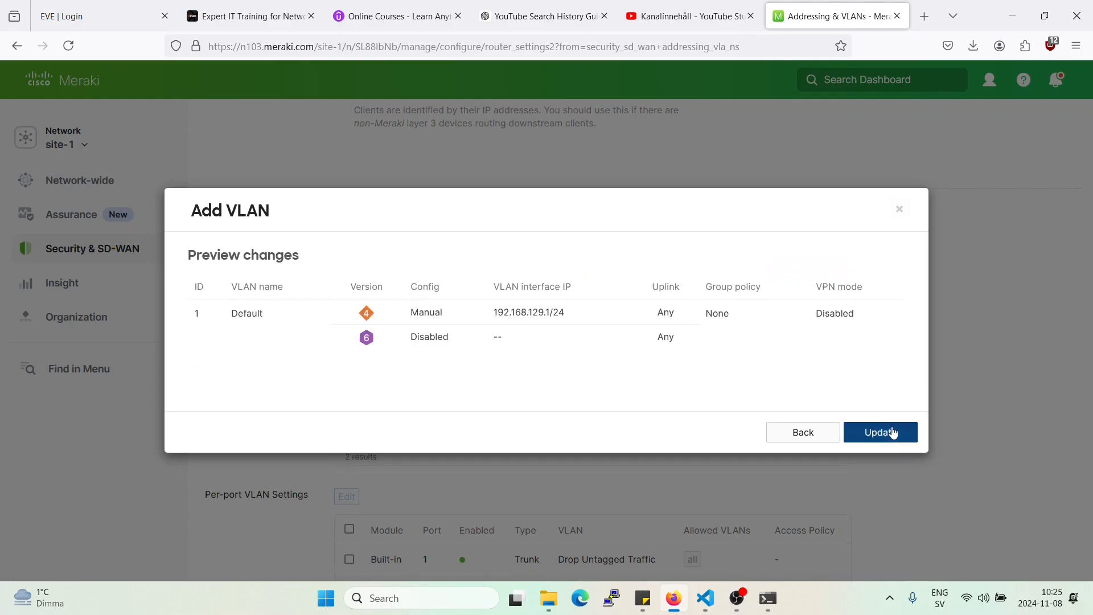
click(880, 432)
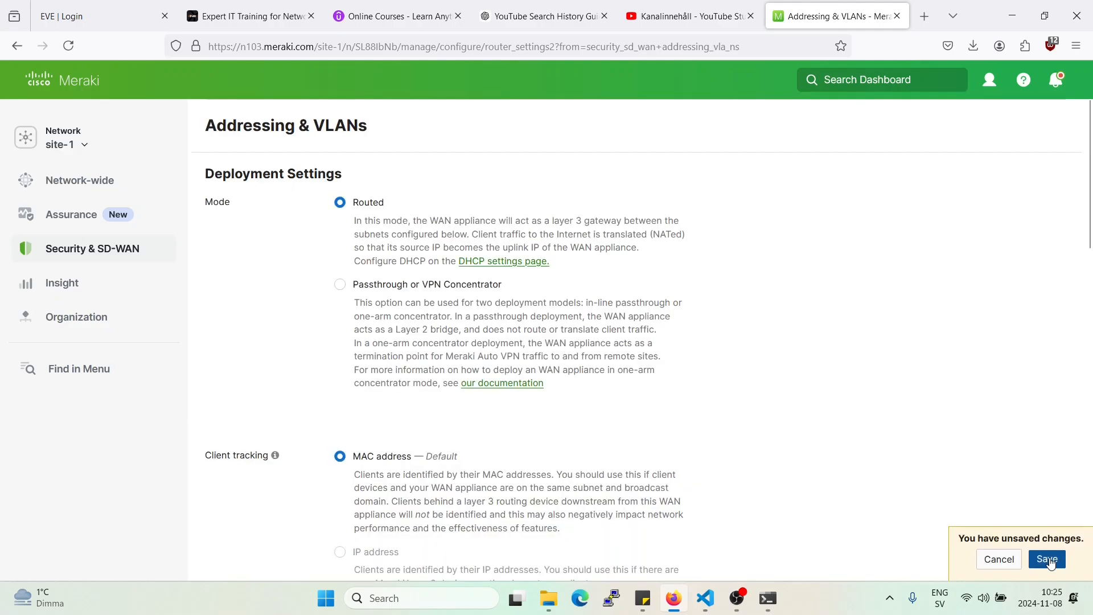
scroll(down, 3)
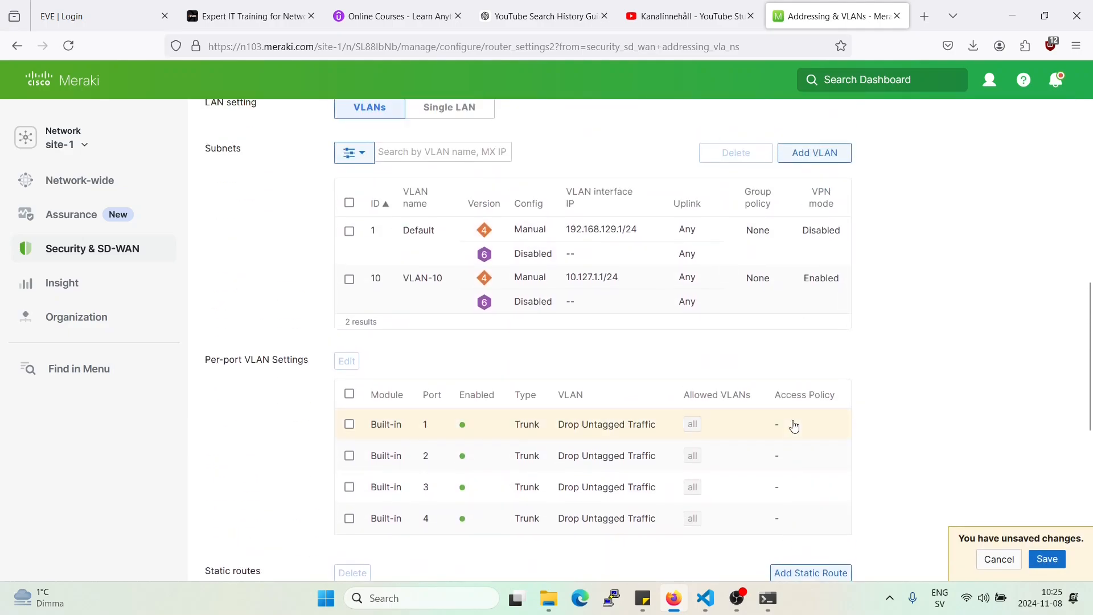
scroll(down, 3)
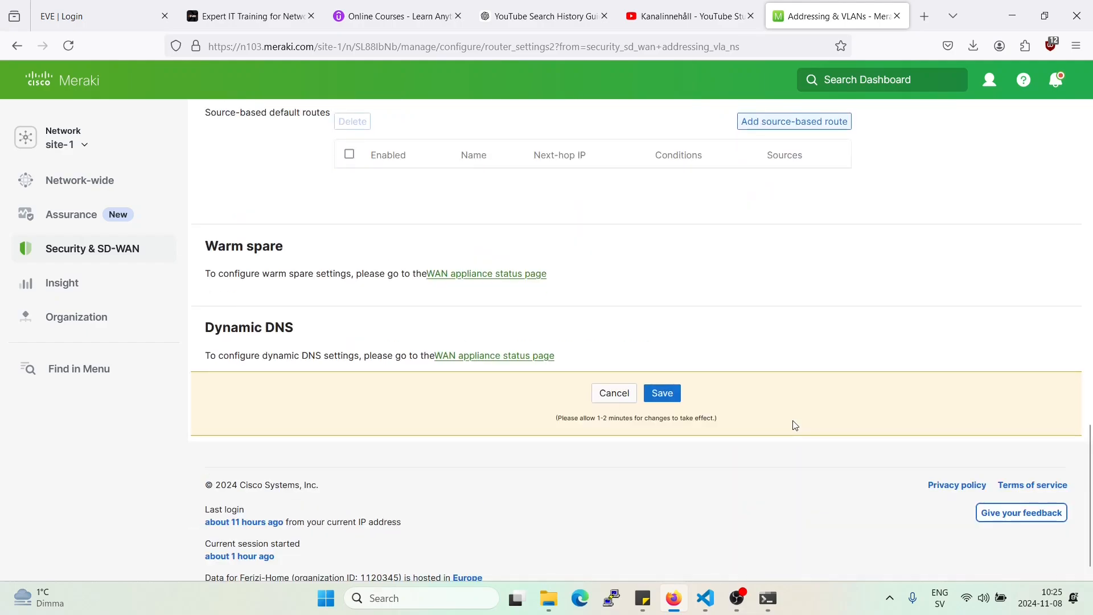
click(660, 393)
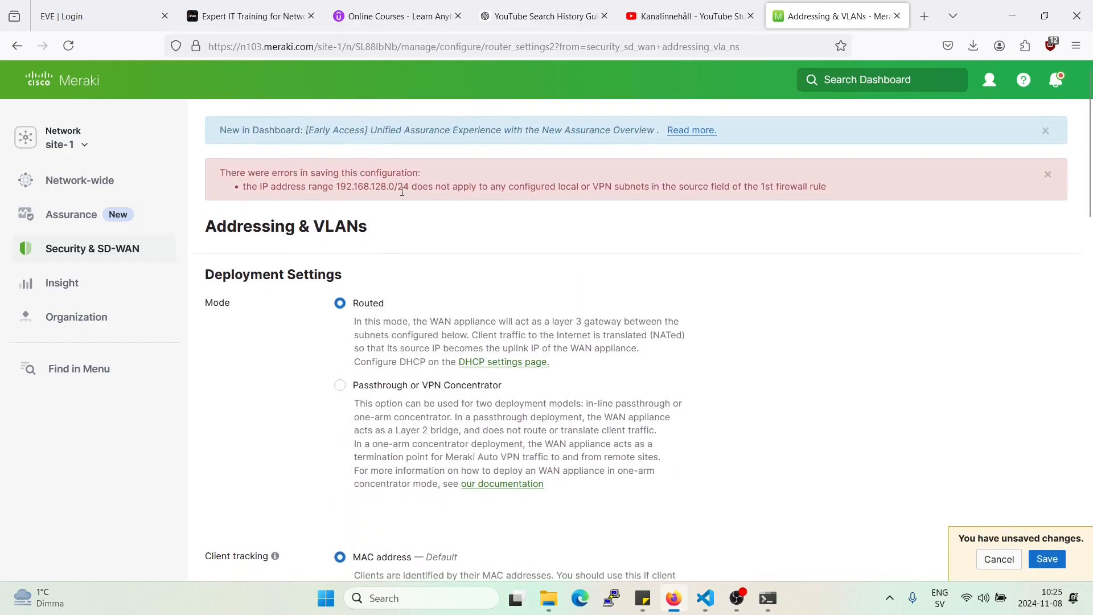
Re-apply the Default VLAN update and retry saving, hitting the firewall-rule error on 192.168.128.0/24.
scroll(down, 3)
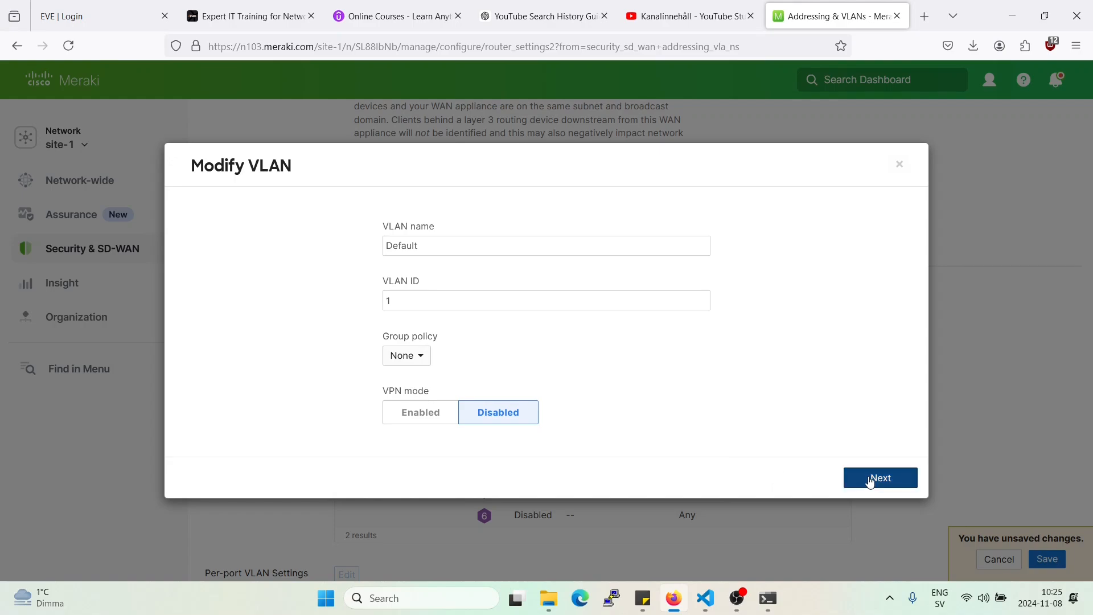
click(878, 477)
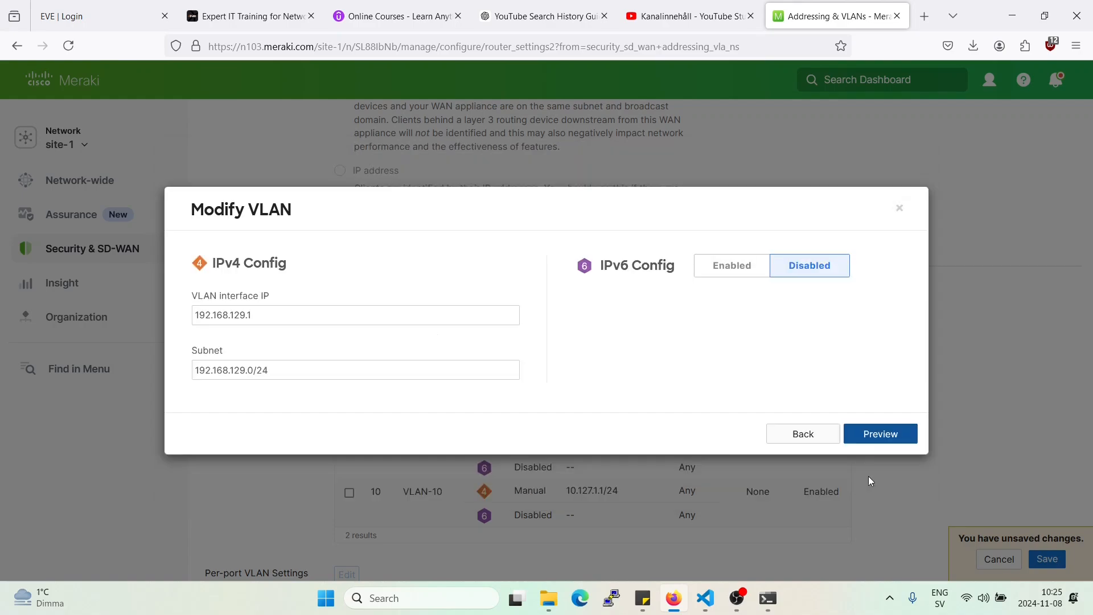
mouse_move(843, 446)
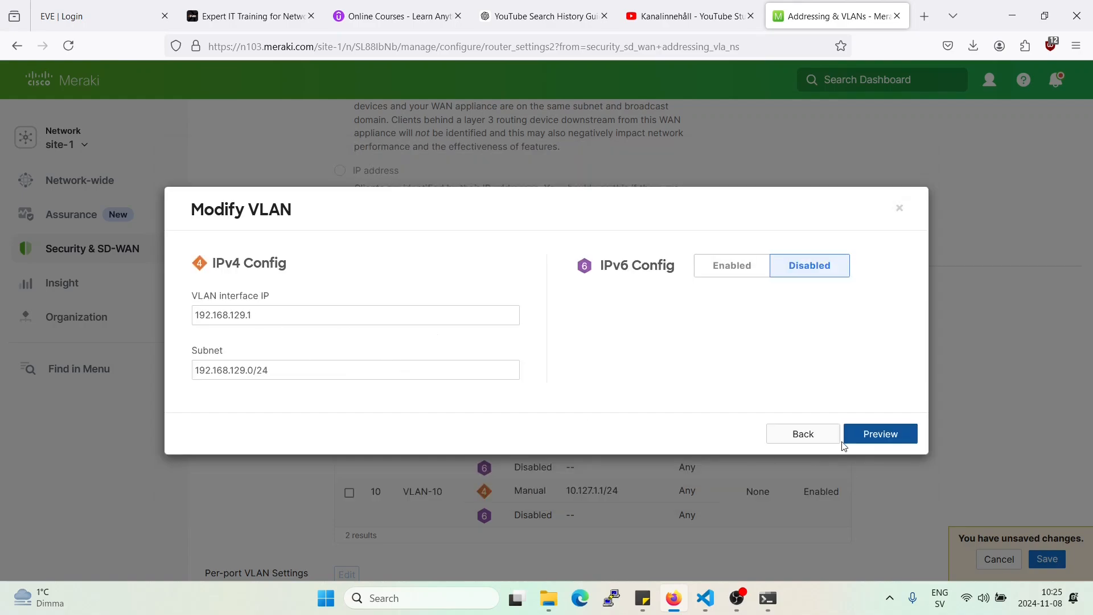
click(880, 433)
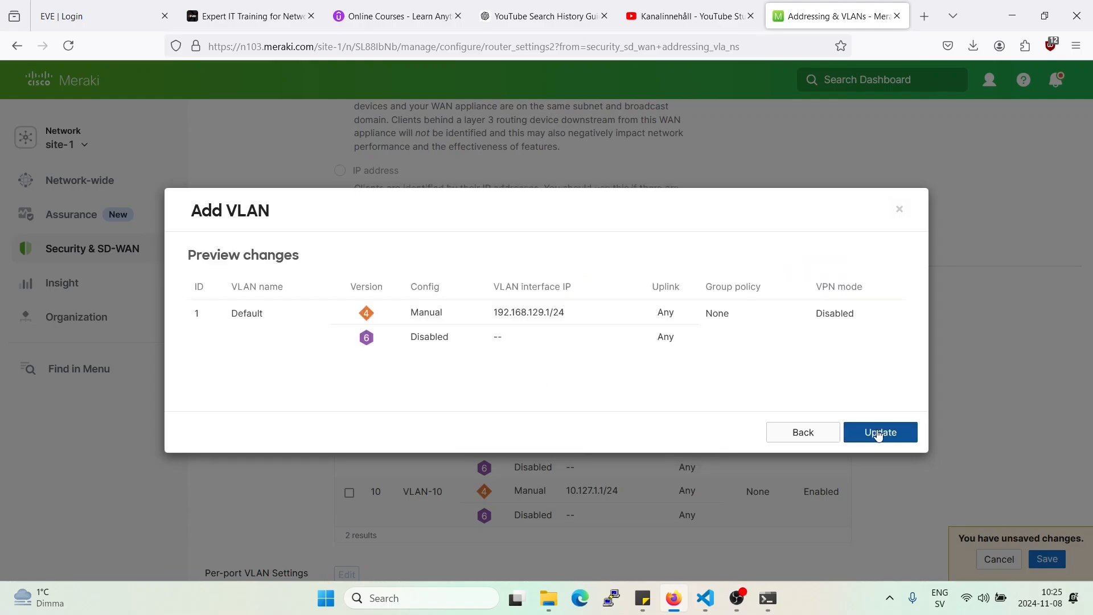
click(880, 432)
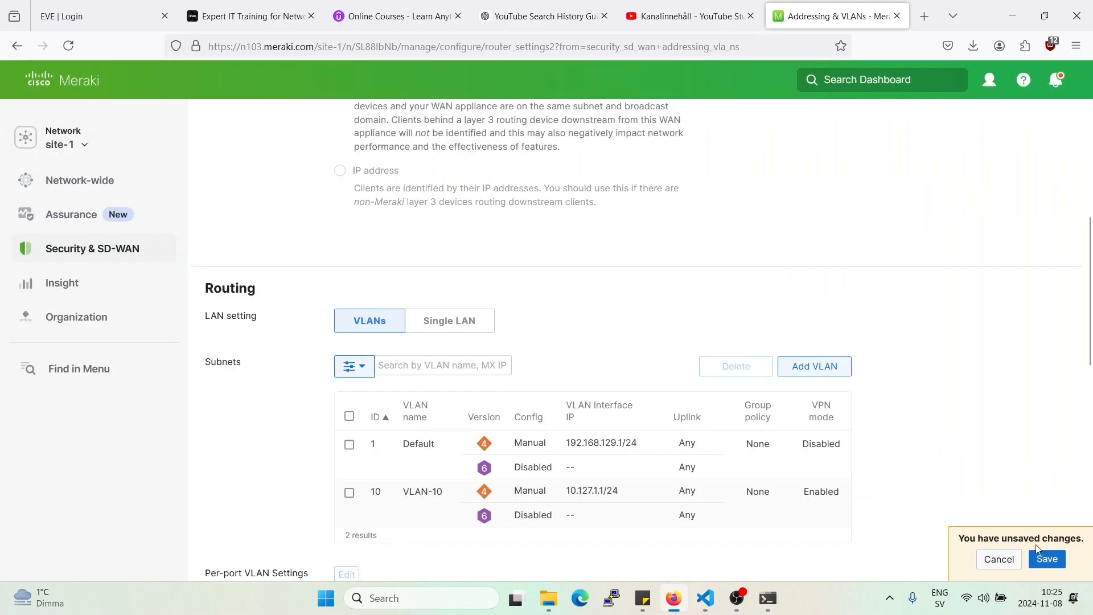
scroll(up, 3)
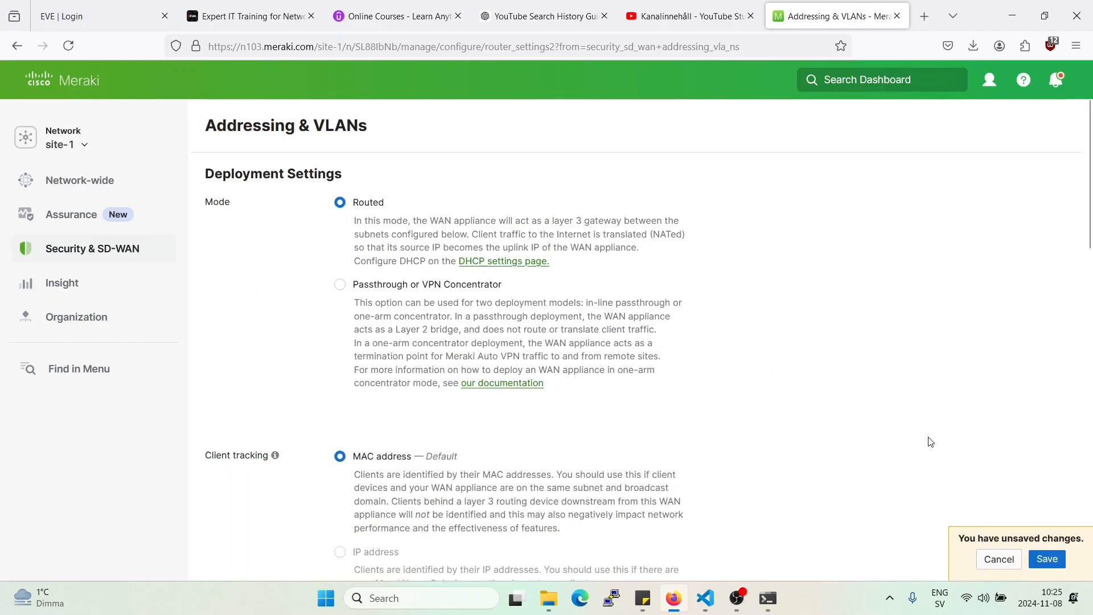
click(1046, 558)
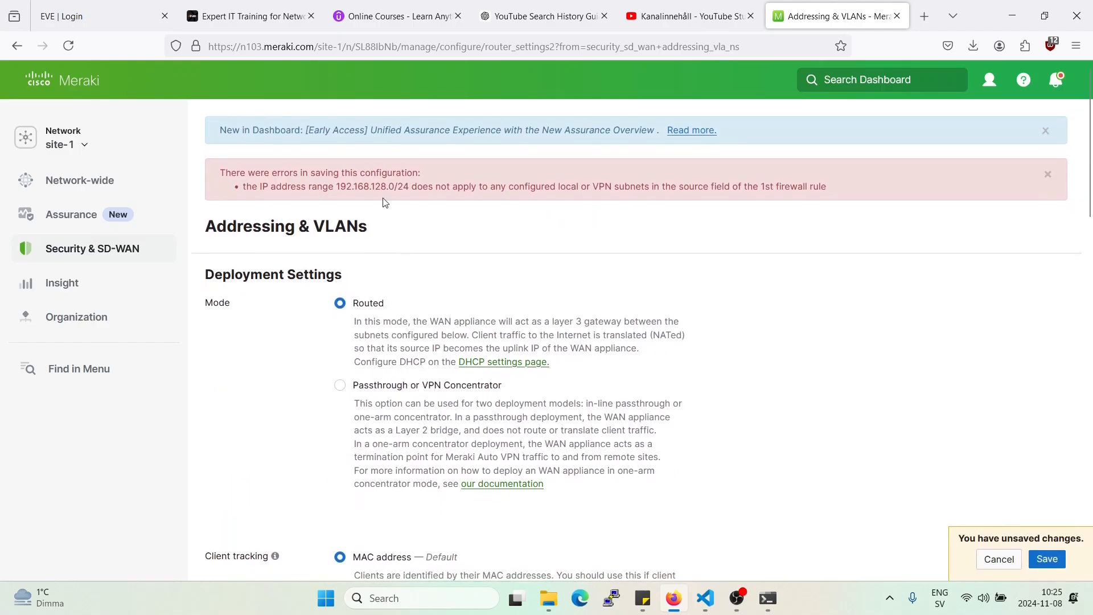
mouse_move(631, 203)
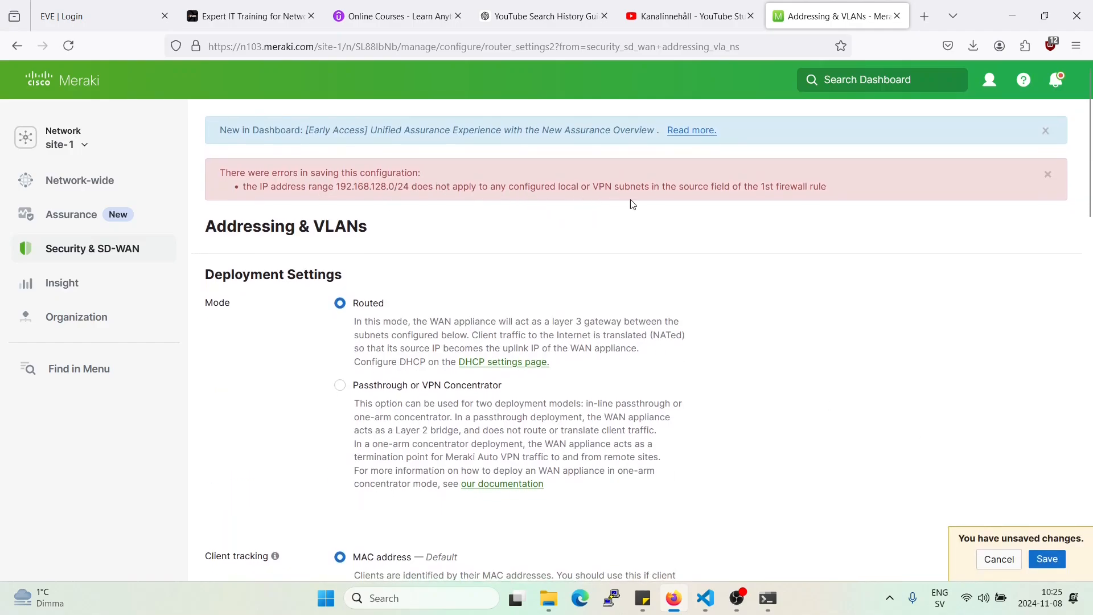
scroll(down, 3)
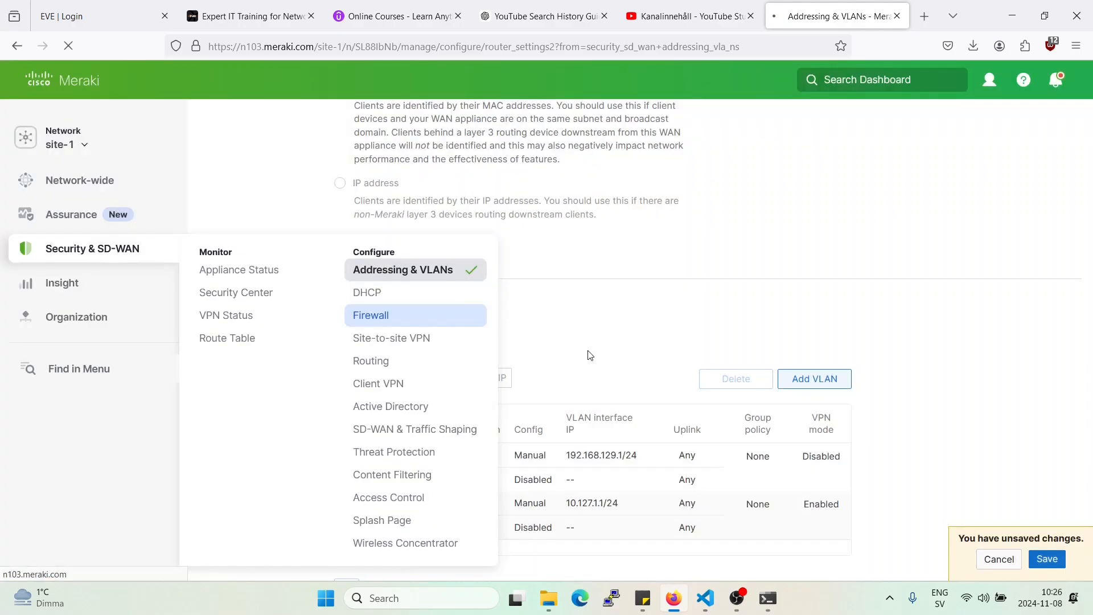
Delete the outbound Allow HTTP traffic firewall rule and save, leaving only the default rule.
click(370, 316)
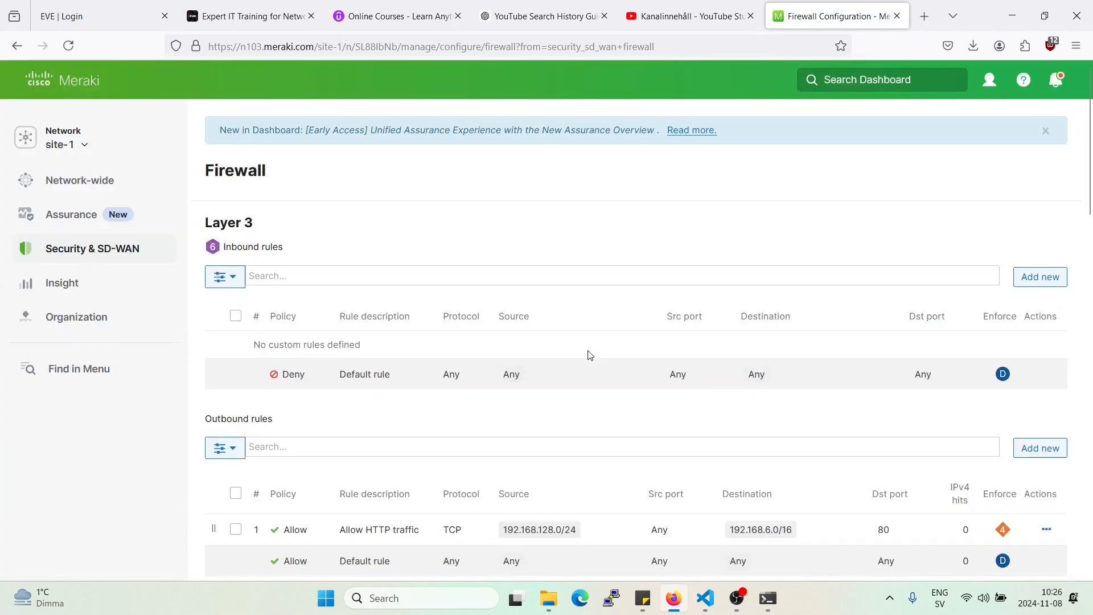
scroll(down, 3)
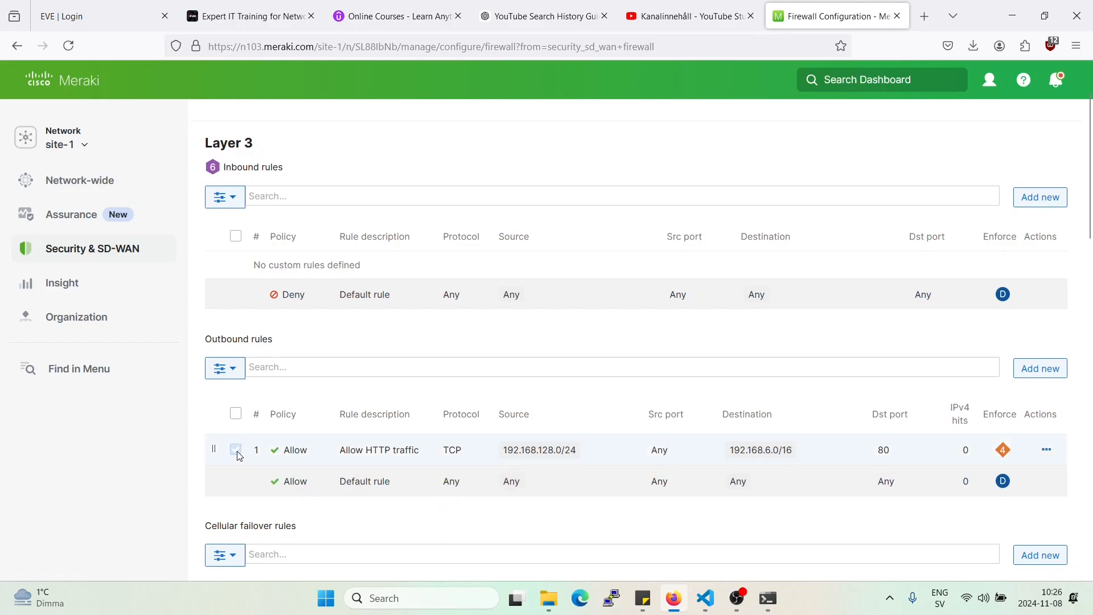
click(1009, 408)
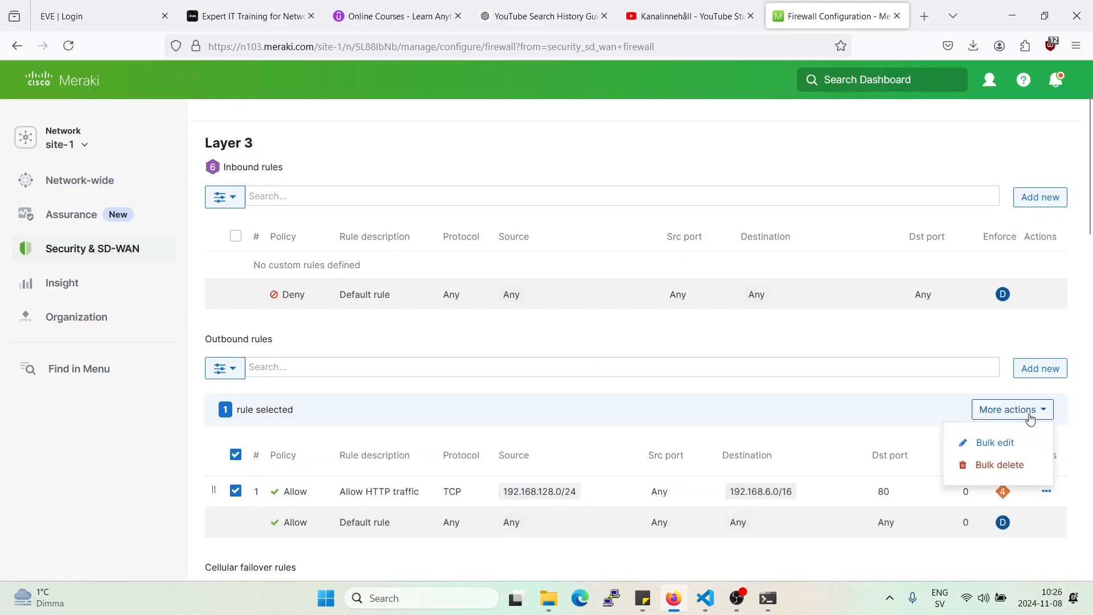
click(999, 464)
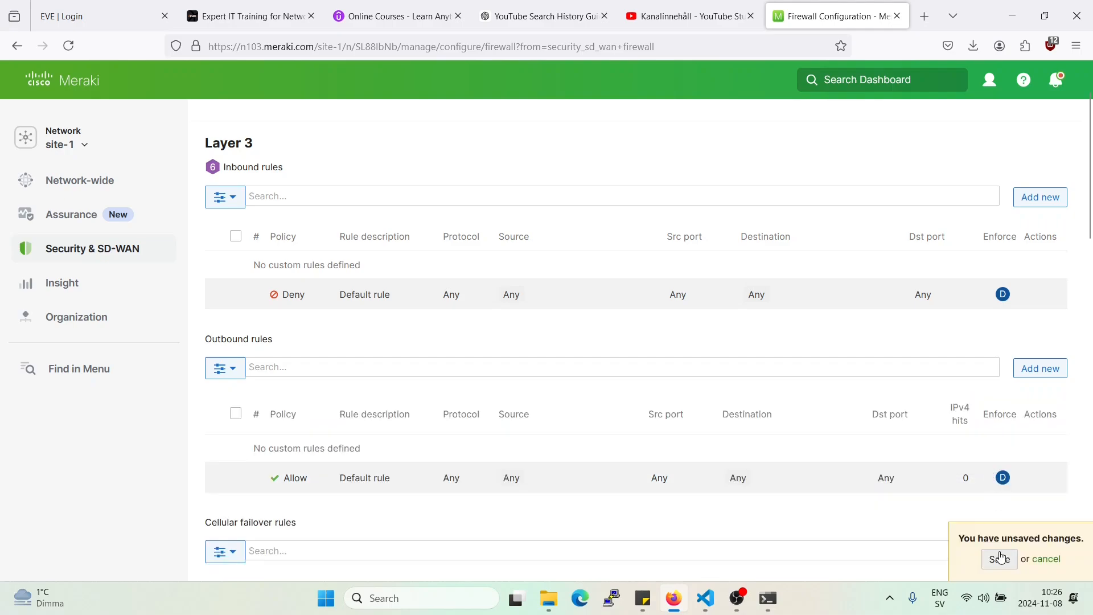
click(999, 558)
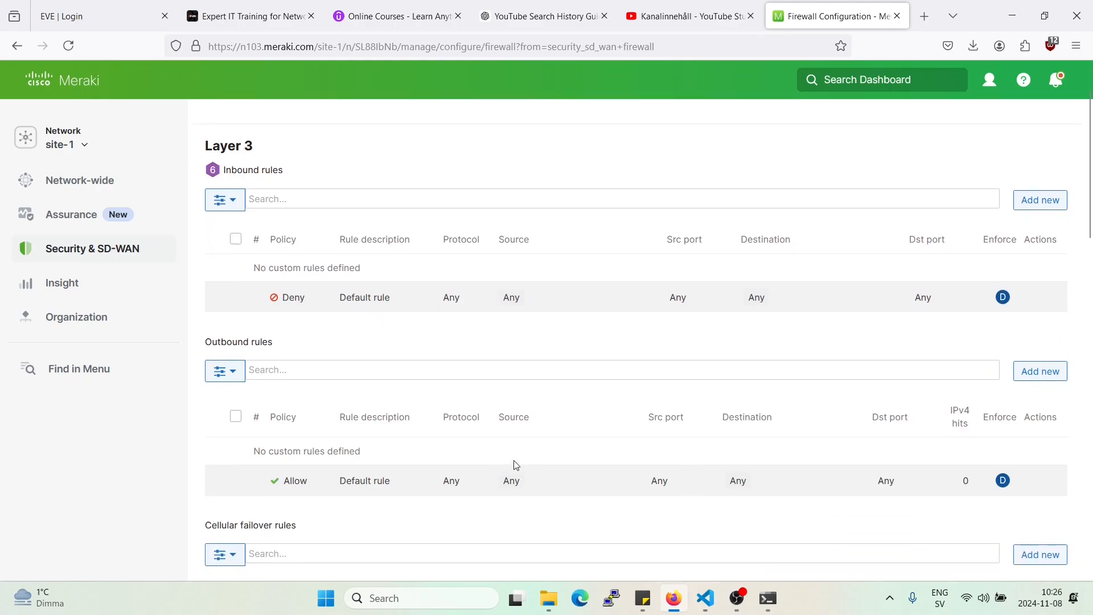
click(91, 248)
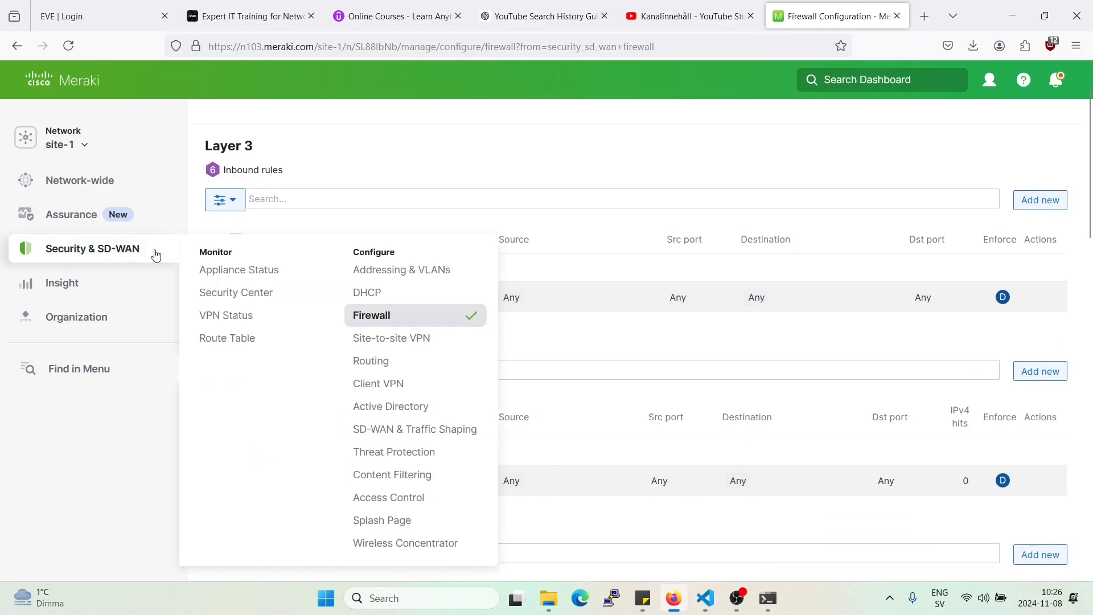
Update the Default VLAN subnet to 192.168.129.0/24 and save it successfully.
click(400, 270)
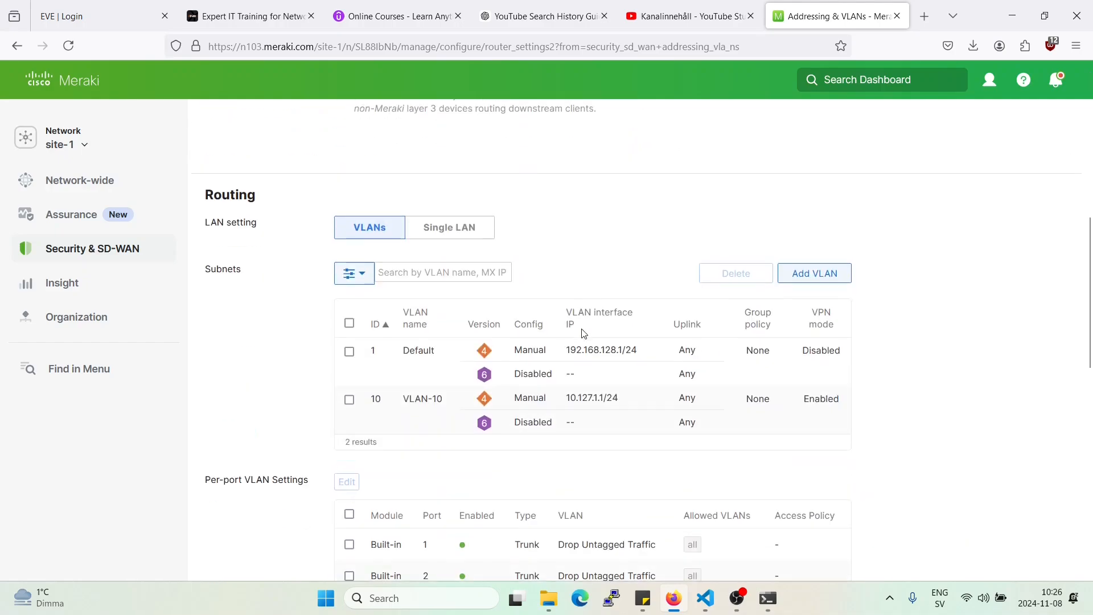
click(418, 350)
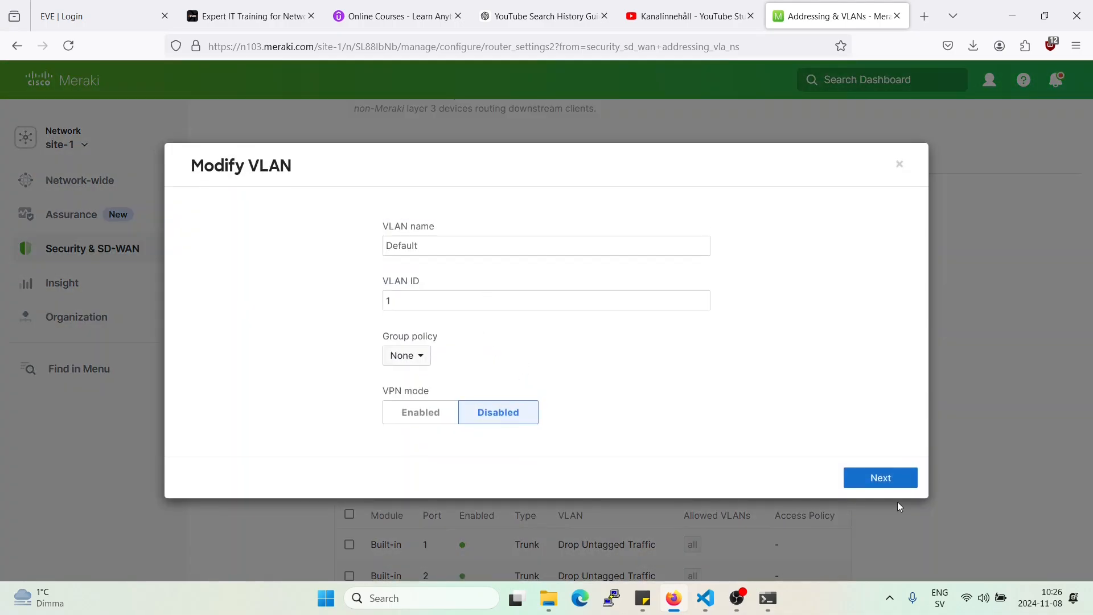
click(879, 477)
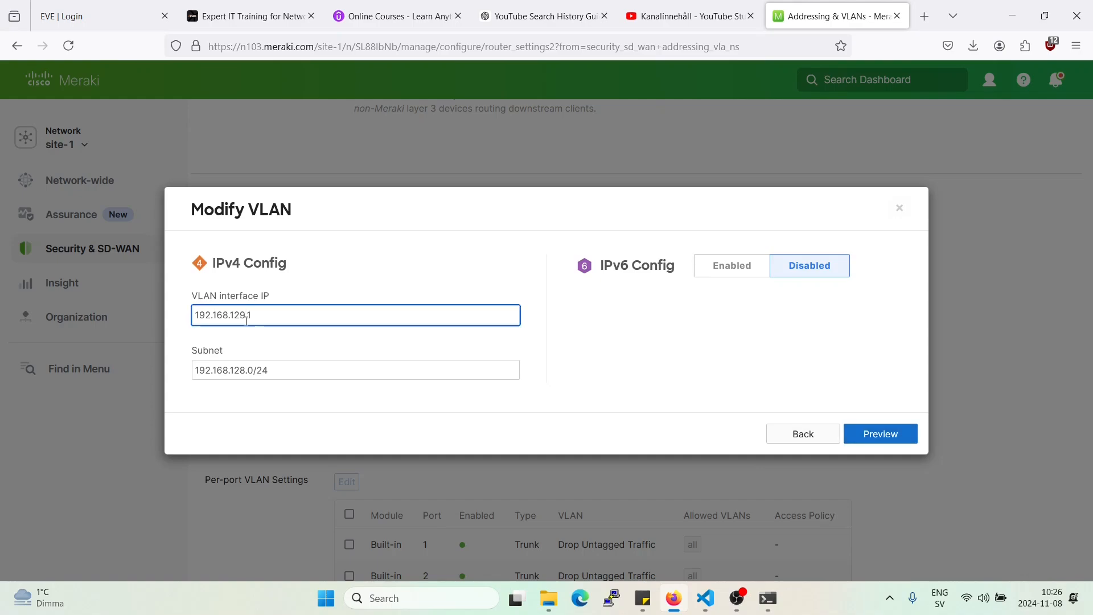
click(355, 368)
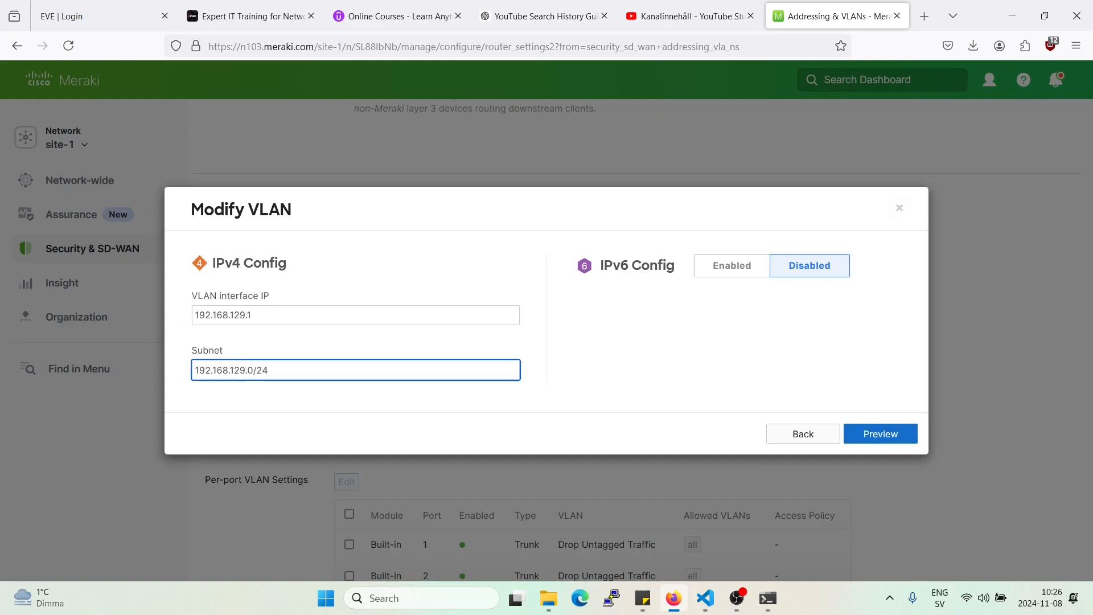
click(880, 433)
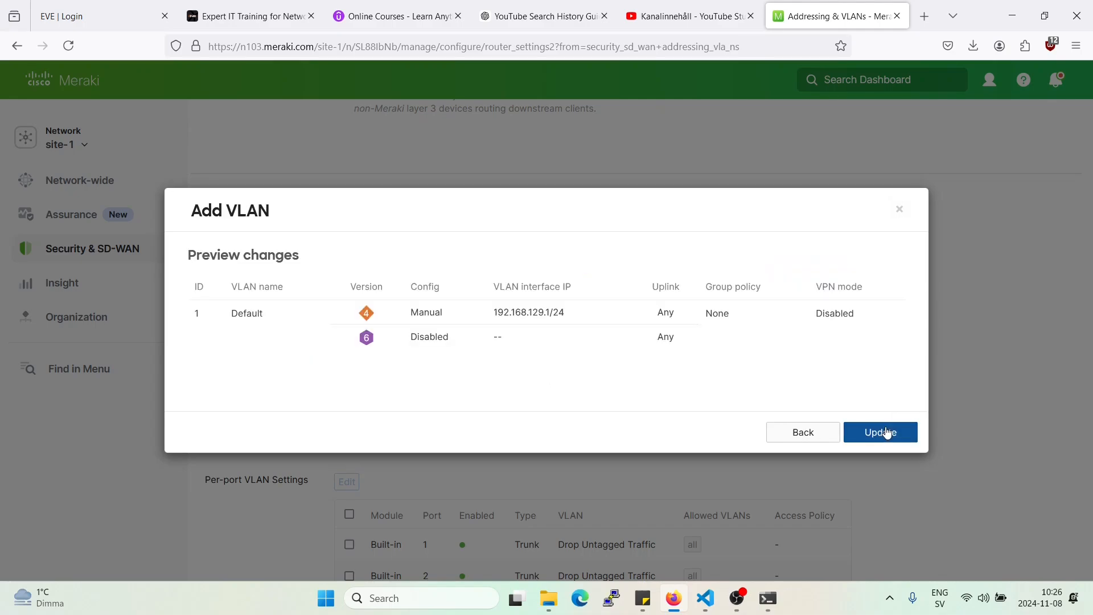
click(880, 431)
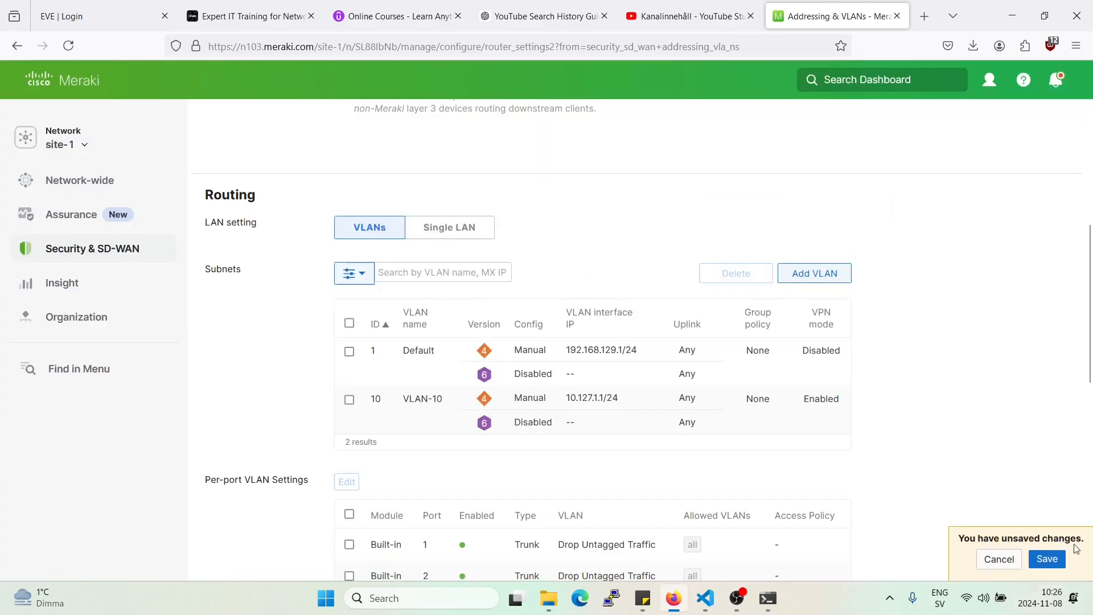
click(1046, 558)
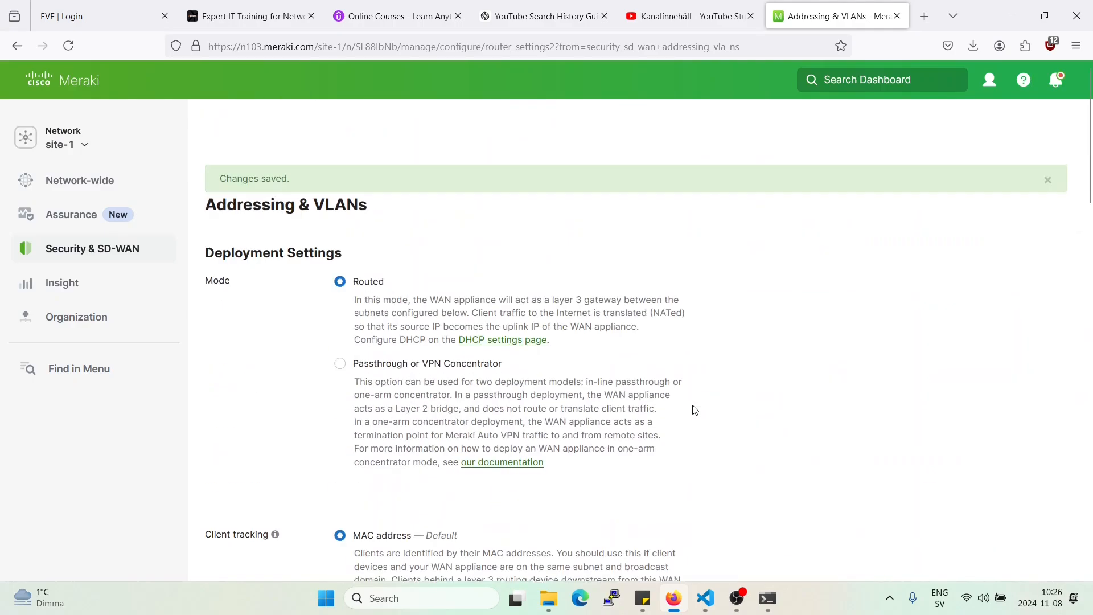
scroll(down, 3)
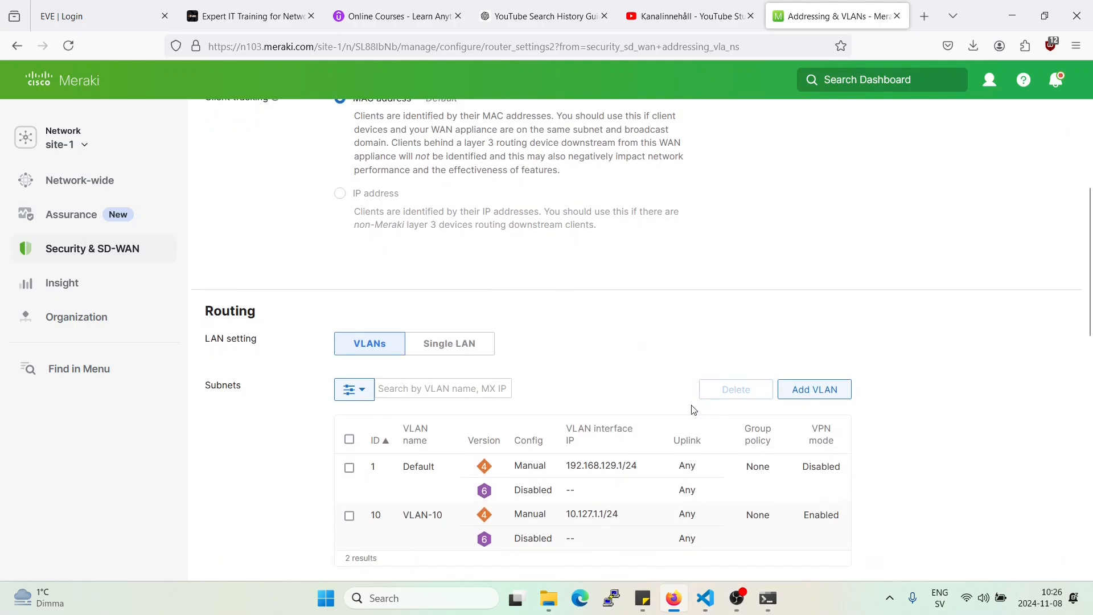
mouse_move(582, 475)
text(lu)
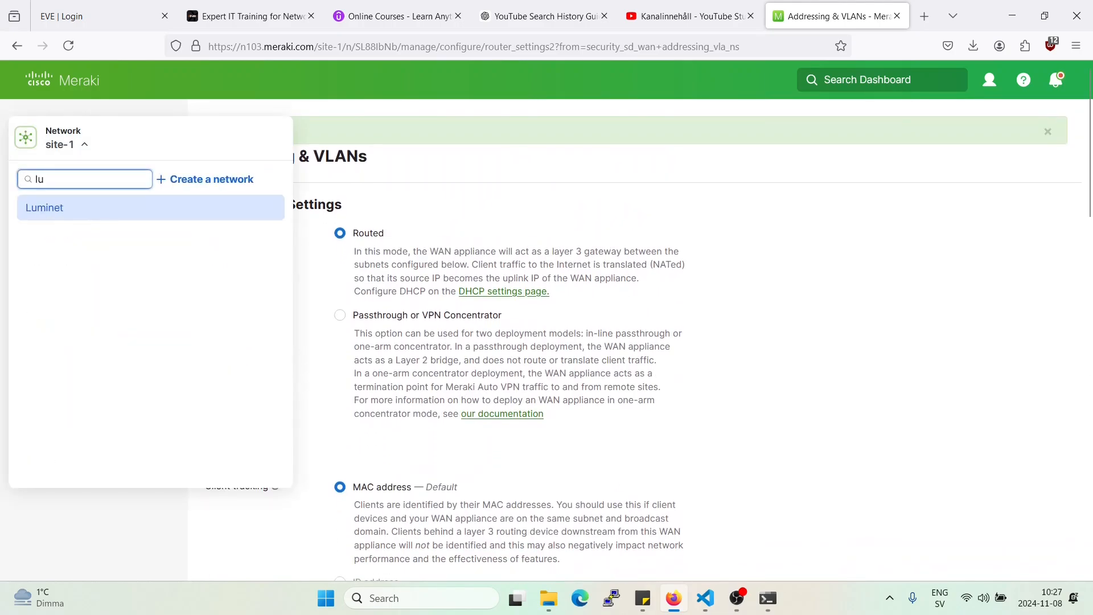
On the Luminet network, set the Default network's VPN mode to Enabled and save the site-to-site VPN.
click(45, 207)
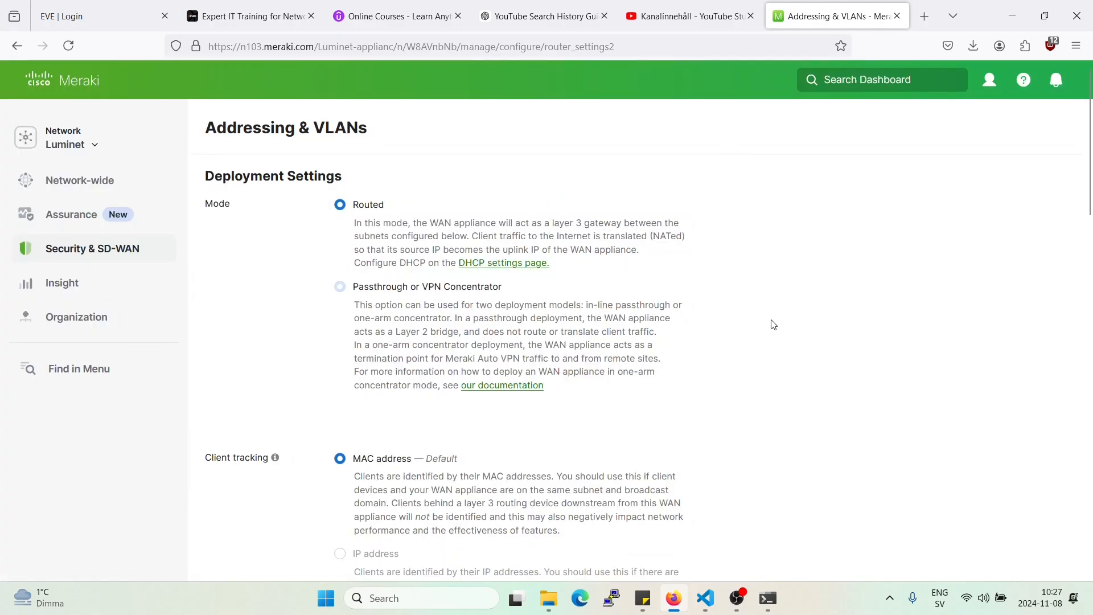
click(92, 248)
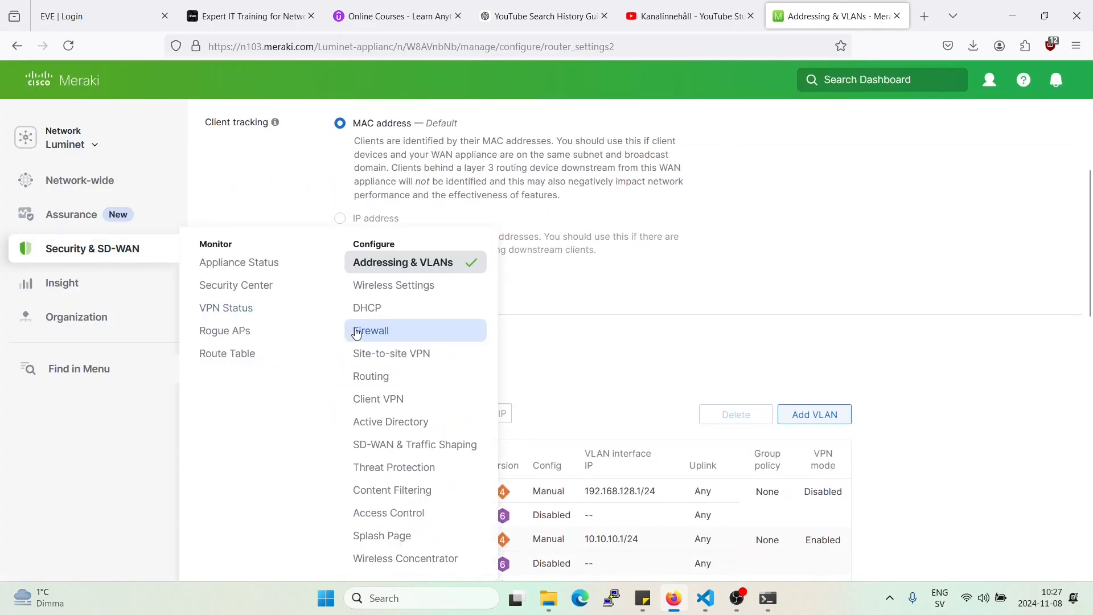
click(391, 353)
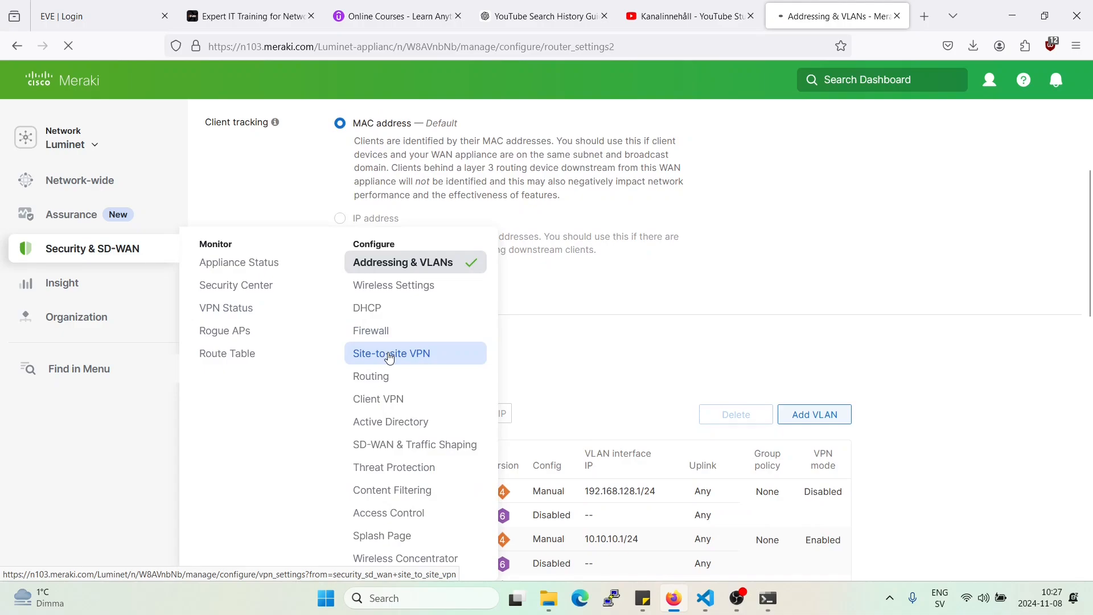
click(390, 353)
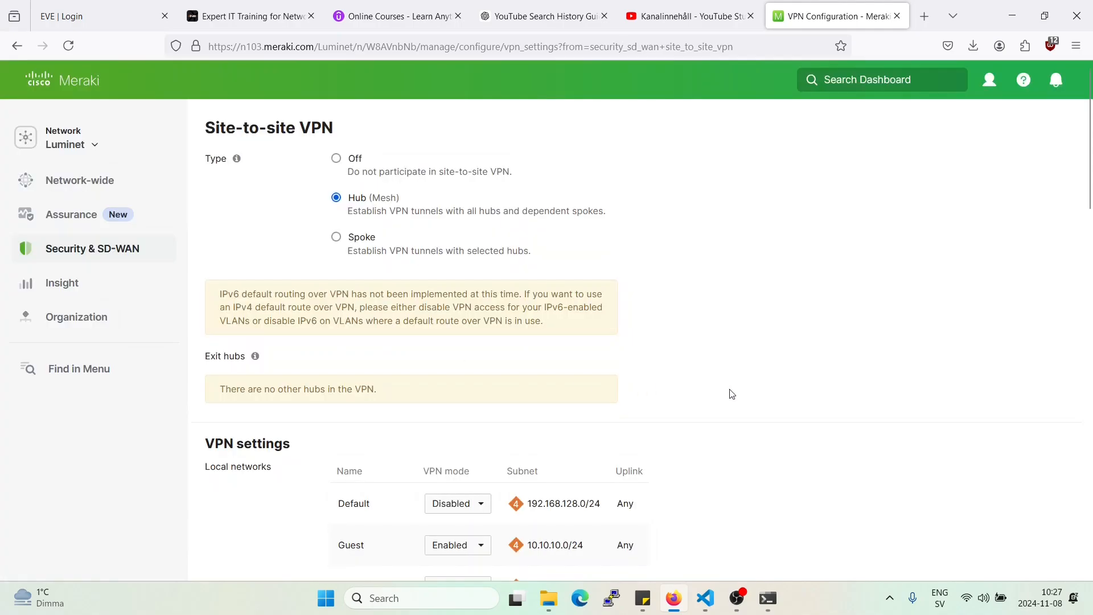
scroll(down, 3)
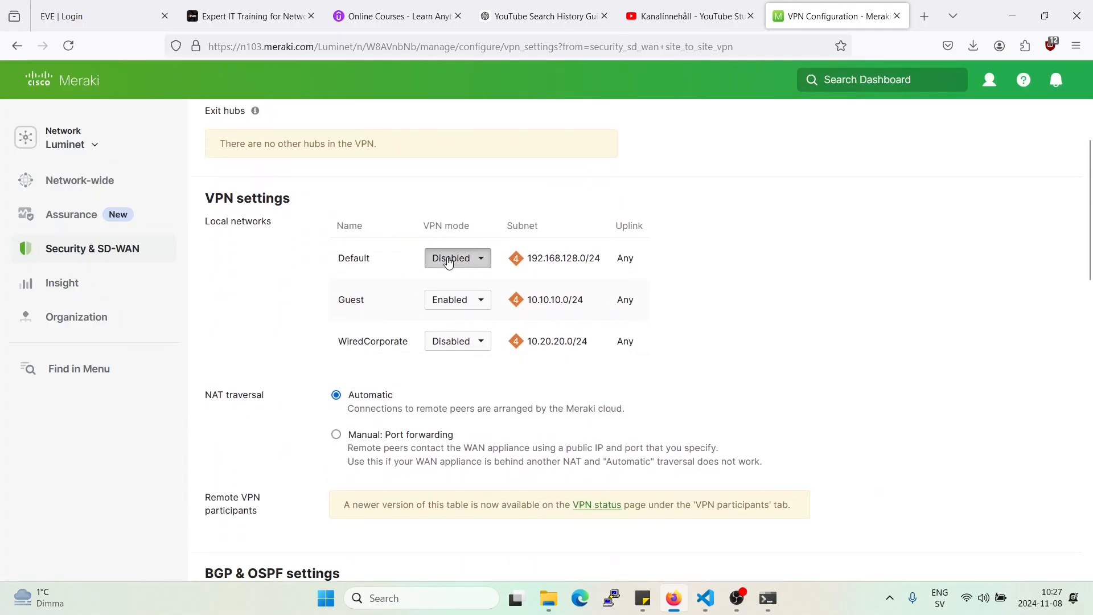
click(456, 258)
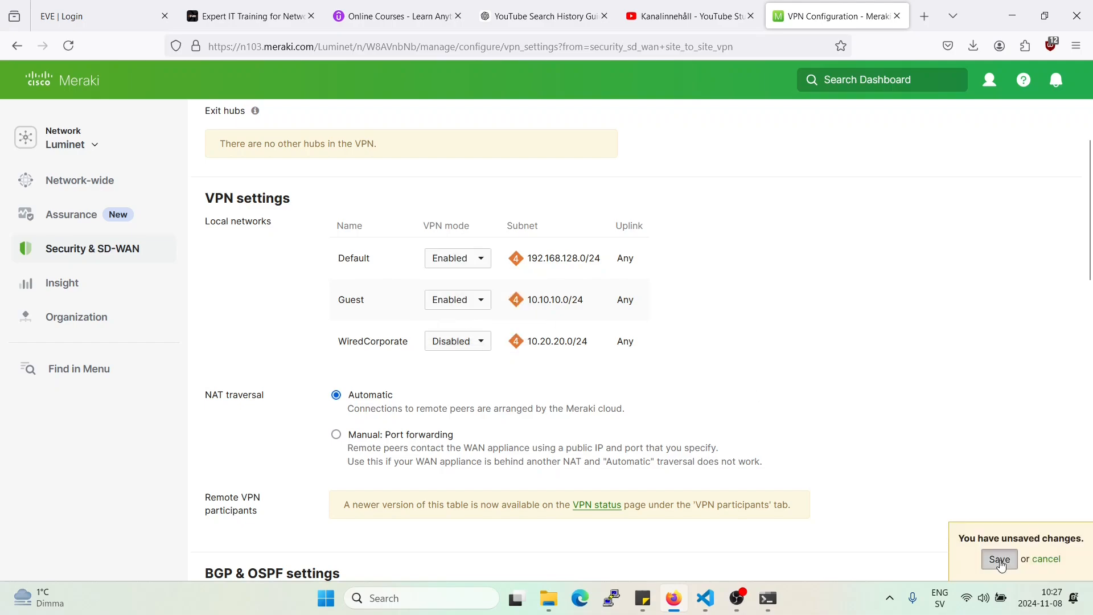
click(999, 558)
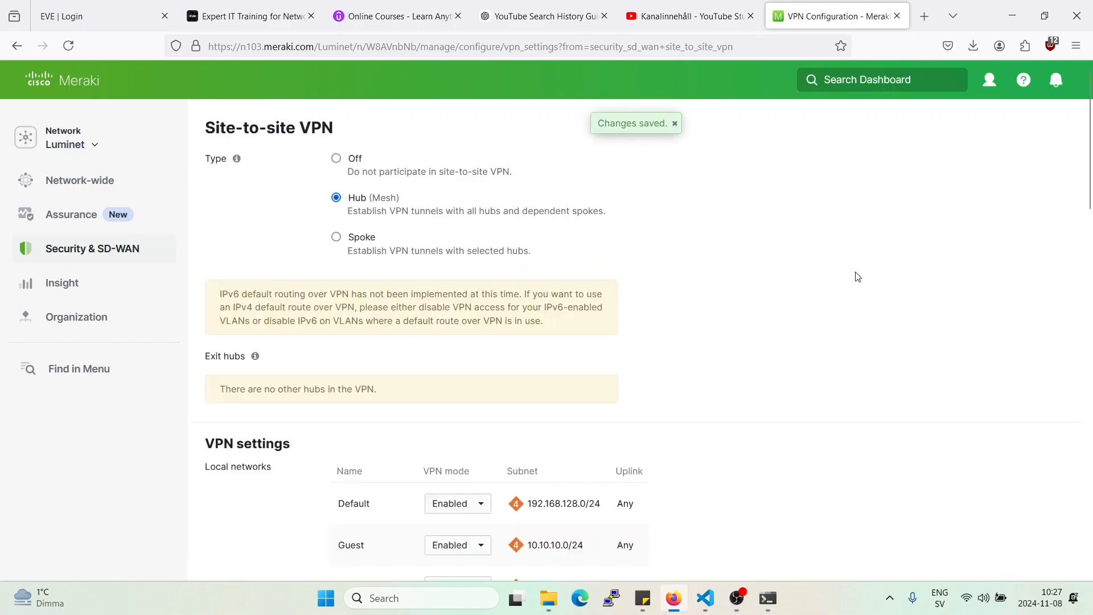
Go to the appliance Route Table to check the VPN routes.
scroll(down, 3)
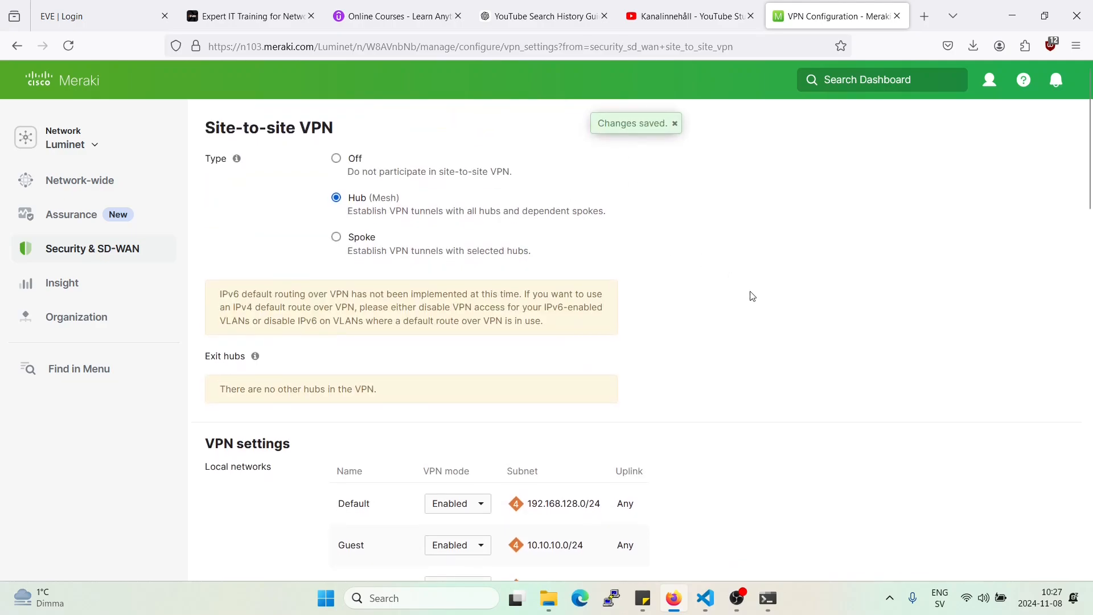
scroll(down, 3)
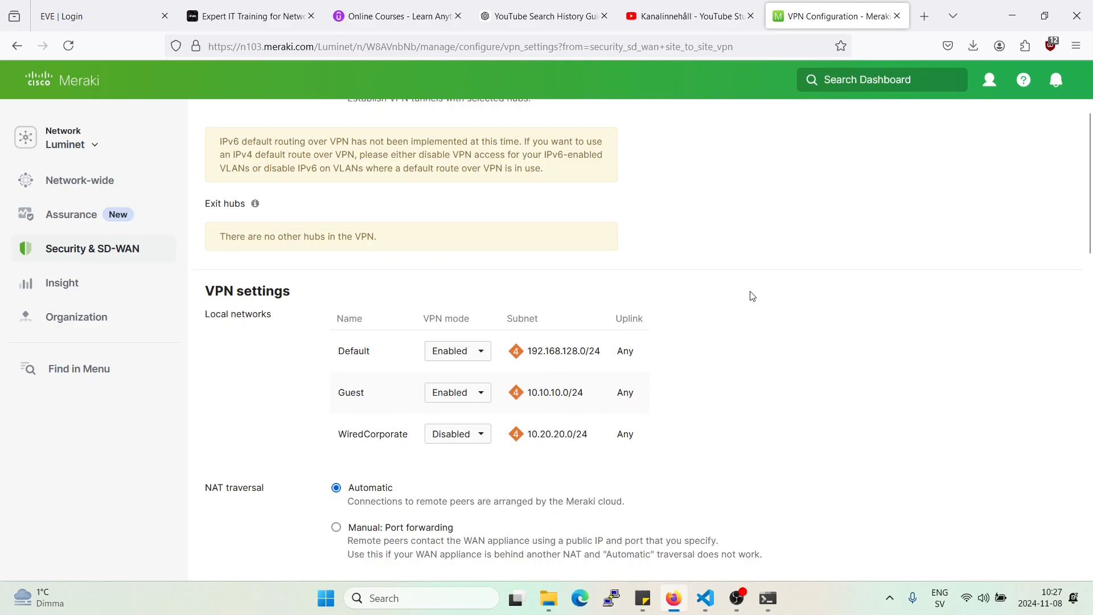
mouse_move(630, 288)
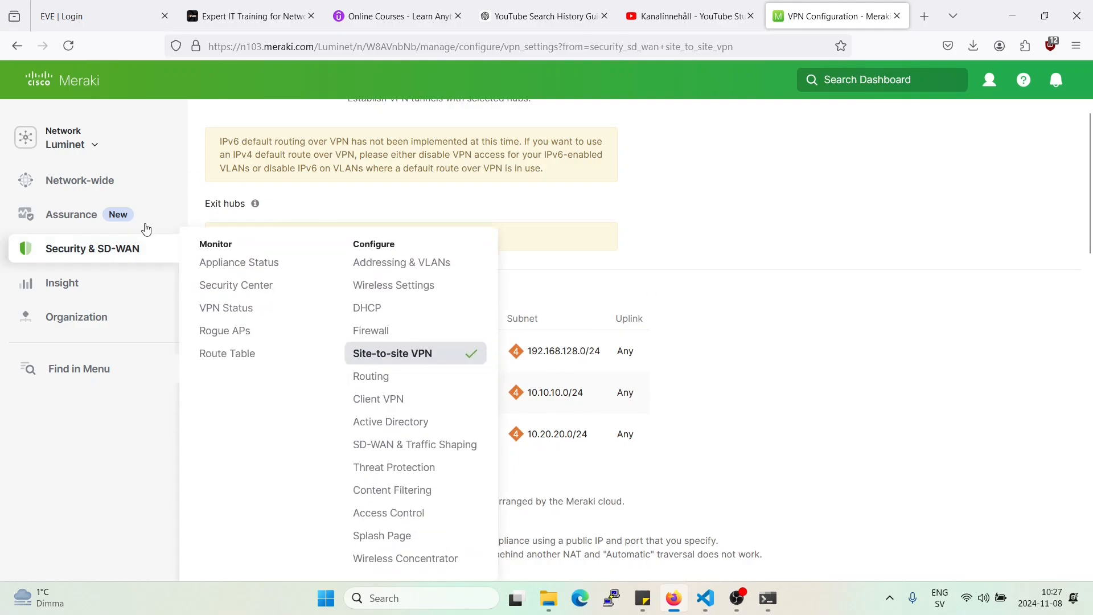
mouse_move(299, 330)
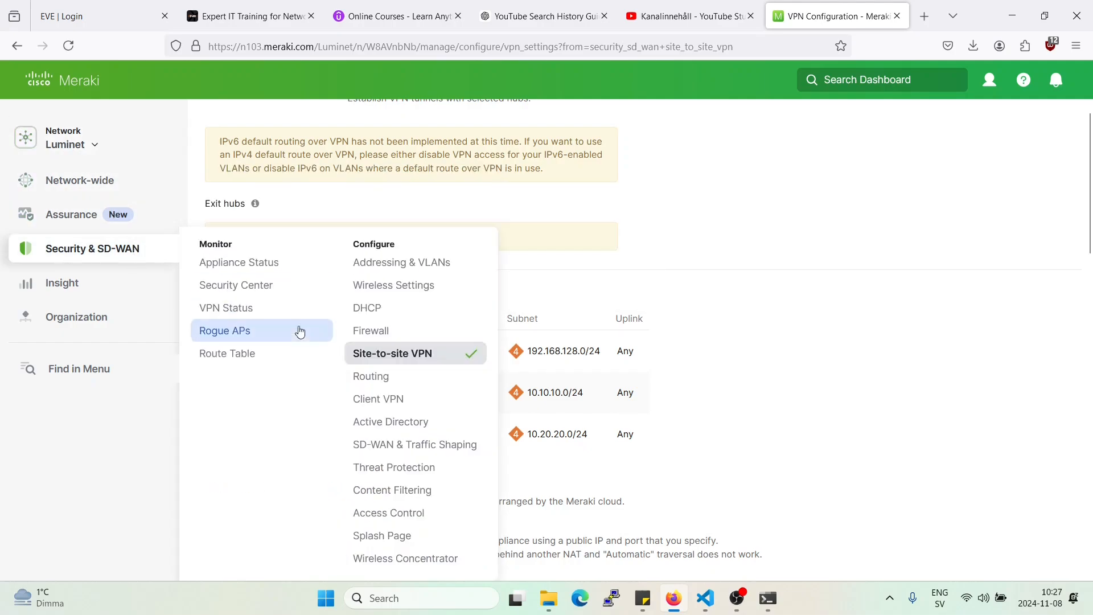
click(227, 353)
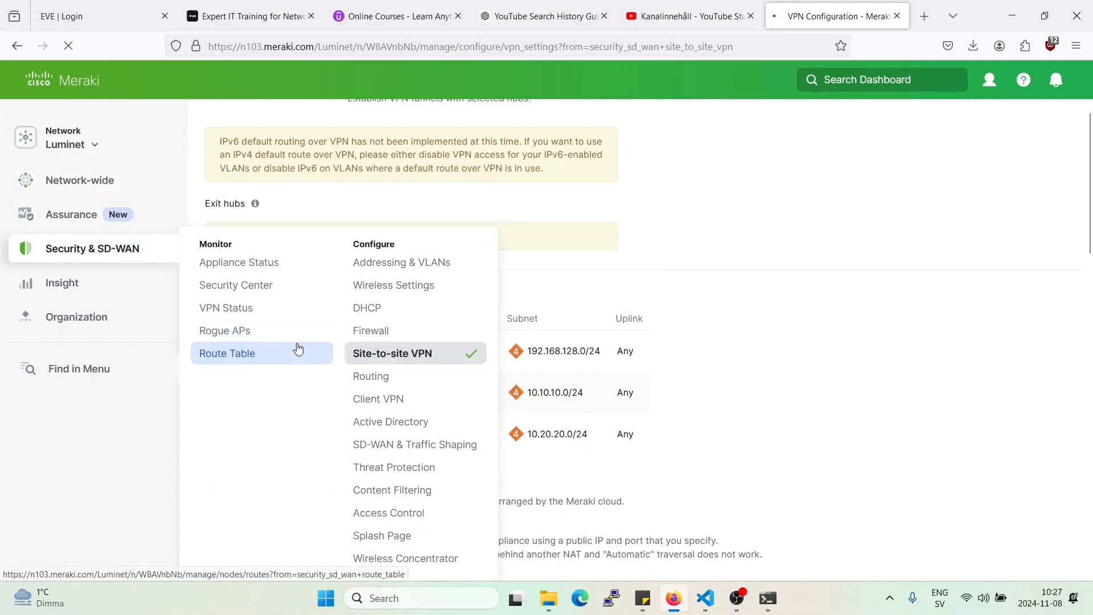
click(226, 352)
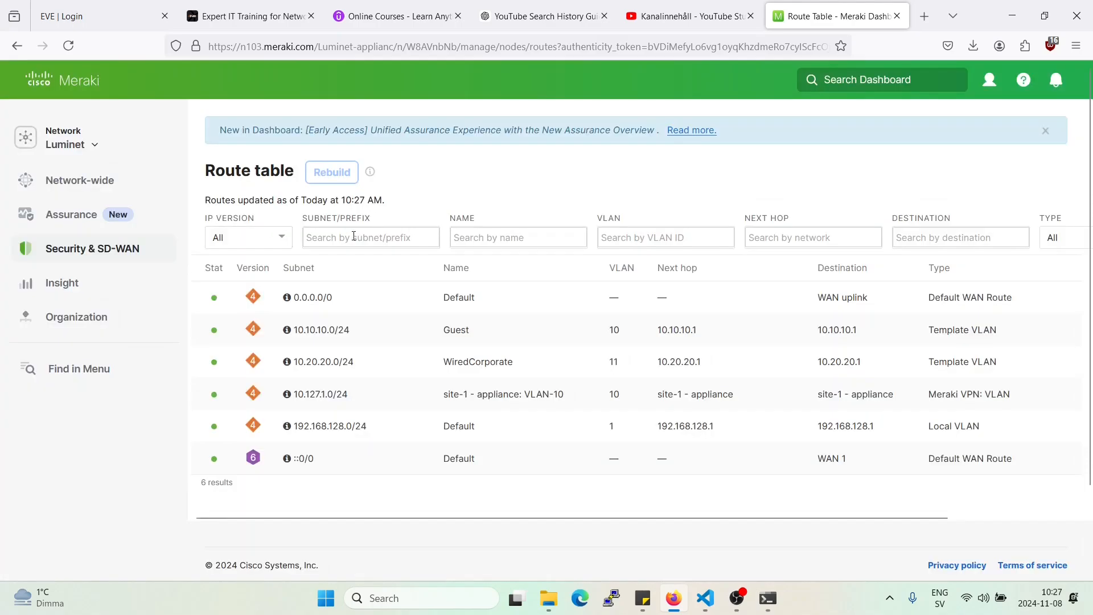
Filter the route table by subnet 10.12 to isolate the 10.127.1.0/24 route, then switch to Command Prompt.
text(10.12)
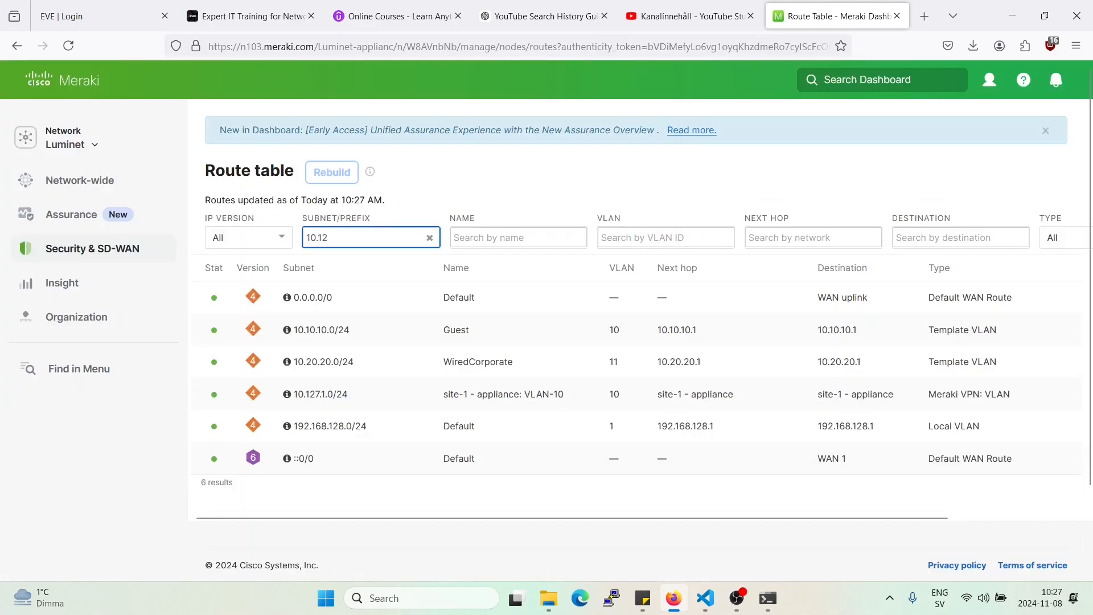
text(.7)
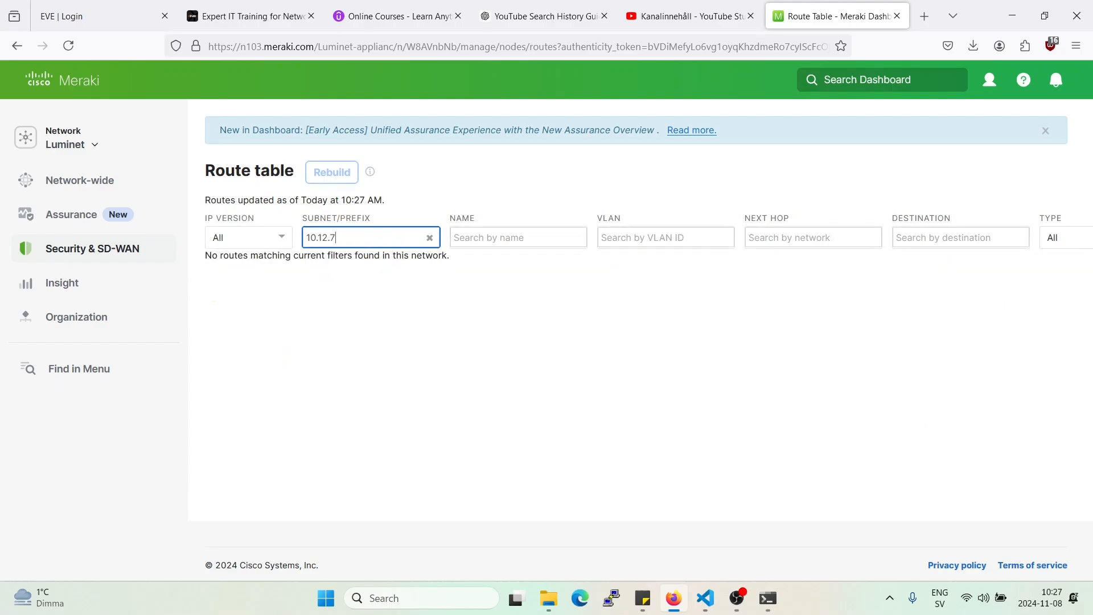
key(Backspace)
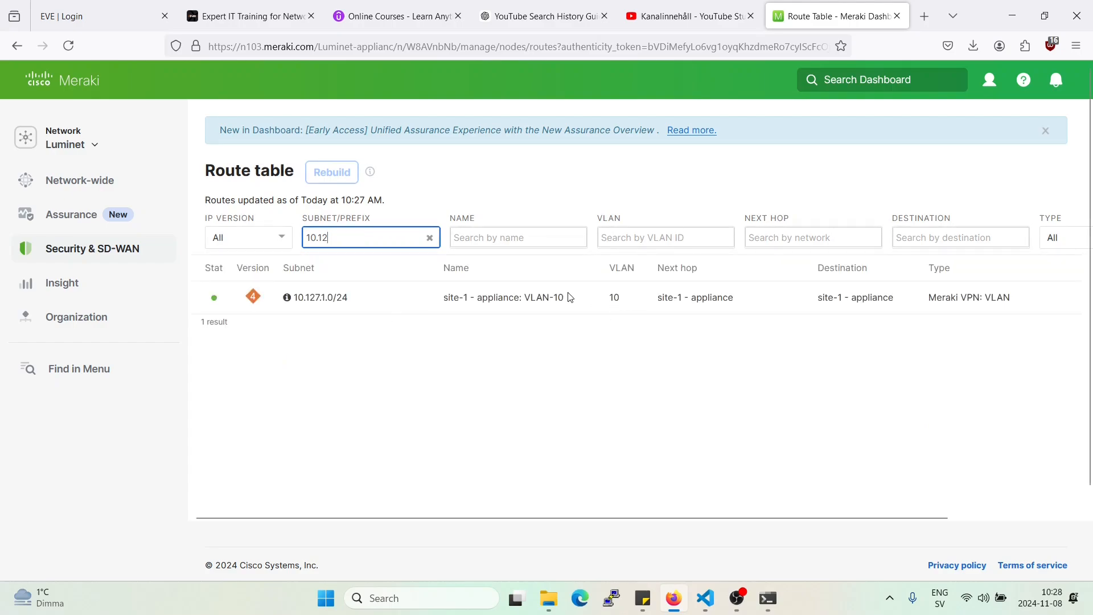
mouse_move(946, 309)
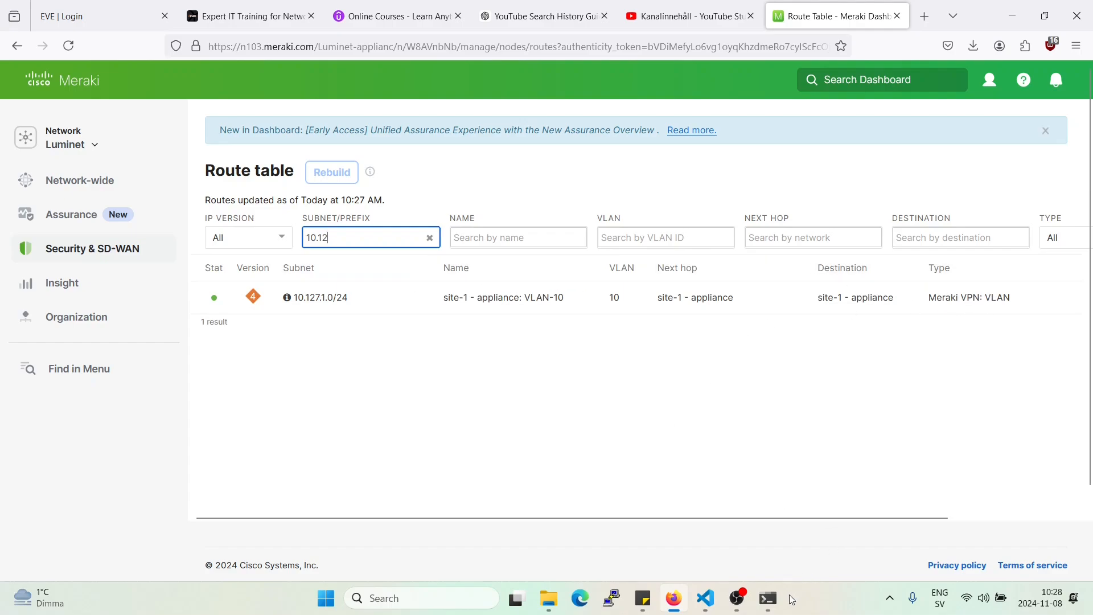
click(766, 597)
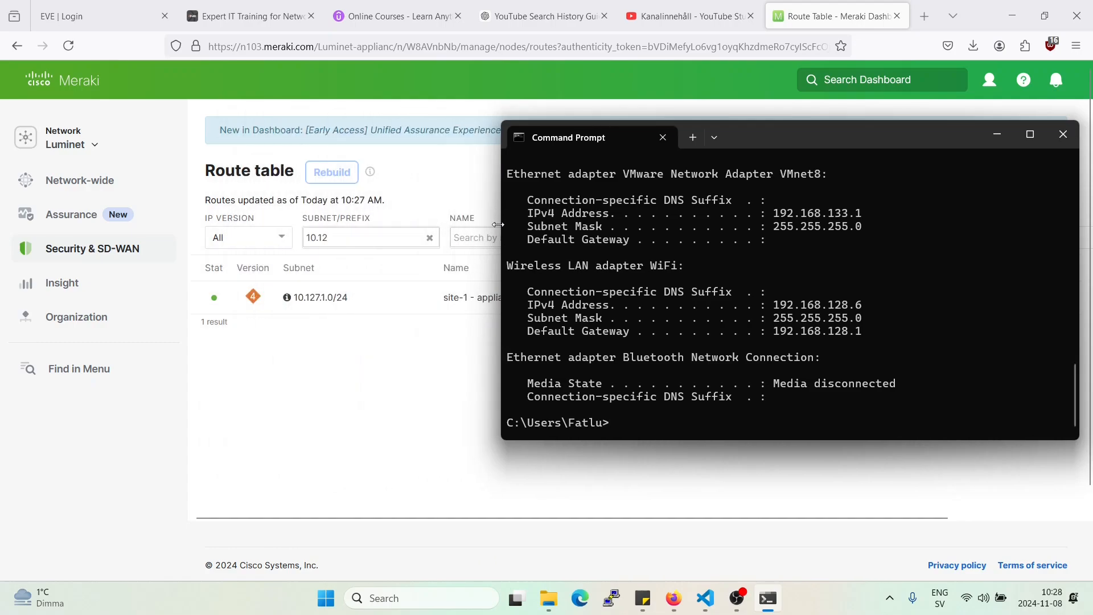
Run ping 10.127.1.1 in Command Prompt; the requests time out.
text(ping)
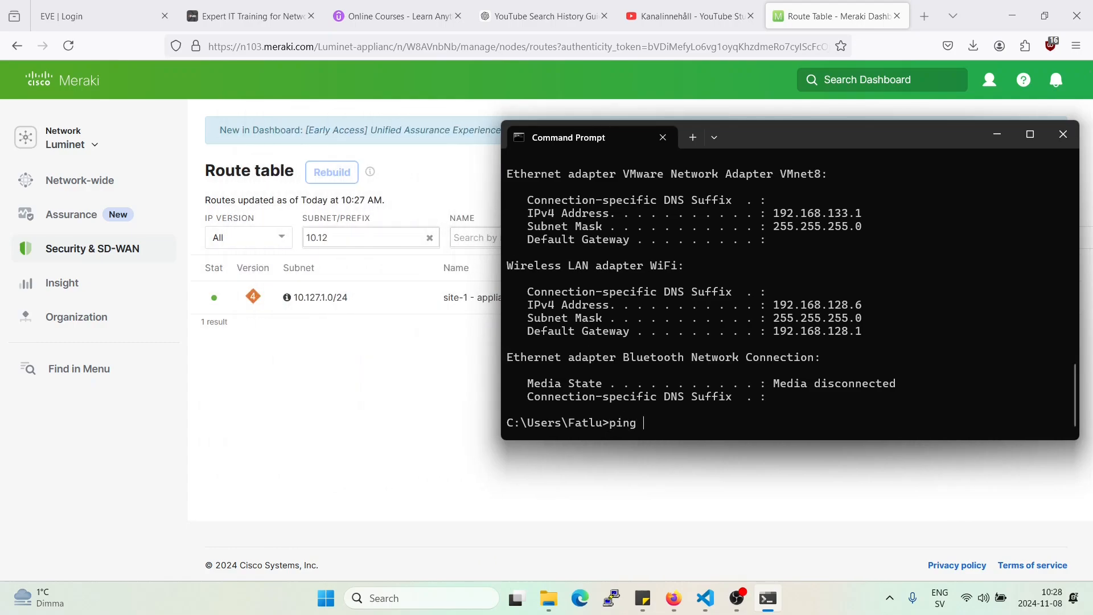
text(10.1)
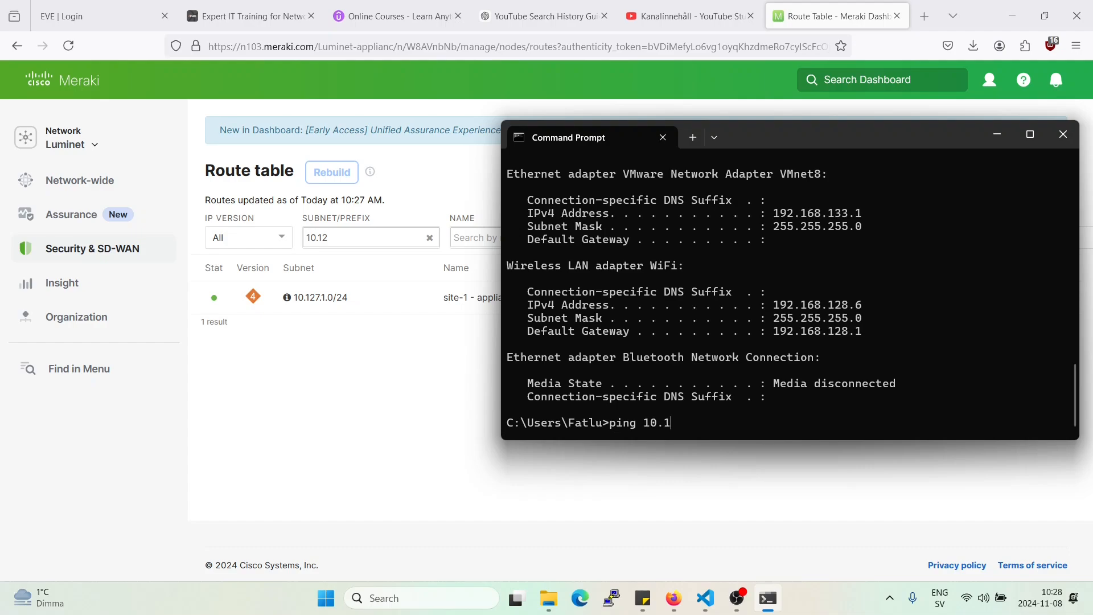
text(27.1)
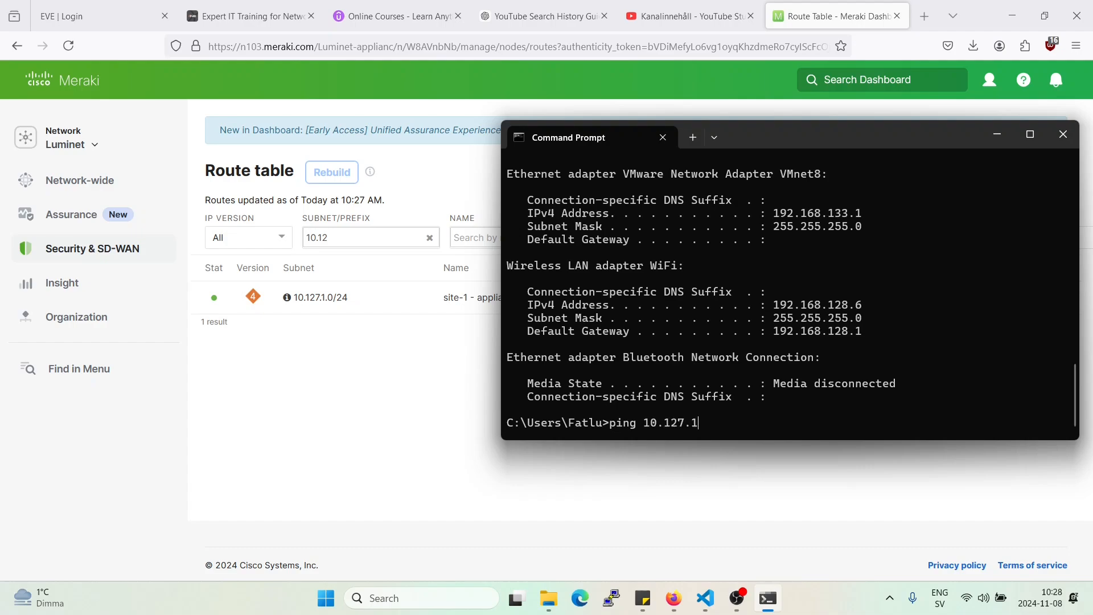
key(Return)
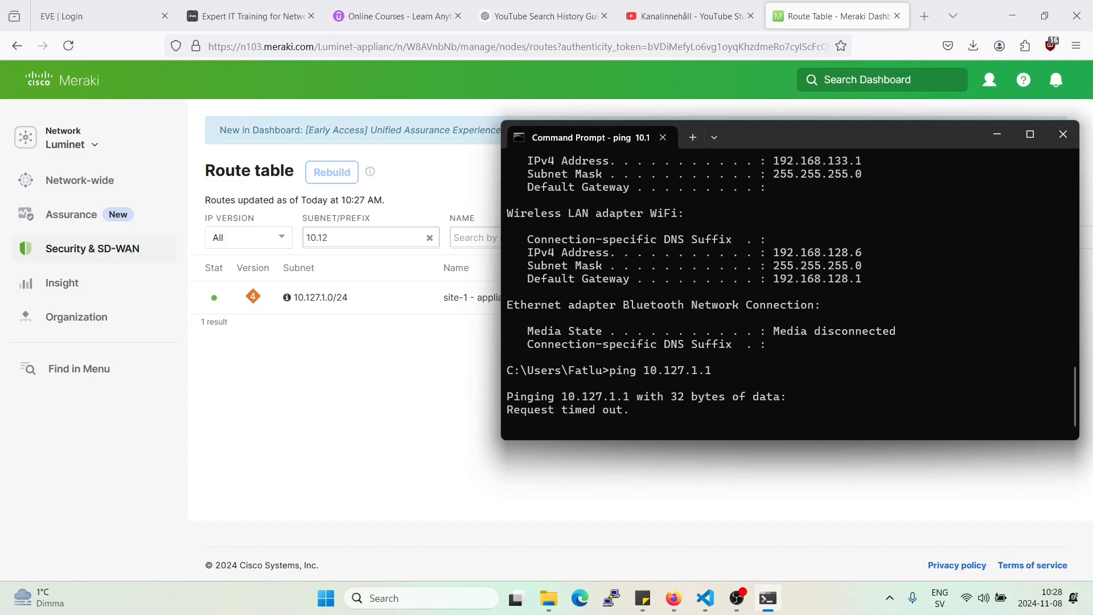
click(92, 248)
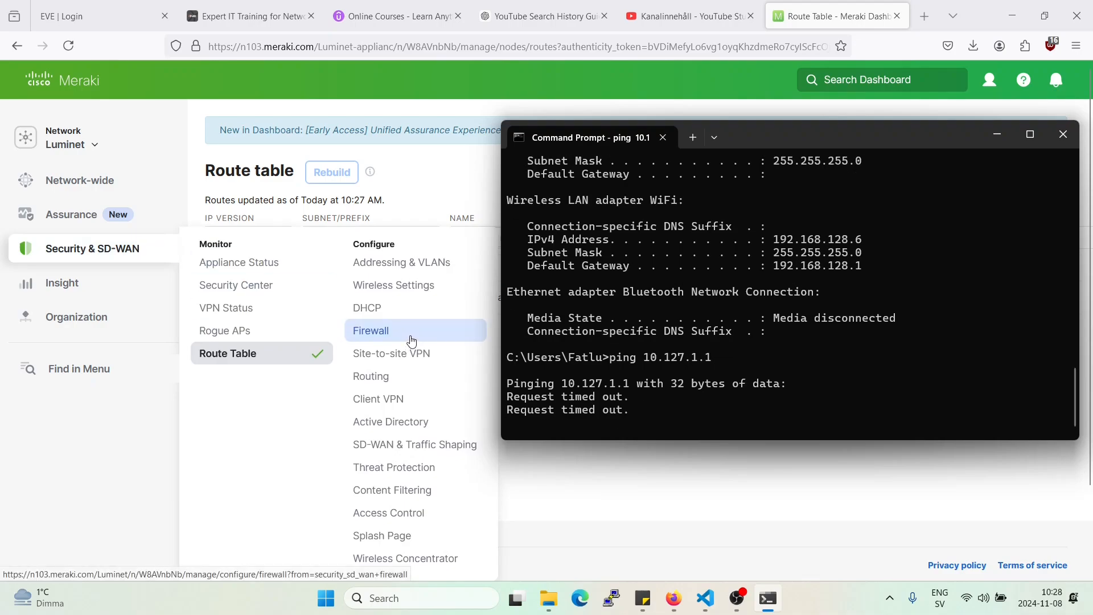
Delete the outbound deny_host firewall rule and save, leaving only the default allow rule.
click(371, 330)
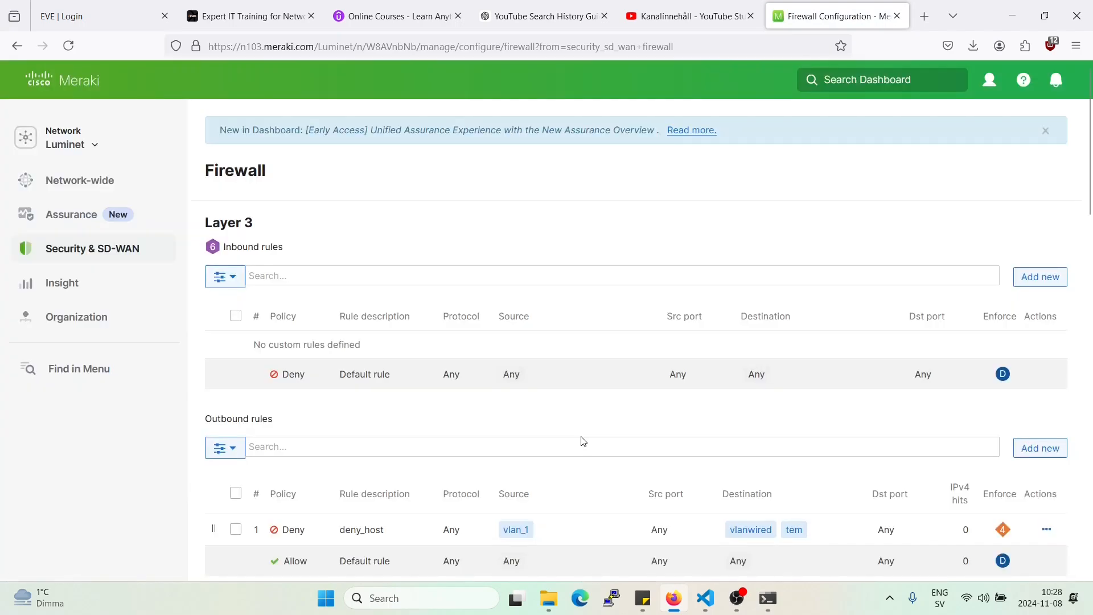
scroll(down, 3)
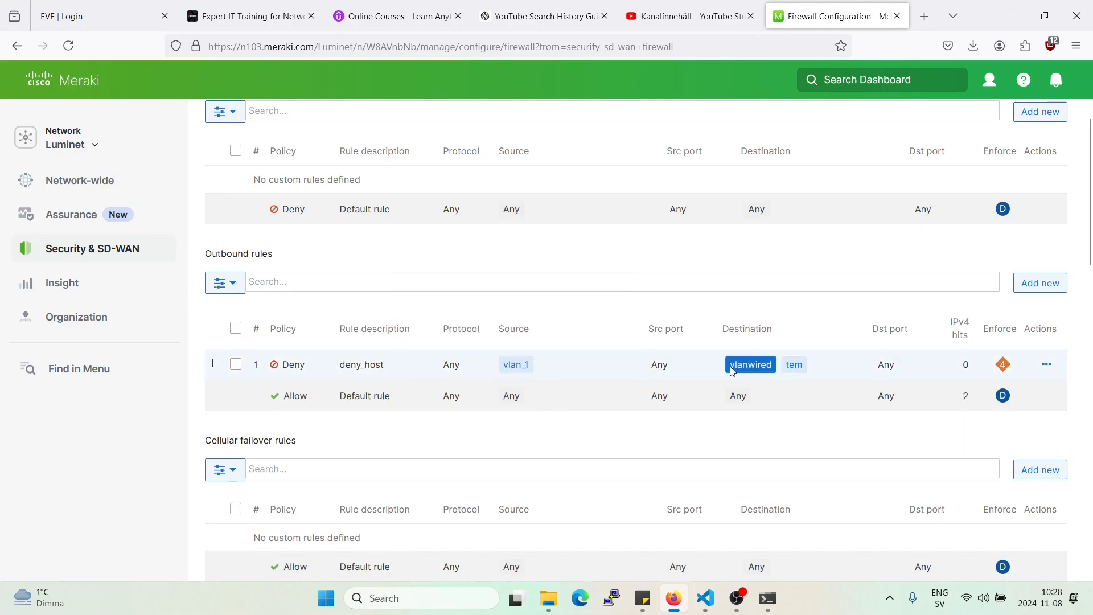
mouse_move(794, 364)
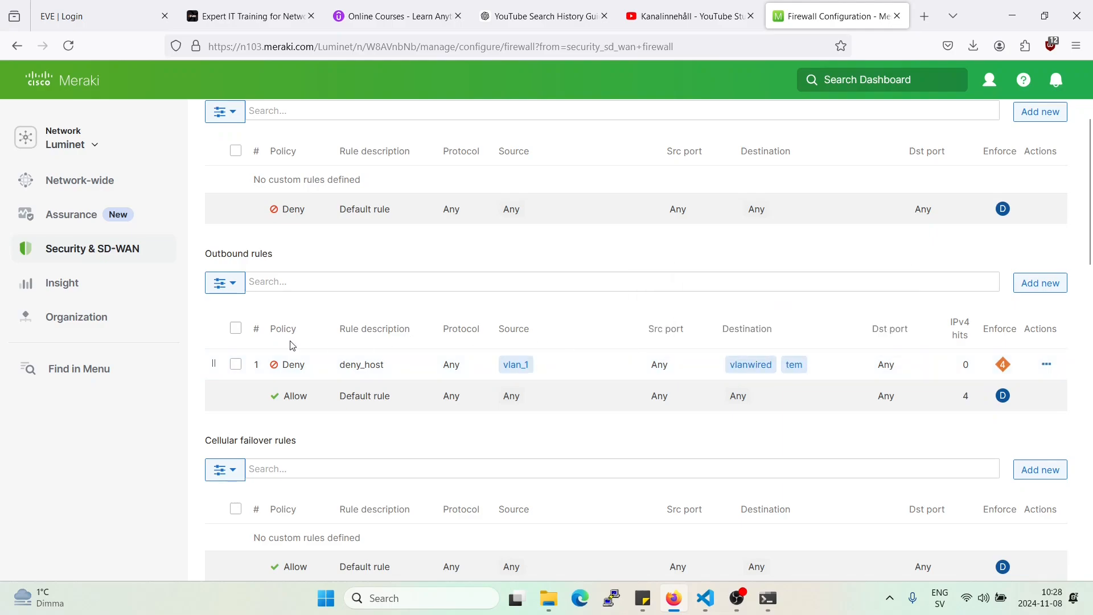
click(235, 364)
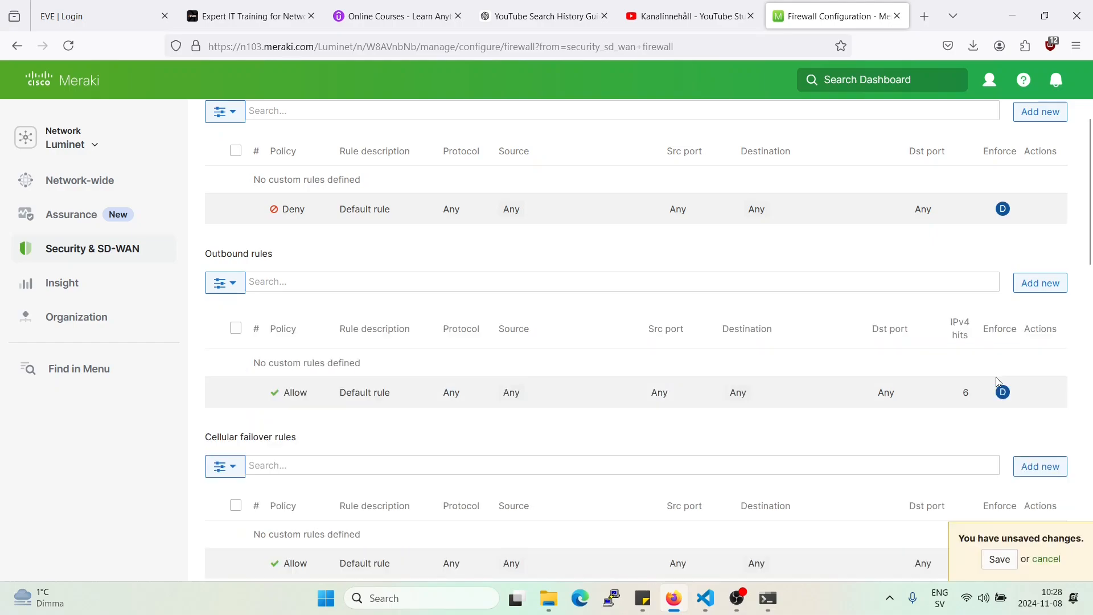
click(999, 558)
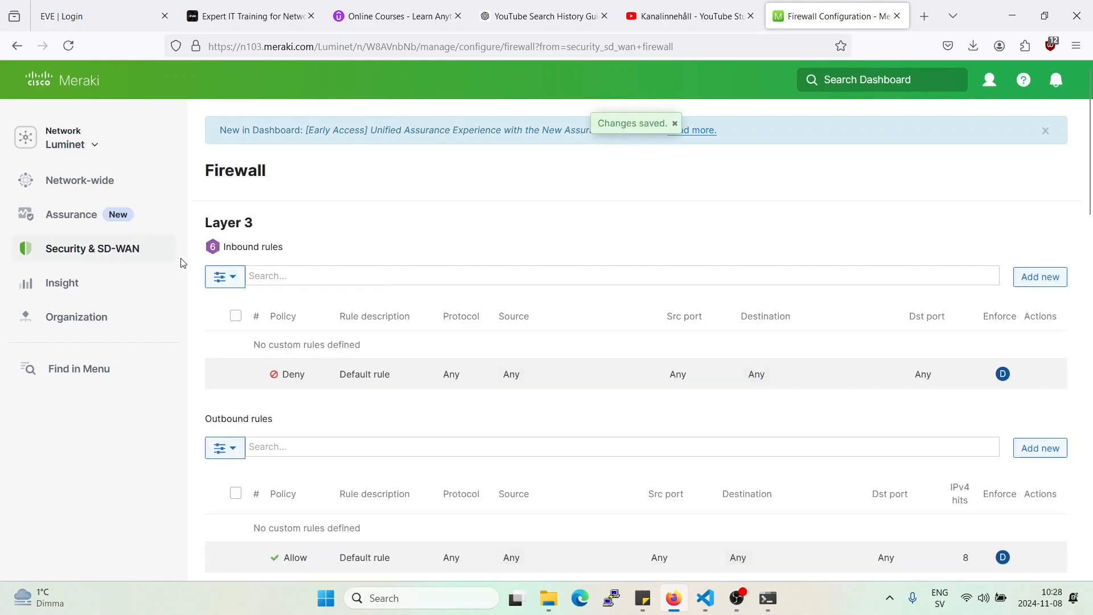
click(91, 248)
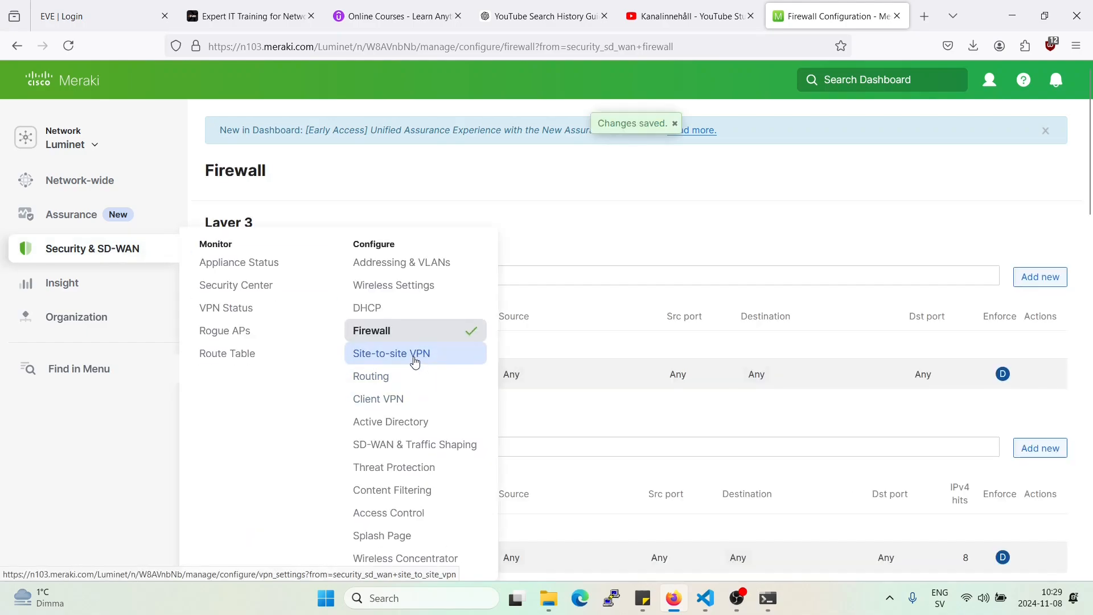
Review the Site-to-site VPN page with Default and Guest enabled, then bring up the Security & SD-WAN menu.
click(391, 353)
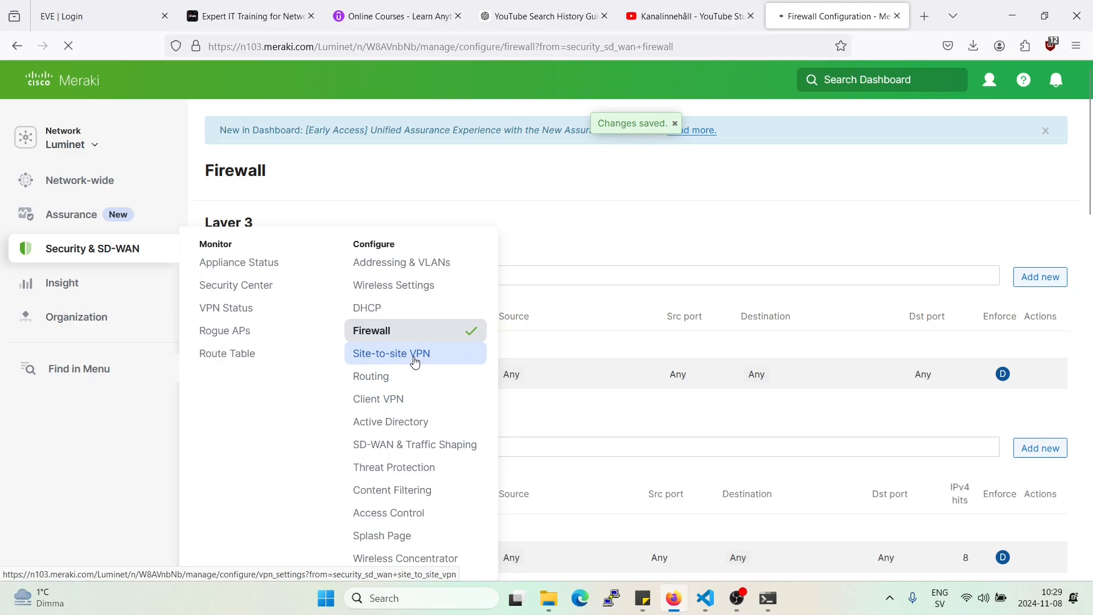
click(390, 353)
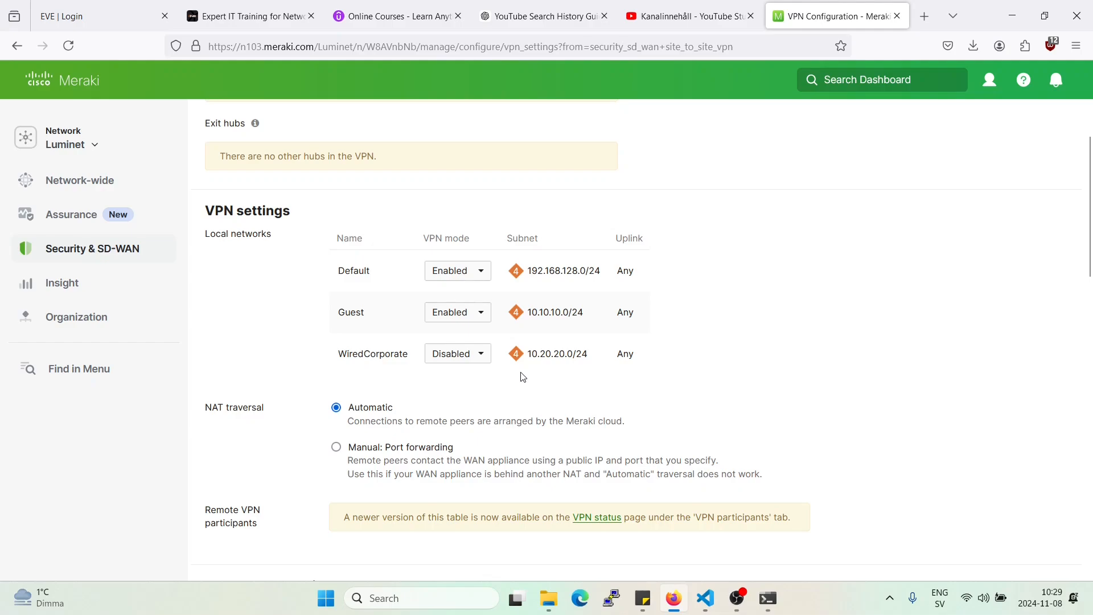
click(93, 248)
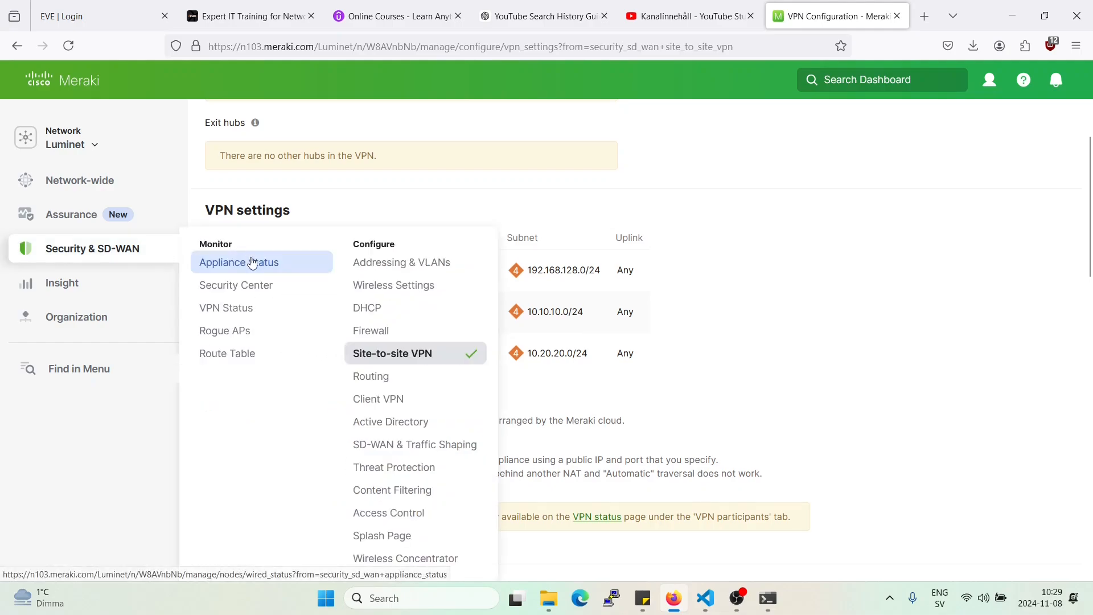
In the MX appliance's Tools, start a ping from VLAN 1 toward 10.12.
click(238, 262)
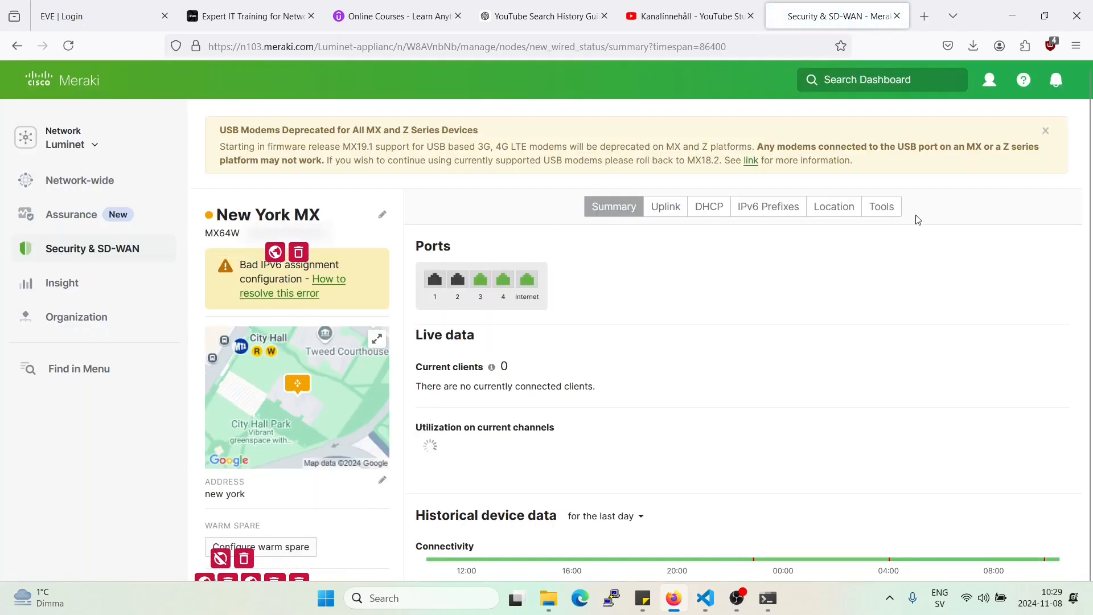
click(880, 206)
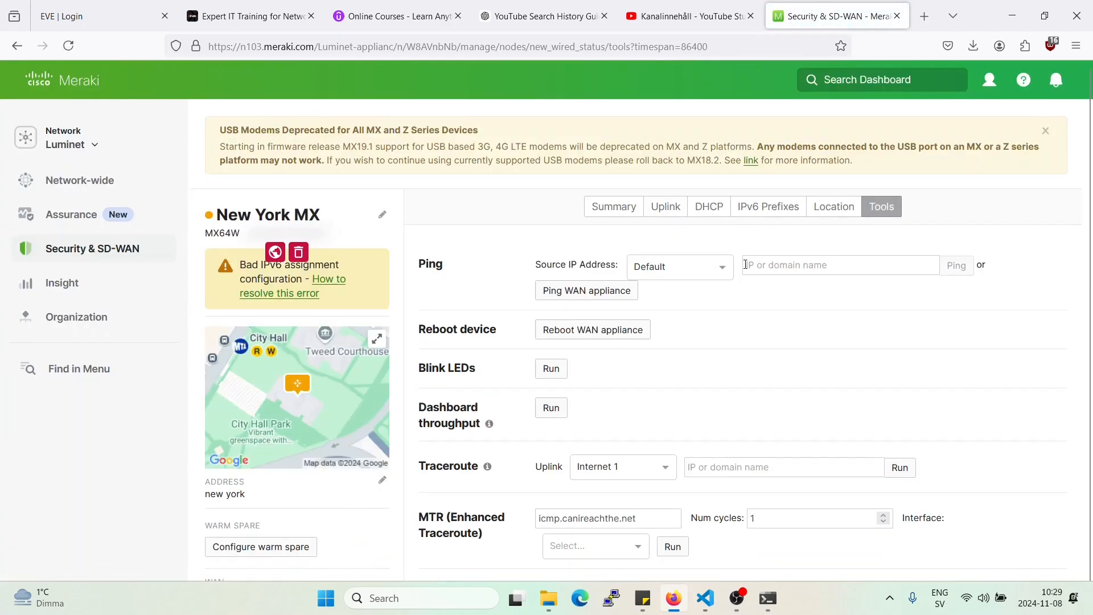
click(677, 266)
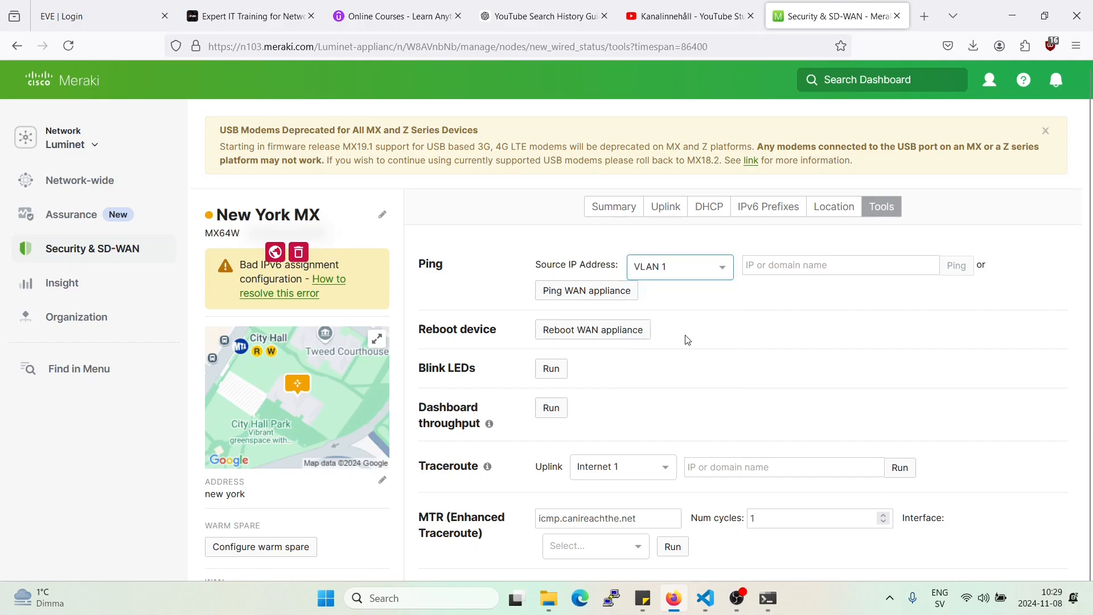
text(10.12)
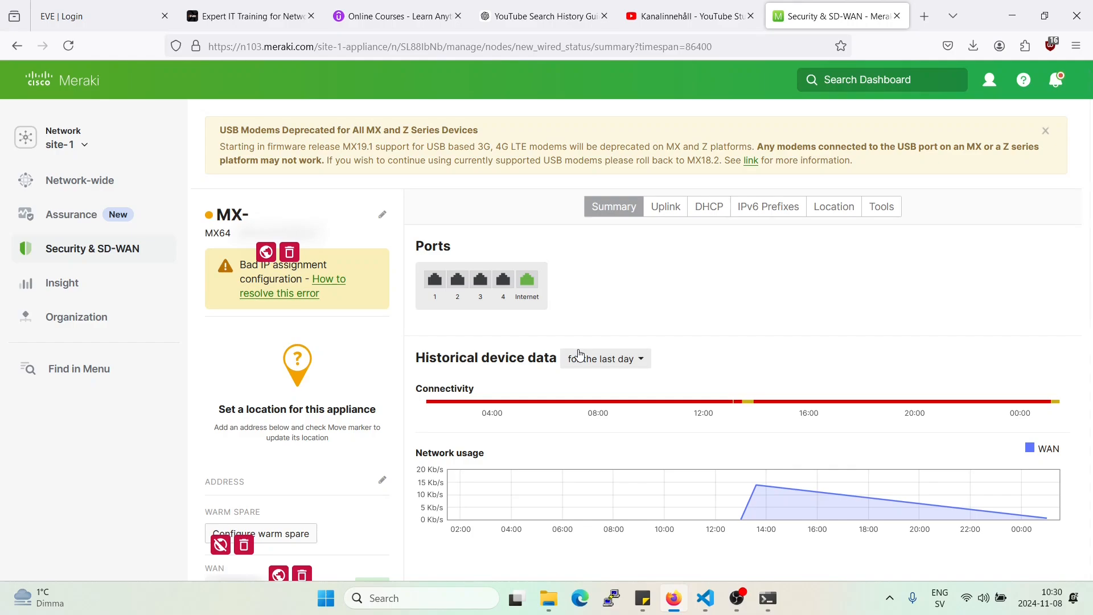
mouse_move(665, 206)
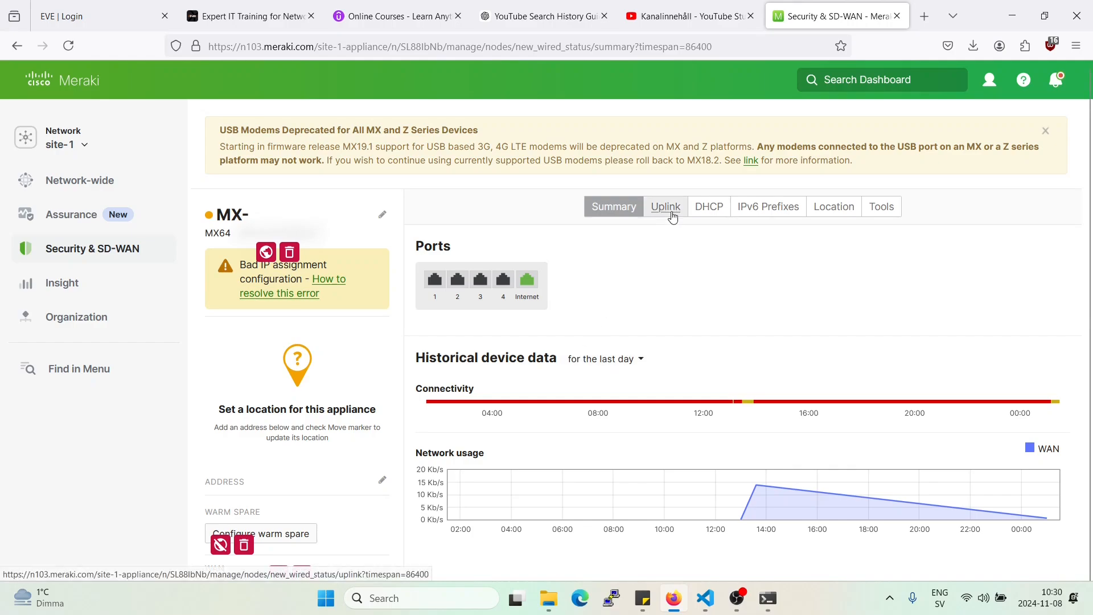
mouse_move(270, 314)
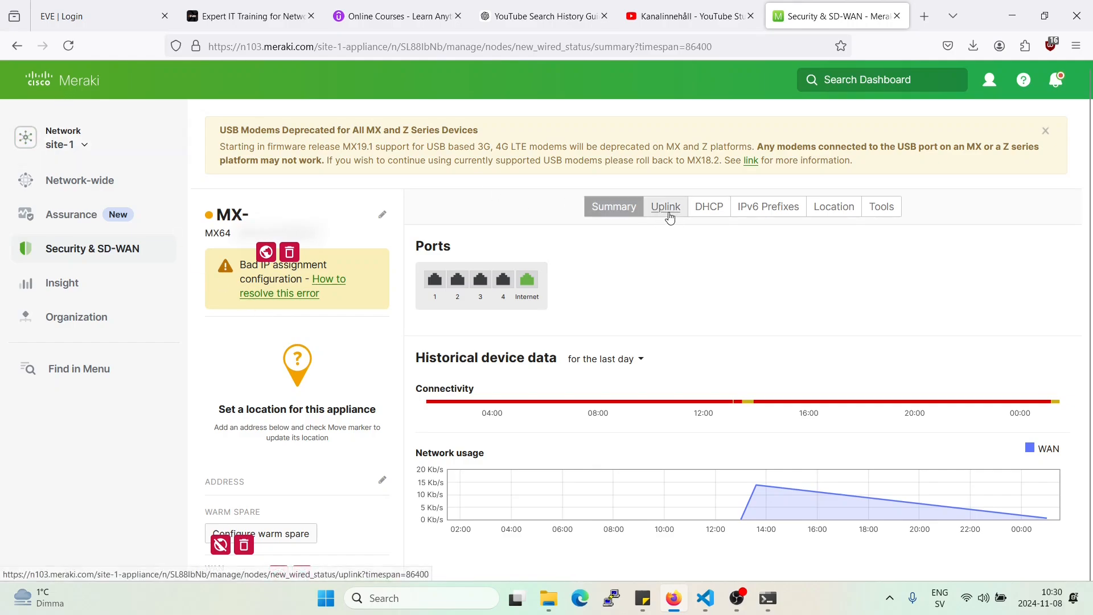
mouse_move(252, 195)
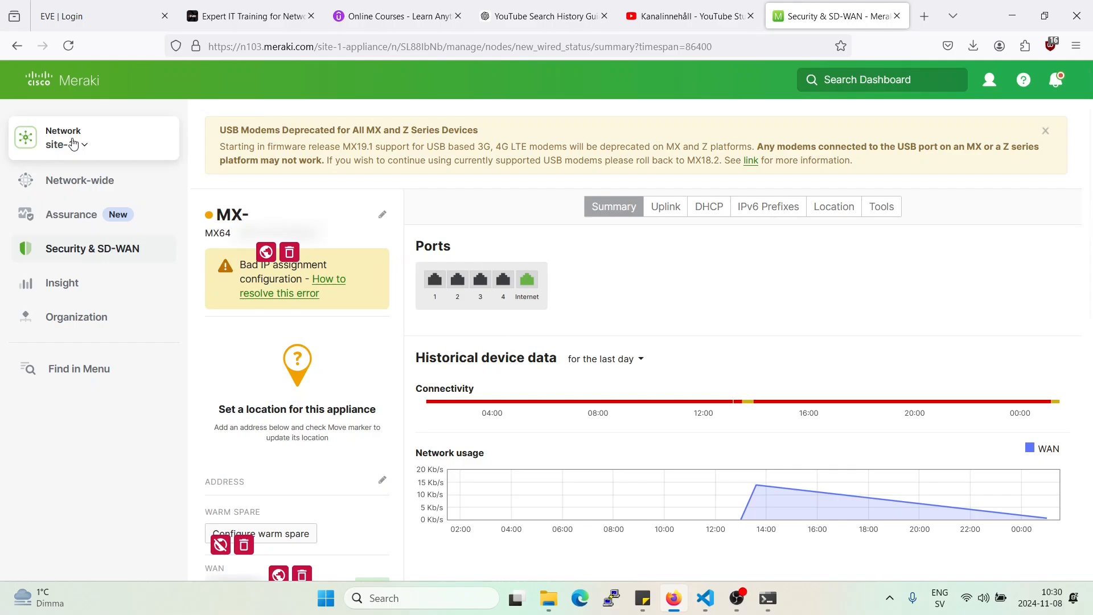
mouse_move(458, 247)
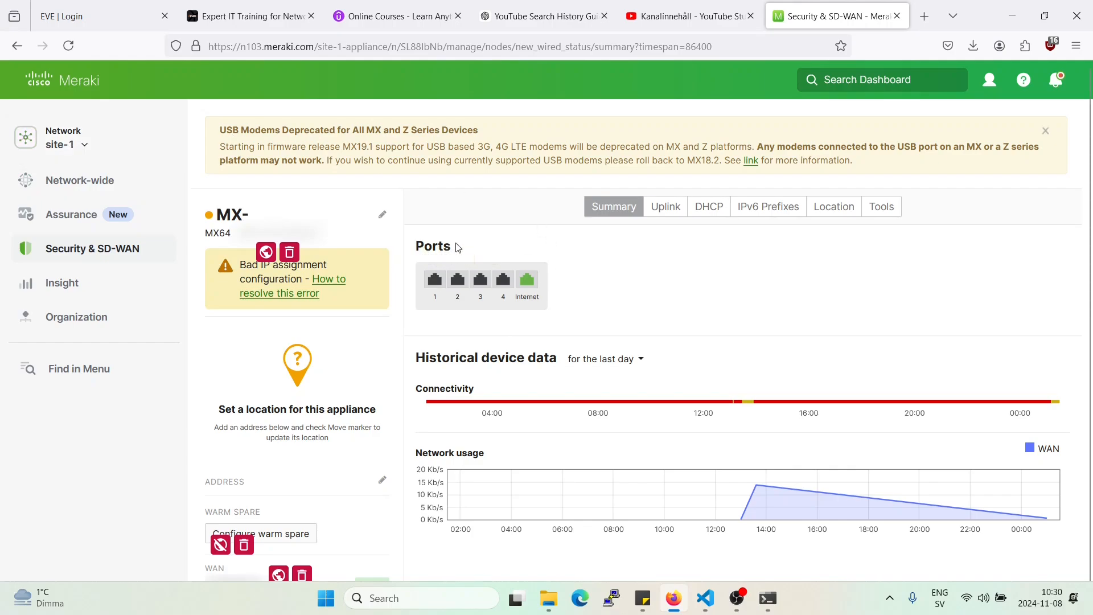
mouse_move(362, 215)
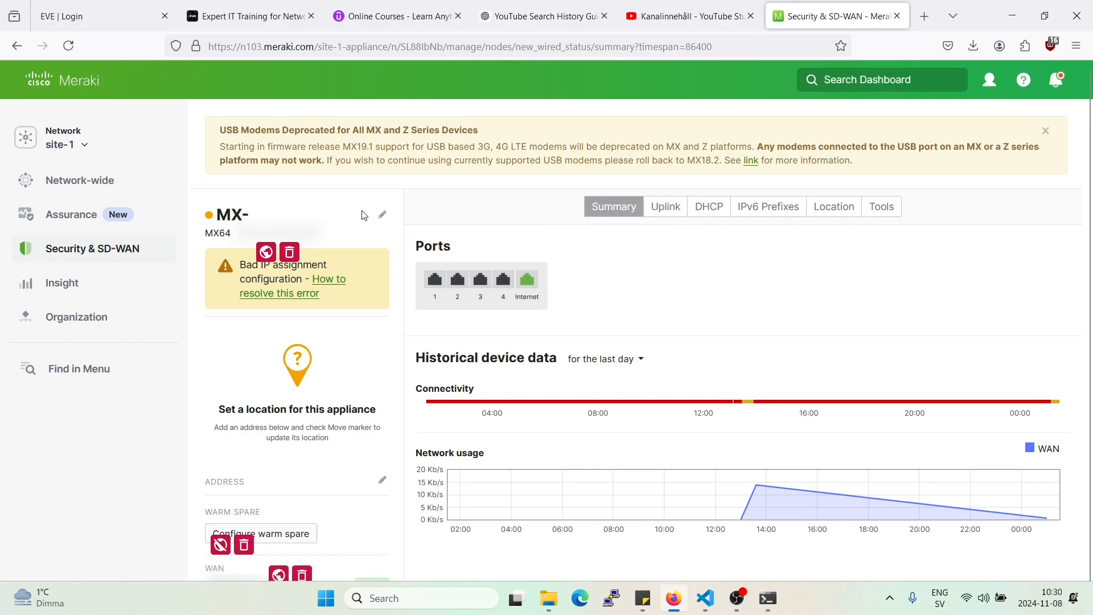
Switch to the Luminet network via the network selector, searching 'lu'.
click(62, 138)
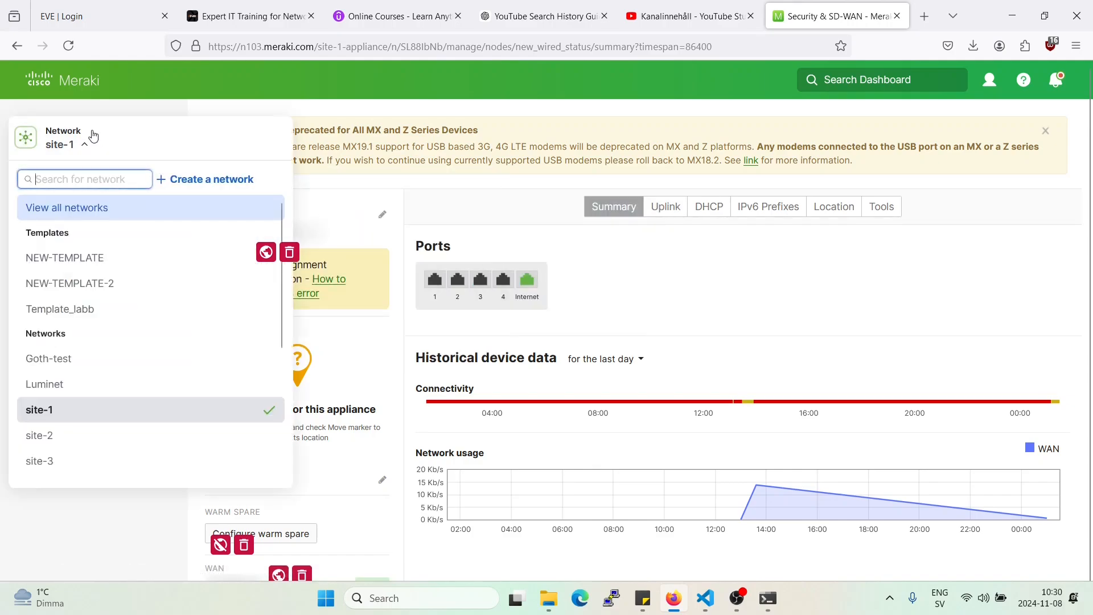
text(lu)
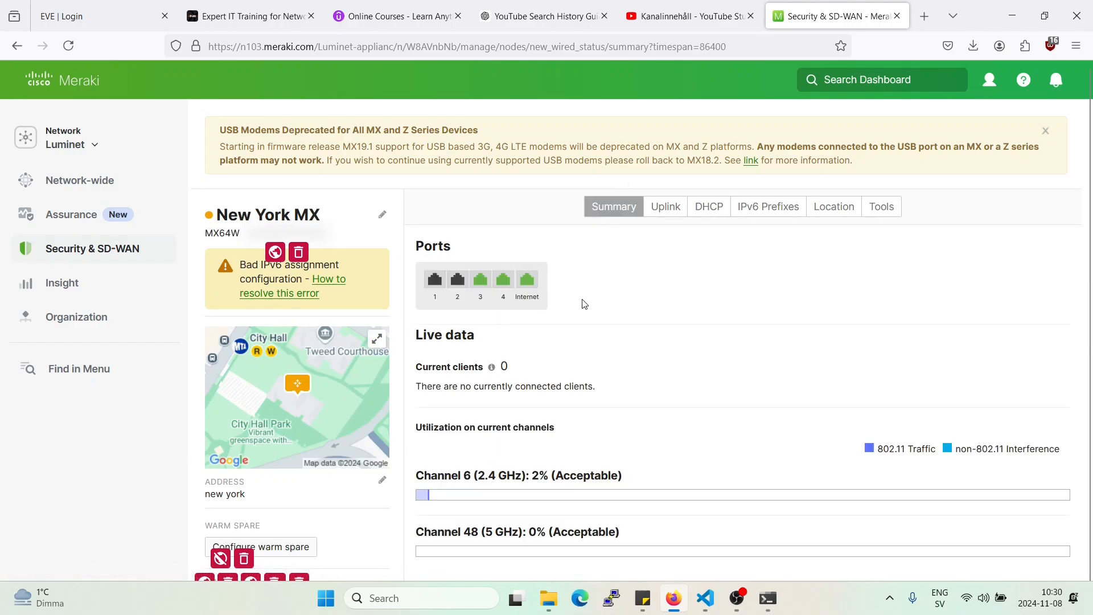
mouse_move(290, 236)
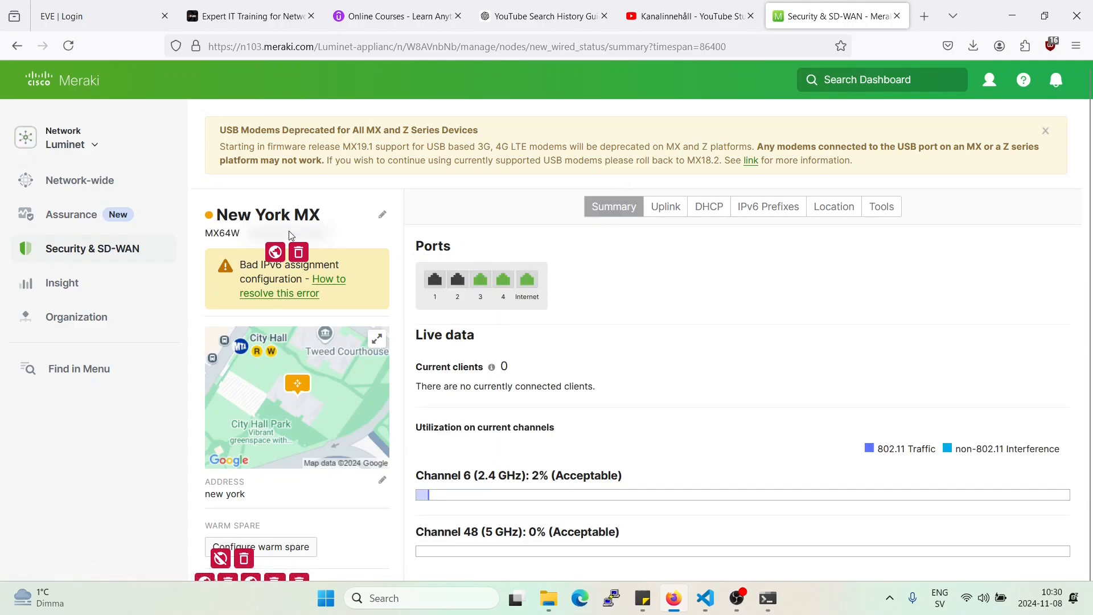
mouse_move(502, 279)
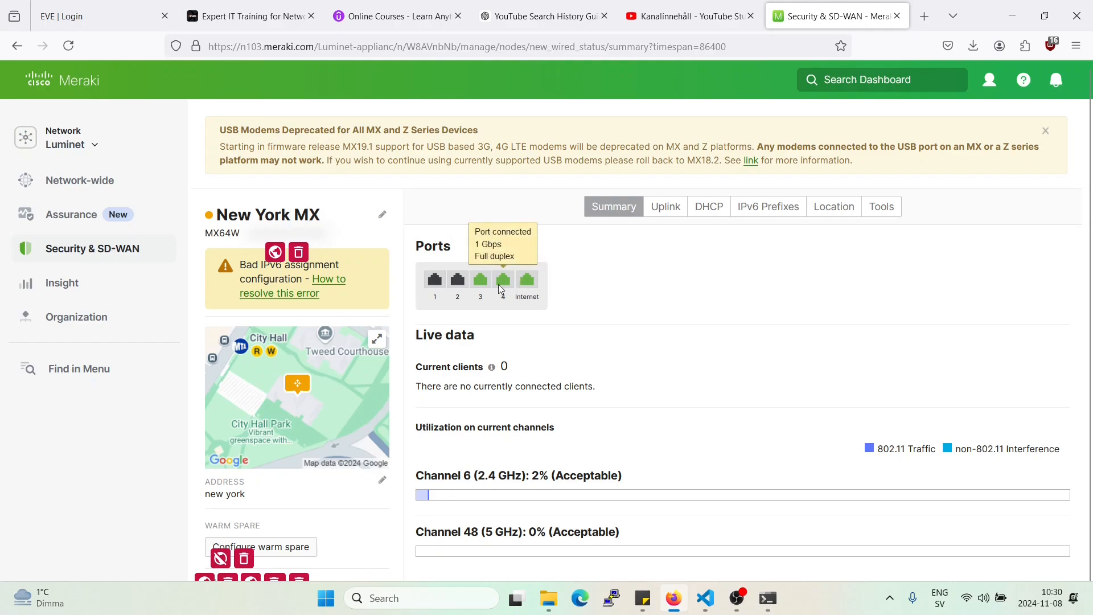
mouse_move(505, 287)
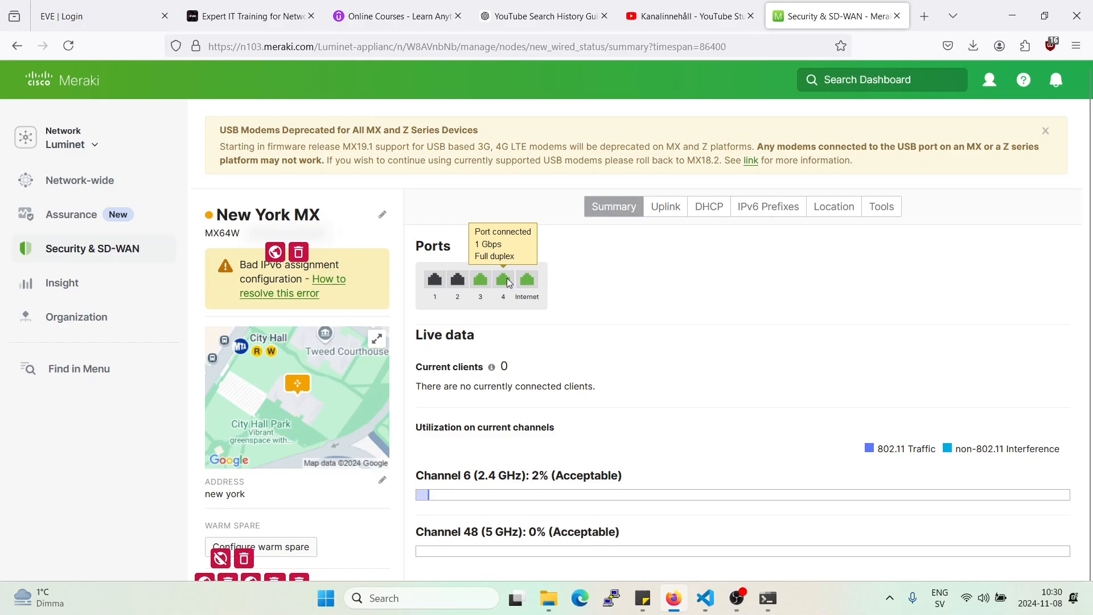
Review the New York MX Uplink configuration, then go to its Tools page for a ping.
click(664, 206)
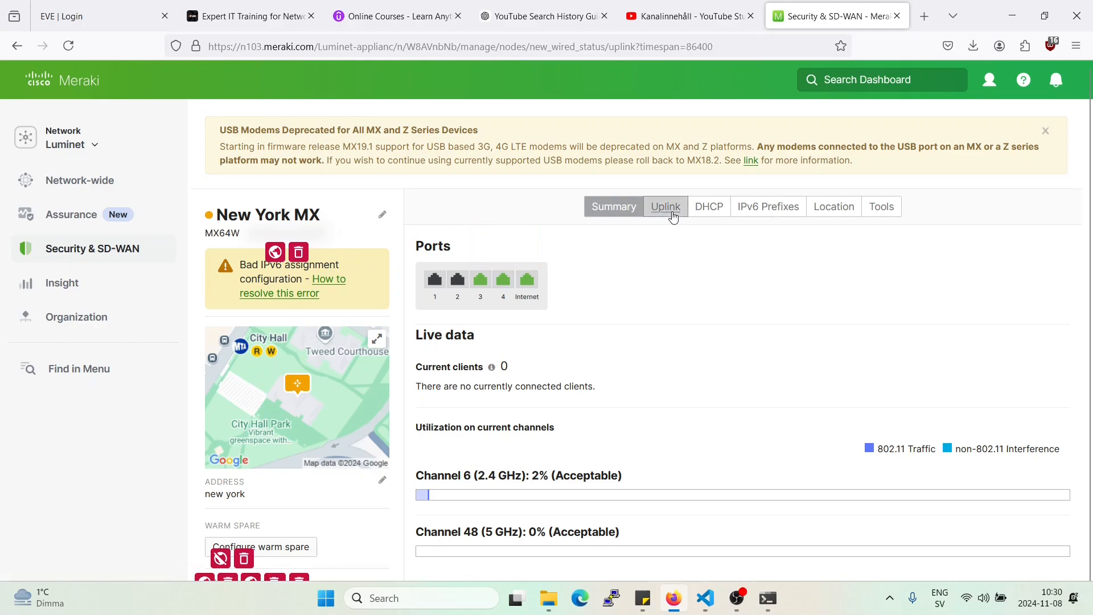
click(664, 206)
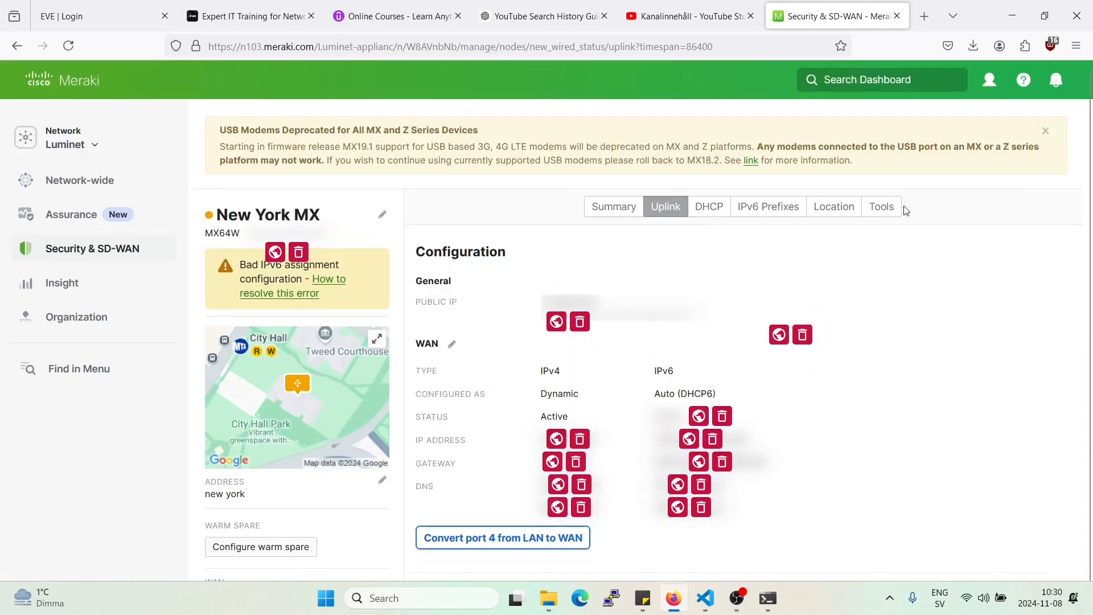
click(880, 206)
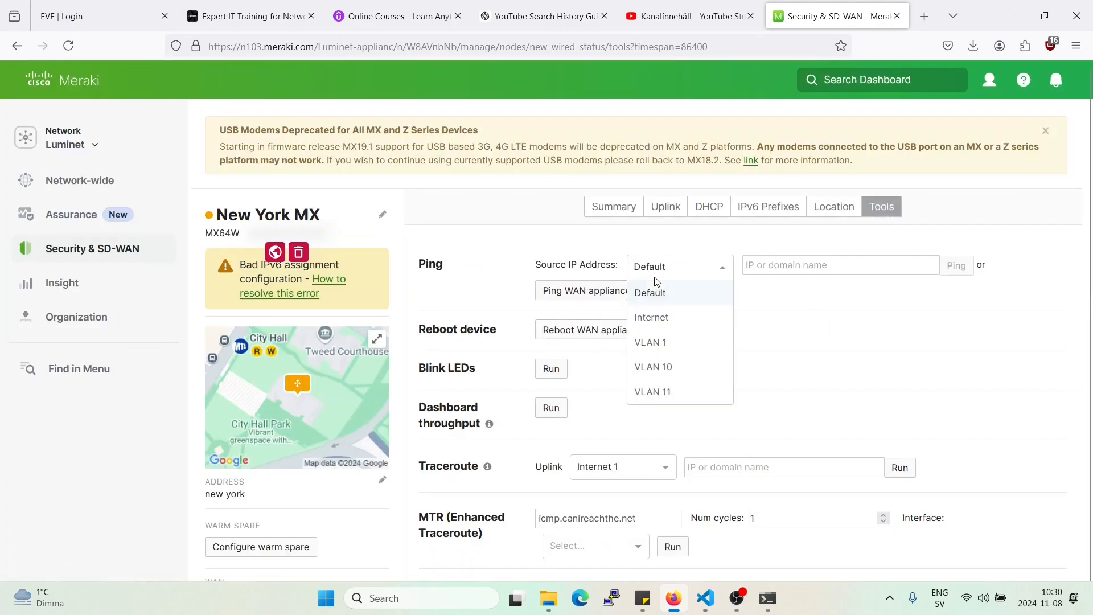
mouse_move(693, 365)
text(10.127.1.1)
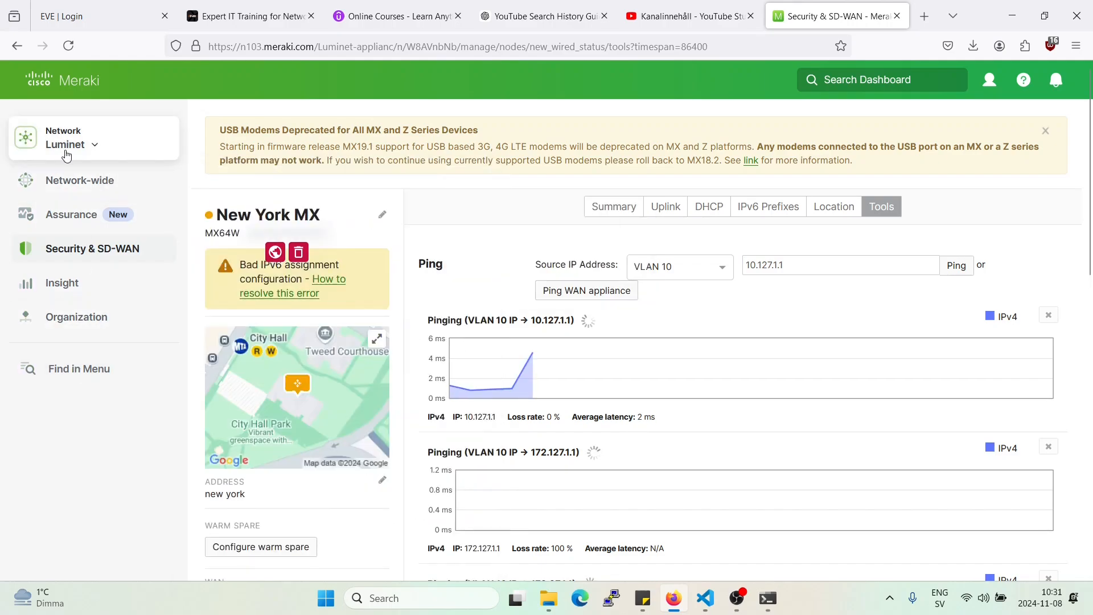
Bring up the Security & SD-WAN page list after the VLAN 10 ping to 10.127.1.1 succeeds.
click(91, 248)
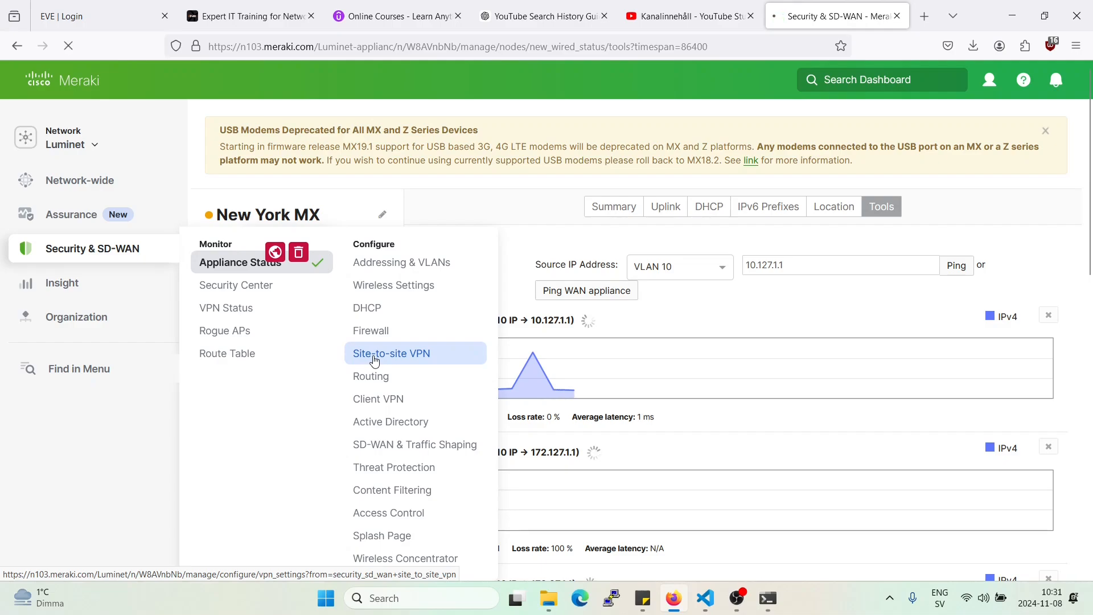
Add an outbound site-to-site firewall rule named deny_to_site1 for ICMPv4.
click(390, 353)
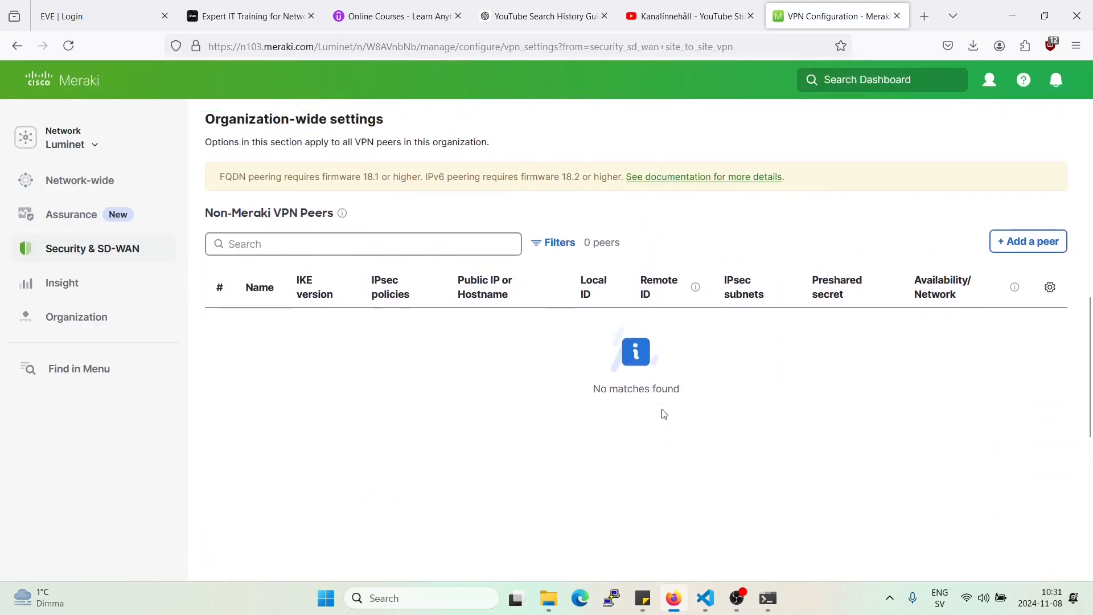
scroll(down, 3)
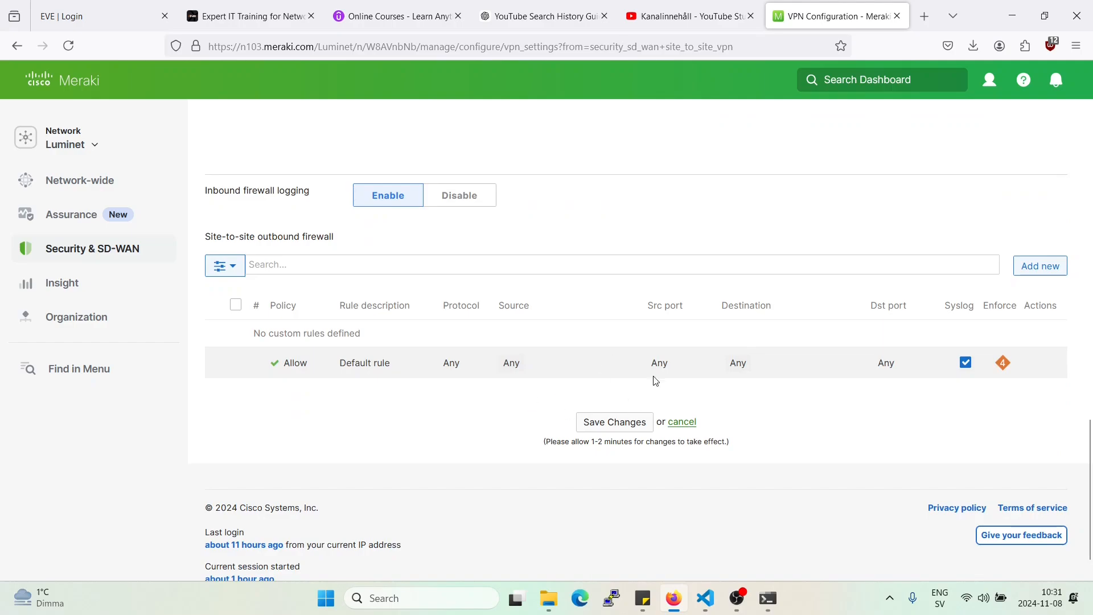
click(1039, 265)
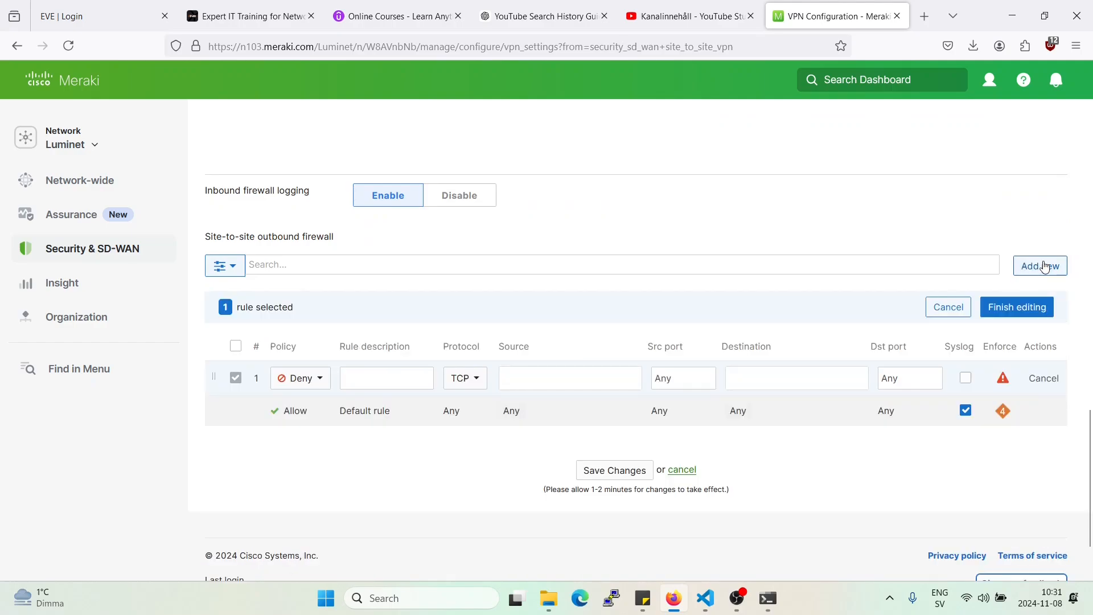
text(den)
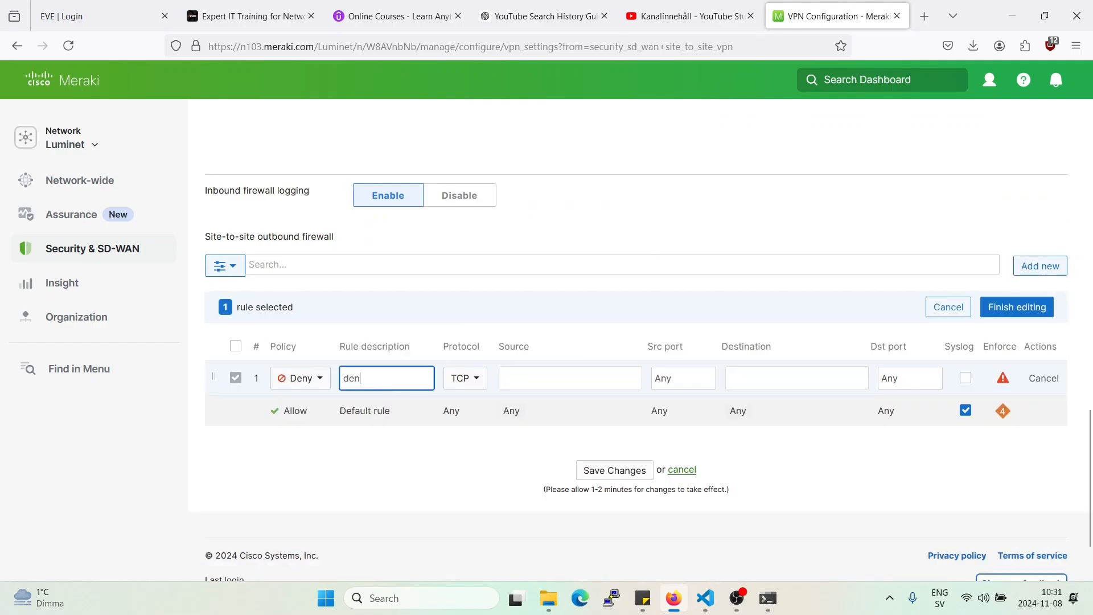
text(y_to)
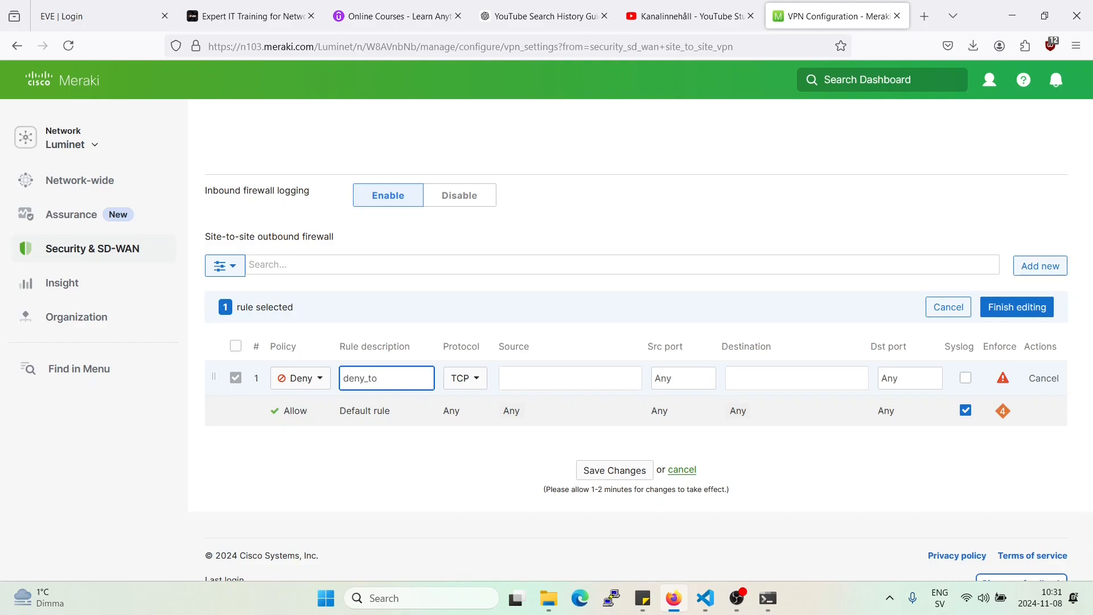
text(_)
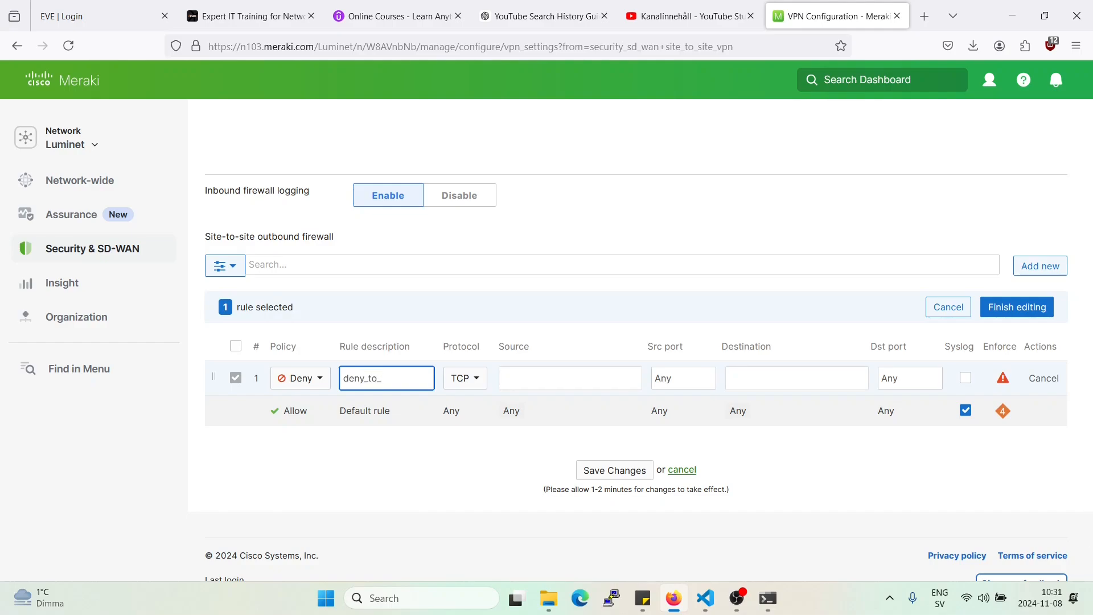
text(site1)
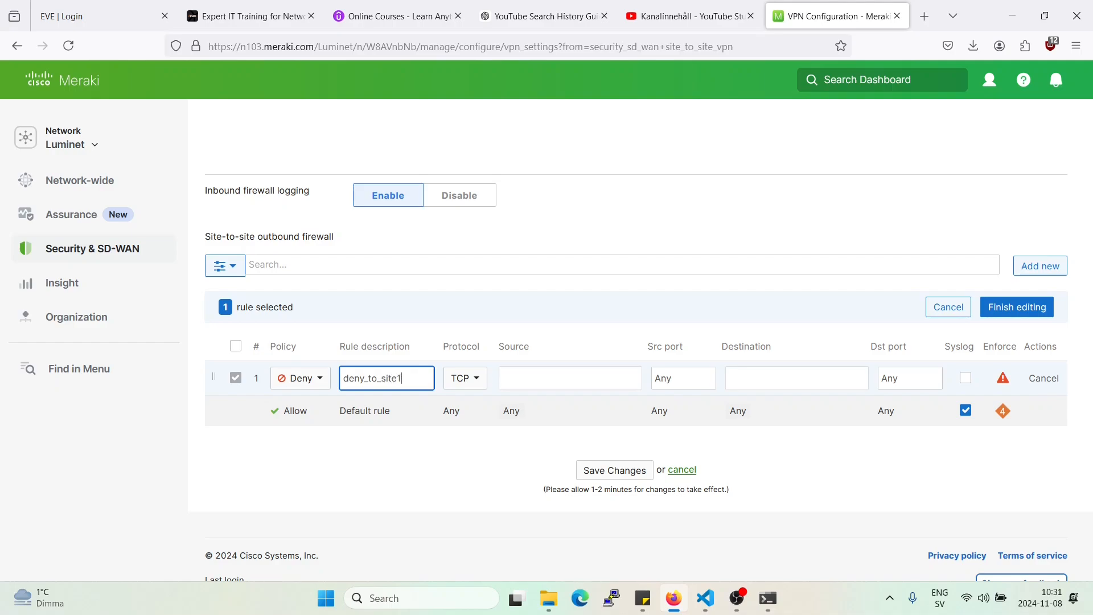
click(462, 378)
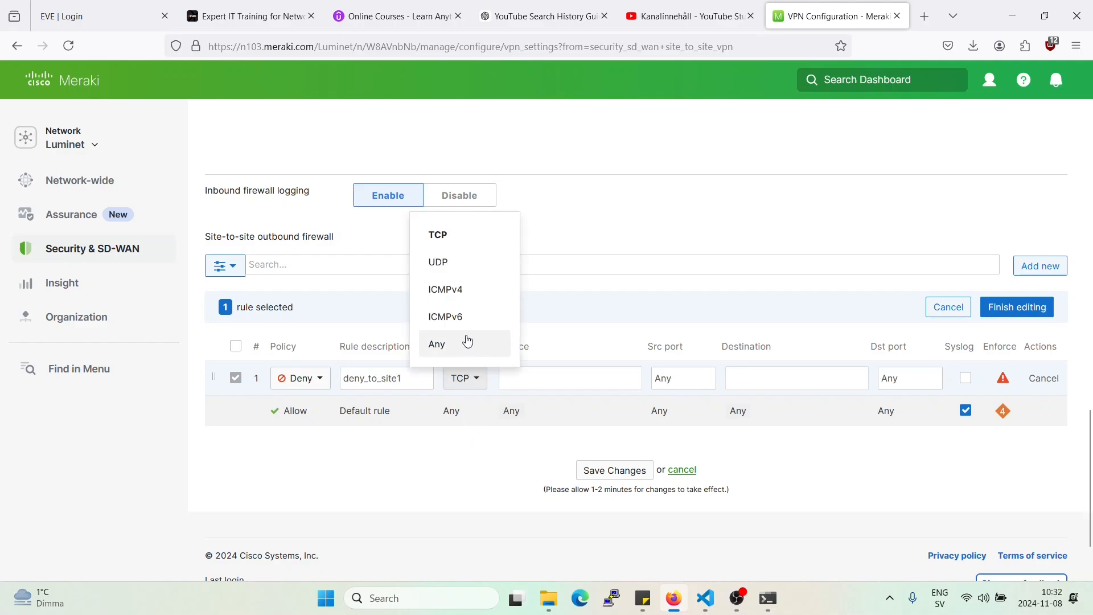
mouse_move(461, 359)
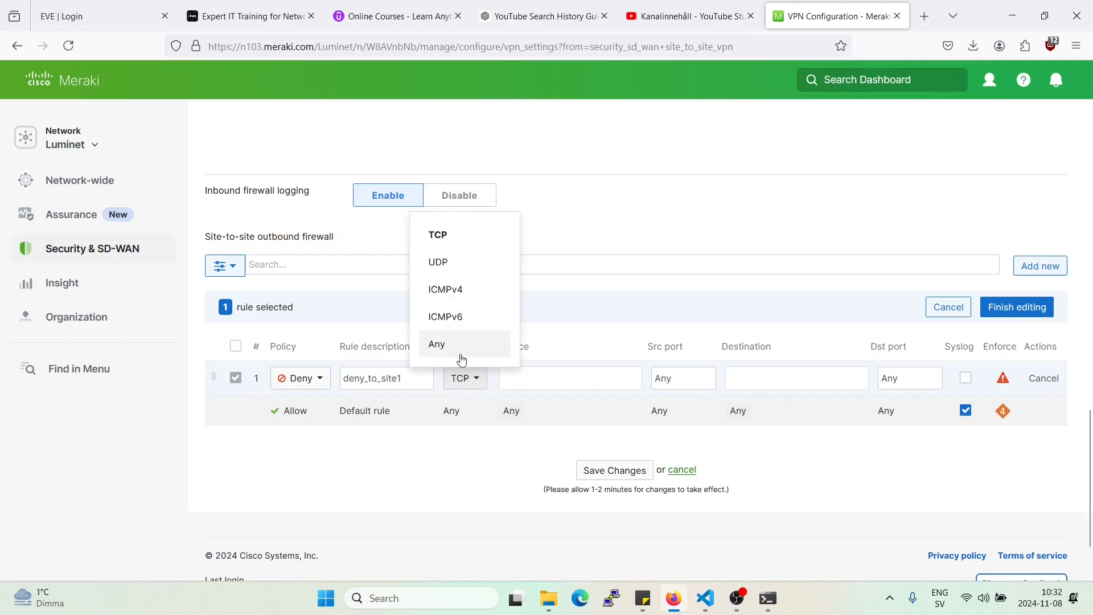
Set the deny_to_site1 rule's source to vlan10.
click(445, 289)
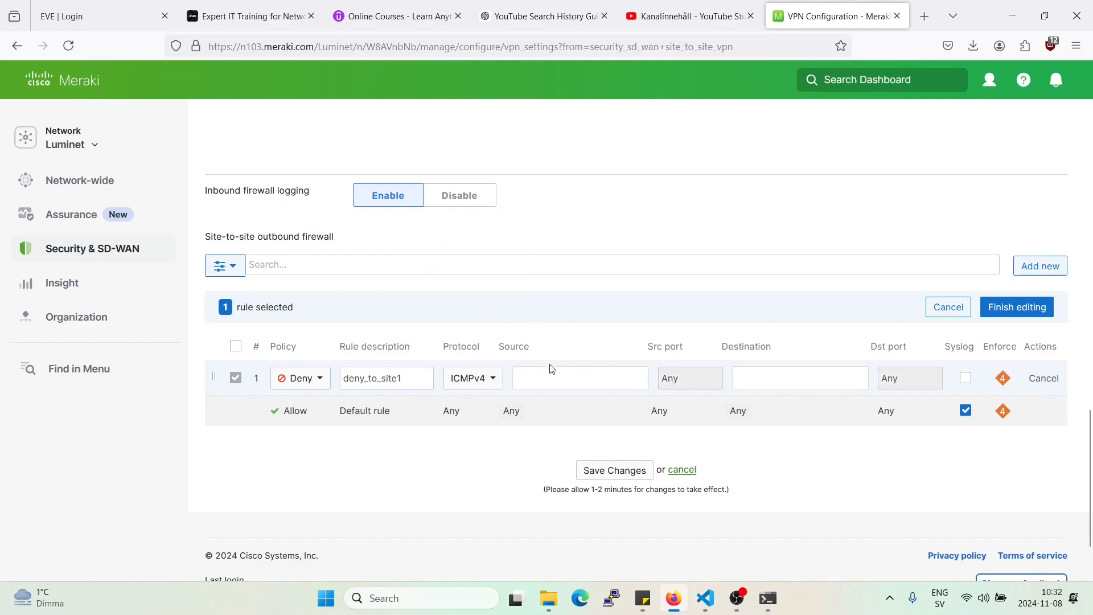
click(580, 378)
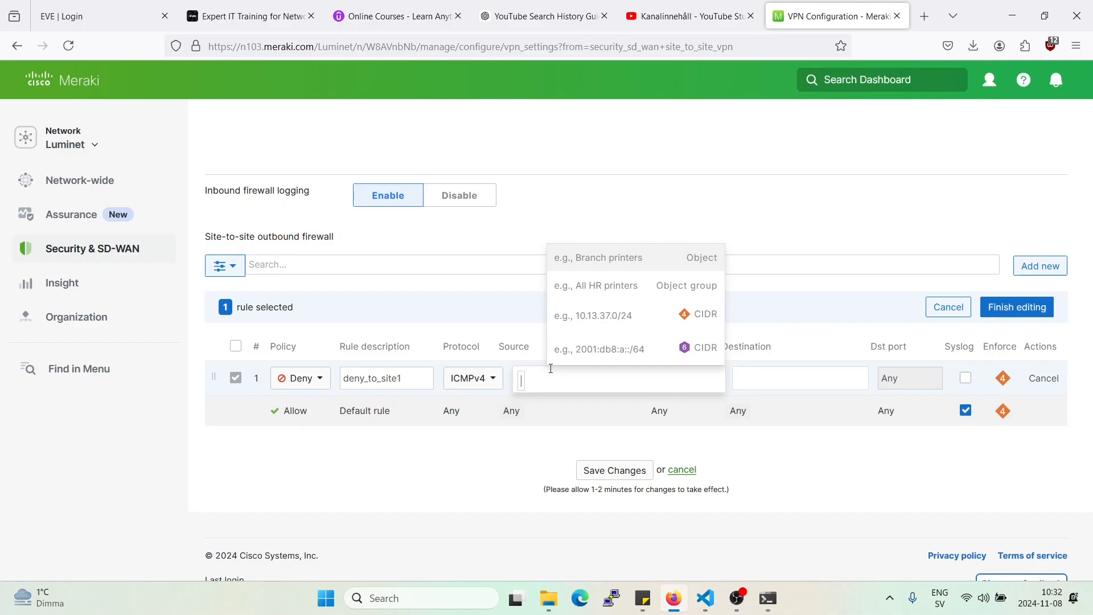
text(an)
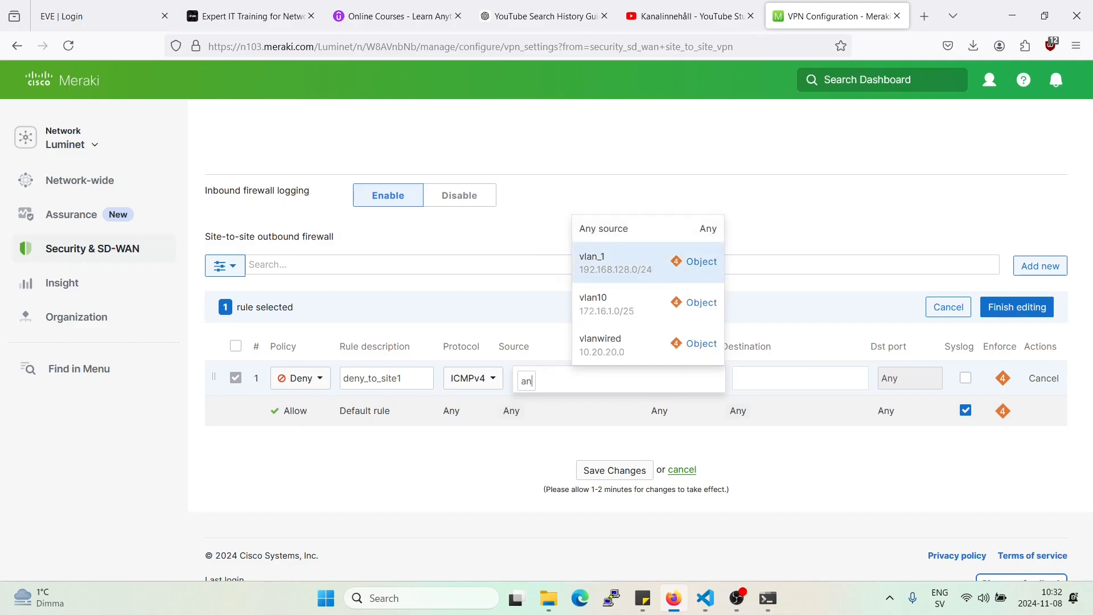
mouse_move(650, 240)
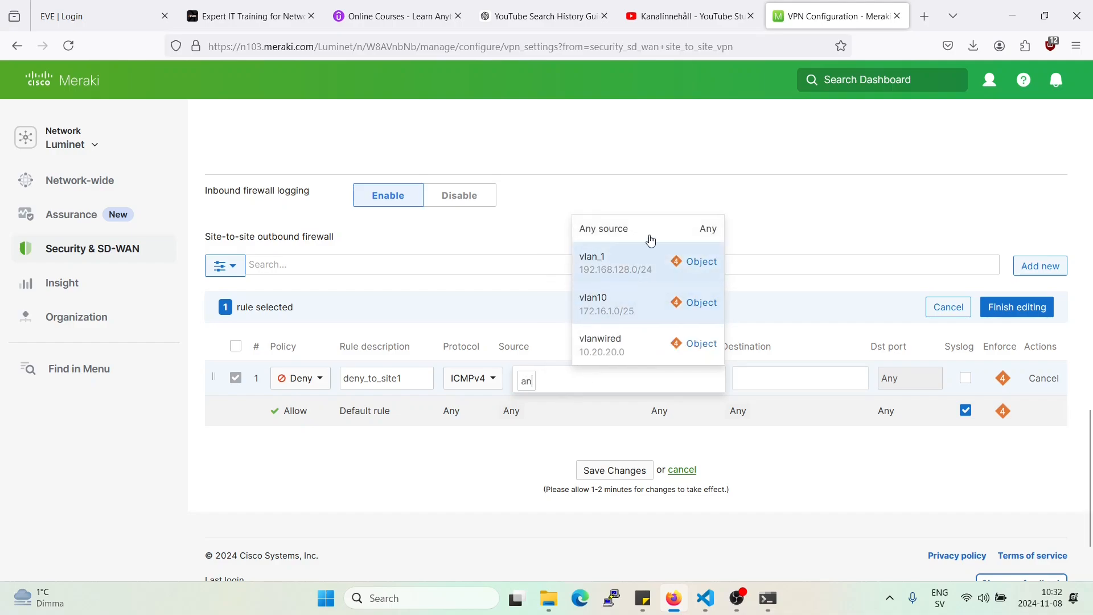
mouse_move(648, 321)
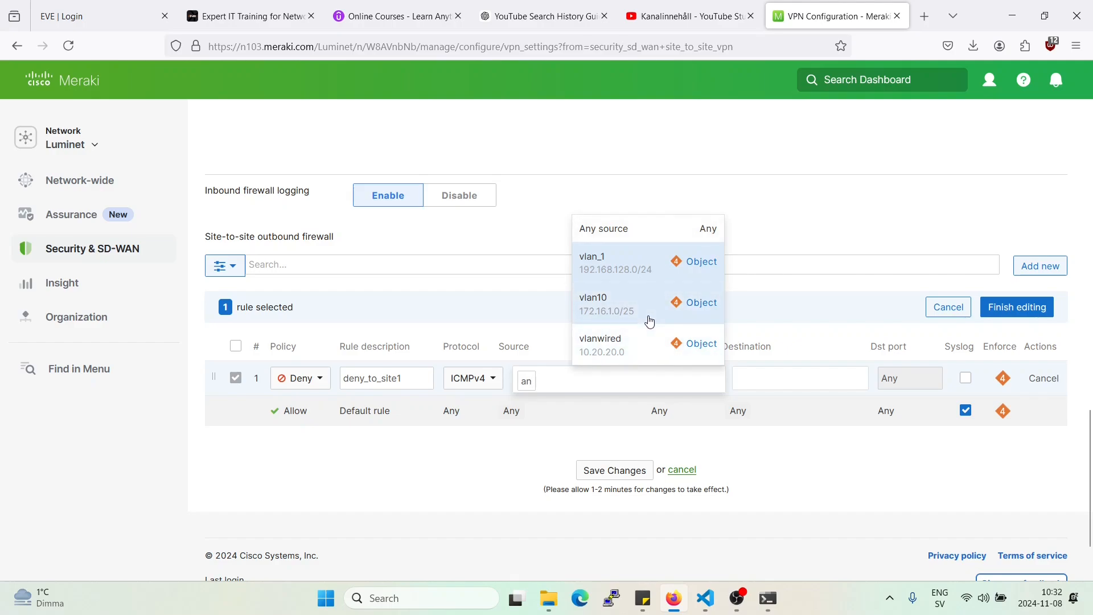
click(592, 303)
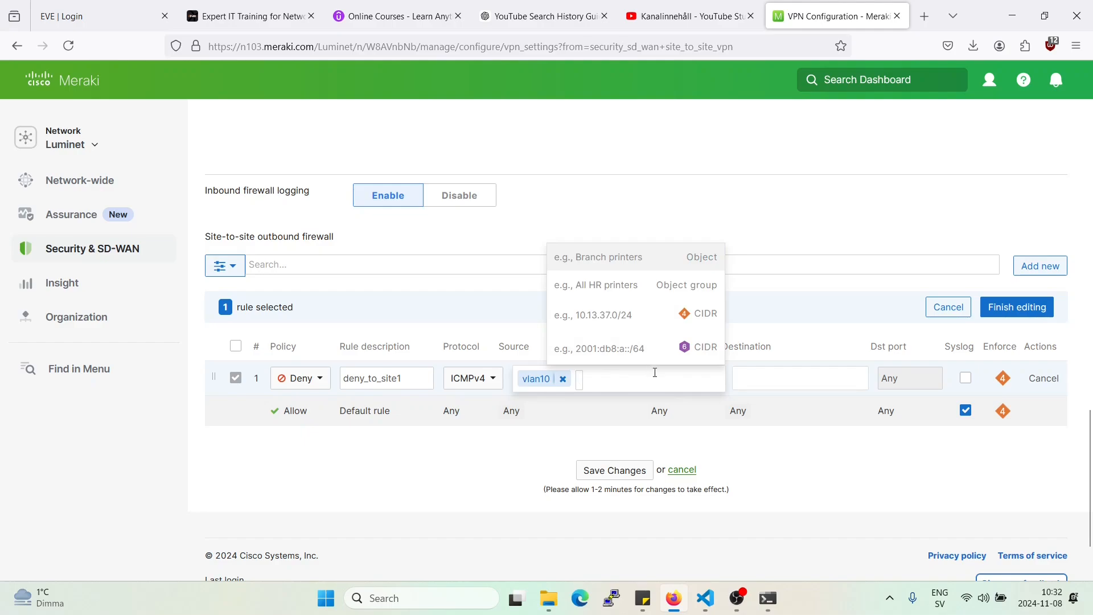
Set the destination to a new site1 policy object for 10.127.1.0/24.
click(801, 378)
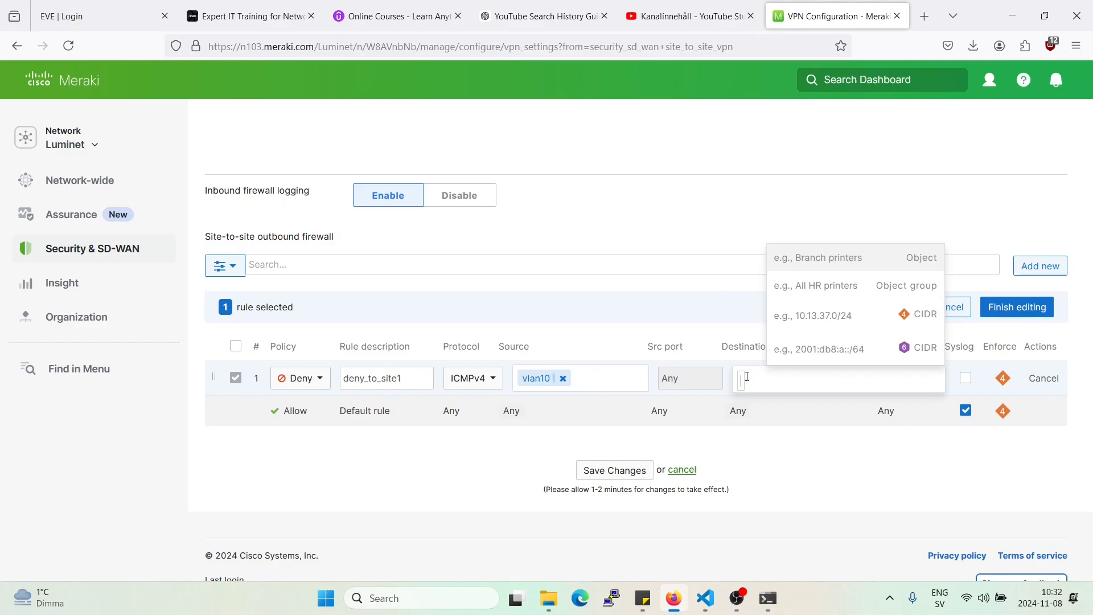
text(172)
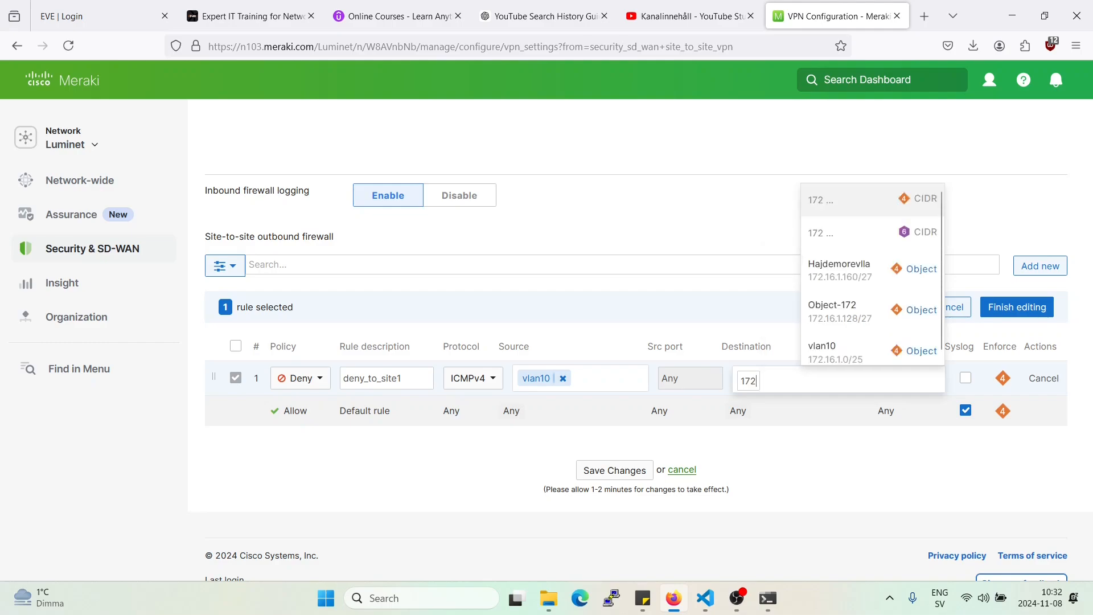
text(10.127)
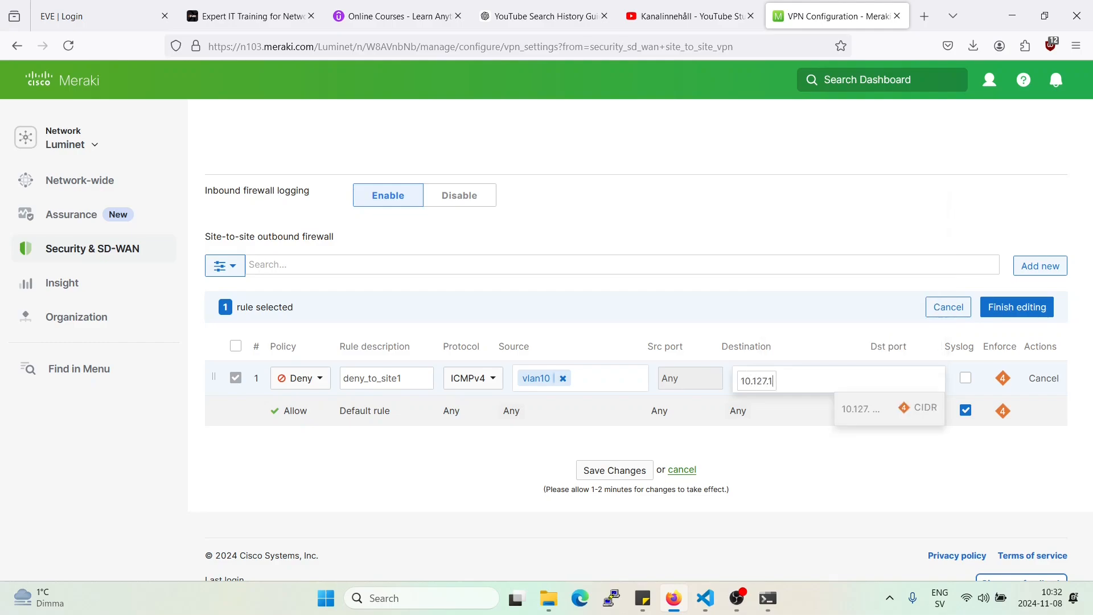
text(.1)
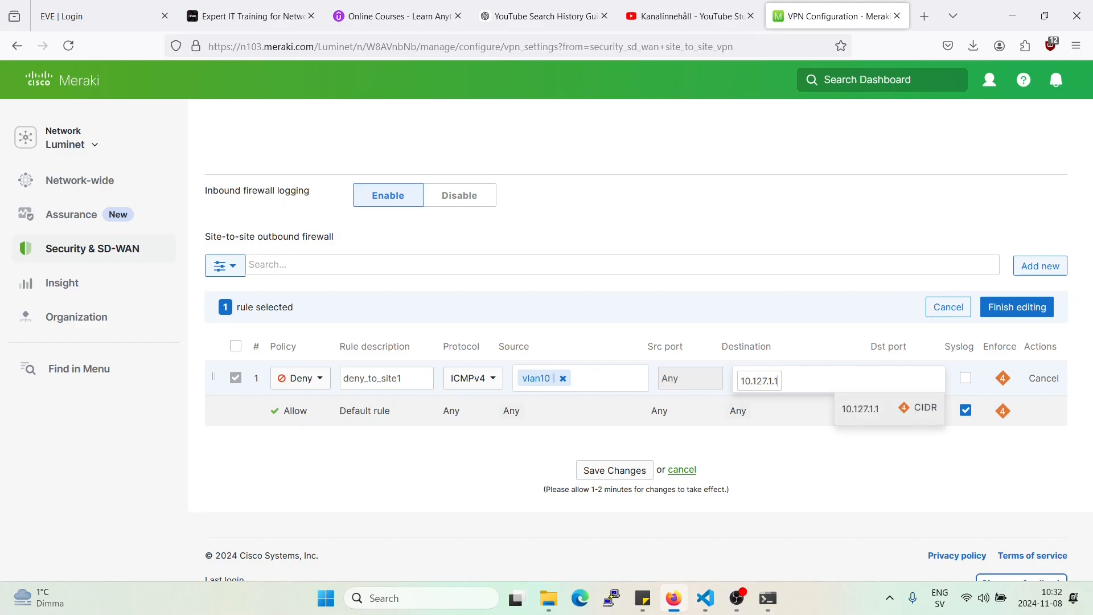
key(Backspace)
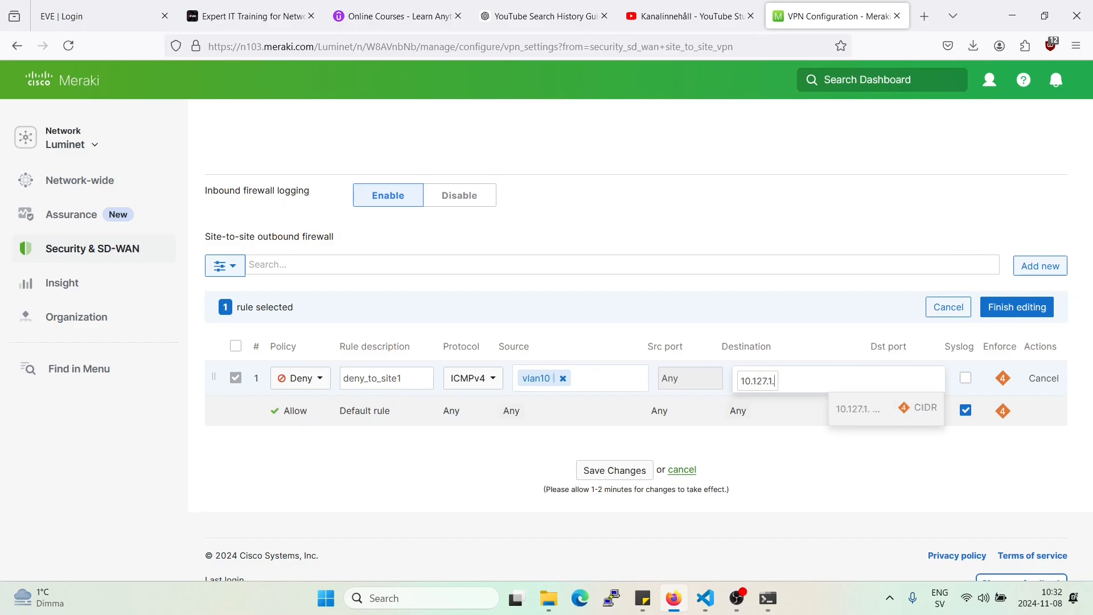
click(886, 408)
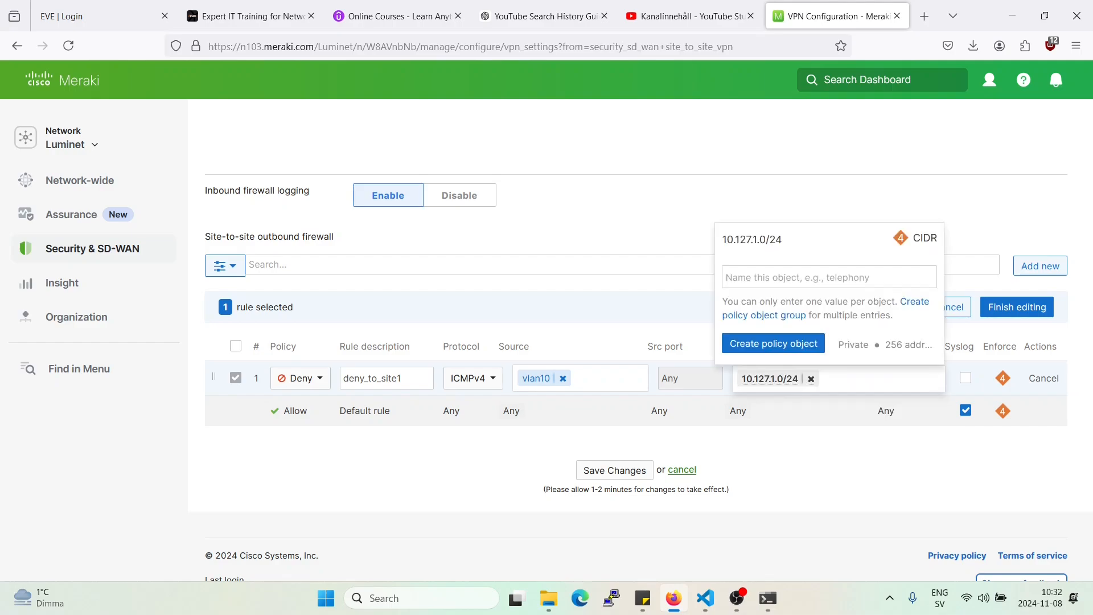
click(828, 276)
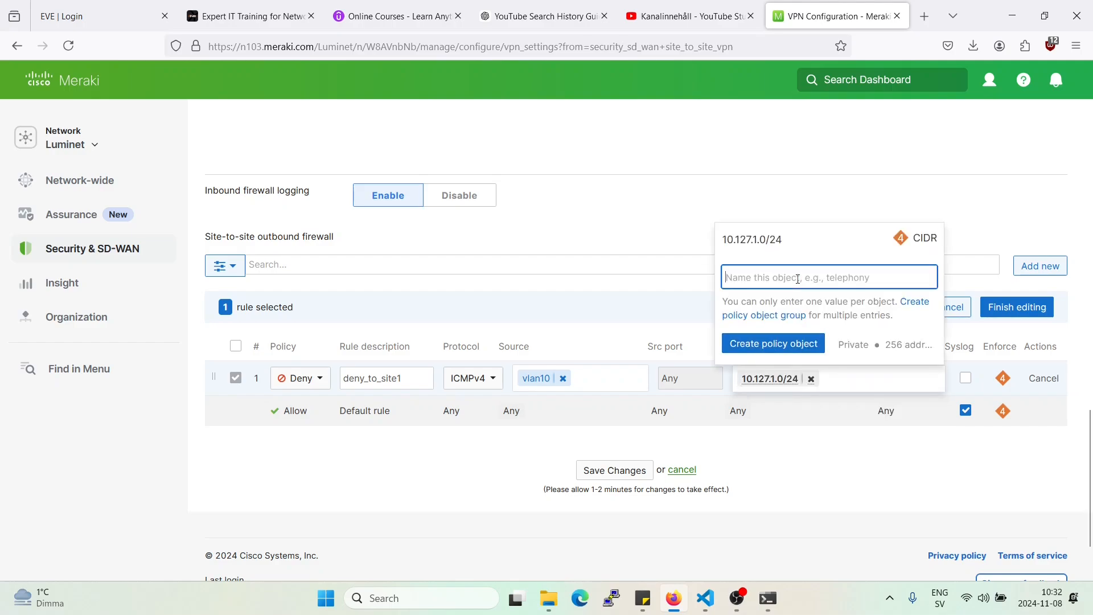
text(site1)
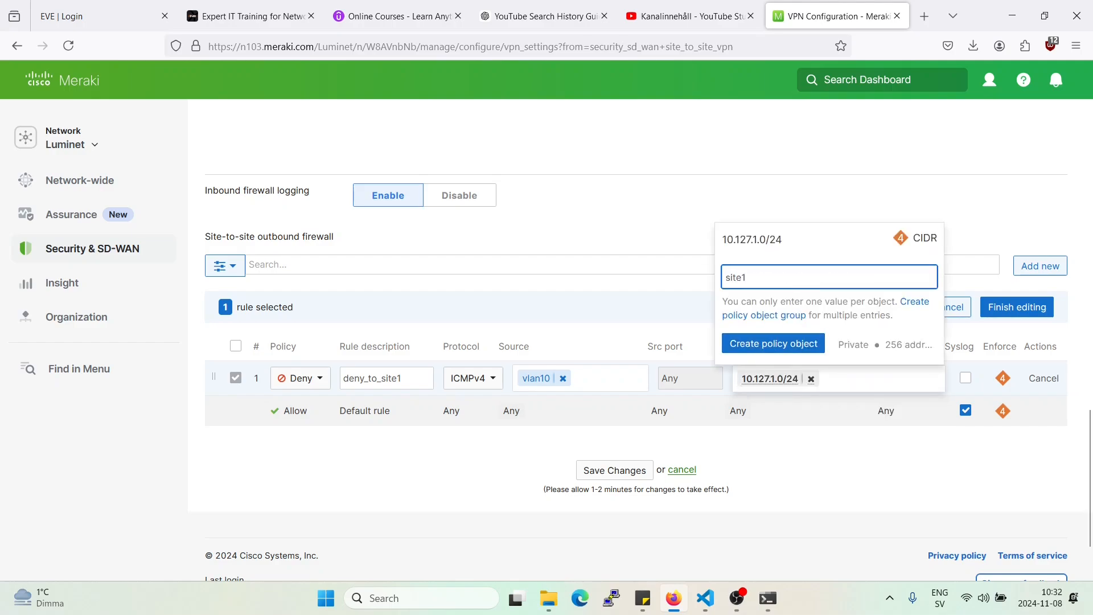
click(772, 343)
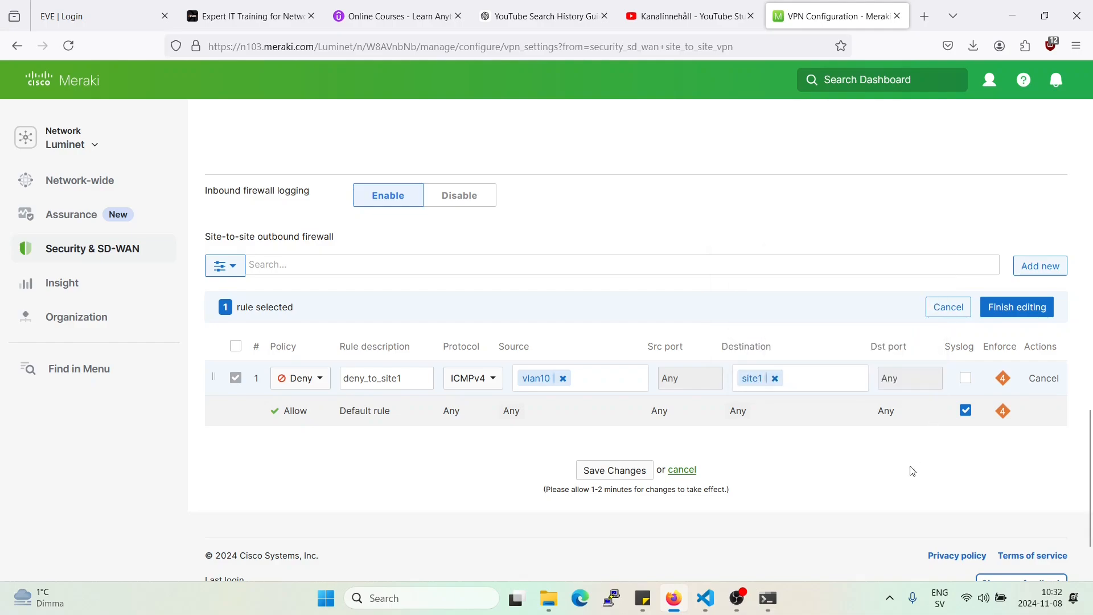
mouse_move(1016, 306)
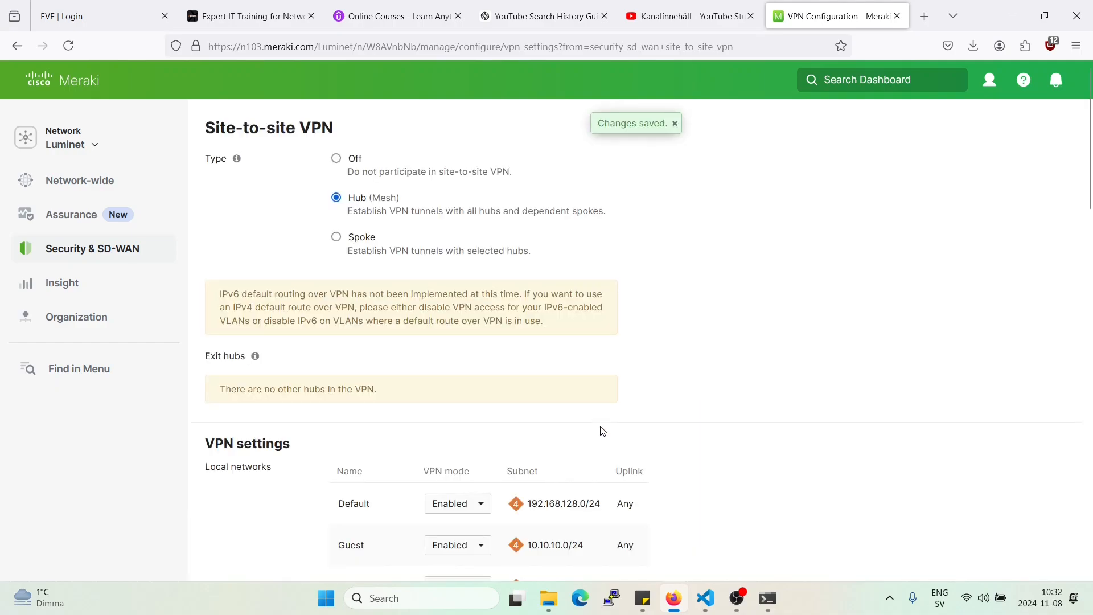
Save the deny_to_site1 rule and confirm it in the Site-to-site outbound firewall list.
scroll(down, 3)
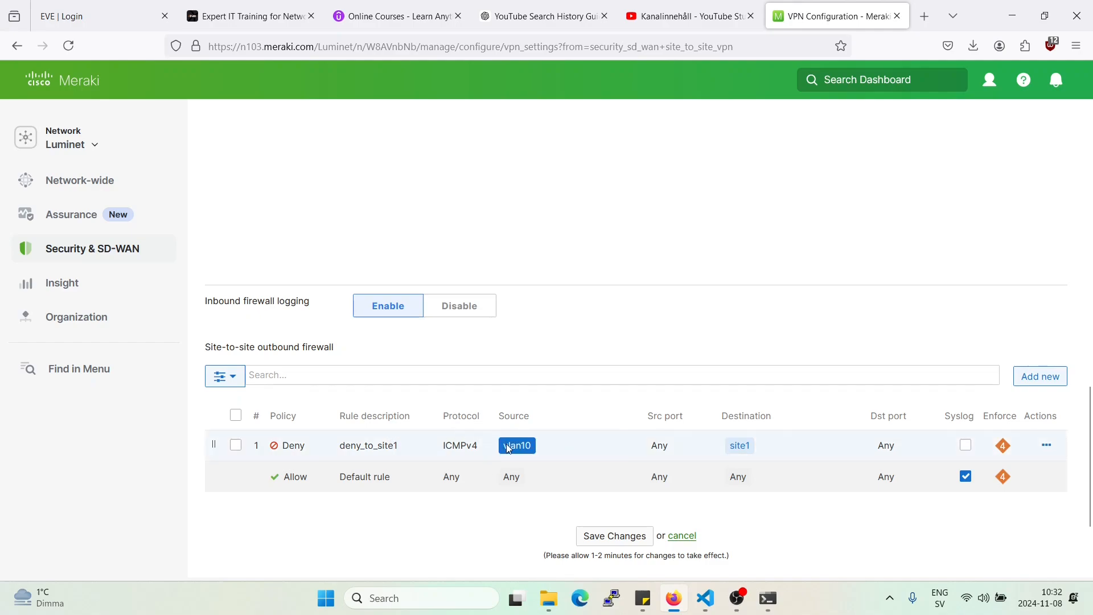
mouse_move(517, 445)
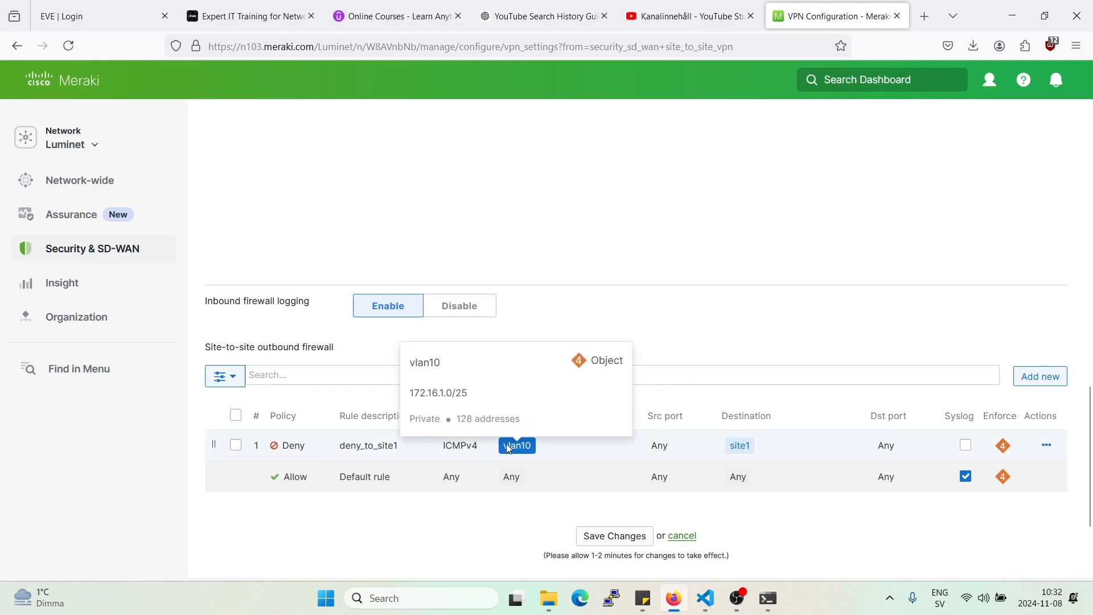
mouse_move(521, 452)
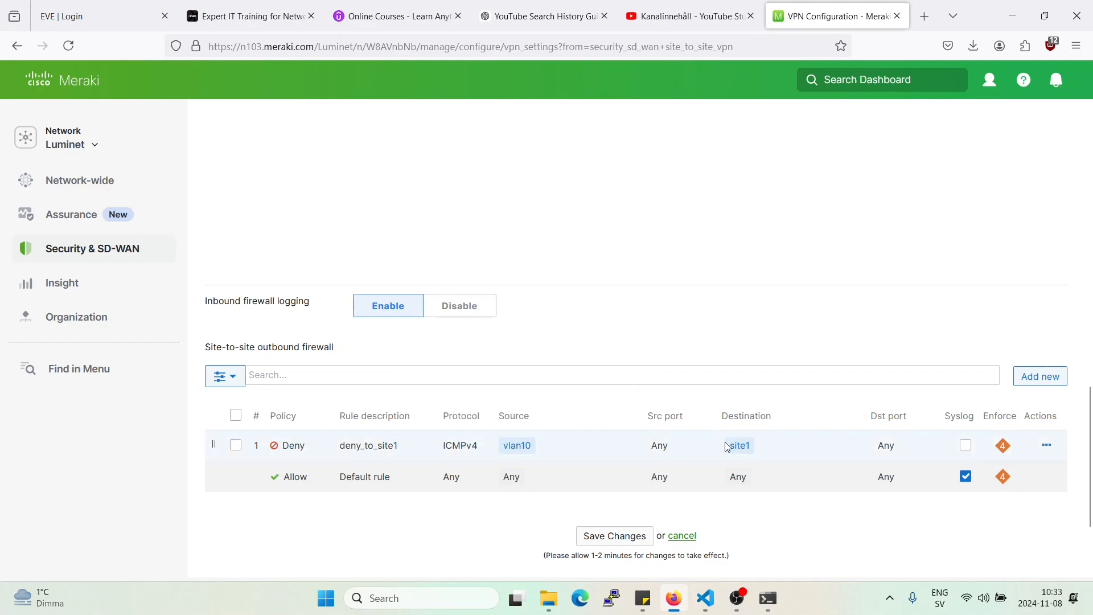
mouse_move(738, 445)
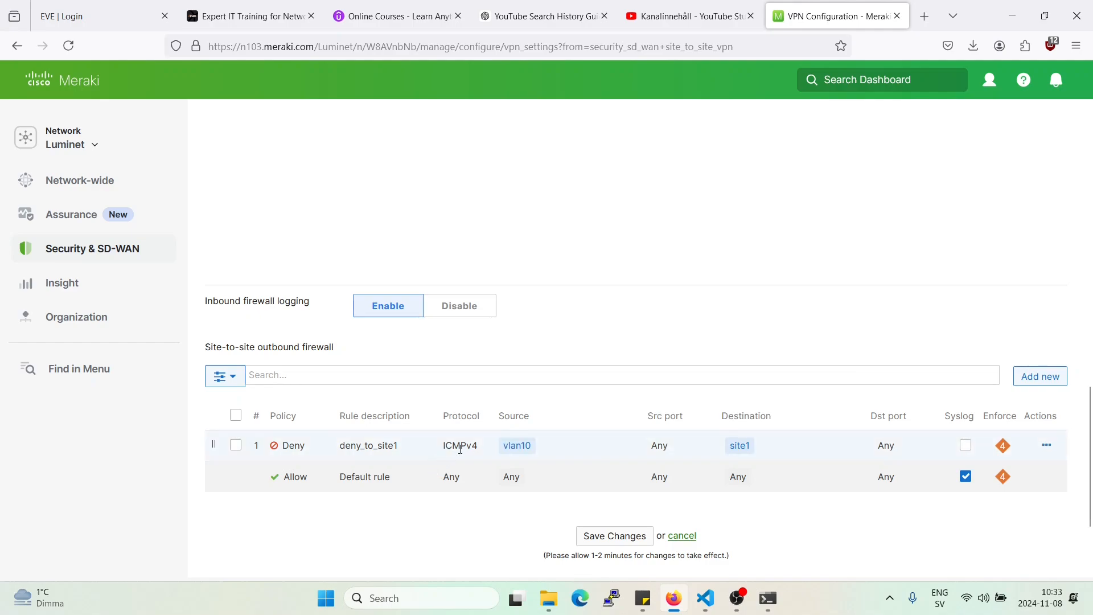
double_click(458, 445)
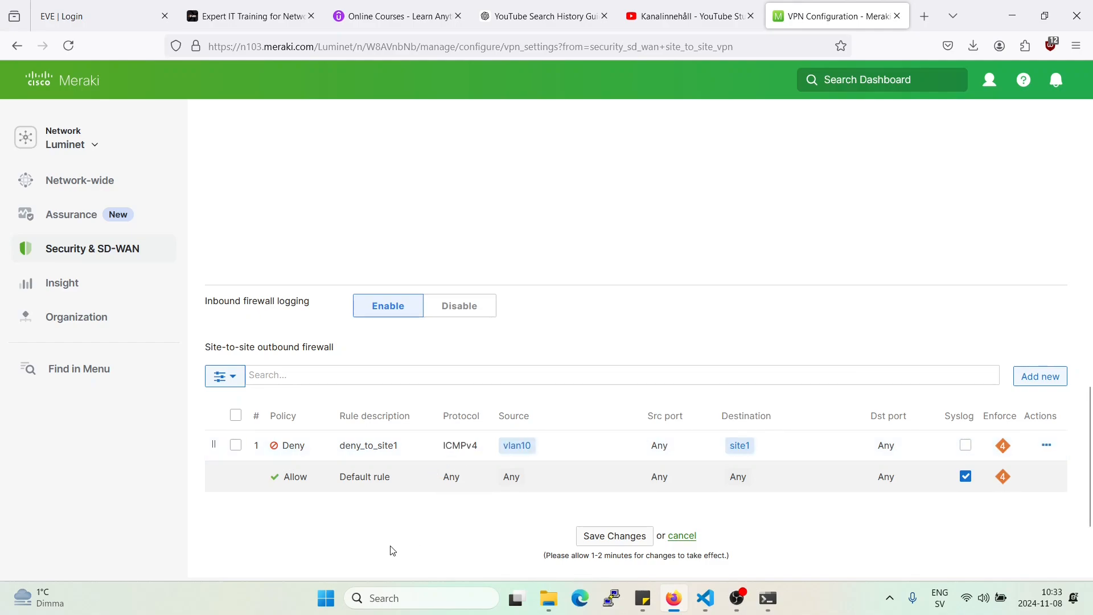
click(91, 248)
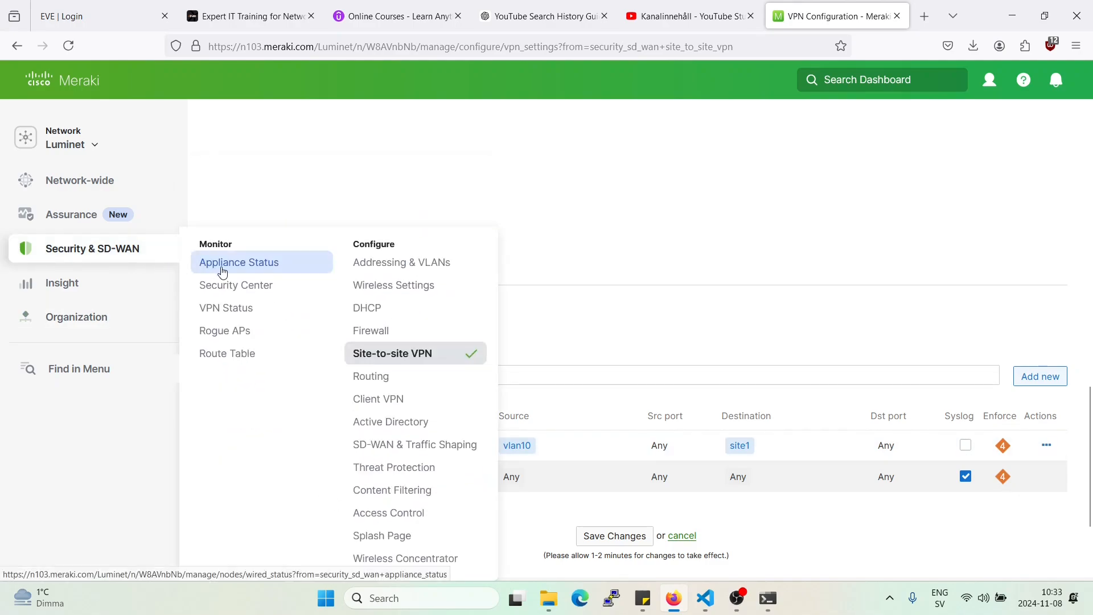
Go to Appliance Status, then Addressing & VLANs showing Default, Guest and WiredCorporate VLAN subnets.
click(238, 262)
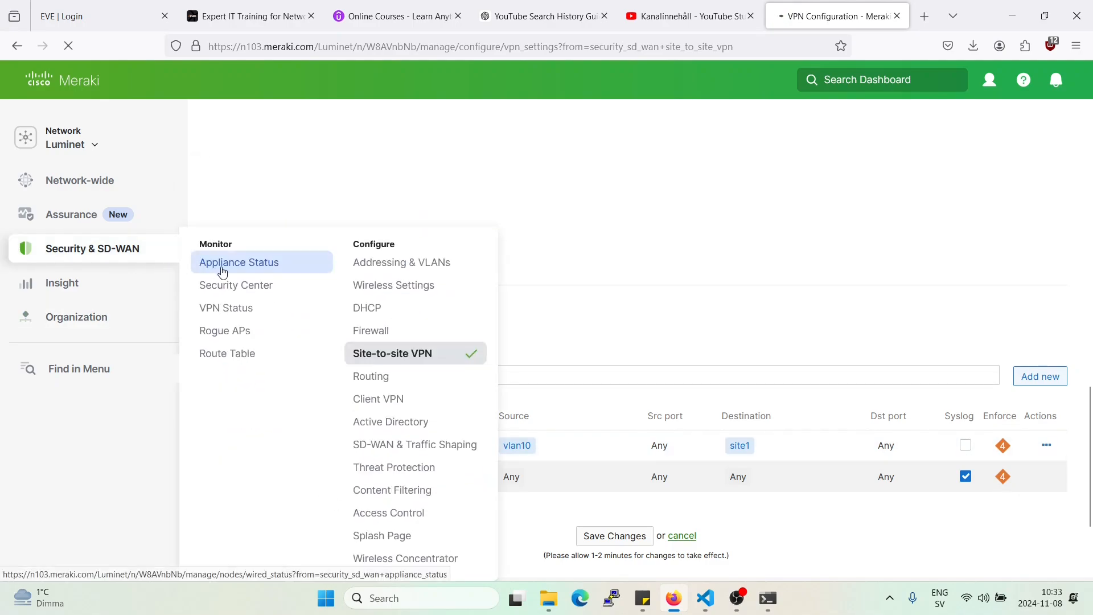
click(238, 262)
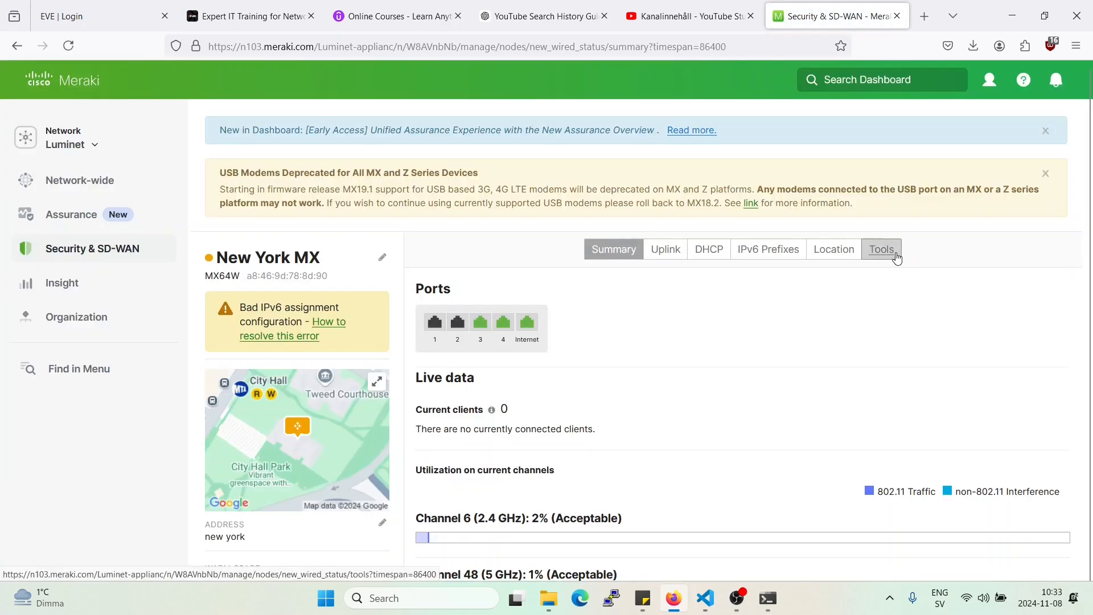
click(881, 250)
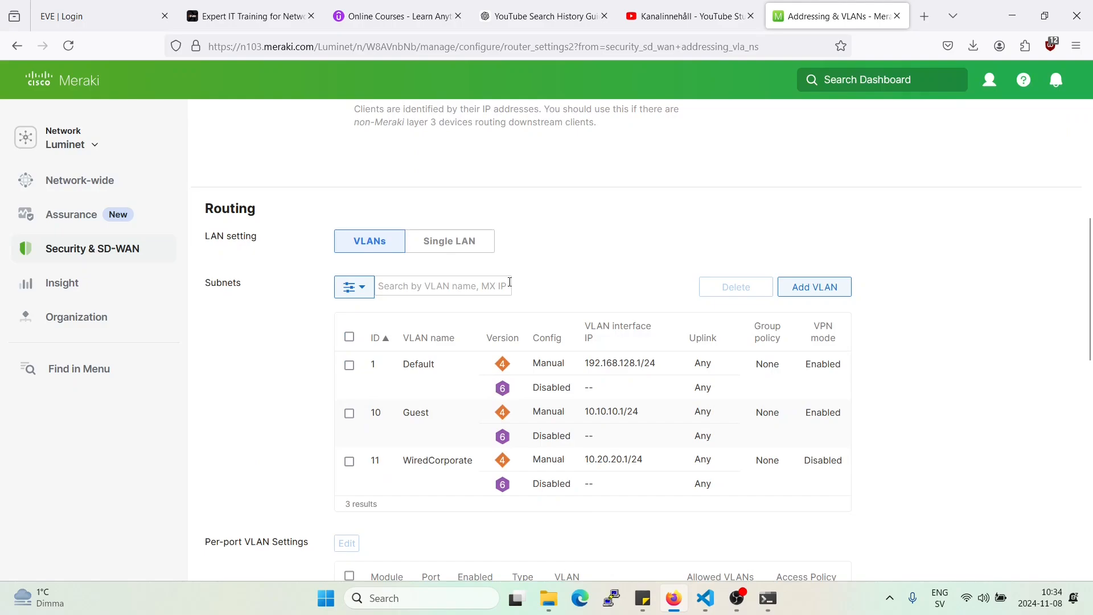
mouse_move(609, 424)
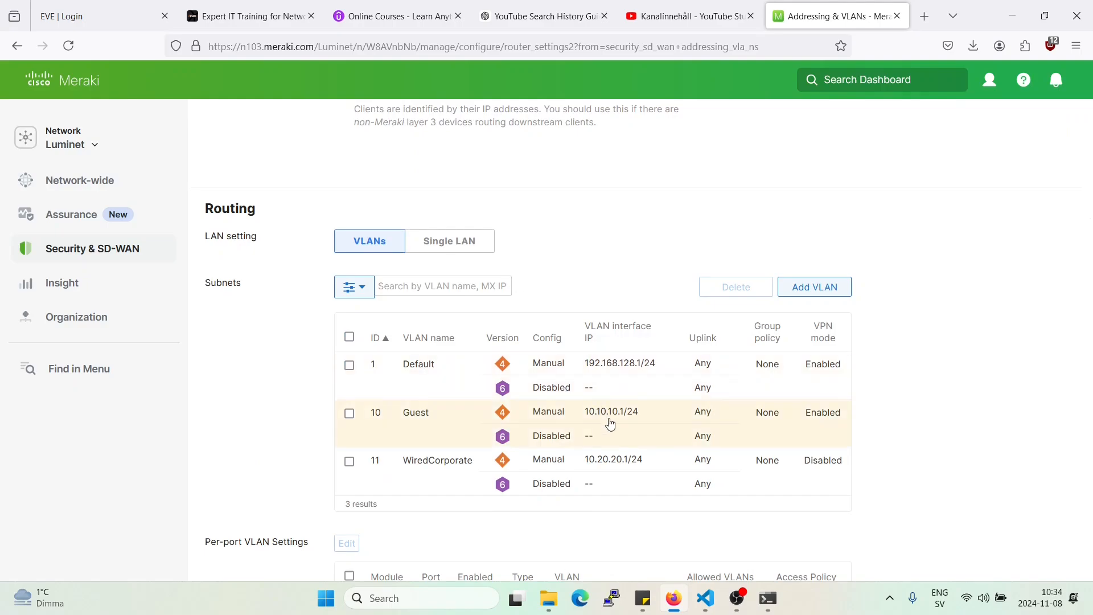
click(92, 248)
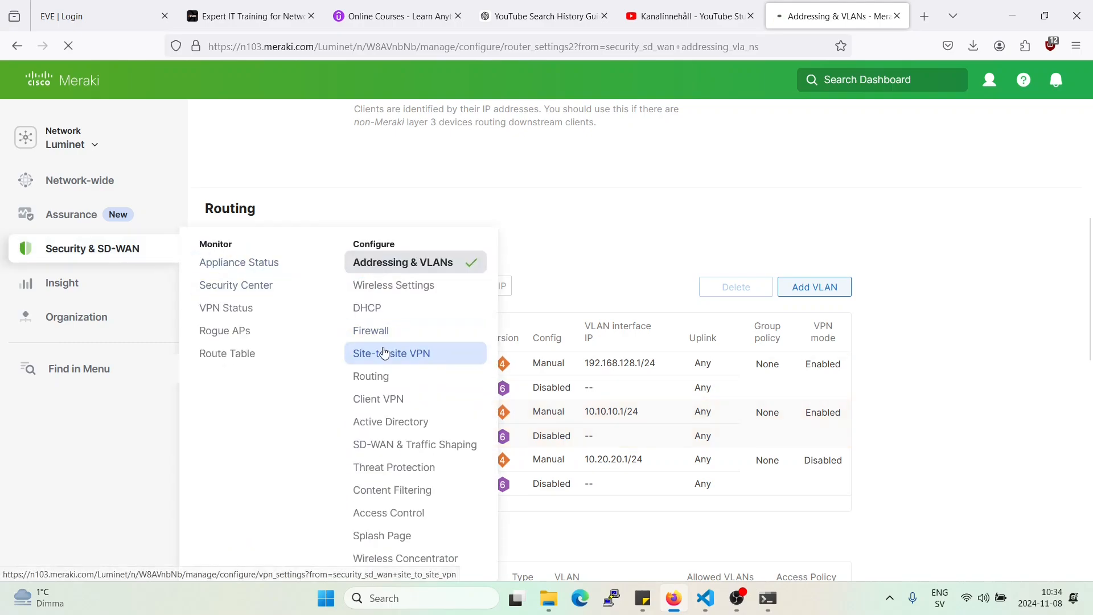
Edit the deny_to_site1 rule's source and remove vlan10 from it.
click(391, 353)
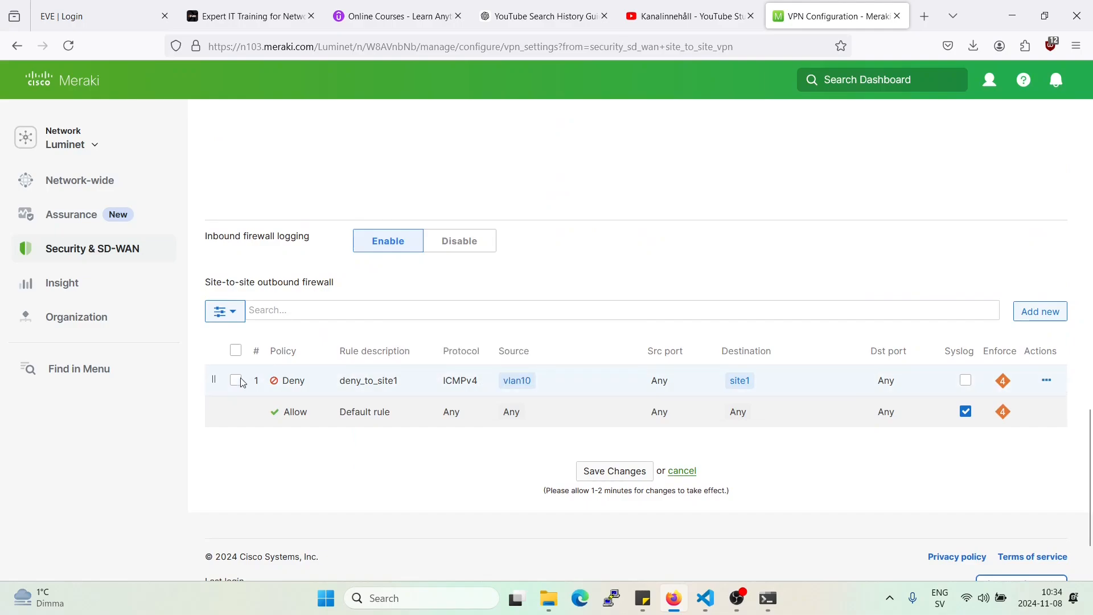
click(235, 379)
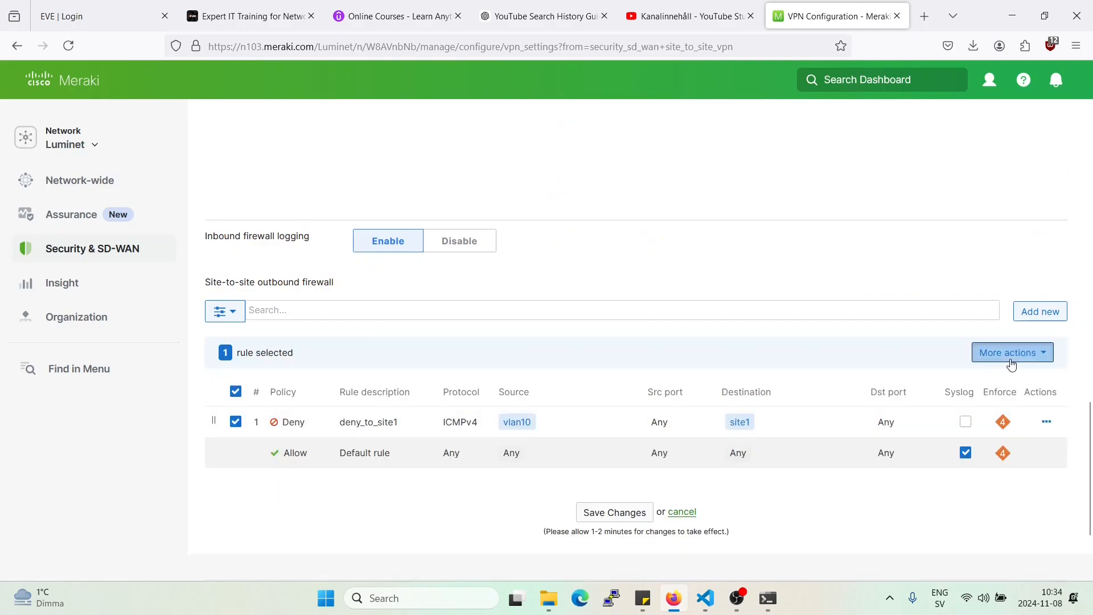
click(1010, 351)
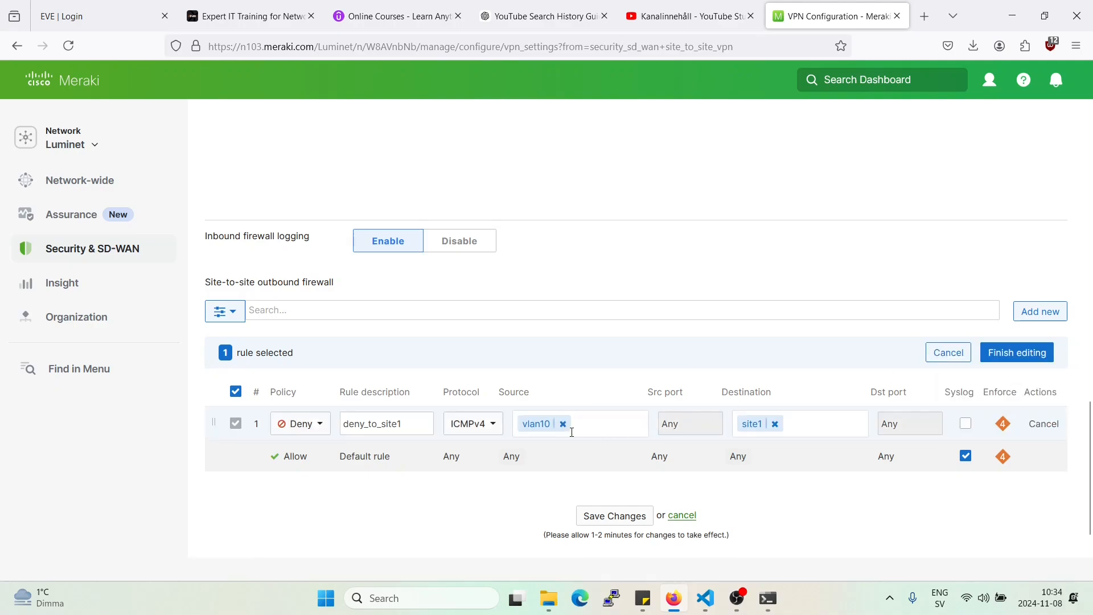
click(562, 423)
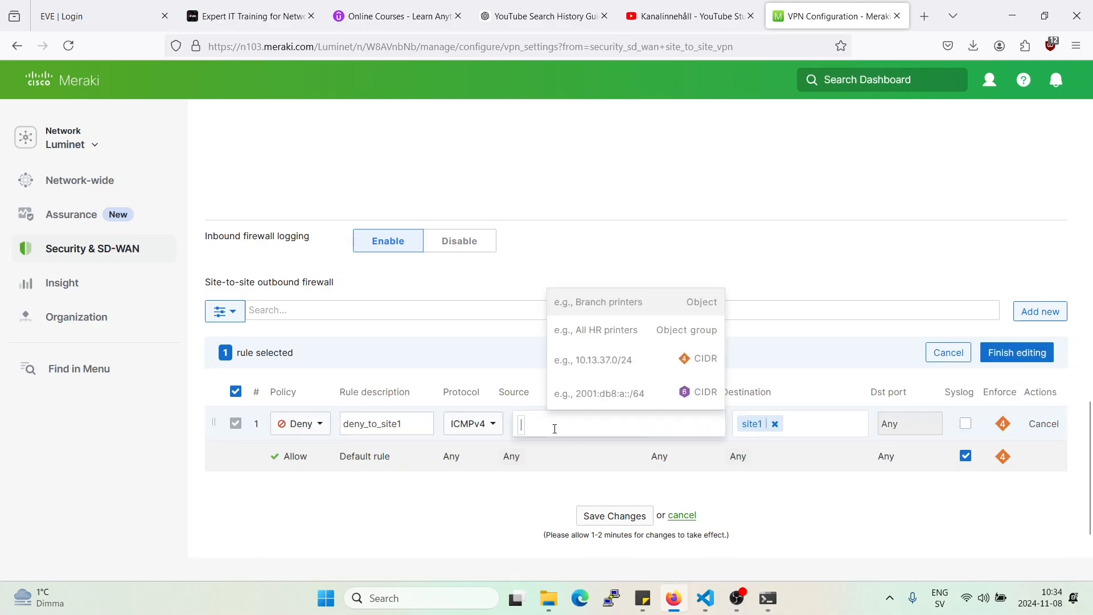
Add a guest object for 10.10.10.0/24 as the rule's source and finish editing.
text(guest)
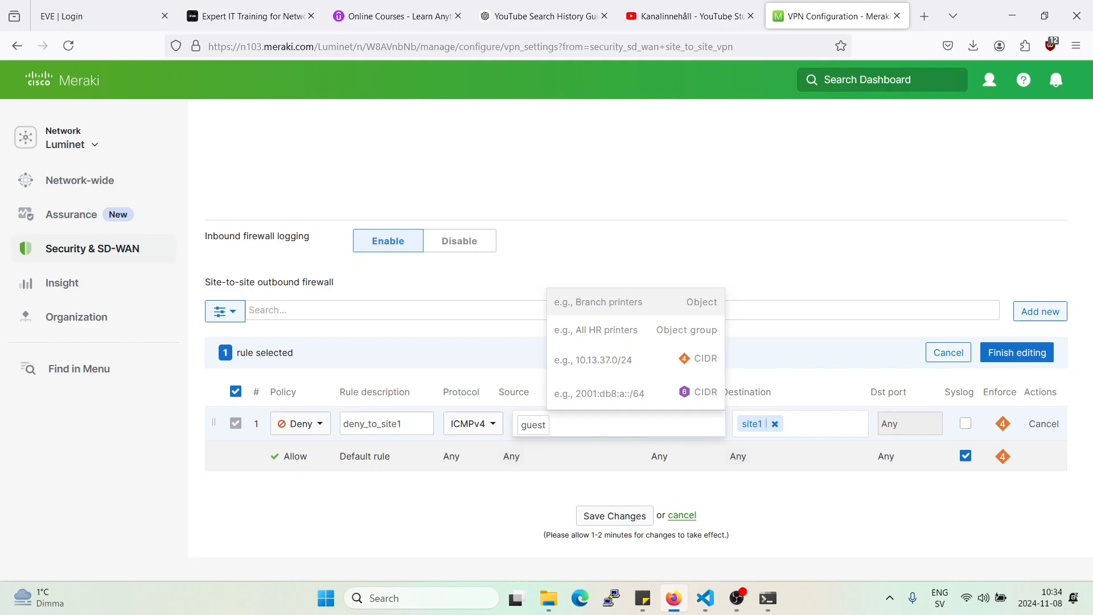
text(1)
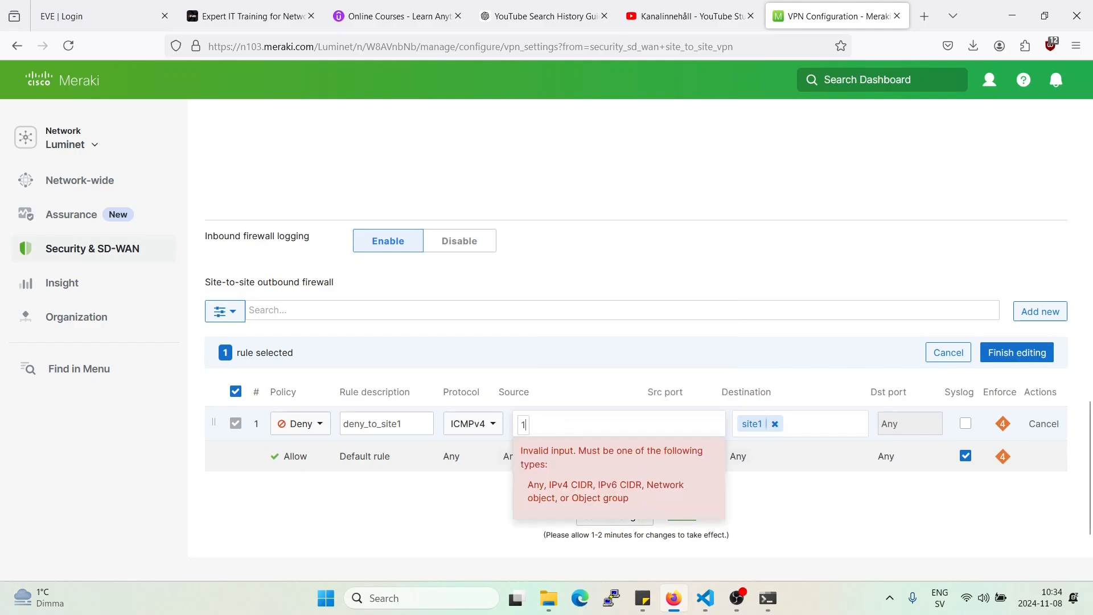
text(10.10.10.0)
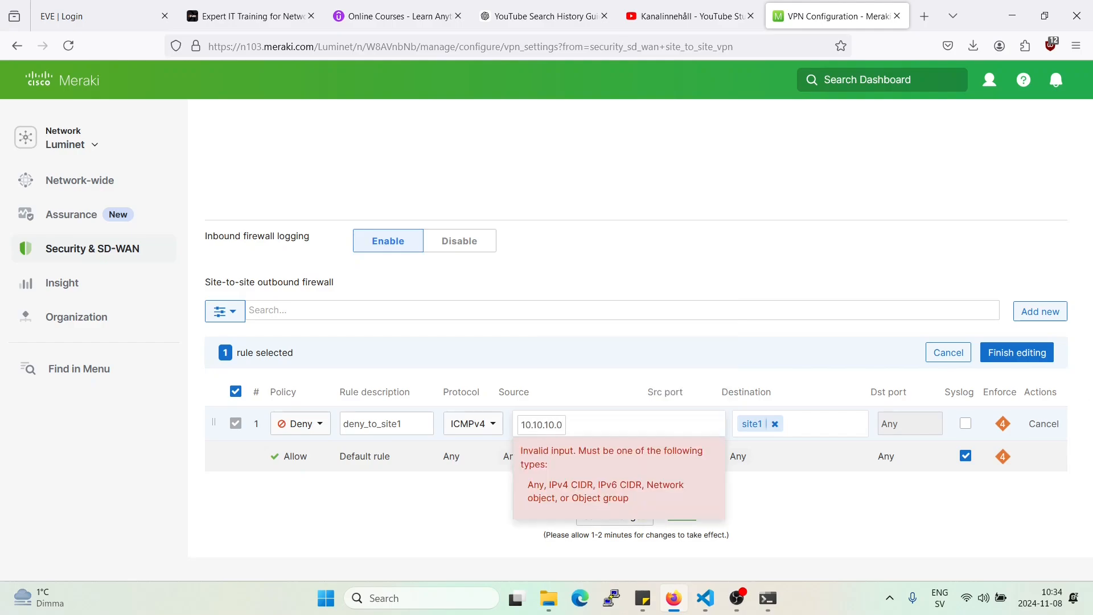
text(/24)
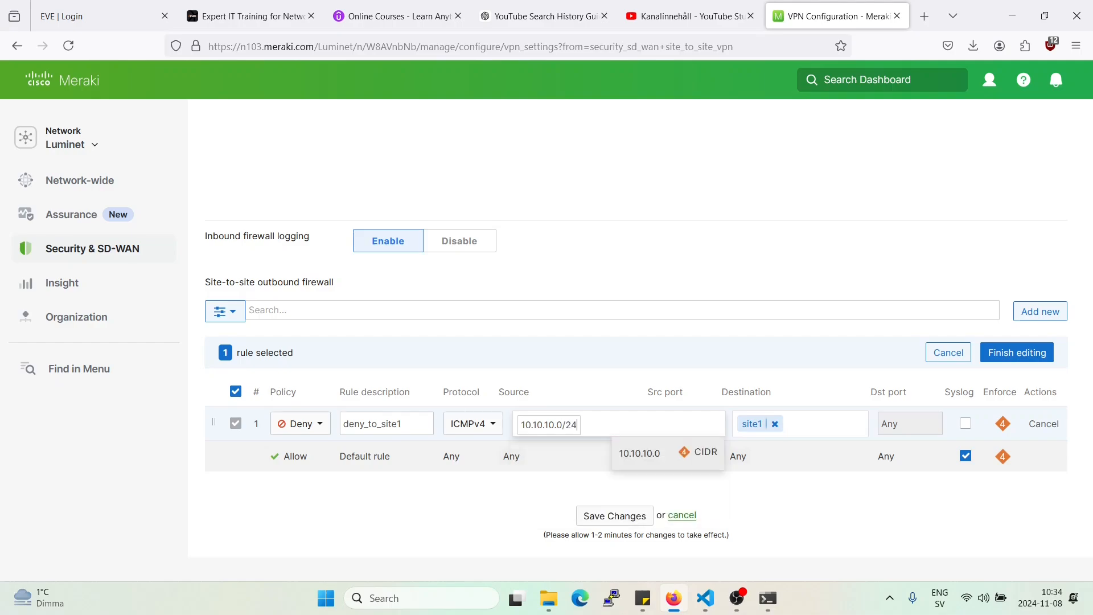
click(666, 452)
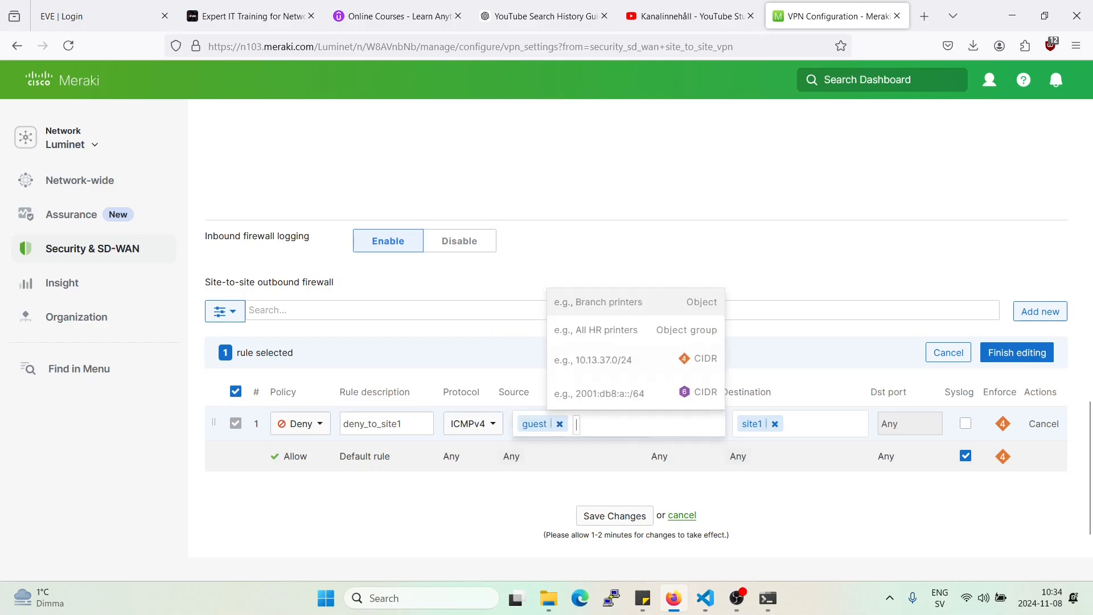
click(614, 515)
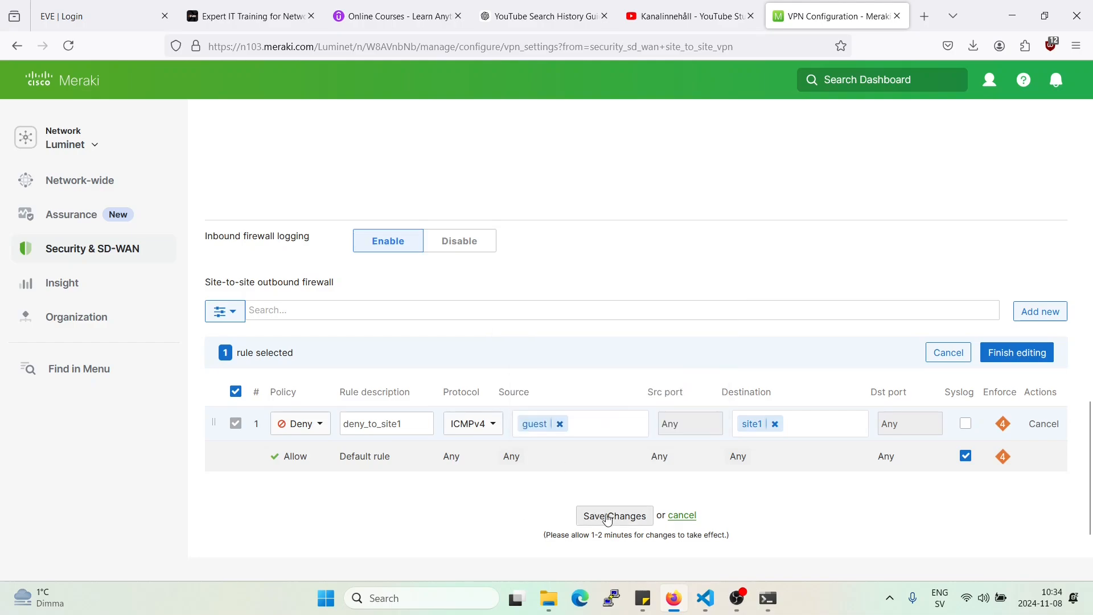
click(614, 515)
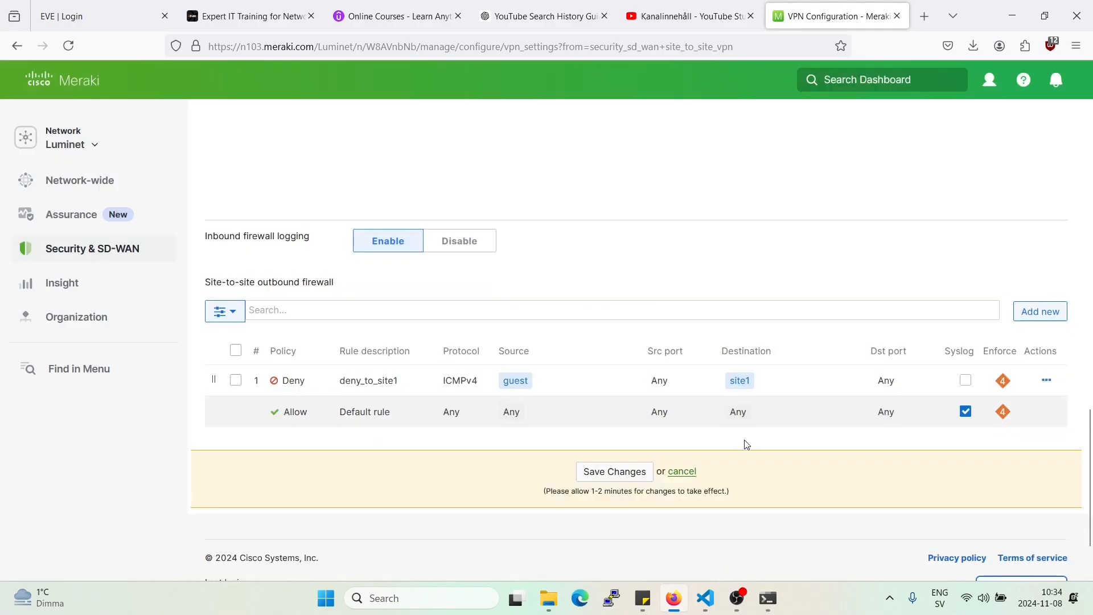
Save the updated outbound firewall rules.
click(614, 471)
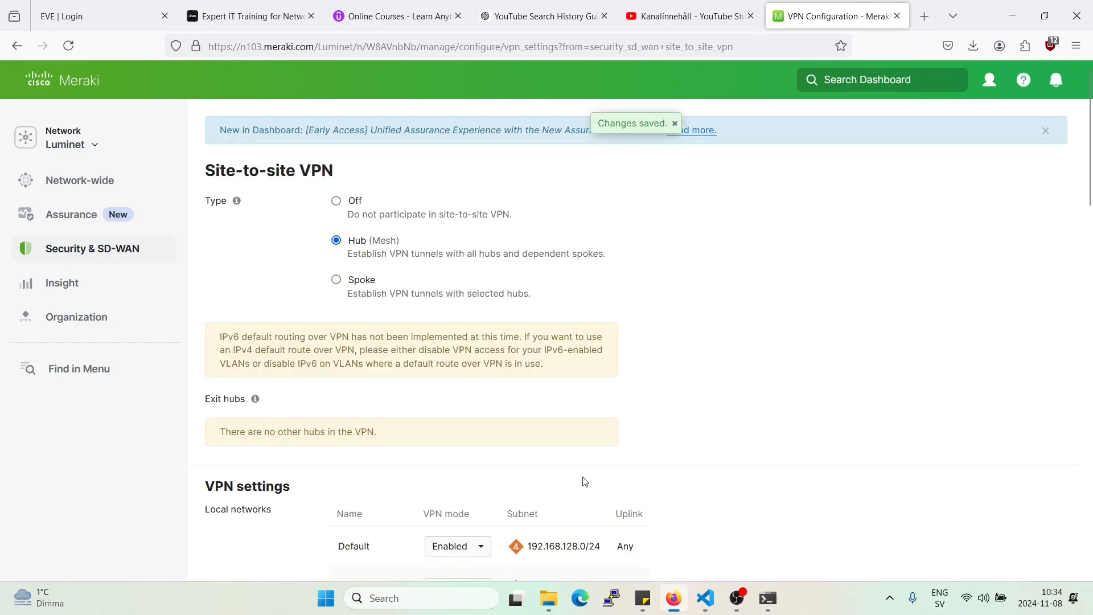
click(92, 248)
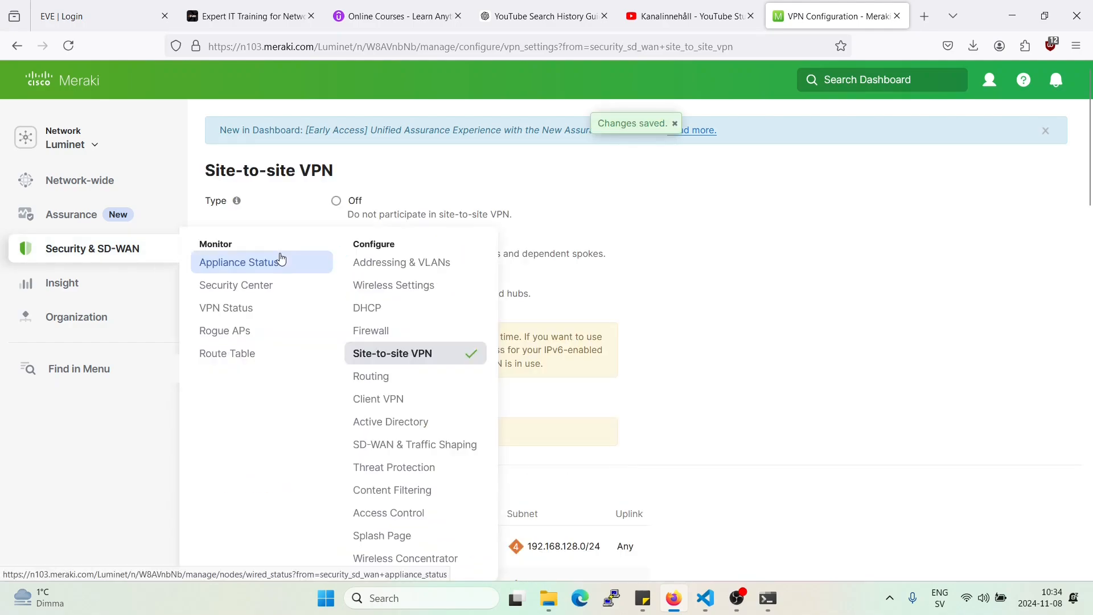
From Appliance Status > Tools, ping 10.127.1.1 from VLAN 10 with 0% loss, then try VLAN 11 as source.
click(239, 262)
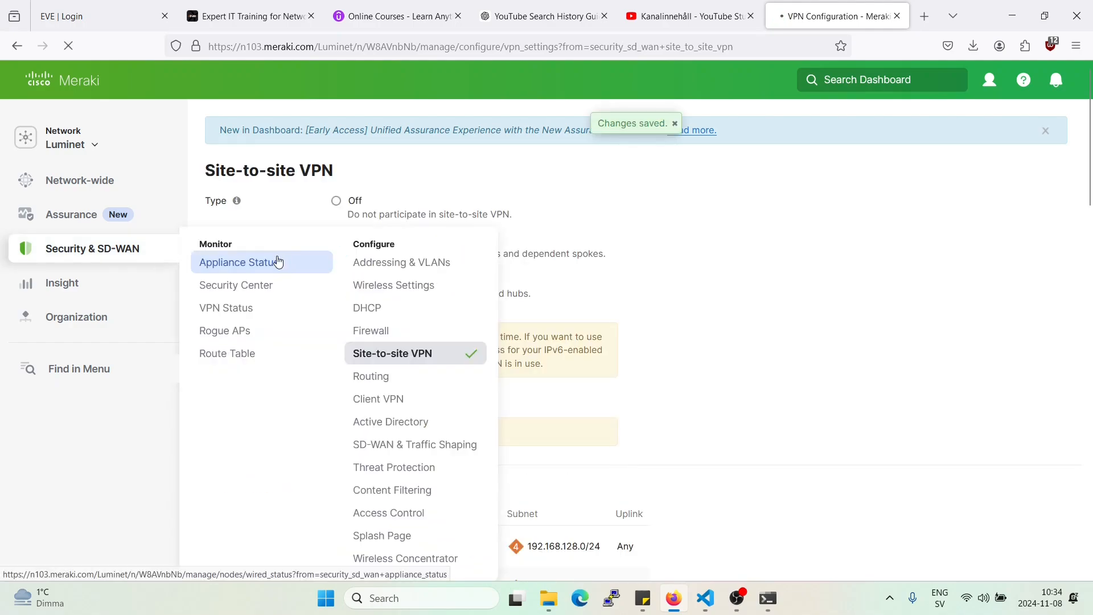
click(239, 262)
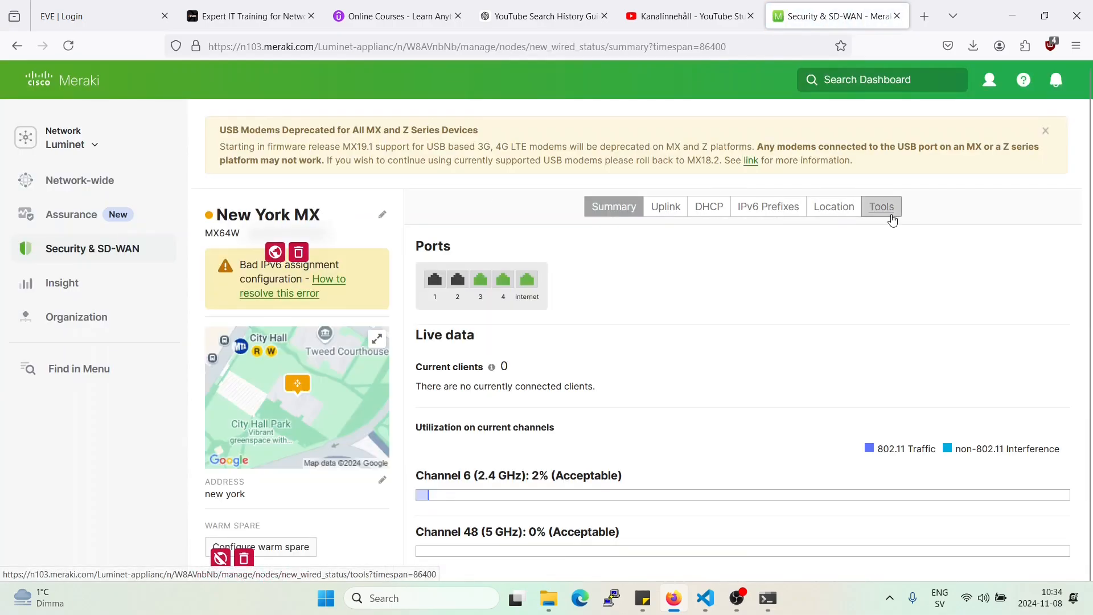
click(880, 207)
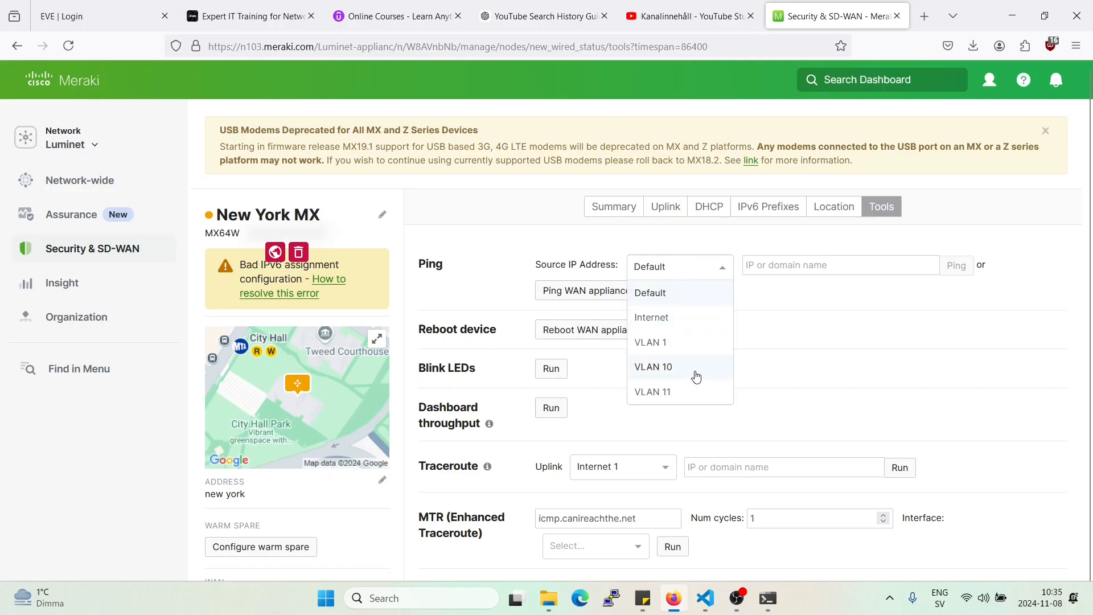
click(652, 365)
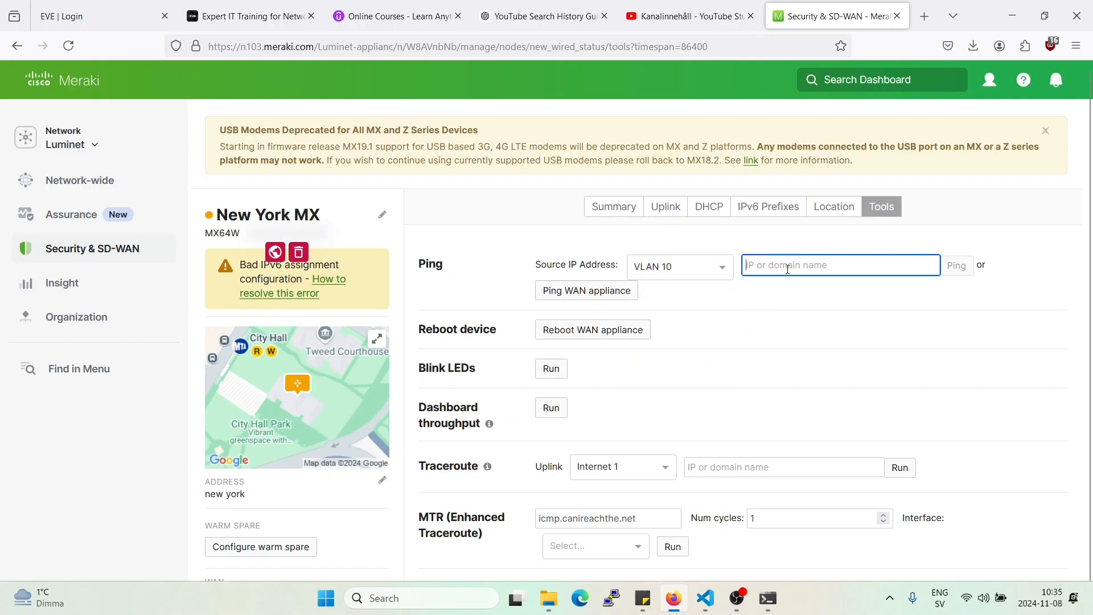
text(10.127.1.1)
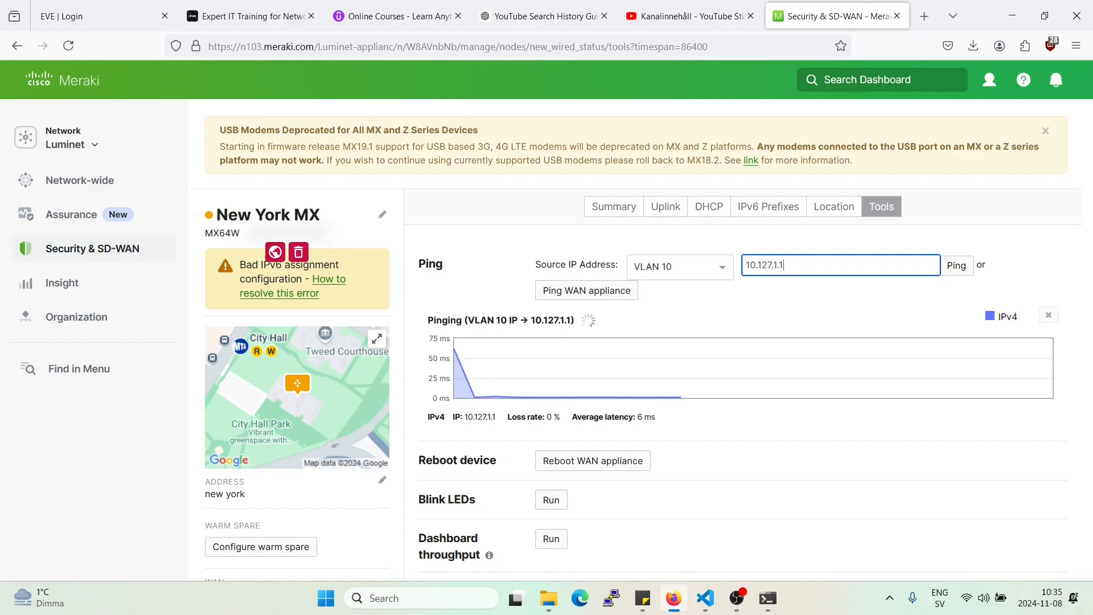
click(679, 266)
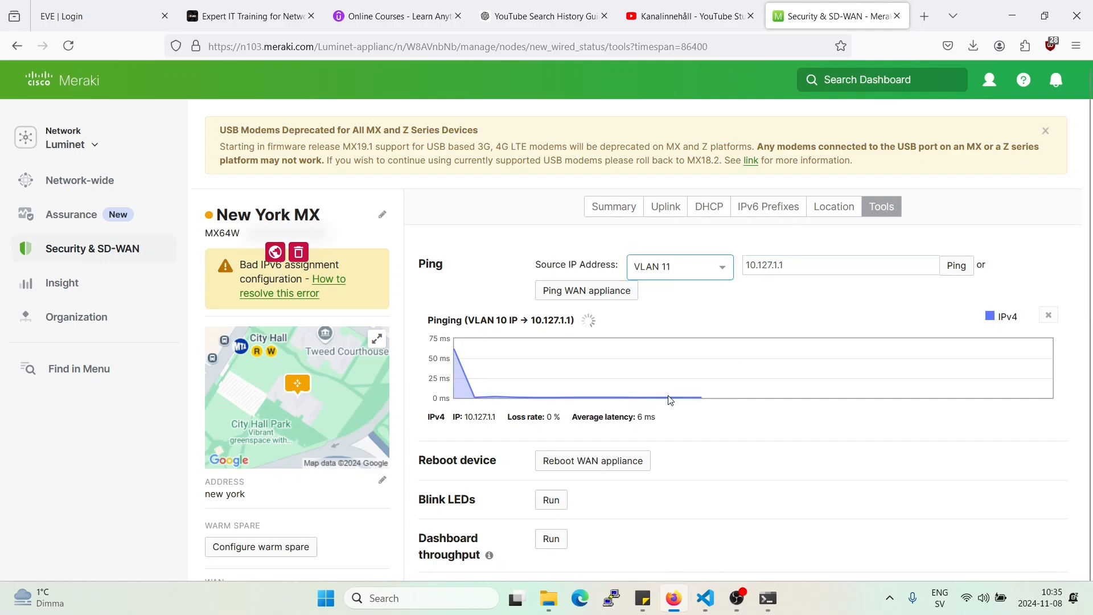
click(956, 265)
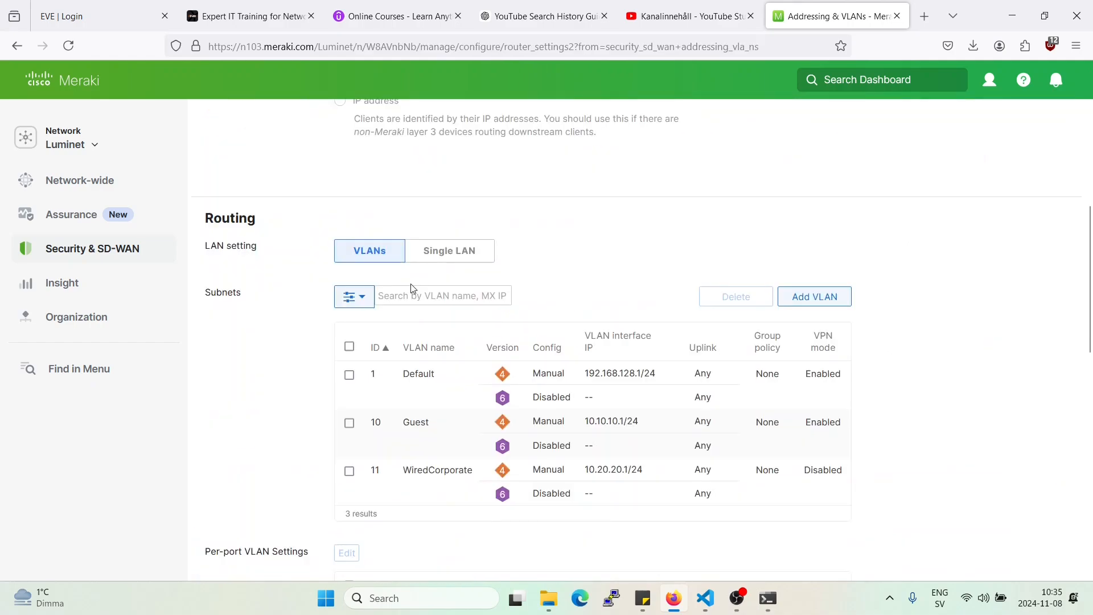
mouse_move(565, 424)
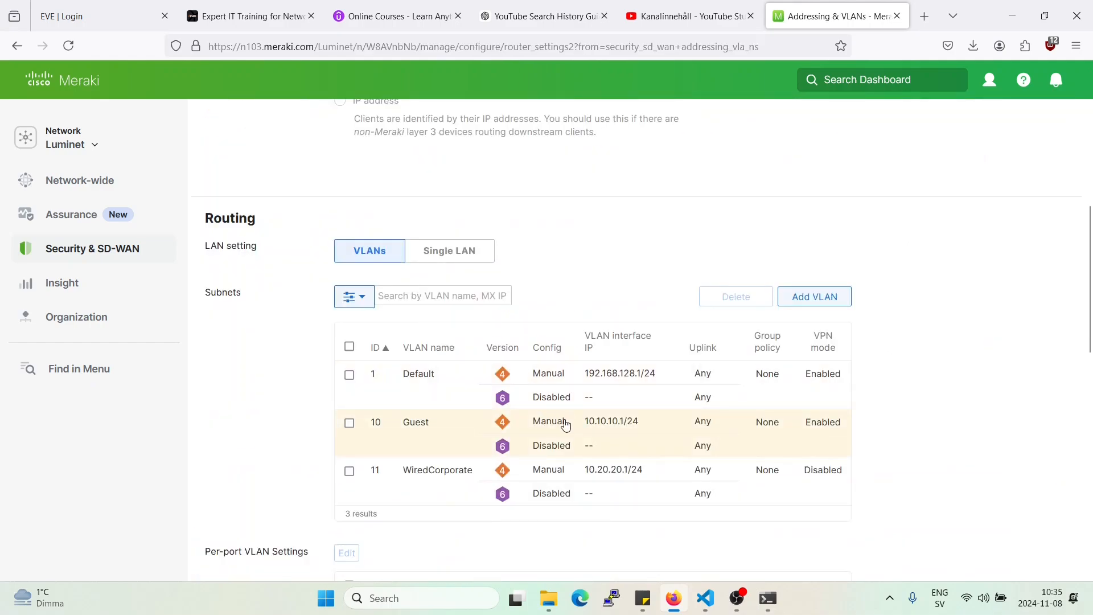
mouse_move(579, 439)
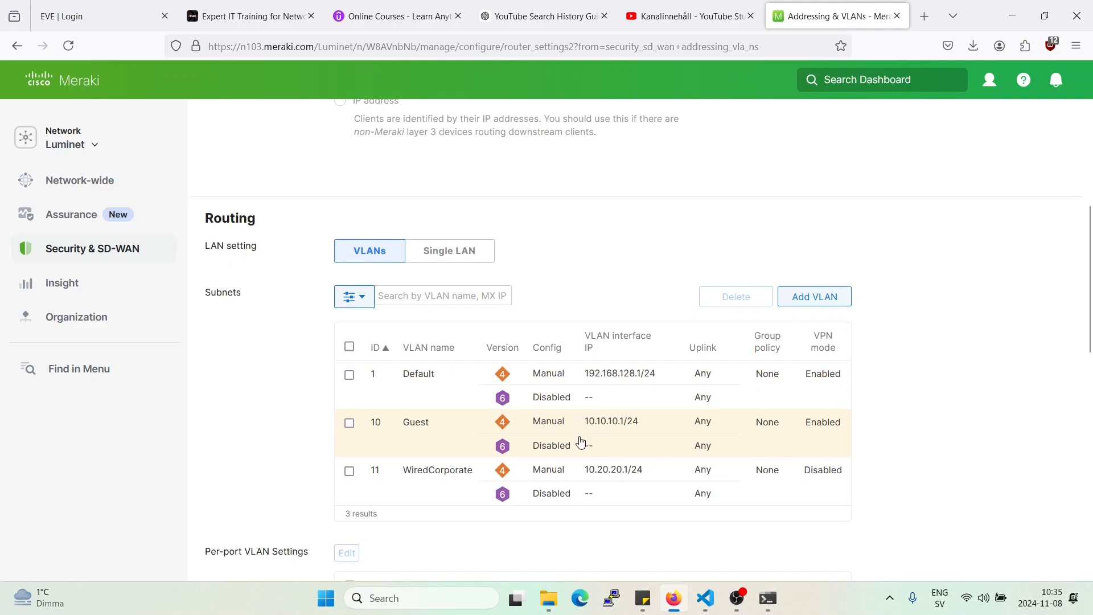
mouse_move(577, 437)
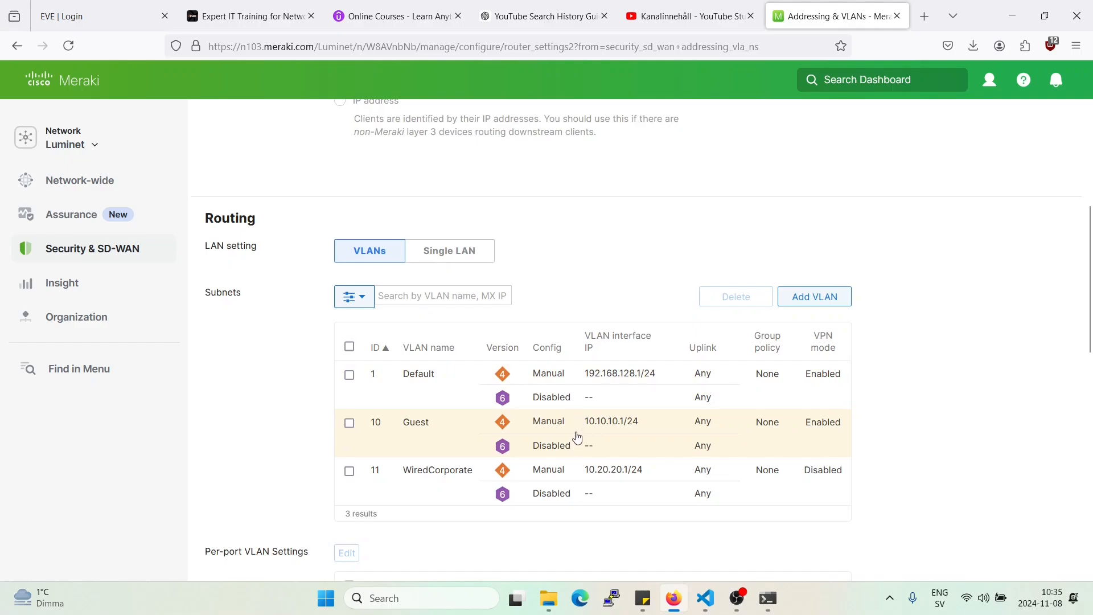
mouse_move(579, 432)
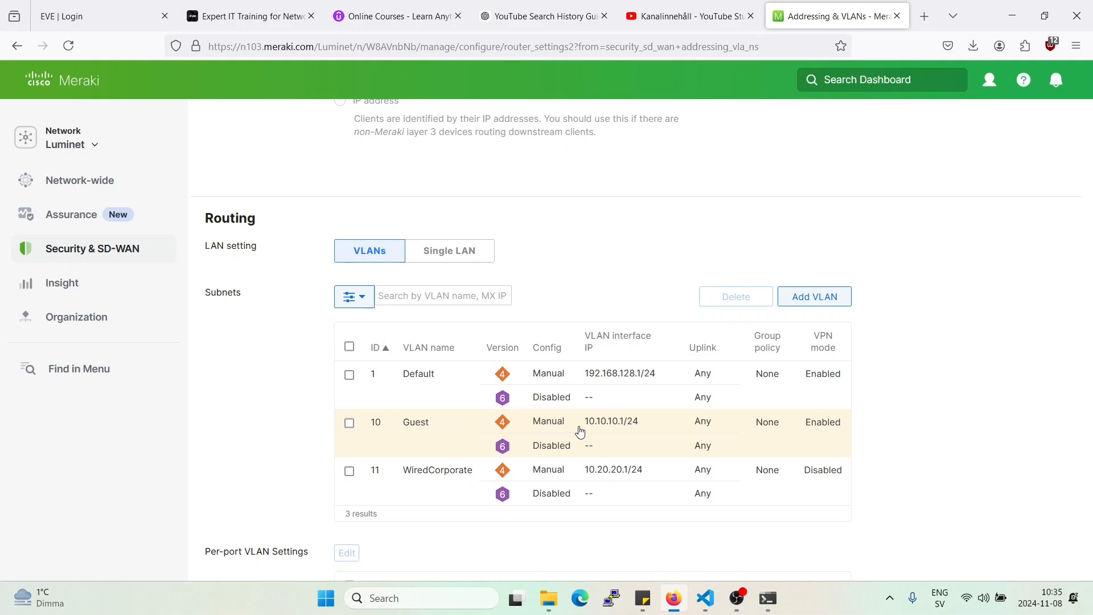
mouse_move(470, 402)
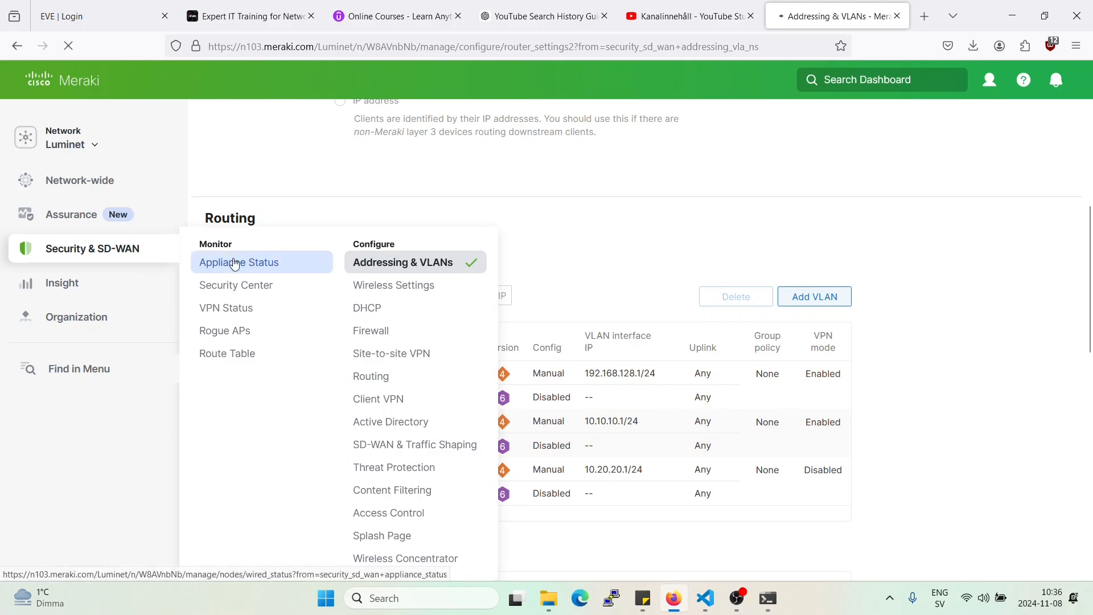
Ping 10.127.1.1 from VLAN 10 again on the Tools page, now showing 100% loss.
click(238, 261)
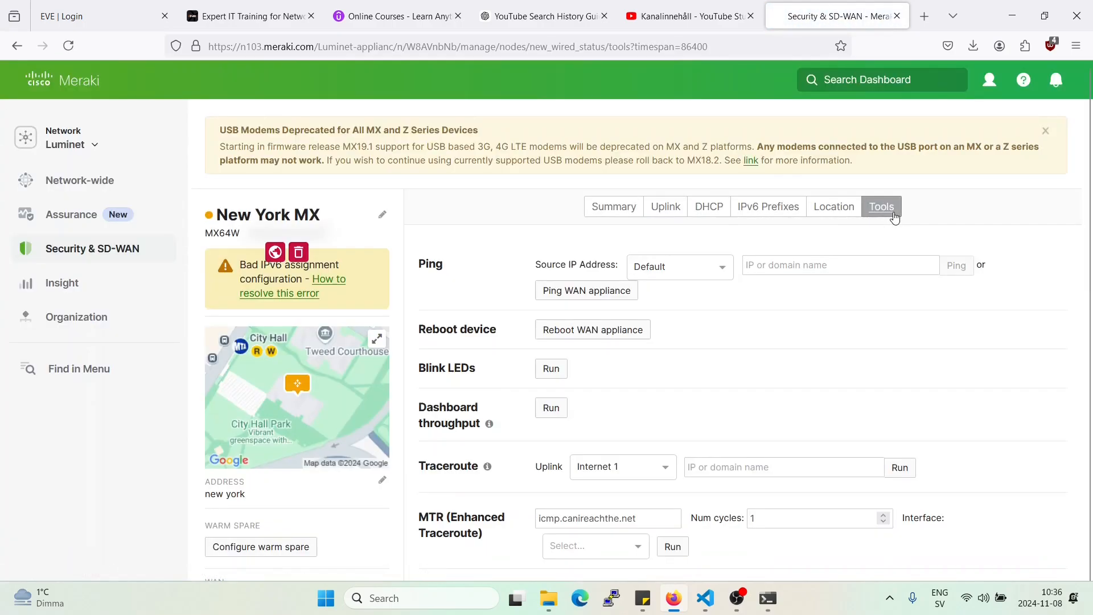
click(678, 267)
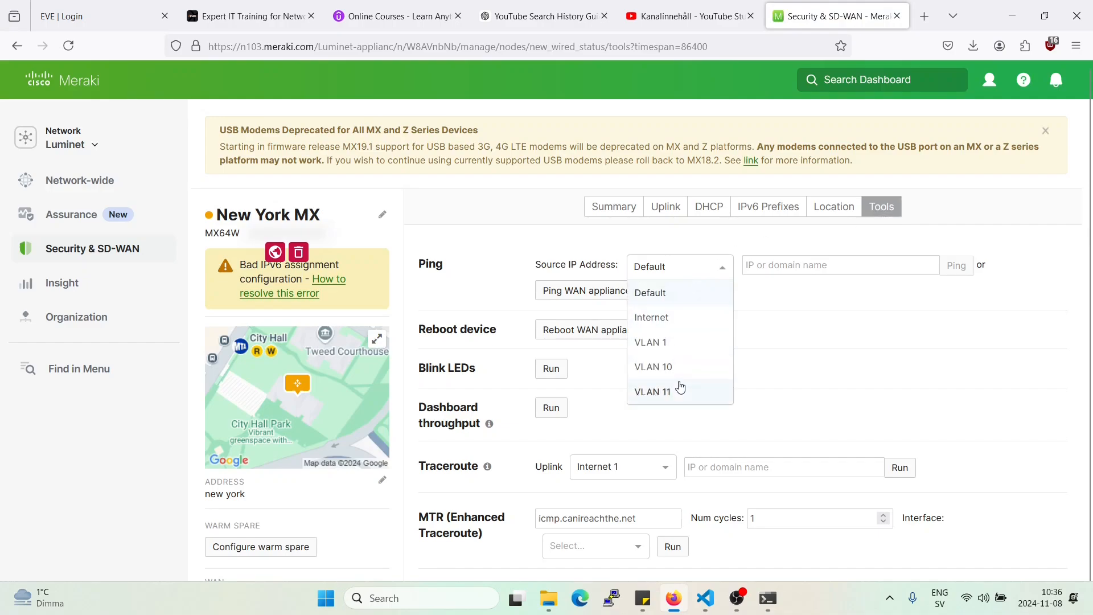
click(653, 366)
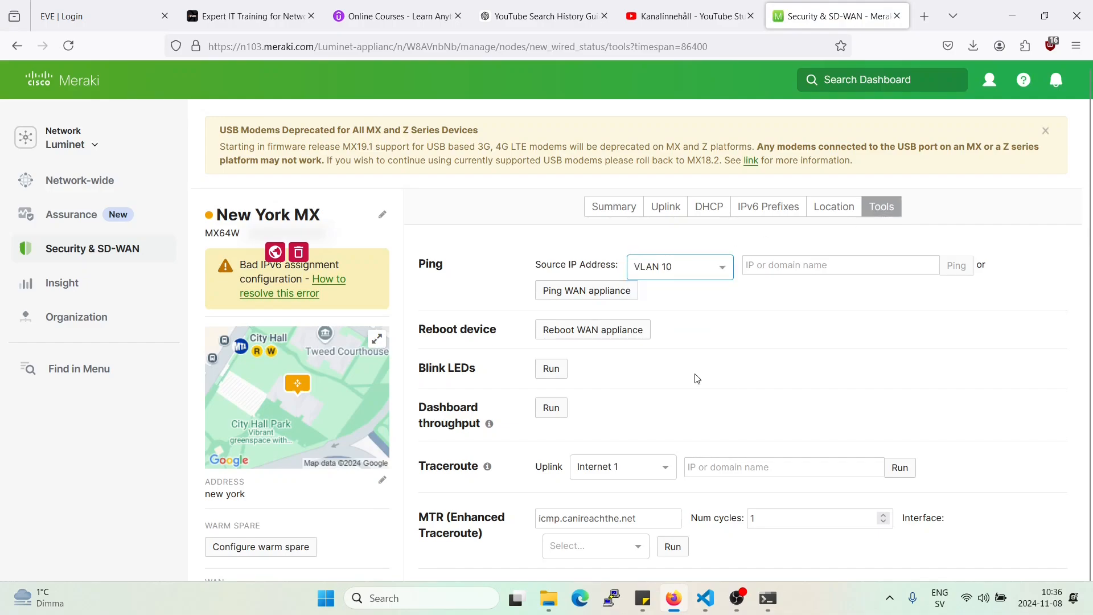
text(10.127.1.1)
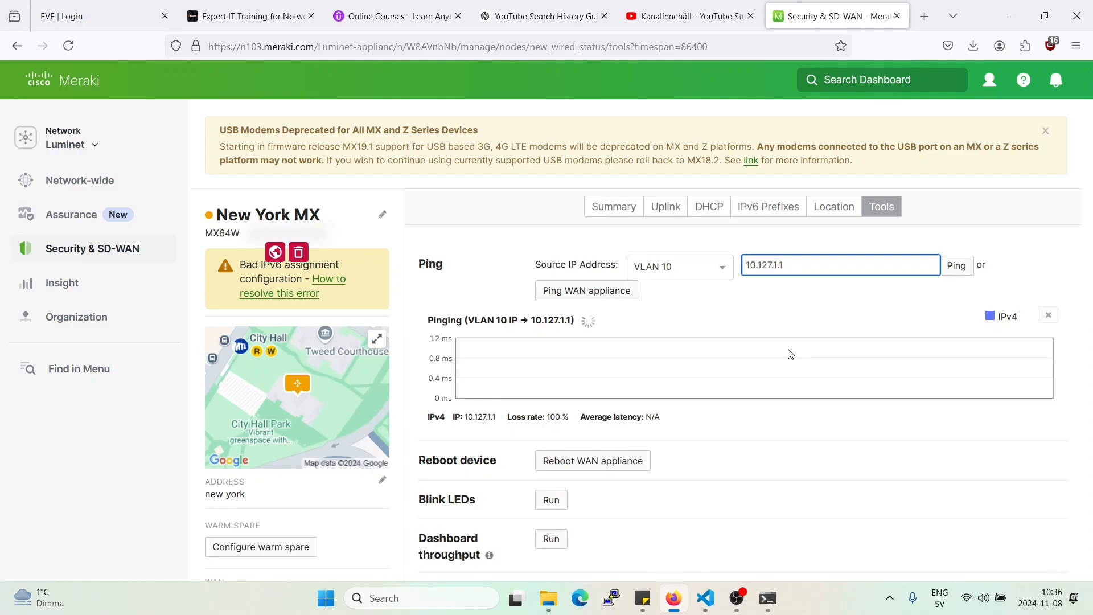
double_click(533, 417)
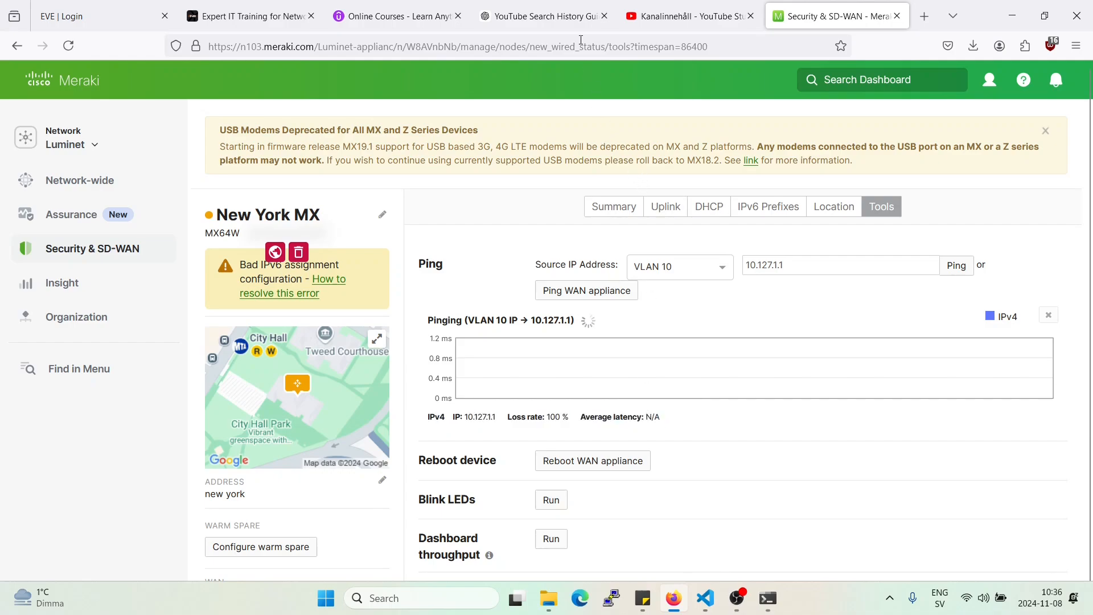
Return to the Site-to-site VPN settings via the Security & SD-WAN menu.
click(453, 45)
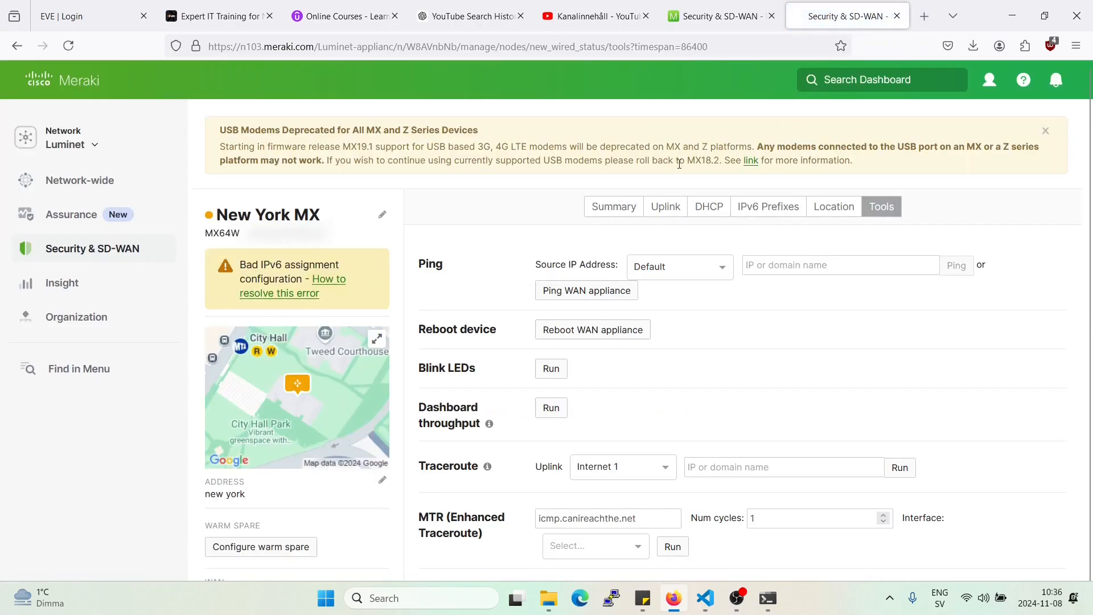
click(91, 248)
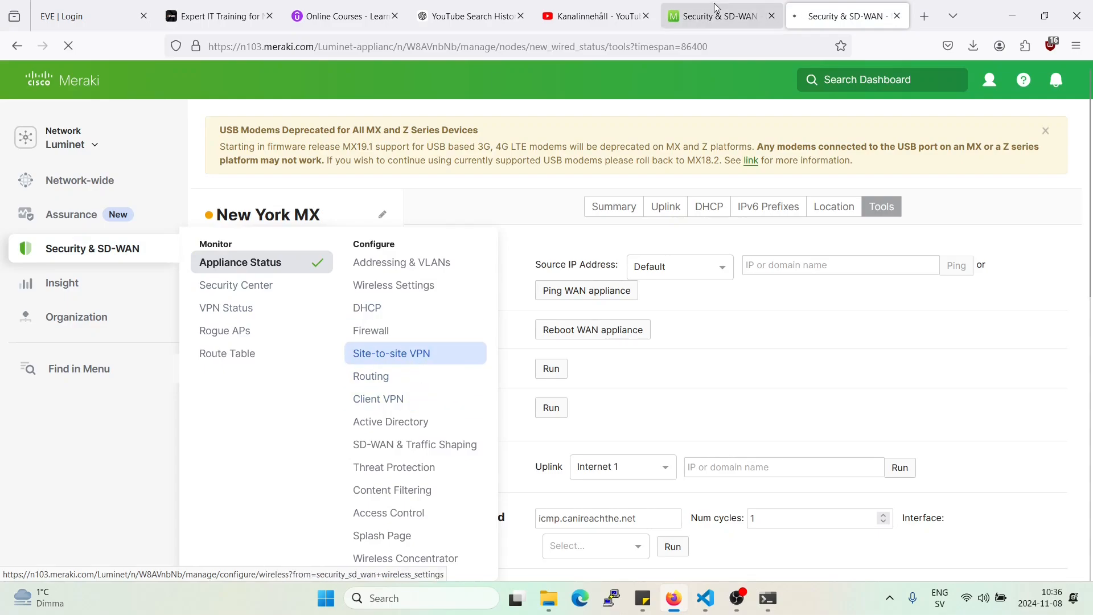
click(390, 353)
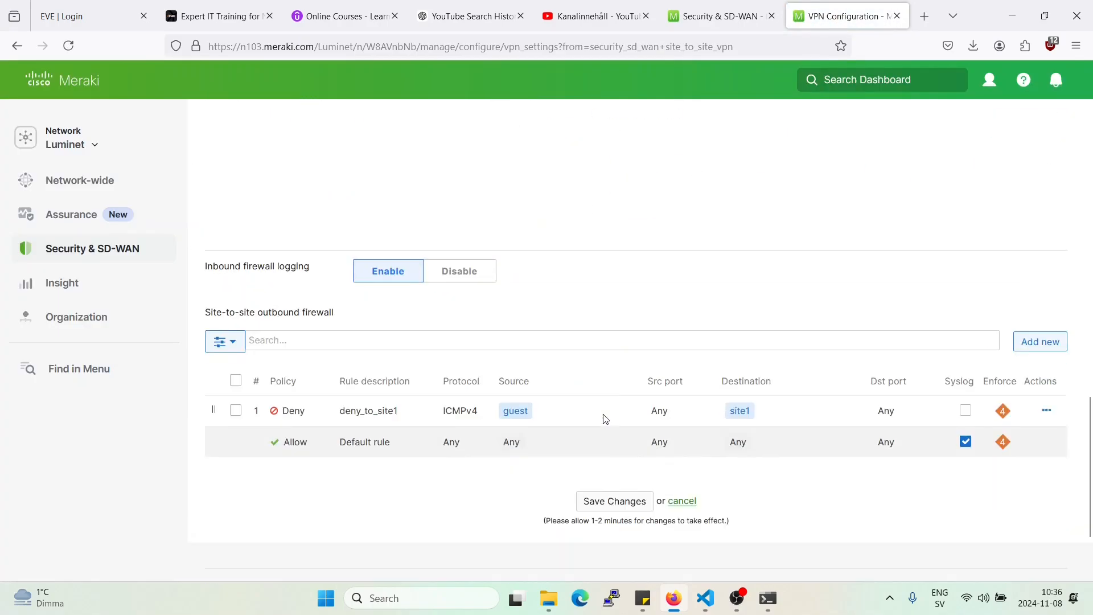
Check the outbound firewall rule list and rerun the VLAN 10 ping before returning to Site-to-site VPN.
scroll(down, 3)
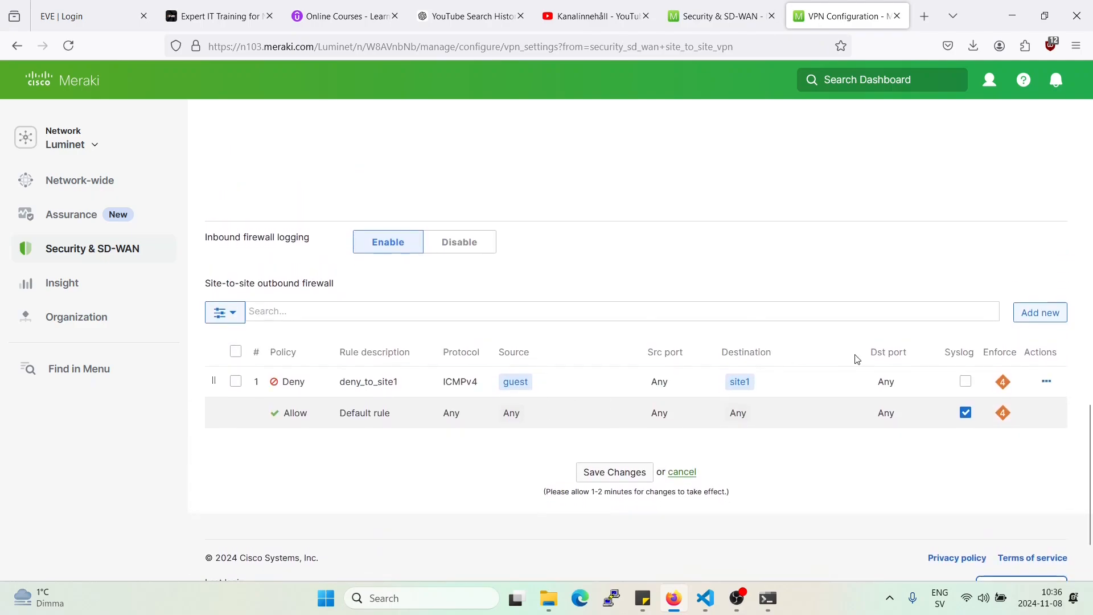
click(1045, 382)
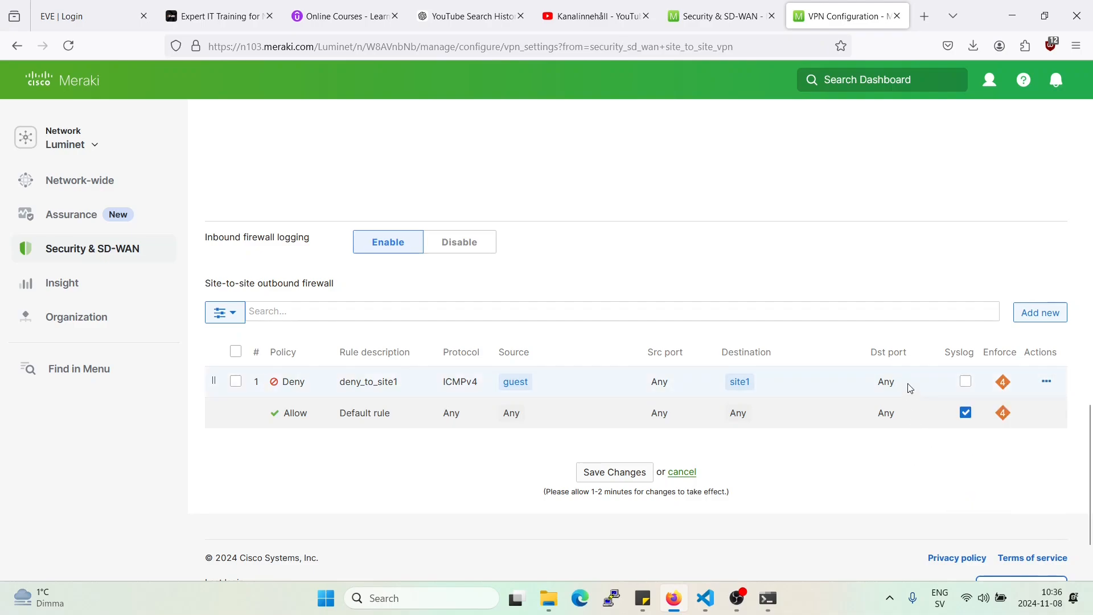
click(719, 14)
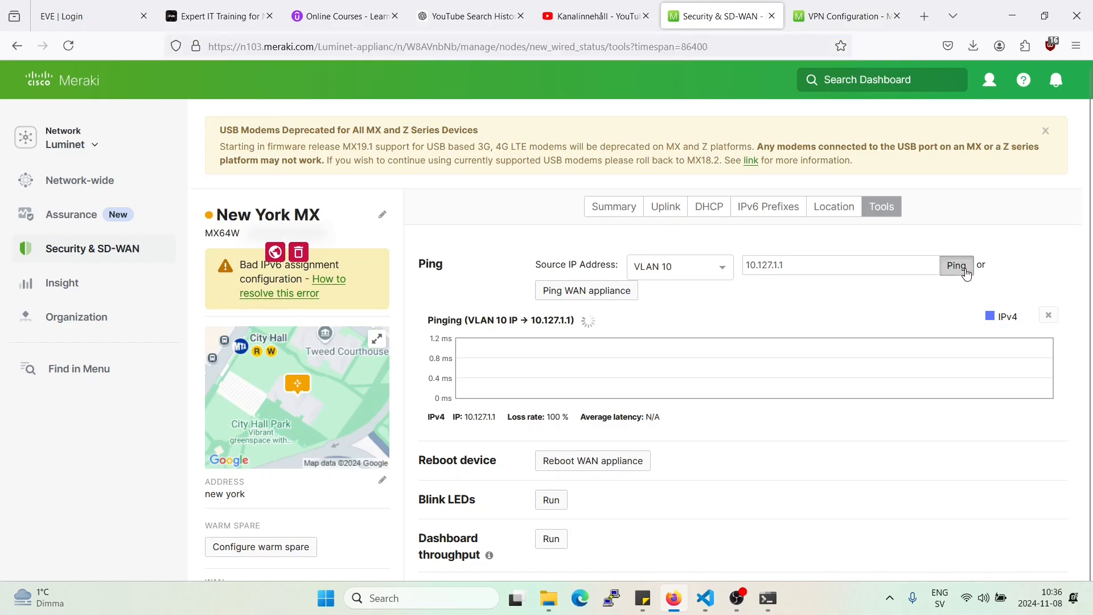
click(844, 15)
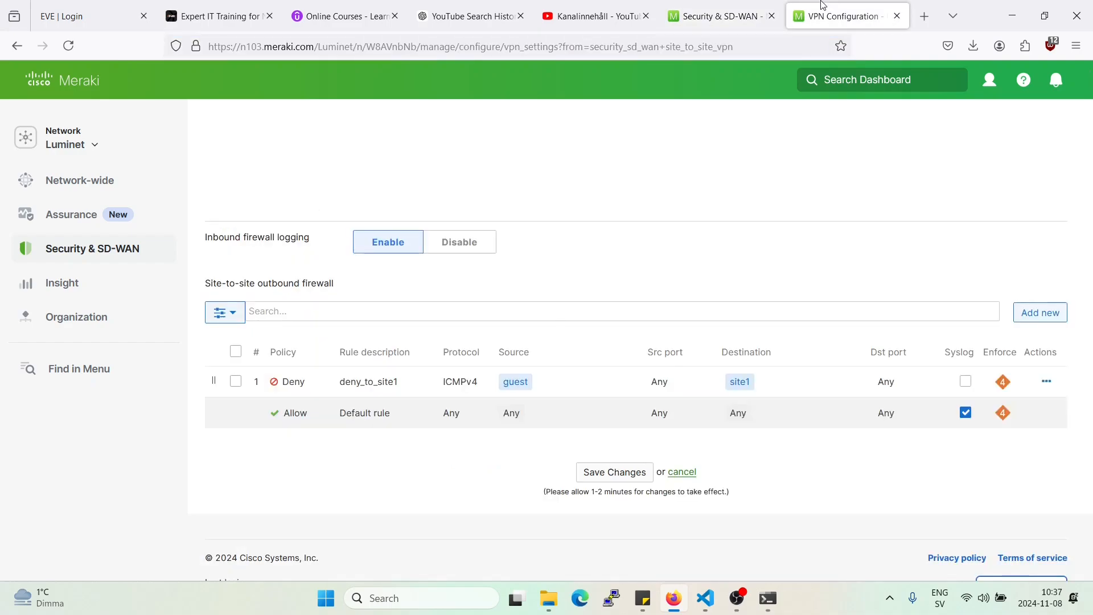
mouse_move(469, 388)
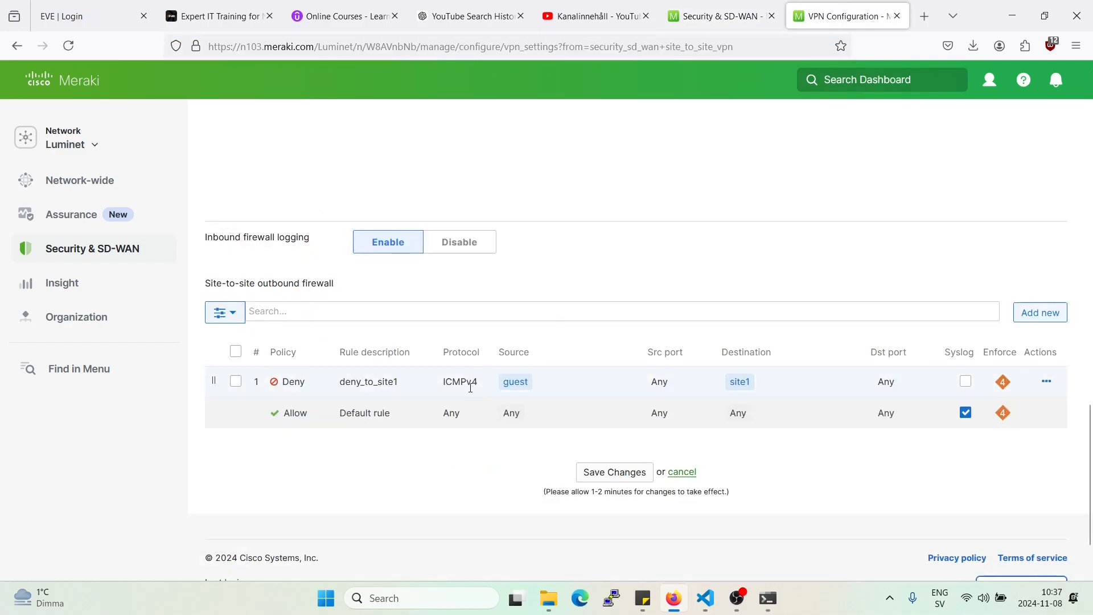
Enable Syslog on the deny_to_site1 rule via bulk edit and save the changes.
click(236, 381)
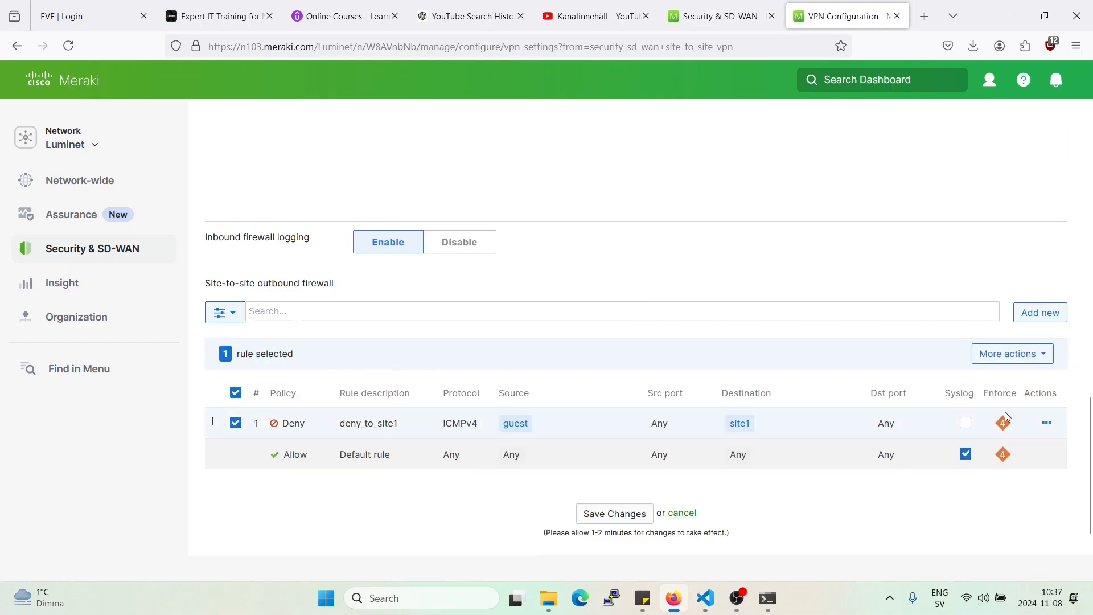
click(1011, 352)
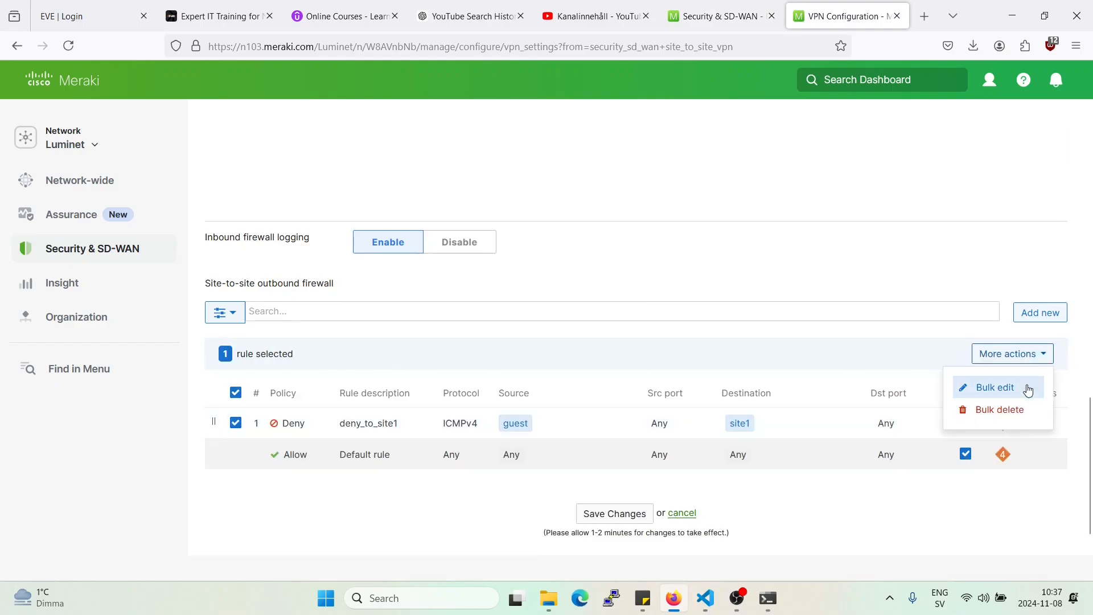
click(993, 387)
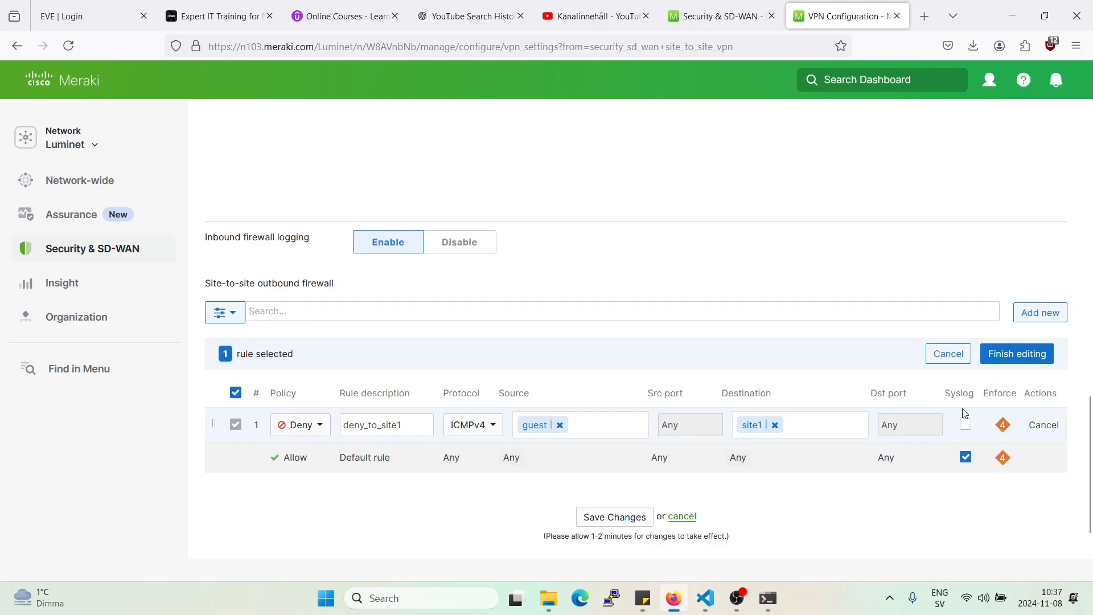
click(965, 424)
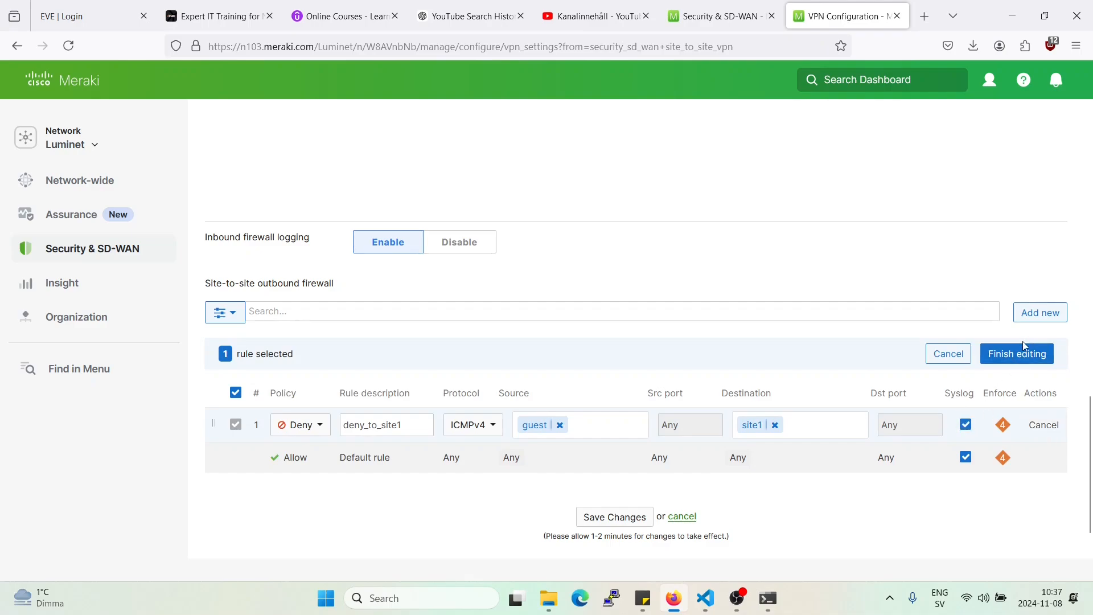
click(1016, 353)
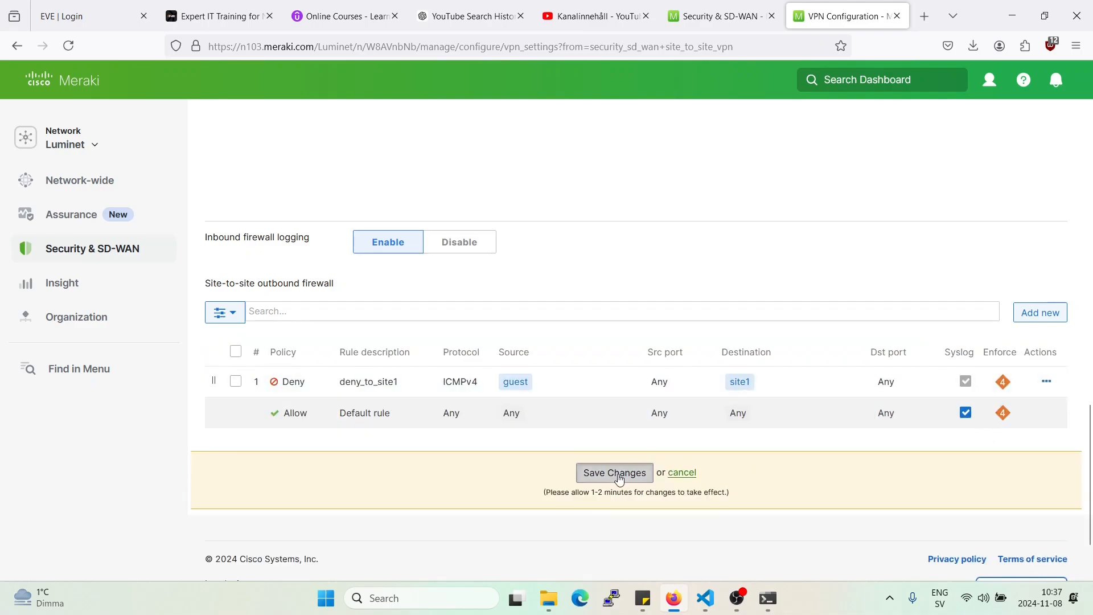
click(613, 471)
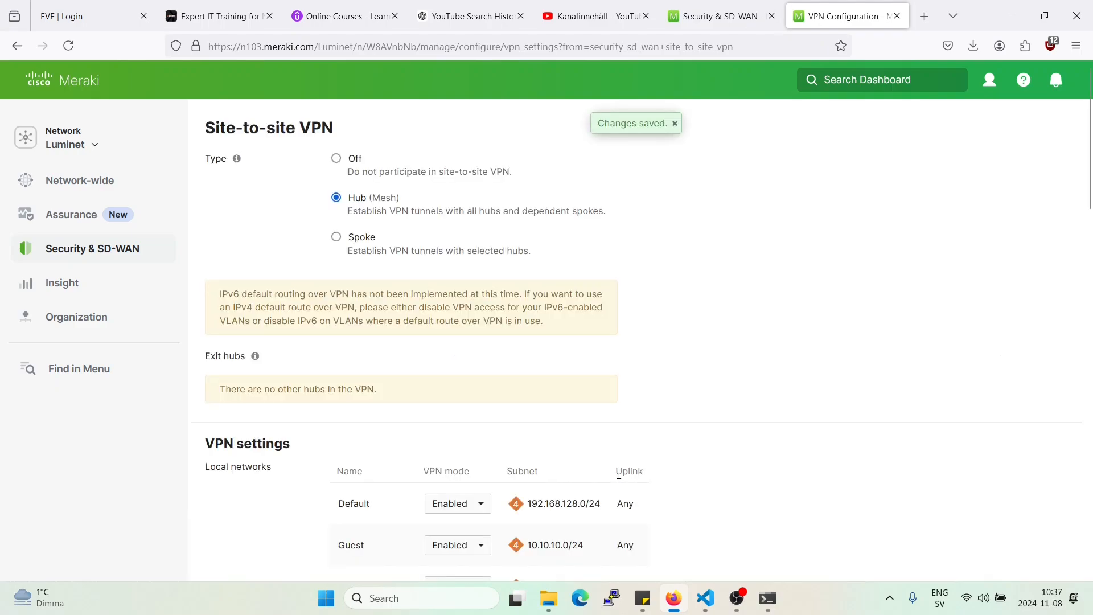
Return to the appliance Tools page after checking the site-to-site VPN settings.
scroll(down, 3)
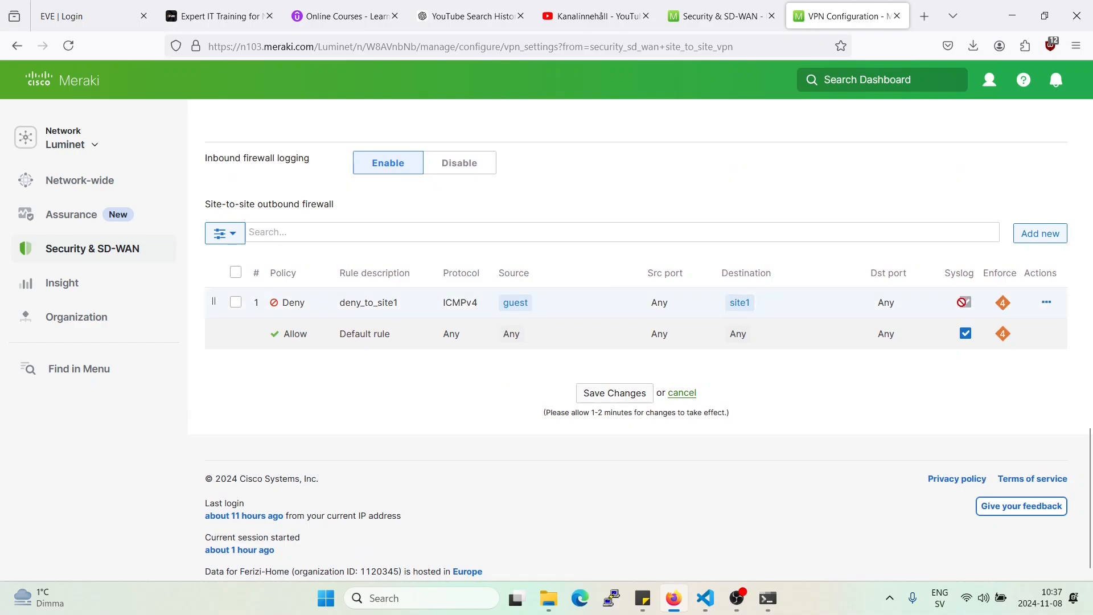
click(964, 302)
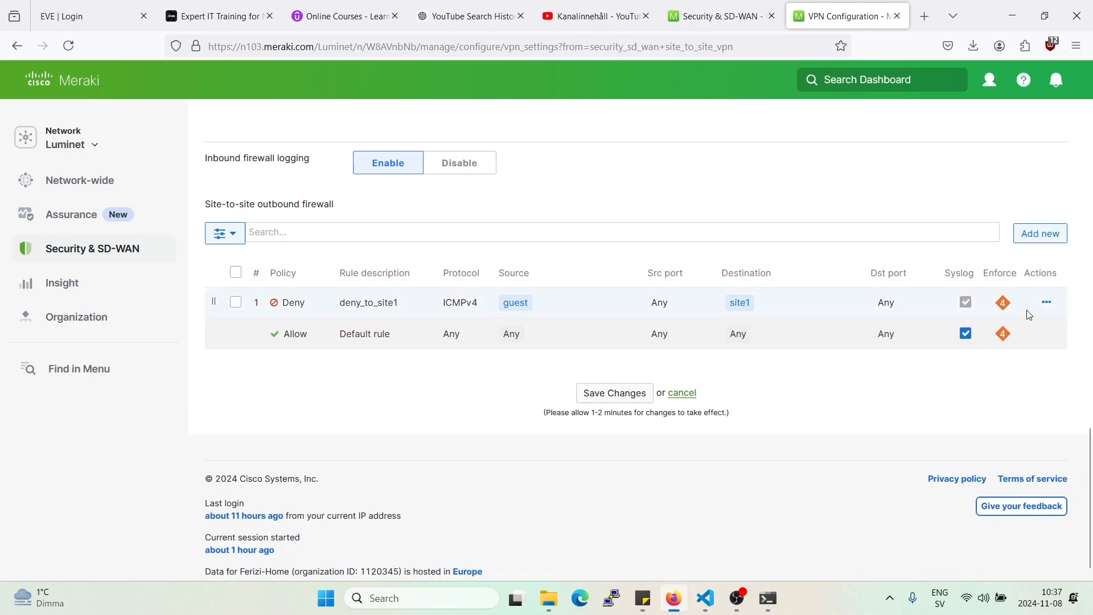
mouse_move(934, 297)
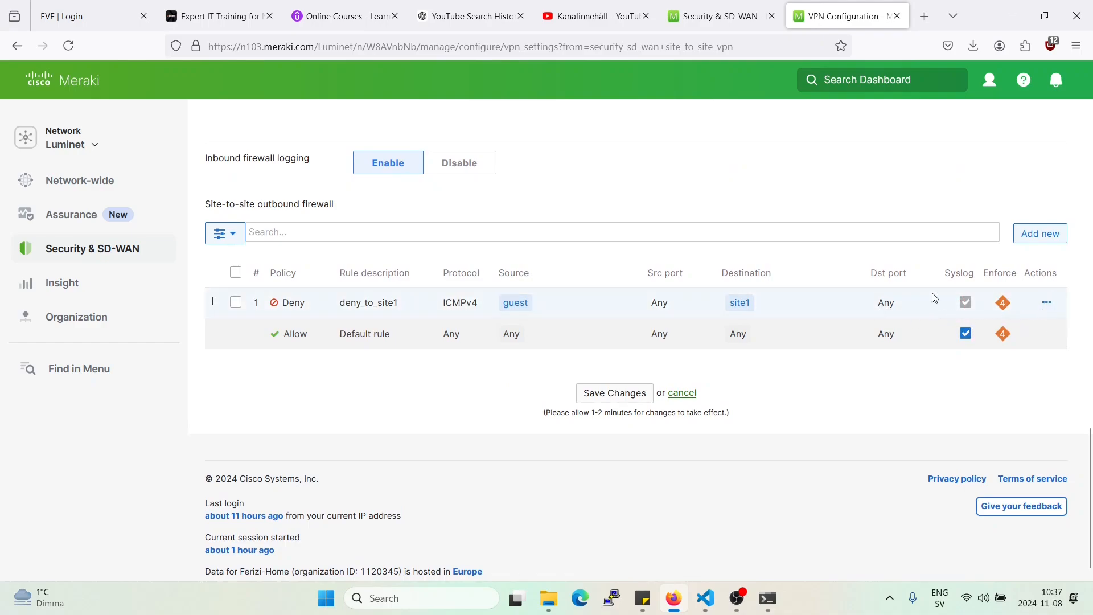
click(1045, 302)
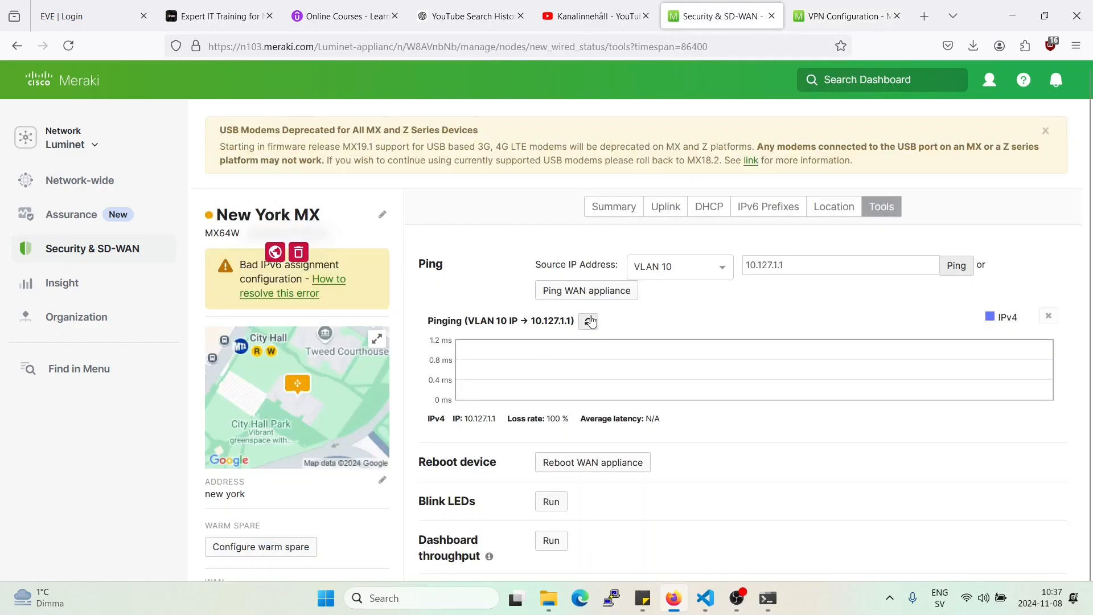
click(846, 14)
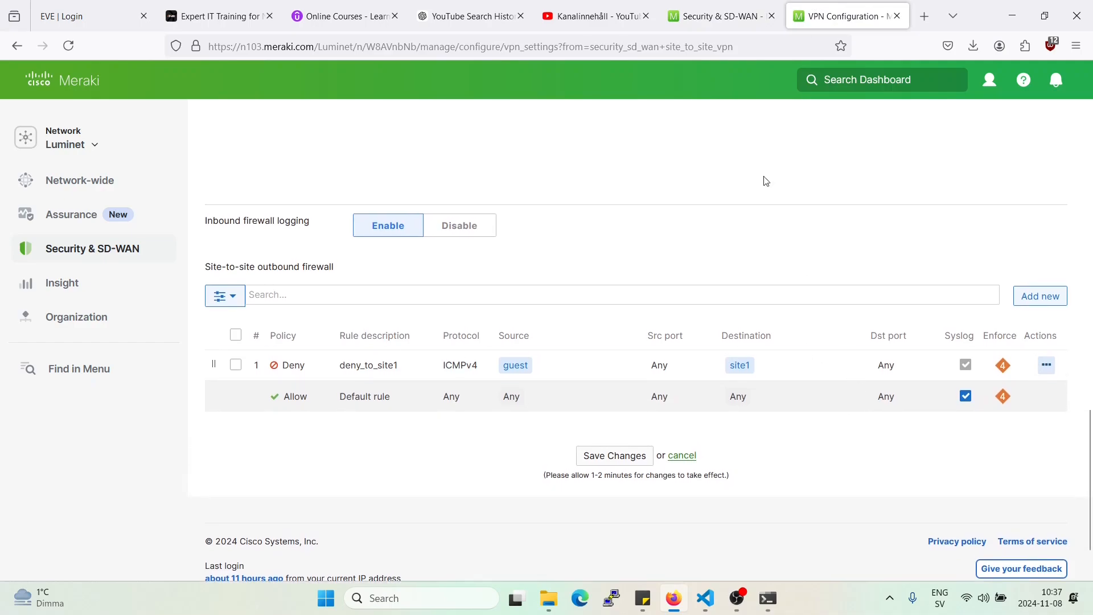
click(719, 15)
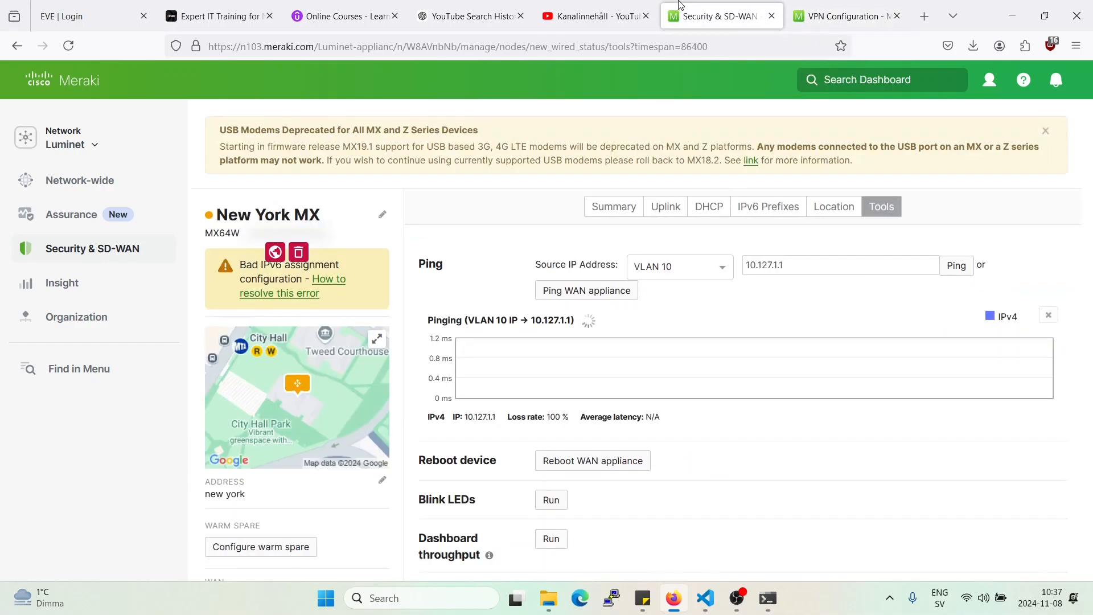
Start a second ping to 10.127.1.1 sourced from VLAN 11, which also shows 100% loss.
click(677, 266)
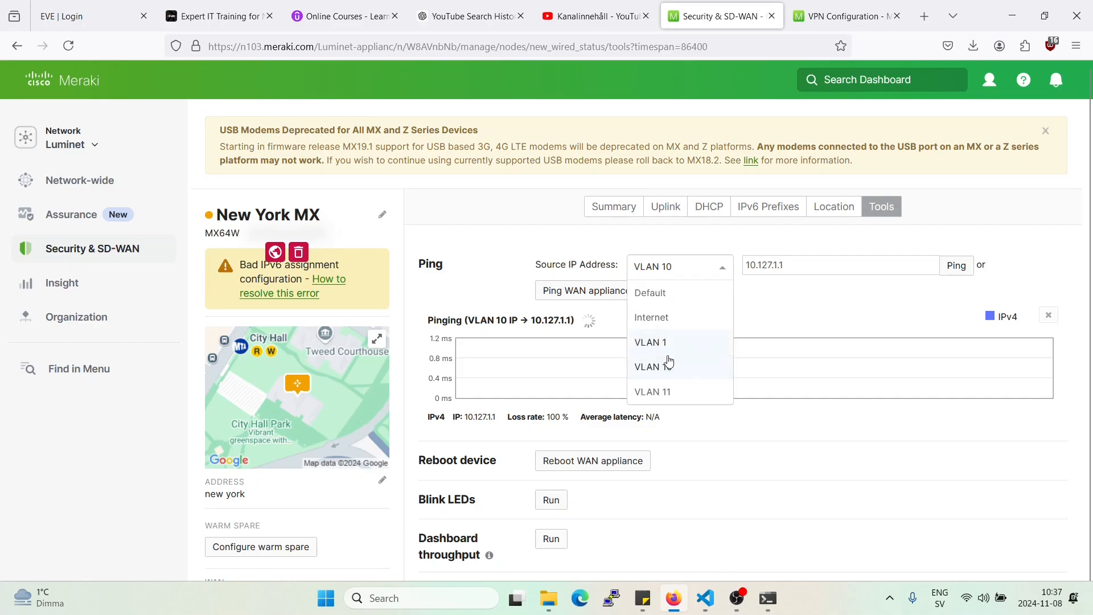
click(652, 391)
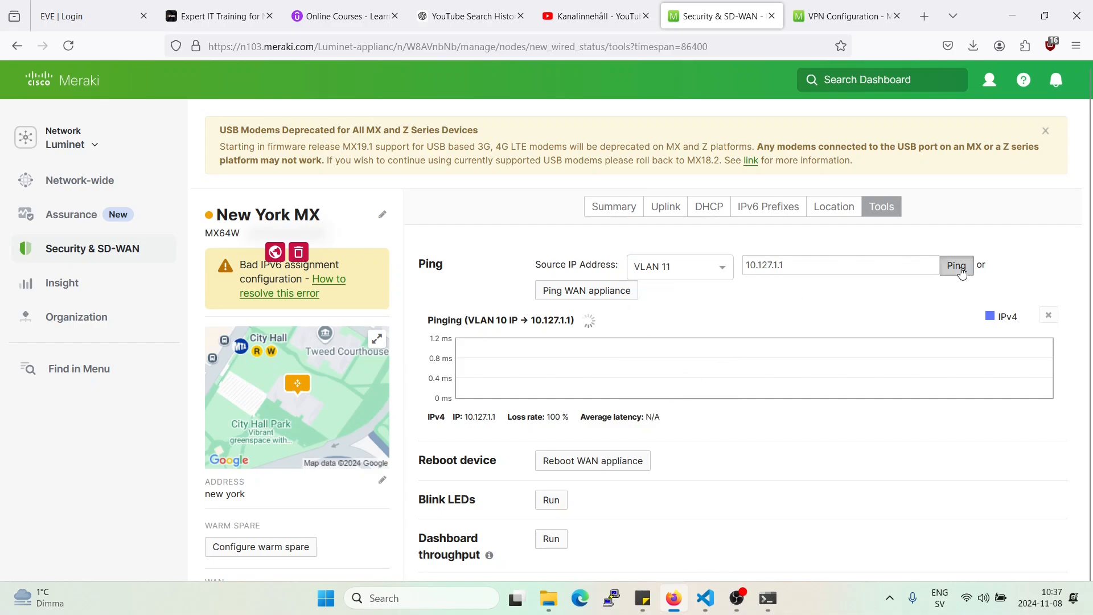
click(956, 264)
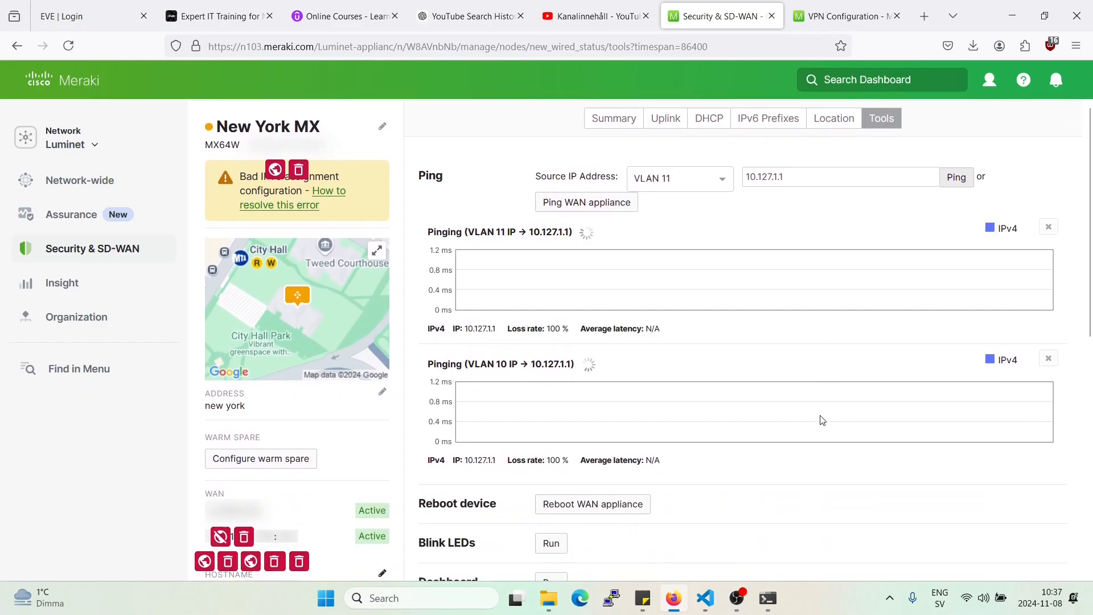
mouse_move(736, 394)
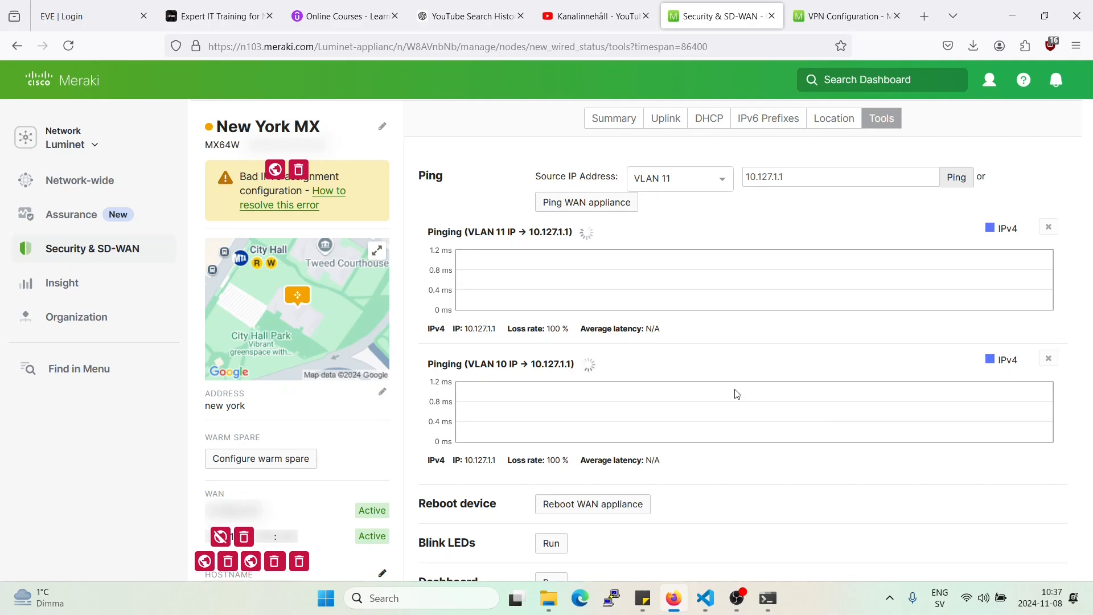
Go to Addressing & VLANs and bring up the WiredCorporate VLAN 11 settings.
click(91, 248)
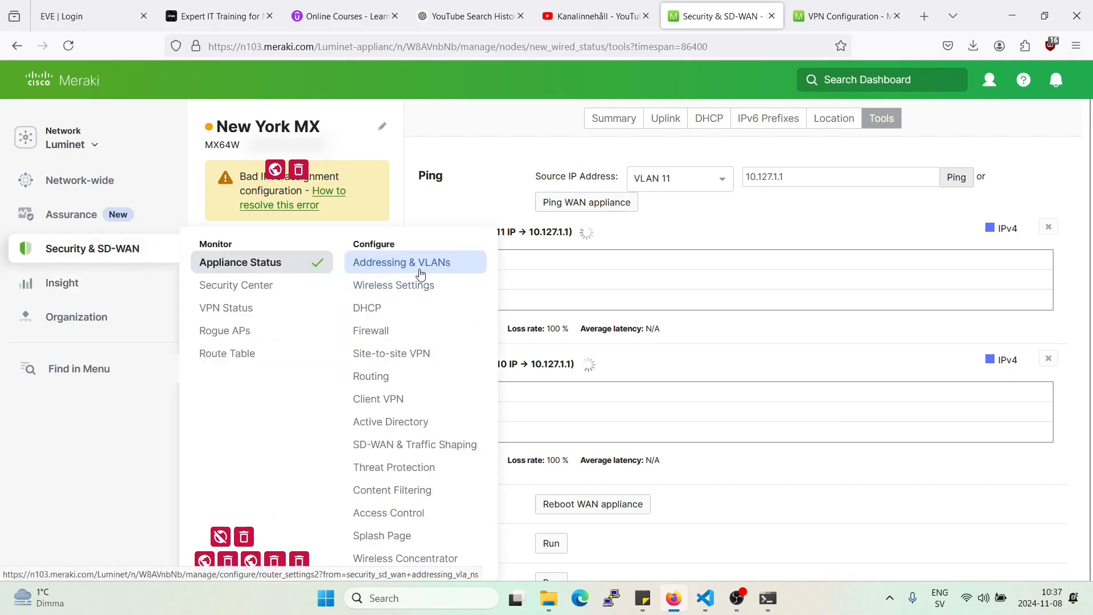
click(401, 262)
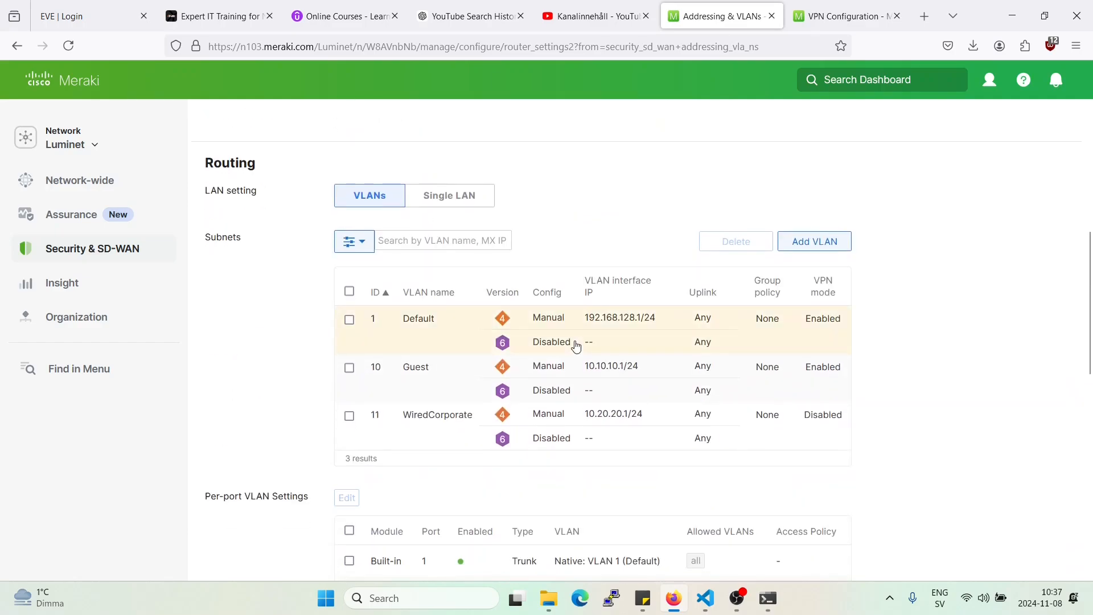
mouse_move(581, 440)
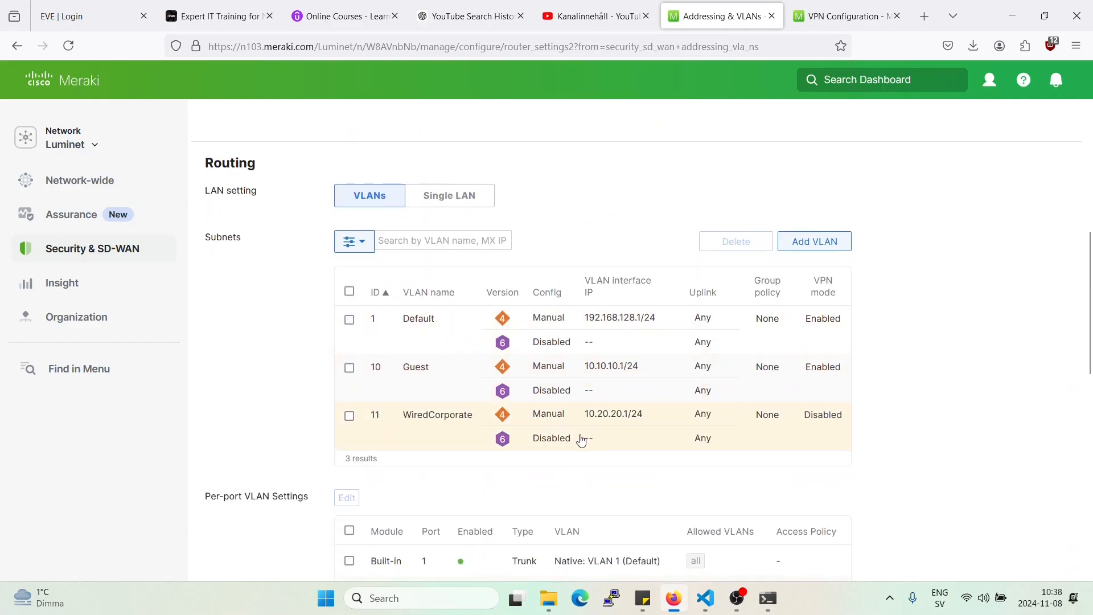
mouse_move(827, 426)
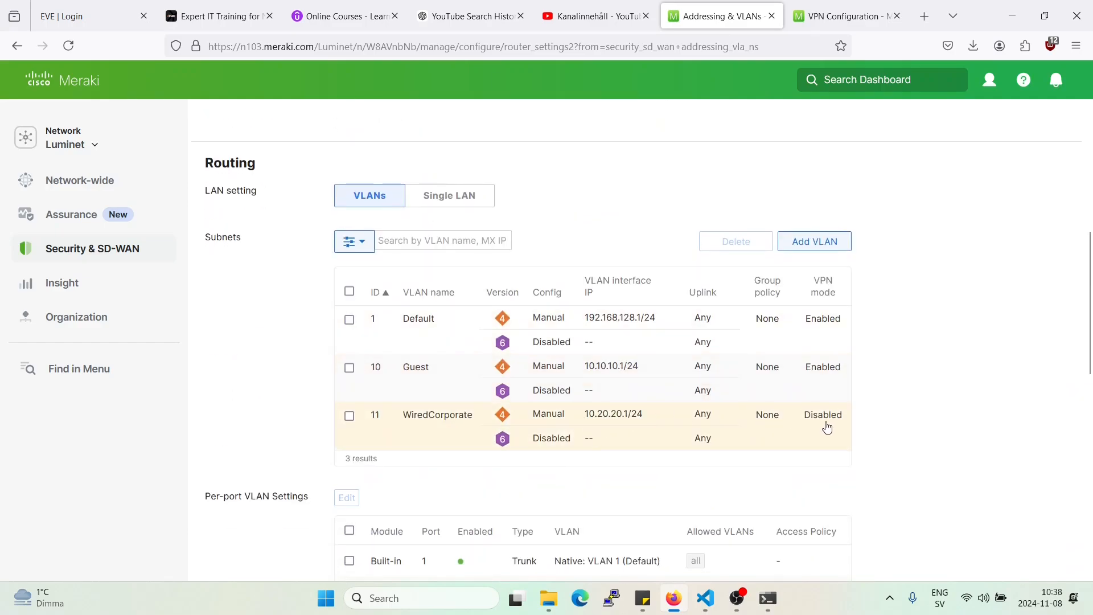
mouse_move(818, 427)
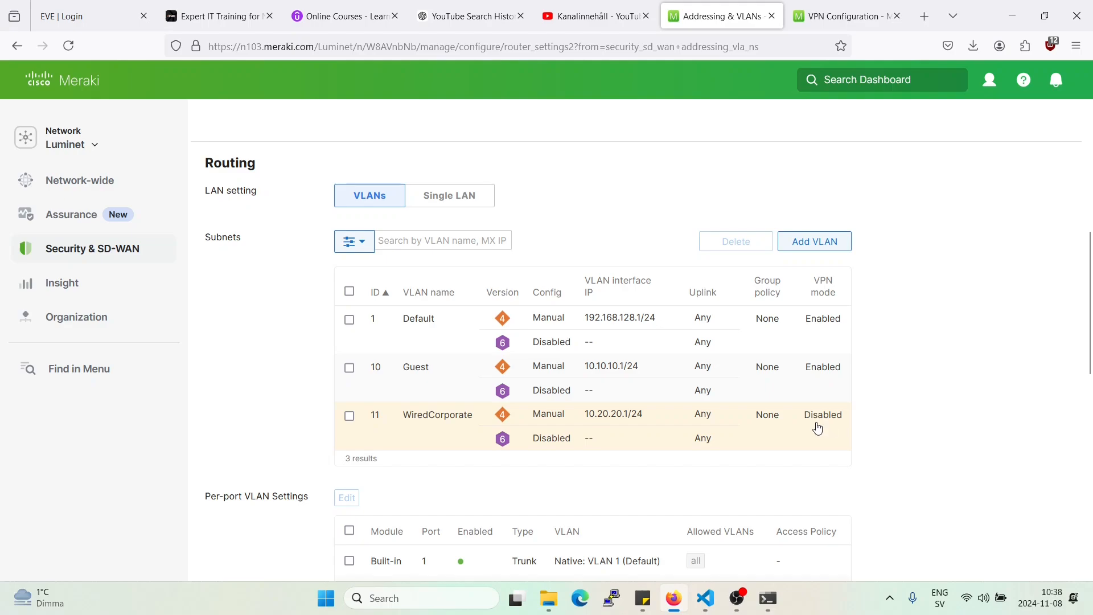
click(438, 414)
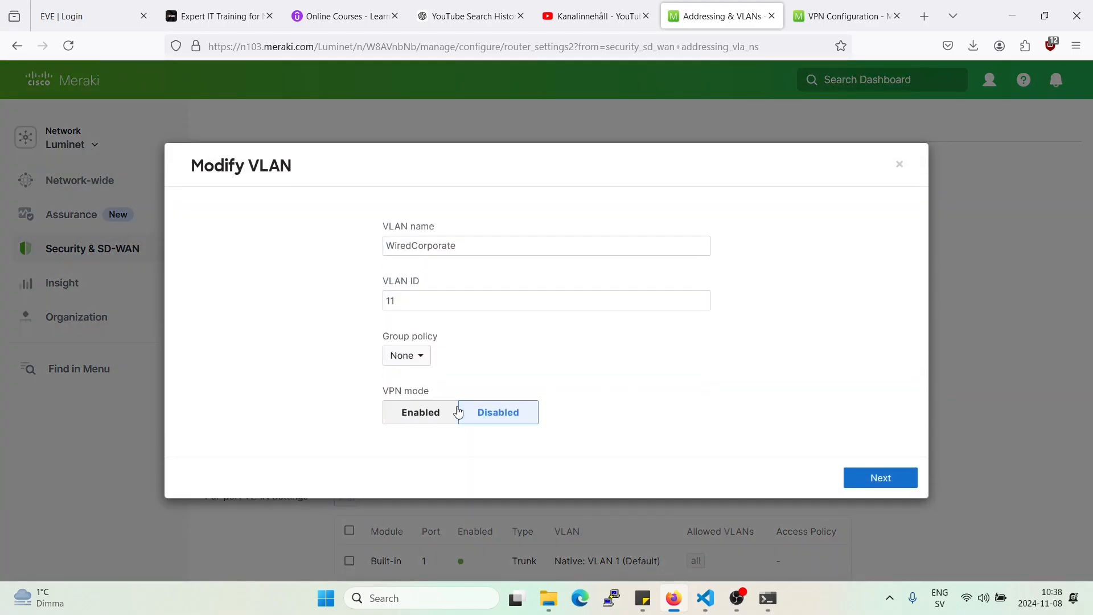
Set VLAN 11's VPN mode to Enabled, apply the update and save the addressing change.
click(420, 412)
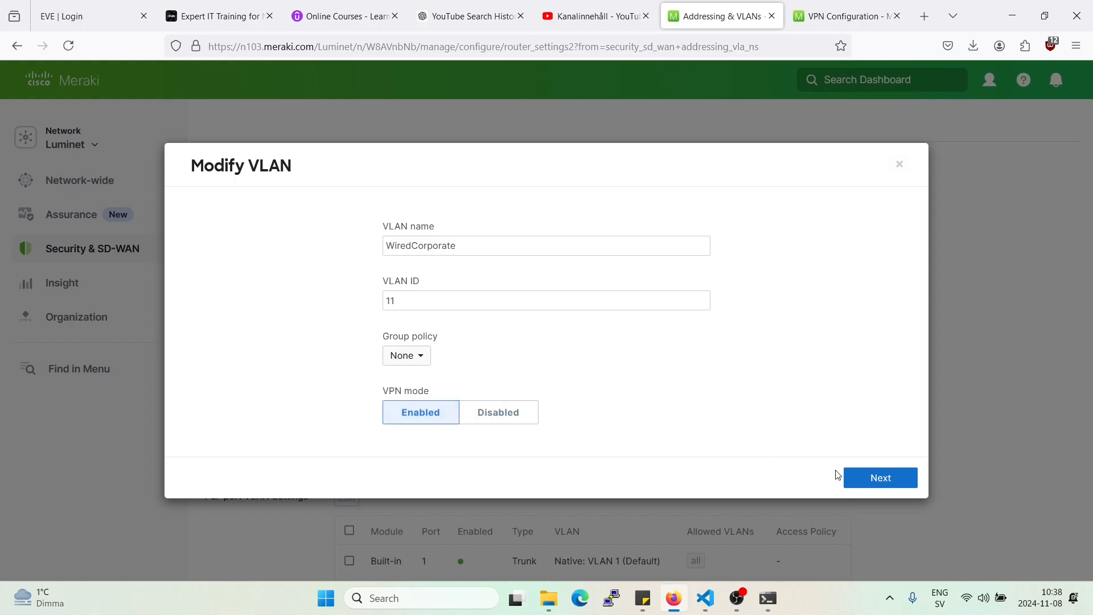
click(880, 477)
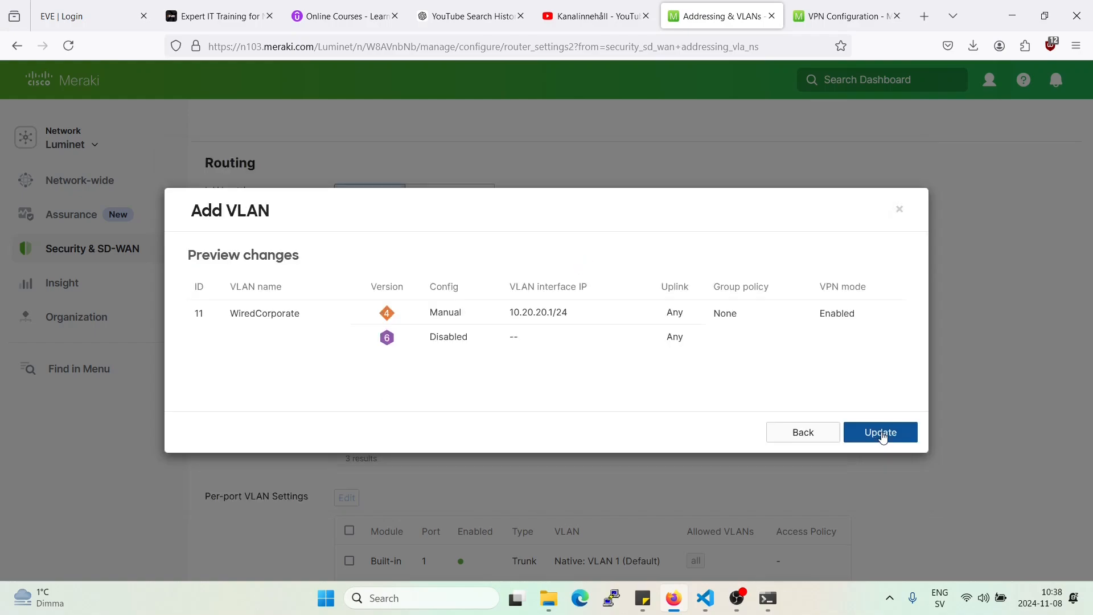
click(880, 433)
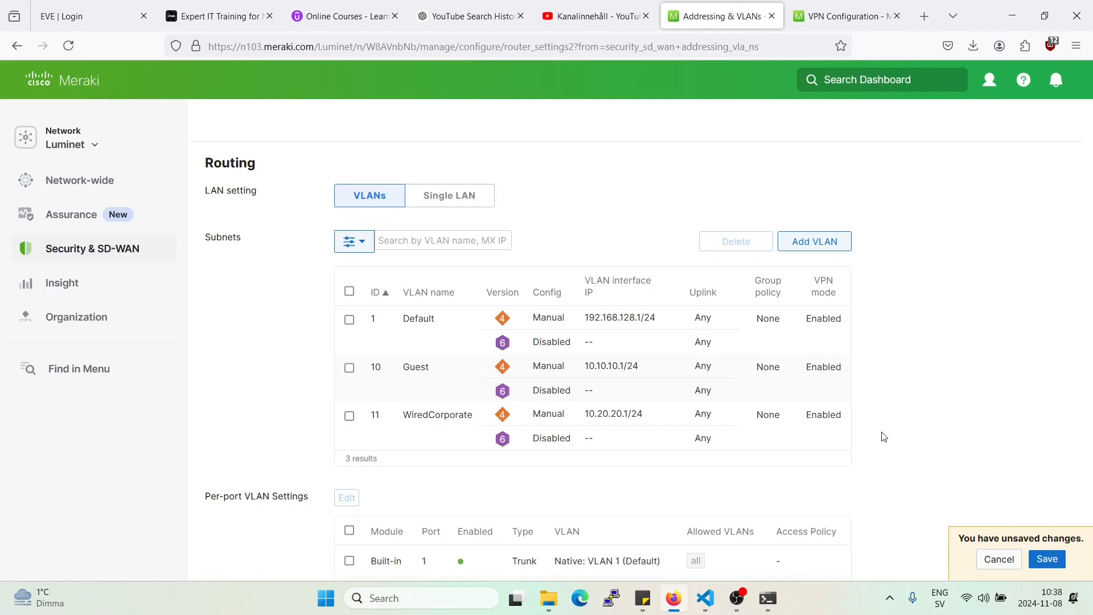
mouse_move(569, 357)
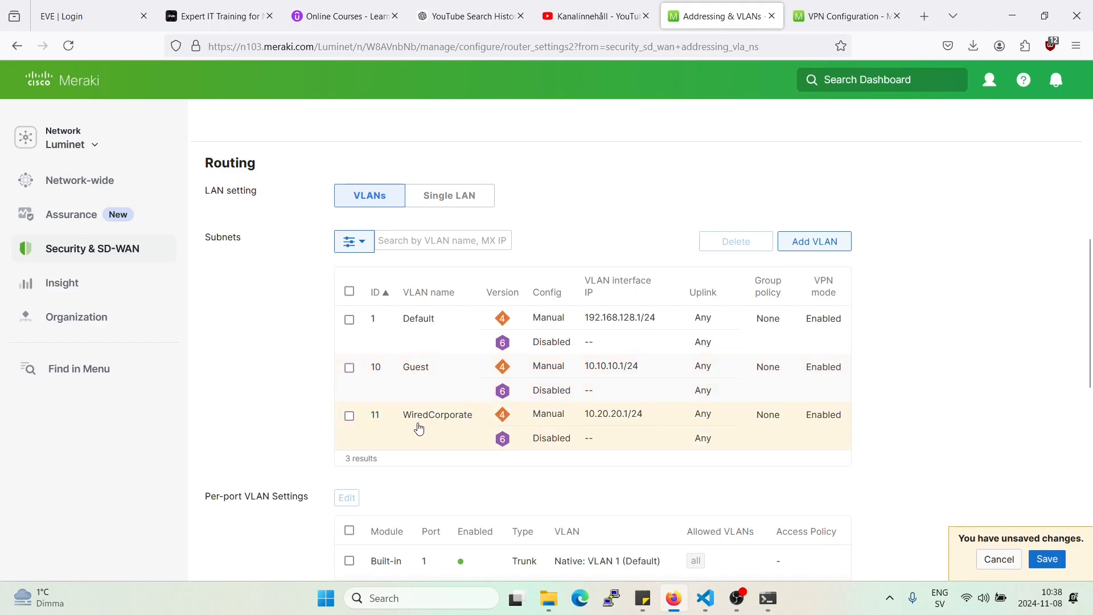
mouse_move(795, 434)
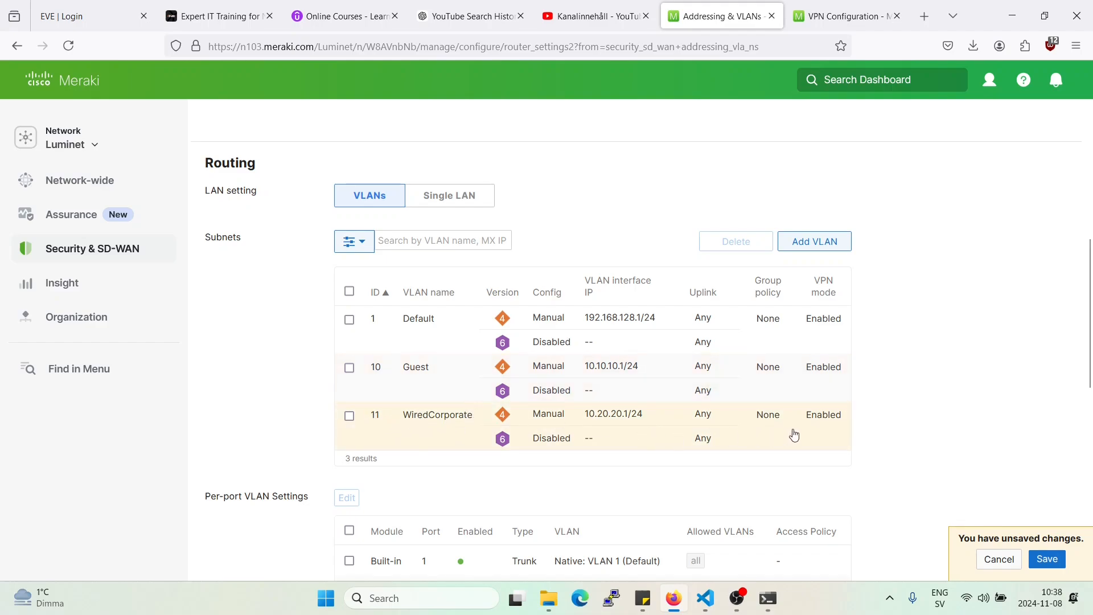
mouse_move(1046, 558)
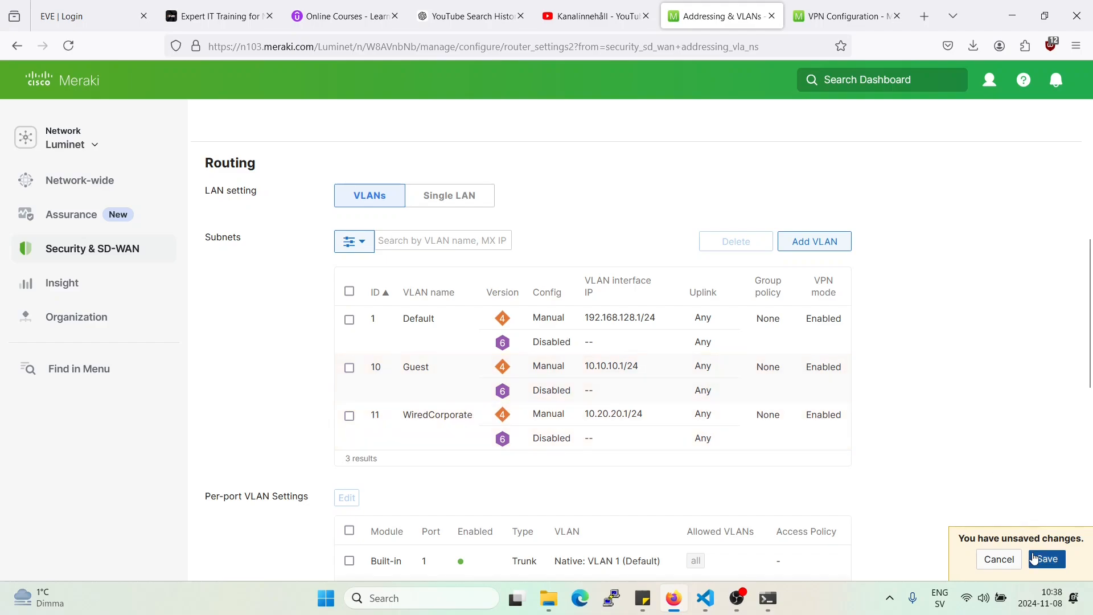
scroll(up, 3)
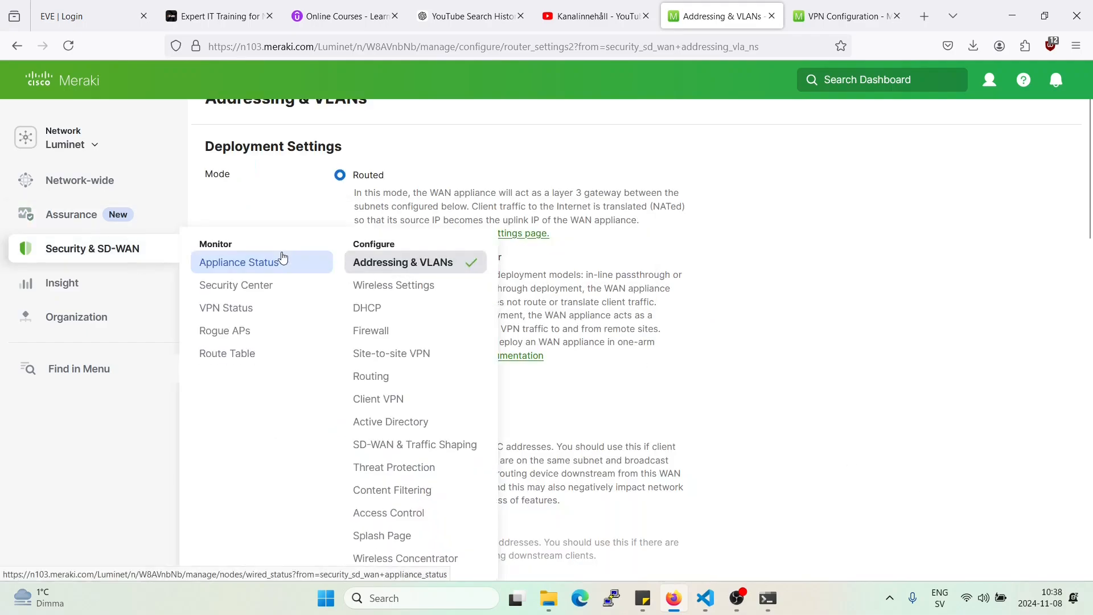
From Appliance Status Tools, ping 10.127.1.1 from VLAN 11, getting replies with 0% loss.
click(240, 262)
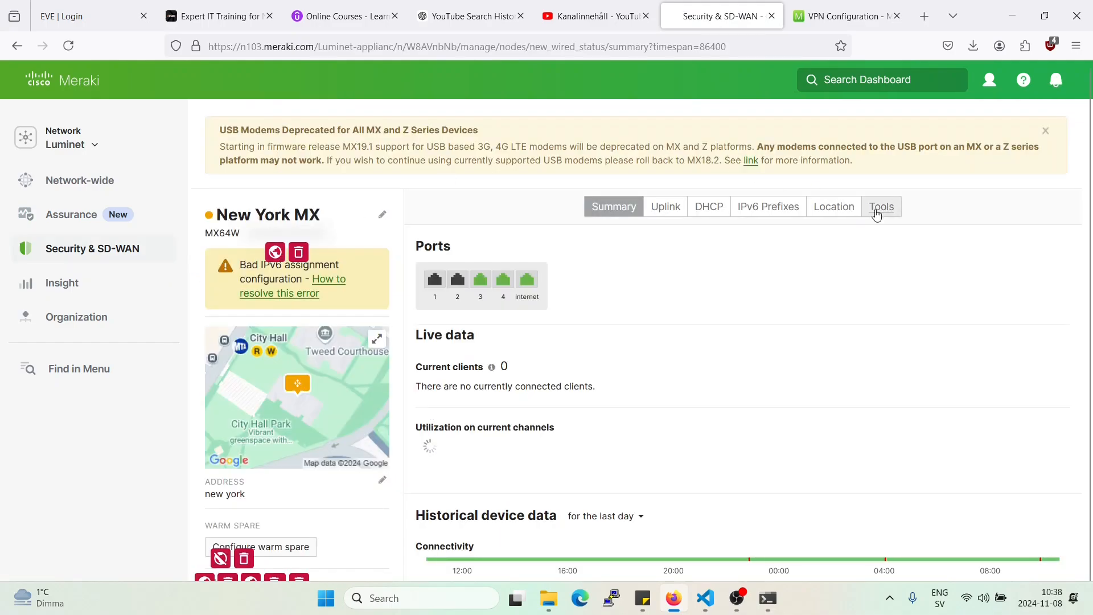
click(880, 206)
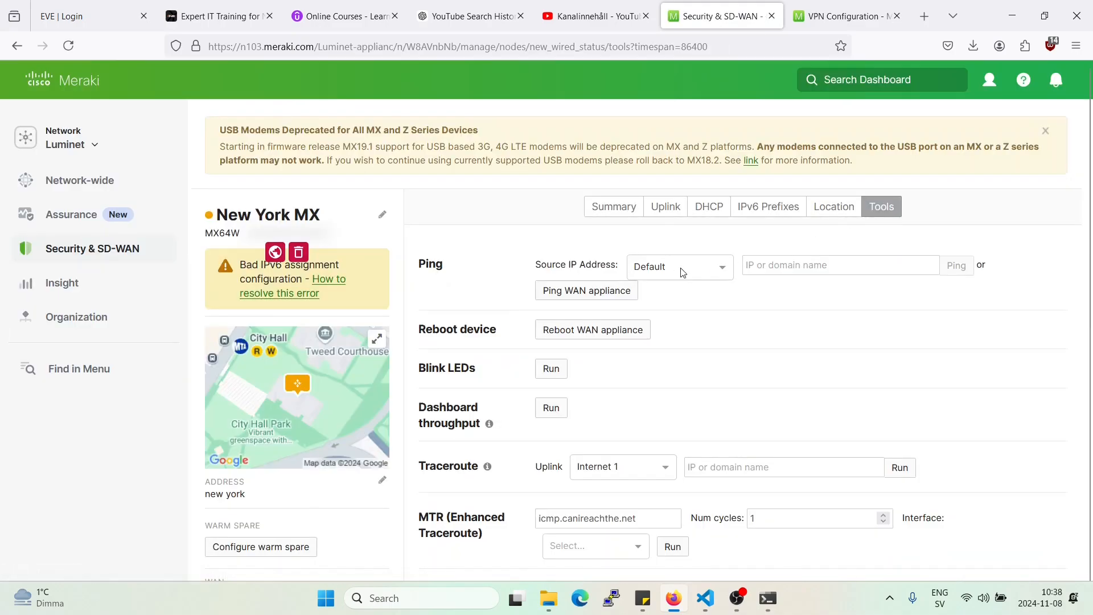
click(679, 266)
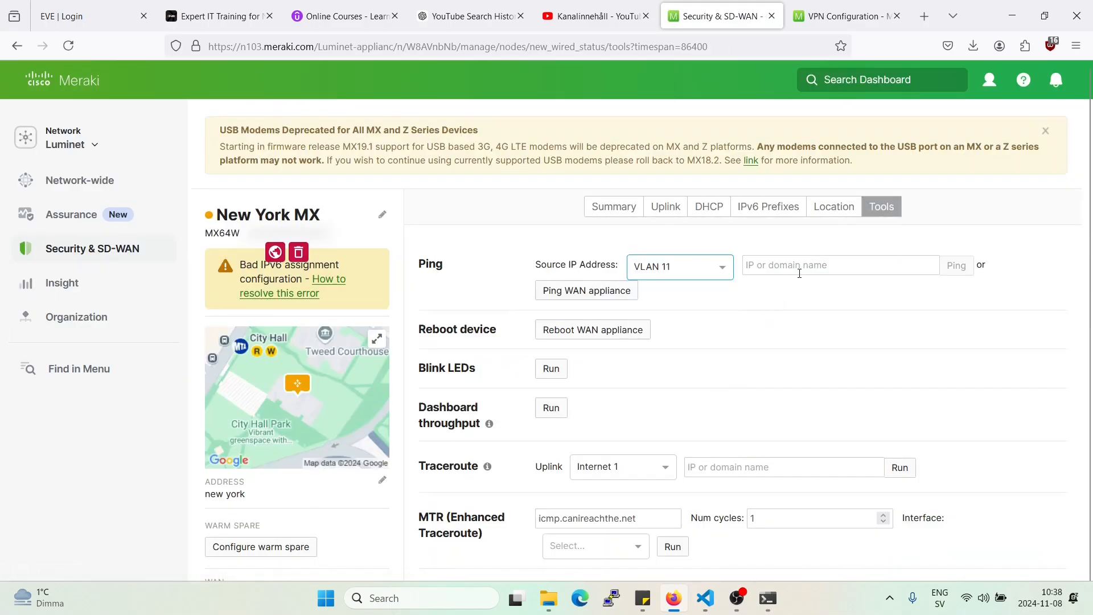
text(10.127.1.1)
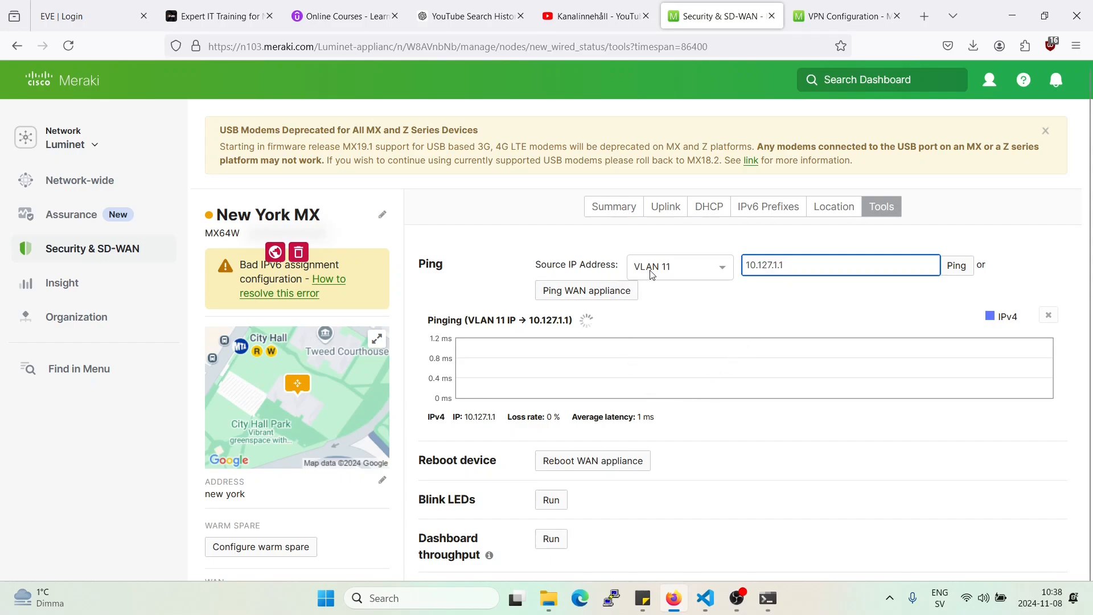
Ping 10.127.1.1 again from VLAN 10, which still shows 100% loss.
click(678, 266)
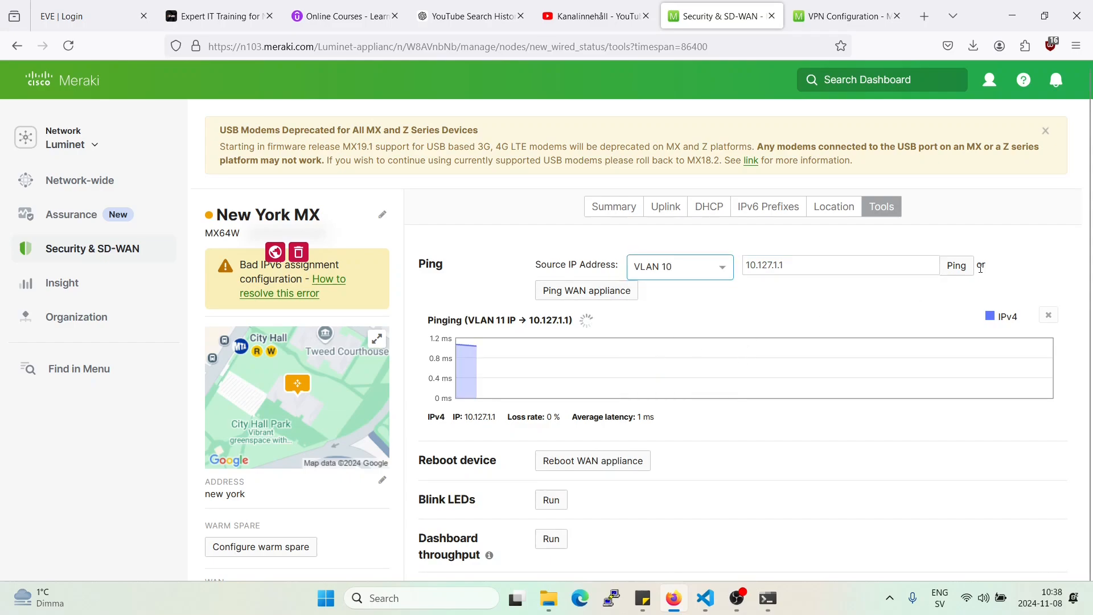
click(955, 265)
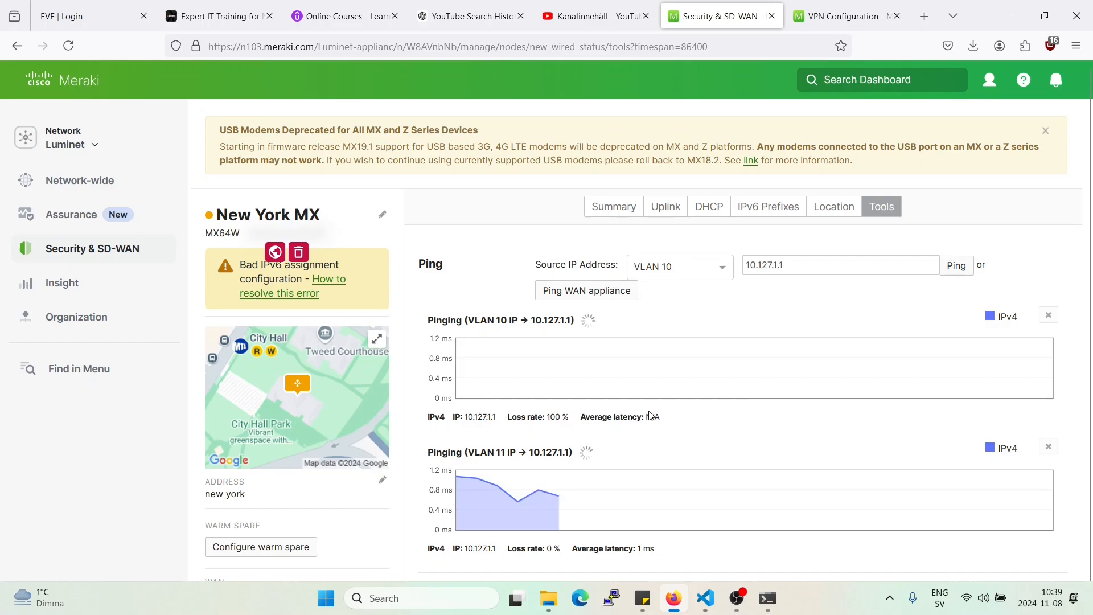
scroll(down, 3)
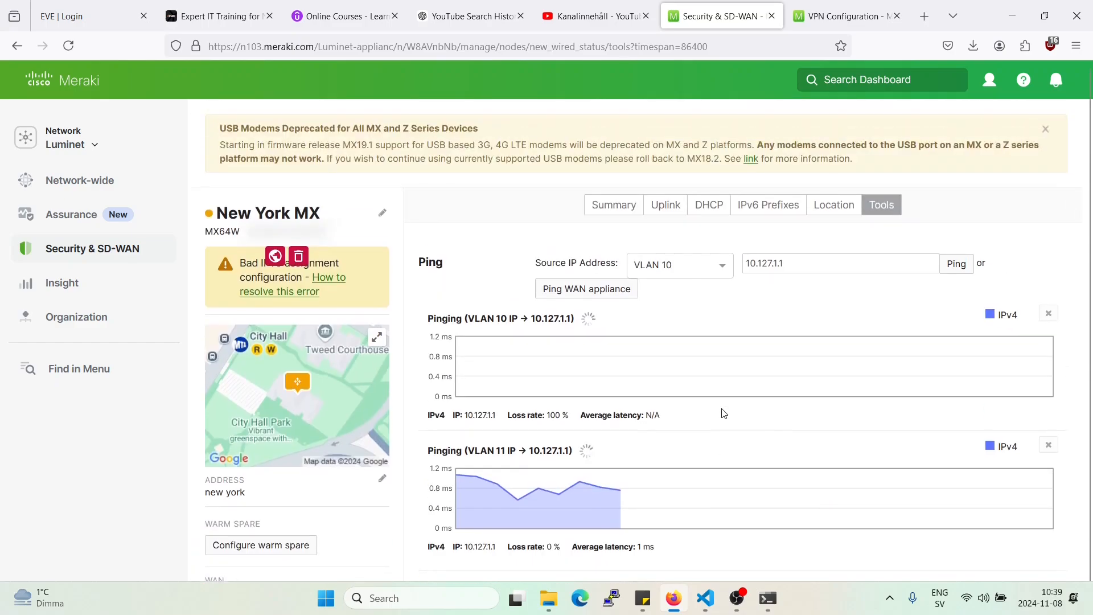
Go to the Site-to-site VPN page and its outbound firewall rules.
click(91, 248)
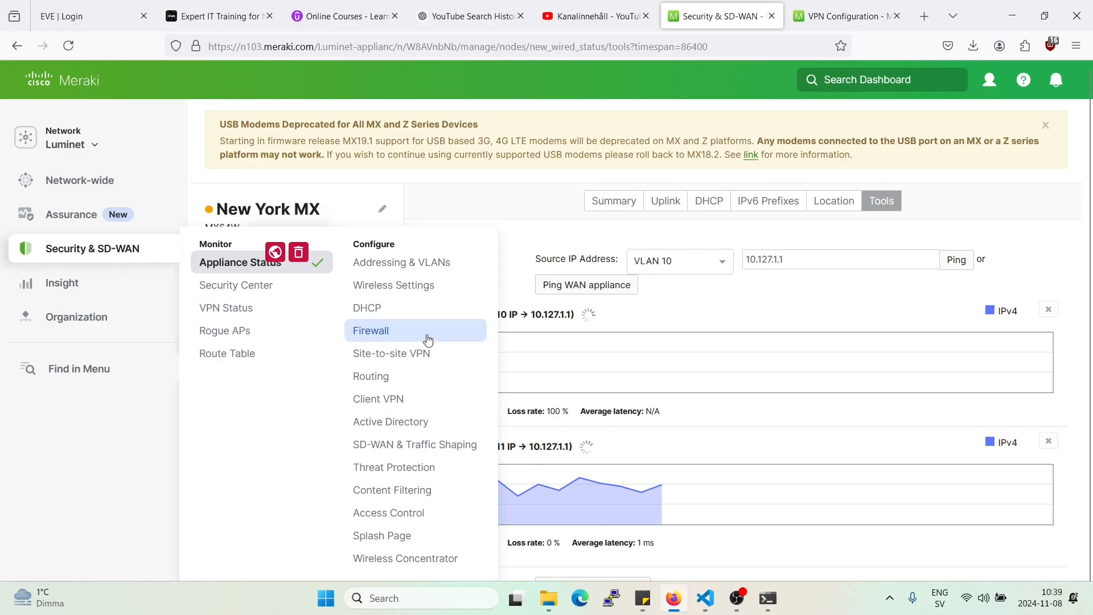
mouse_move(421, 376)
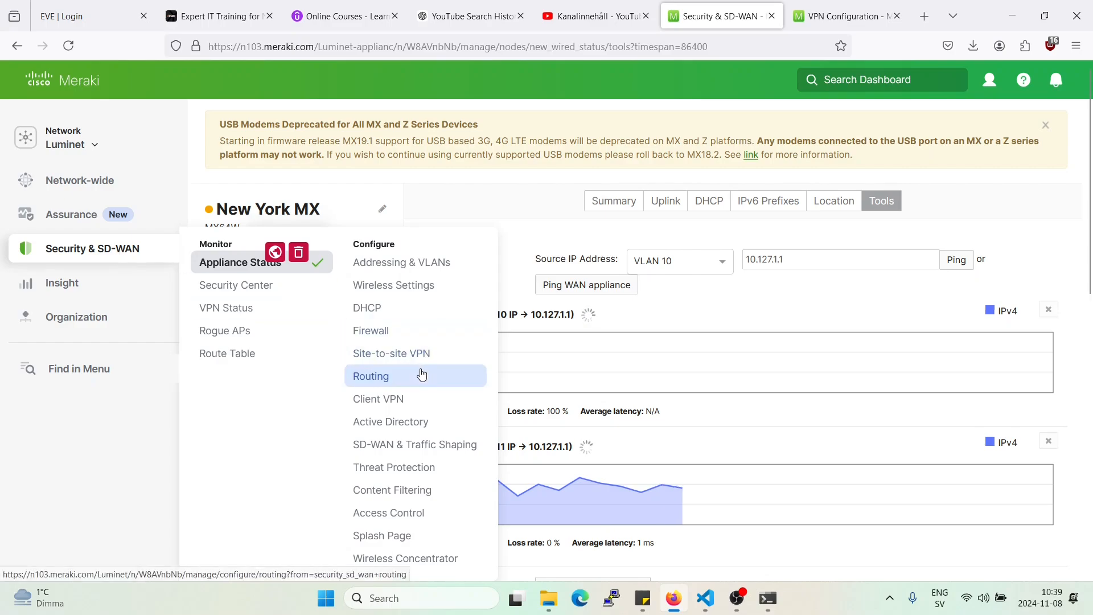
mouse_move(390, 353)
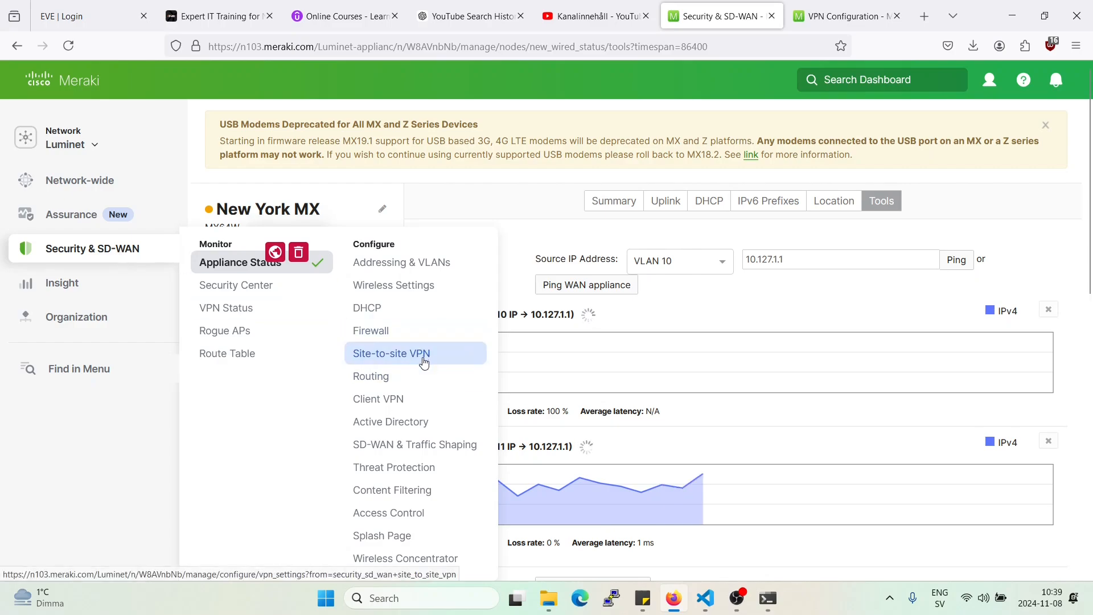
click(391, 353)
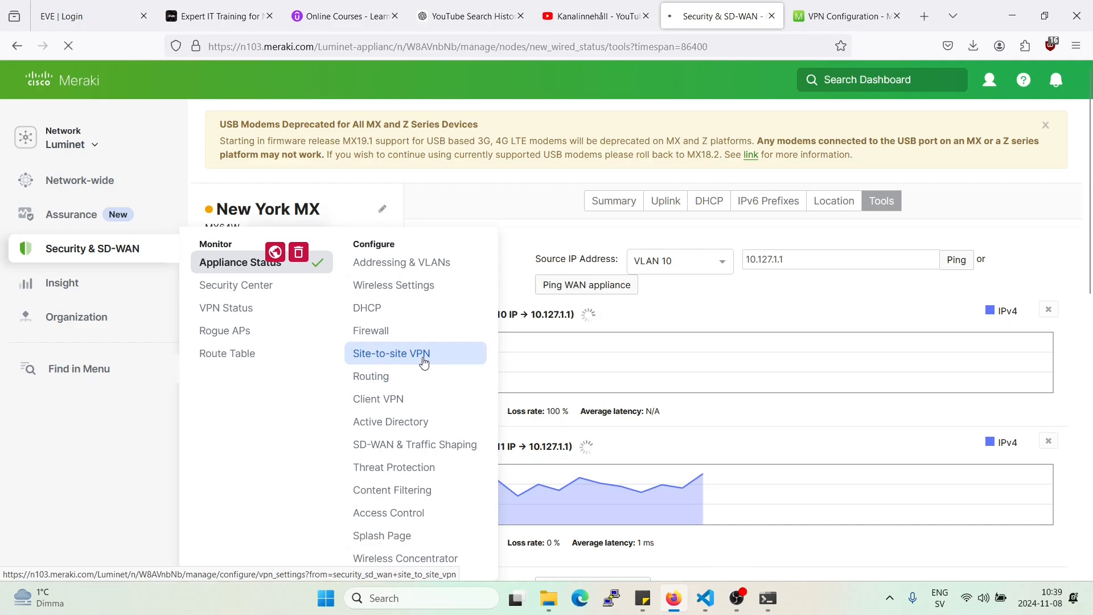
click(390, 352)
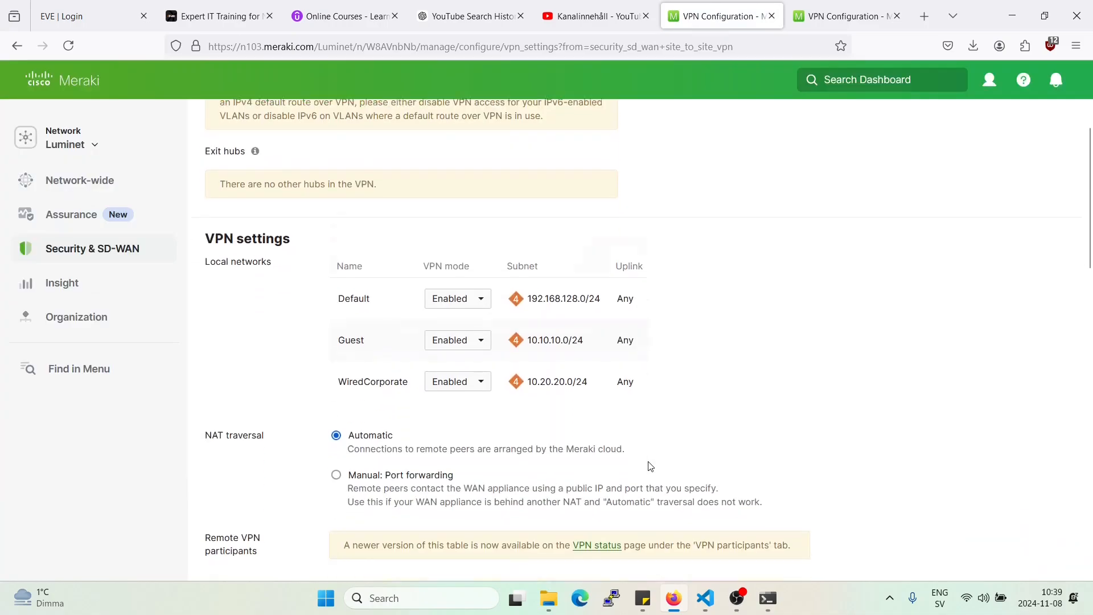
scroll(down, 3)
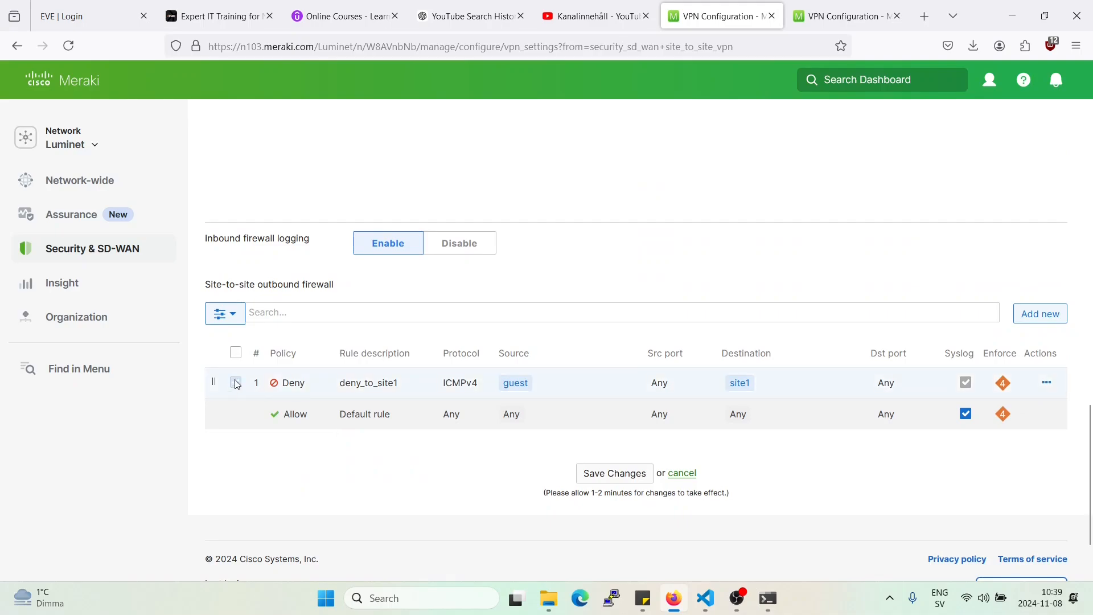
Delete the deny_to_site1 ICMP rule and save, leaving only the default allow rule.
click(235, 383)
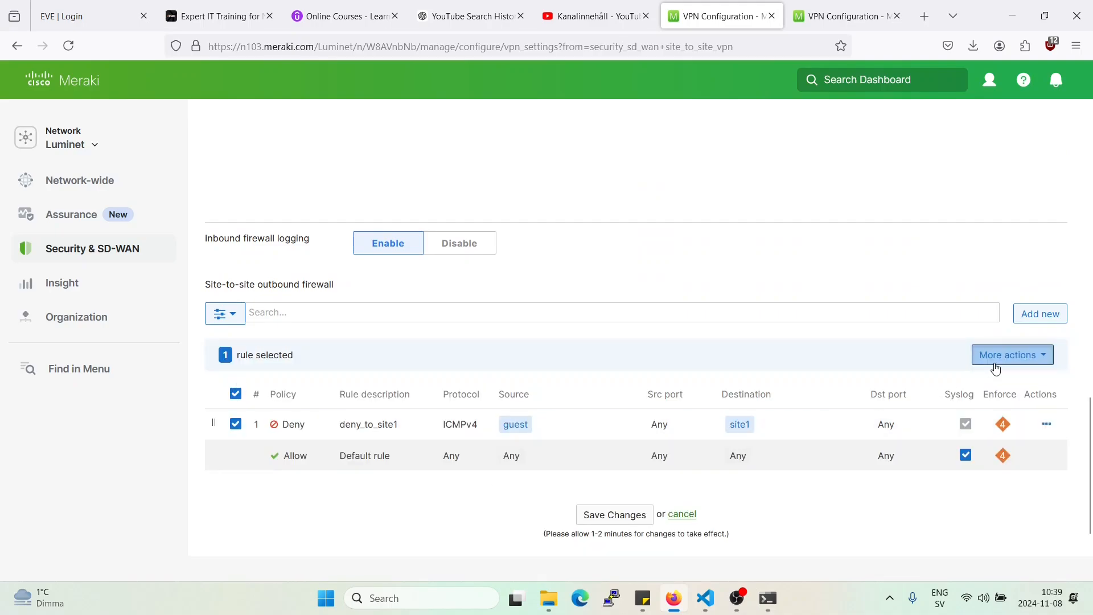
click(1005, 355)
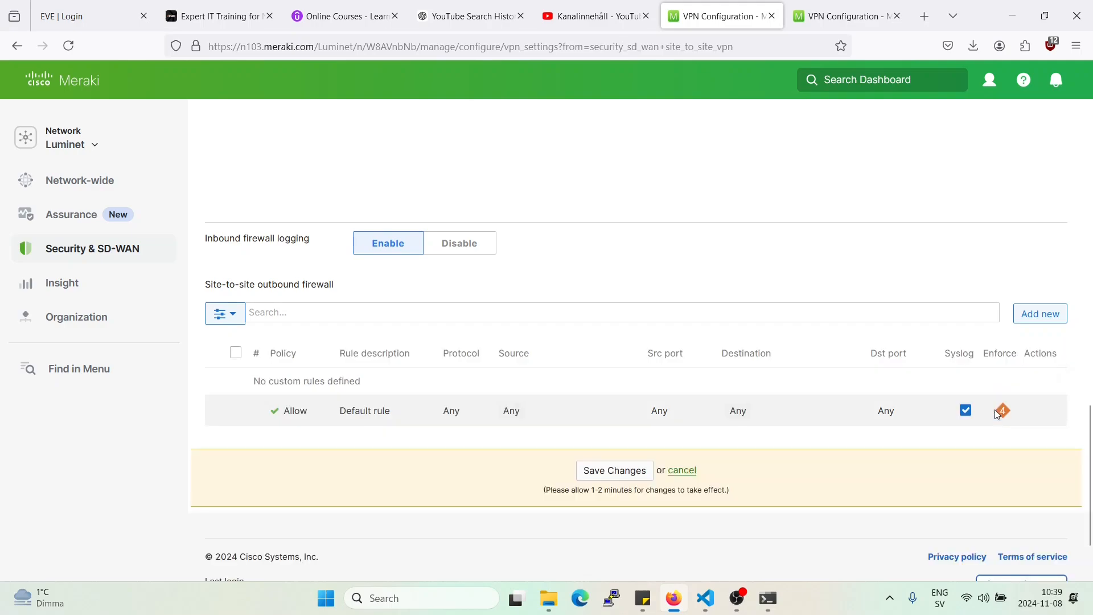
click(614, 470)
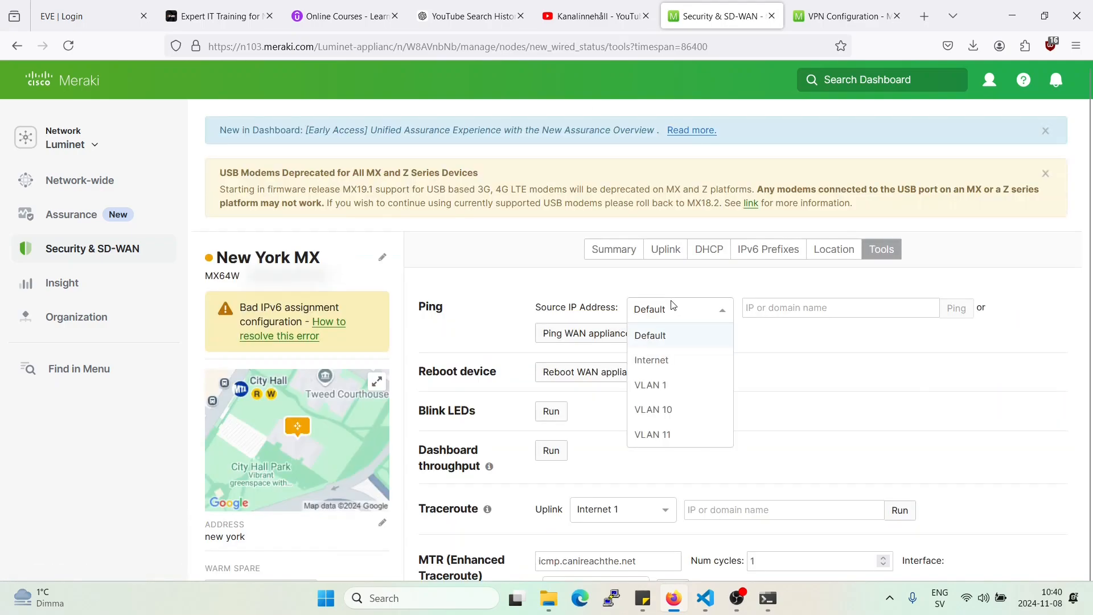
mouse_move(691, 422)
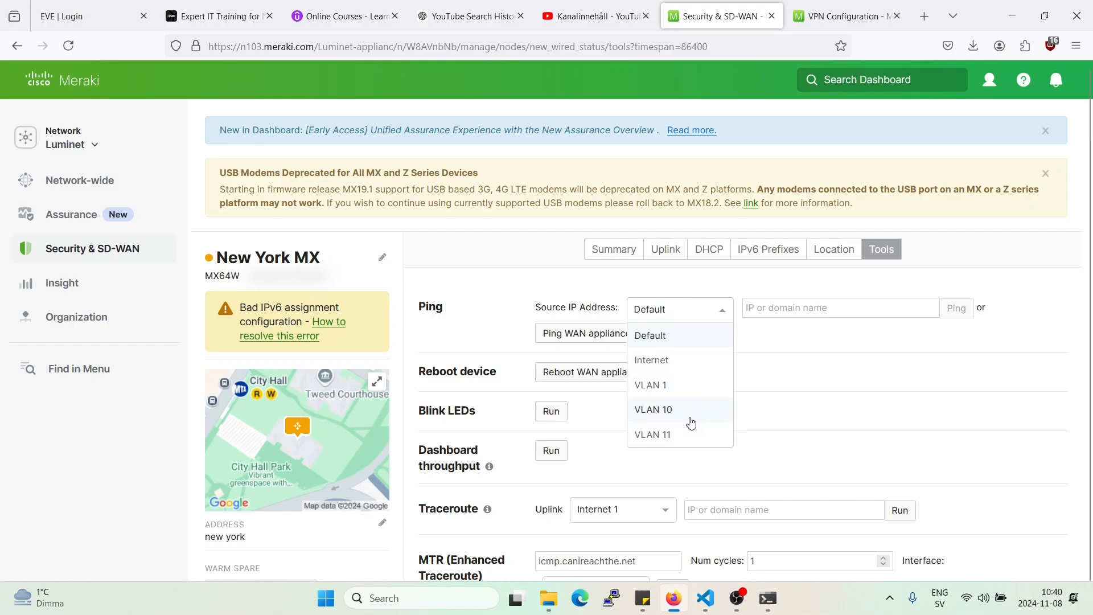
mouse_move(687, 421)
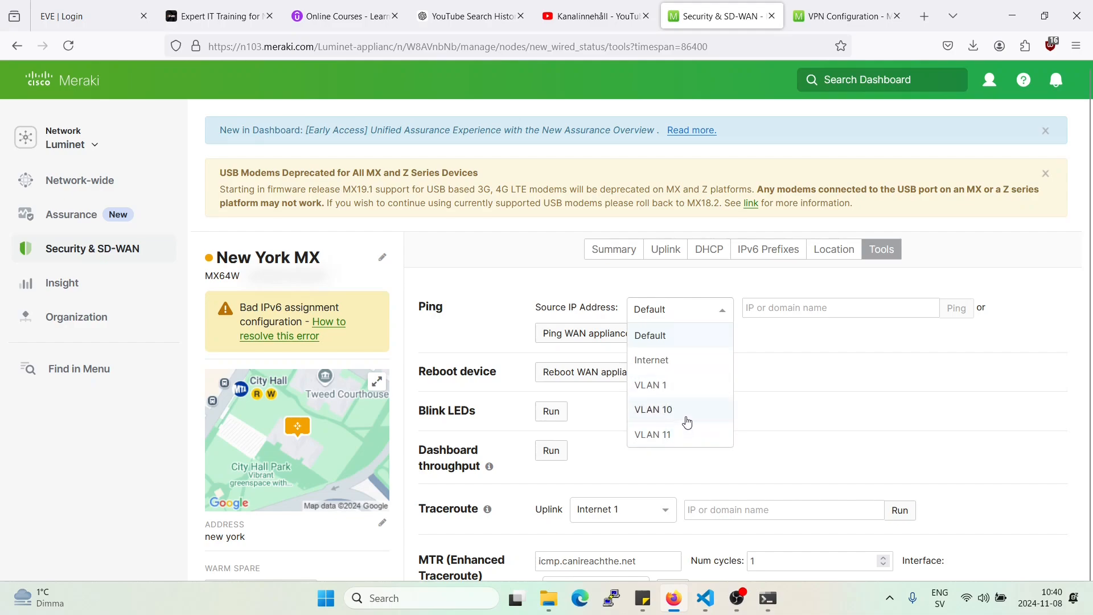
Ping 10.127.1.1 from VLAN 10 again, now succeeding with 0% loss and 1 ms latency.
click(654, 409)
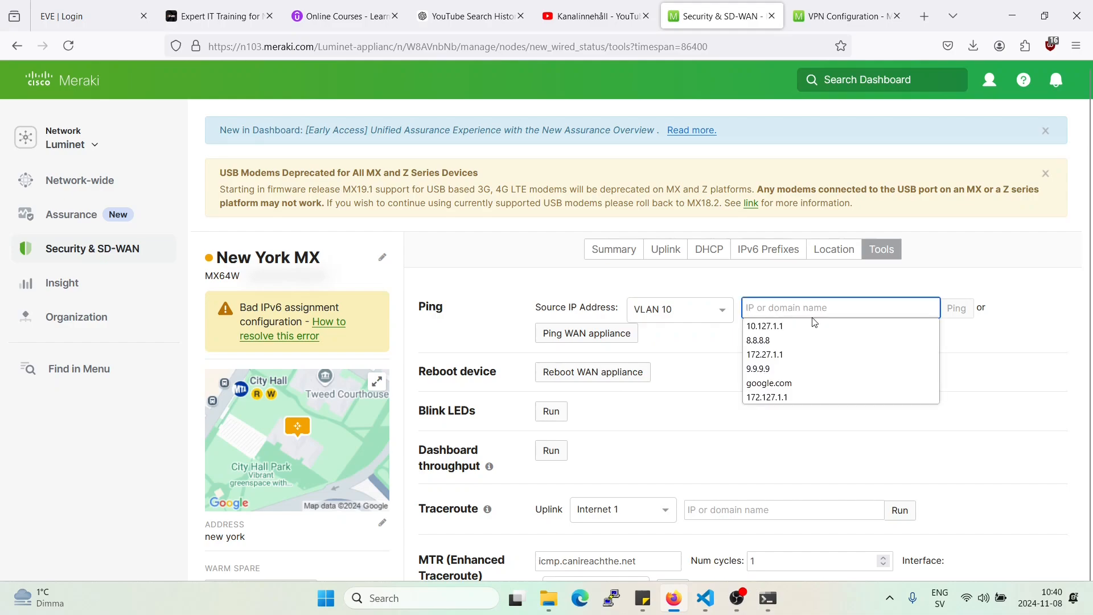
click(765, 325)
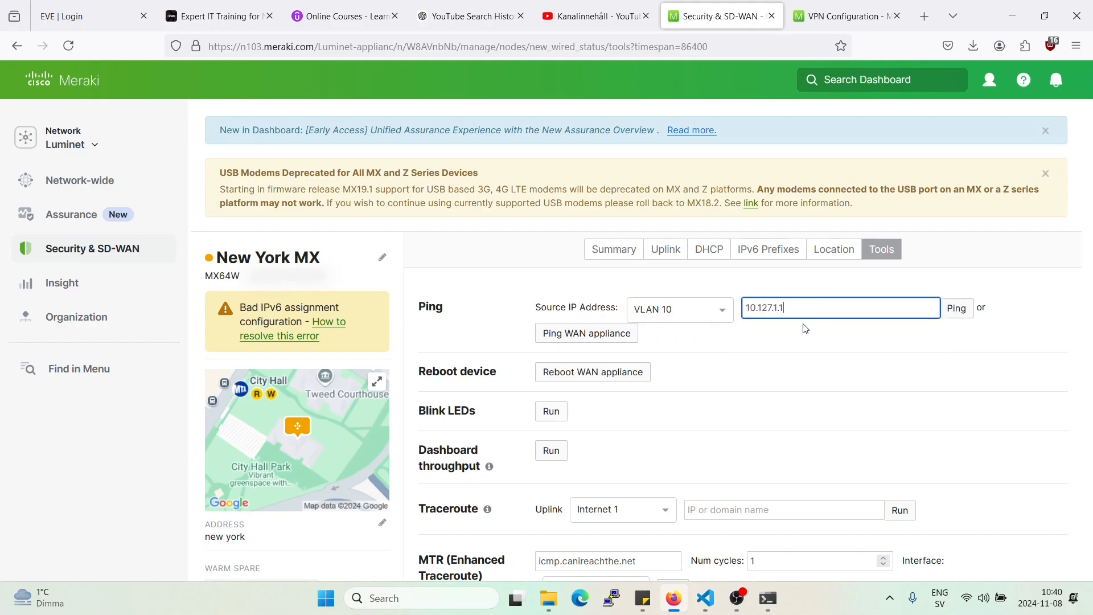
click(956, 307)
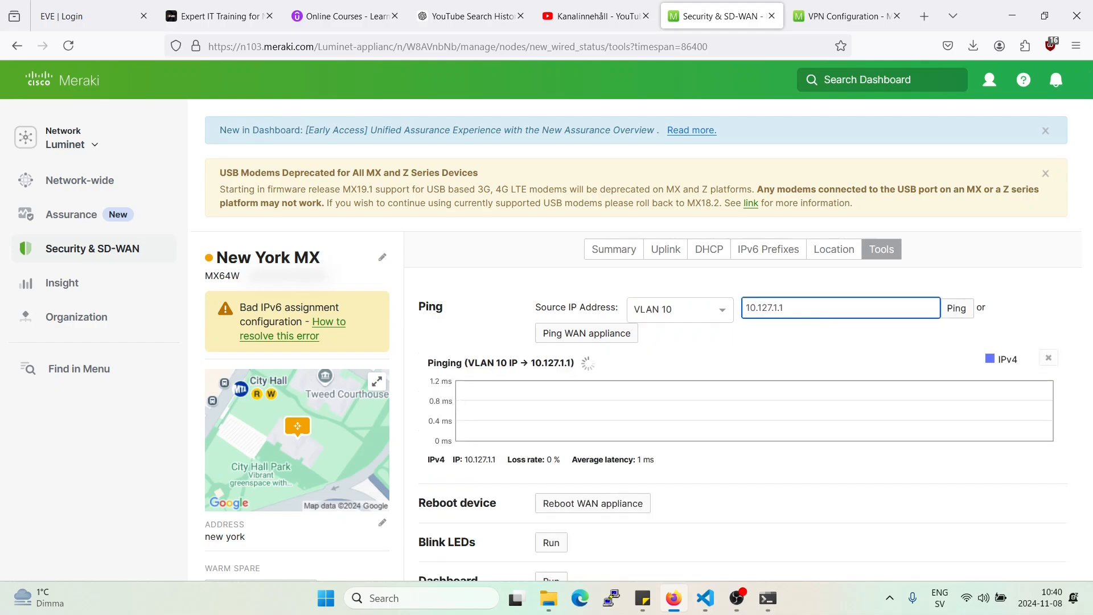